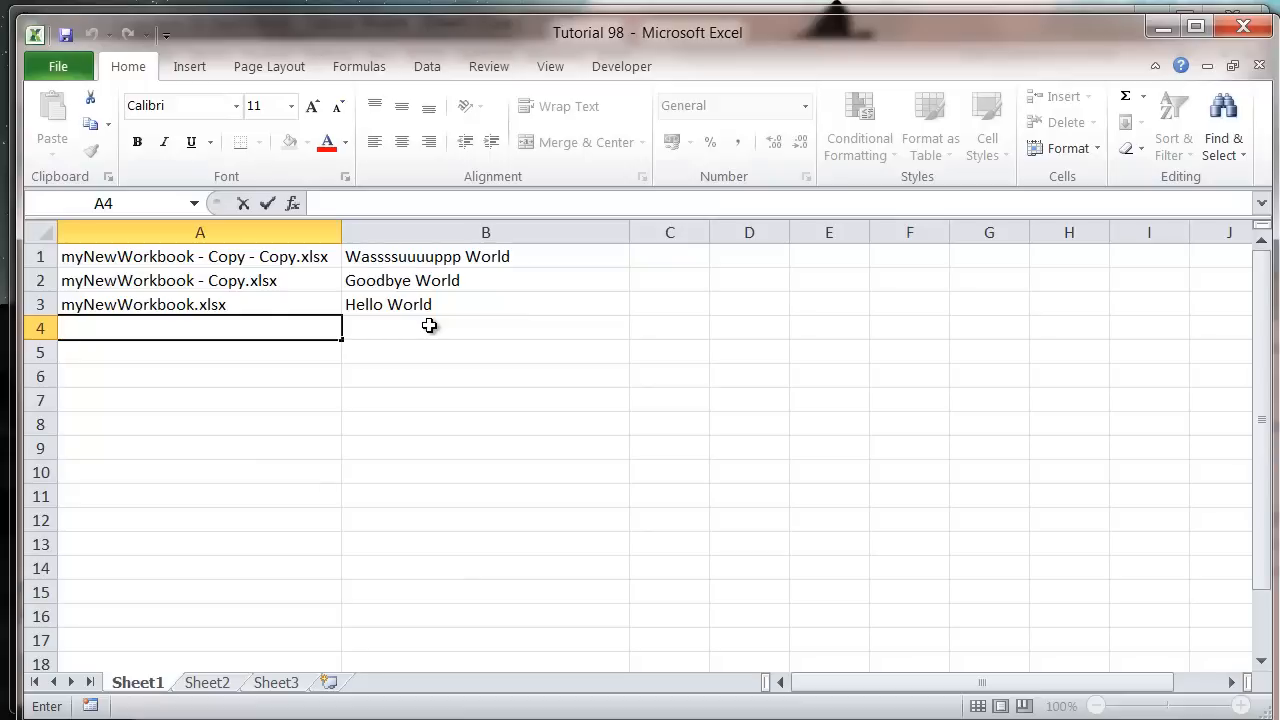
{"action": "mouse_move", "coordinate": [452, 356]}
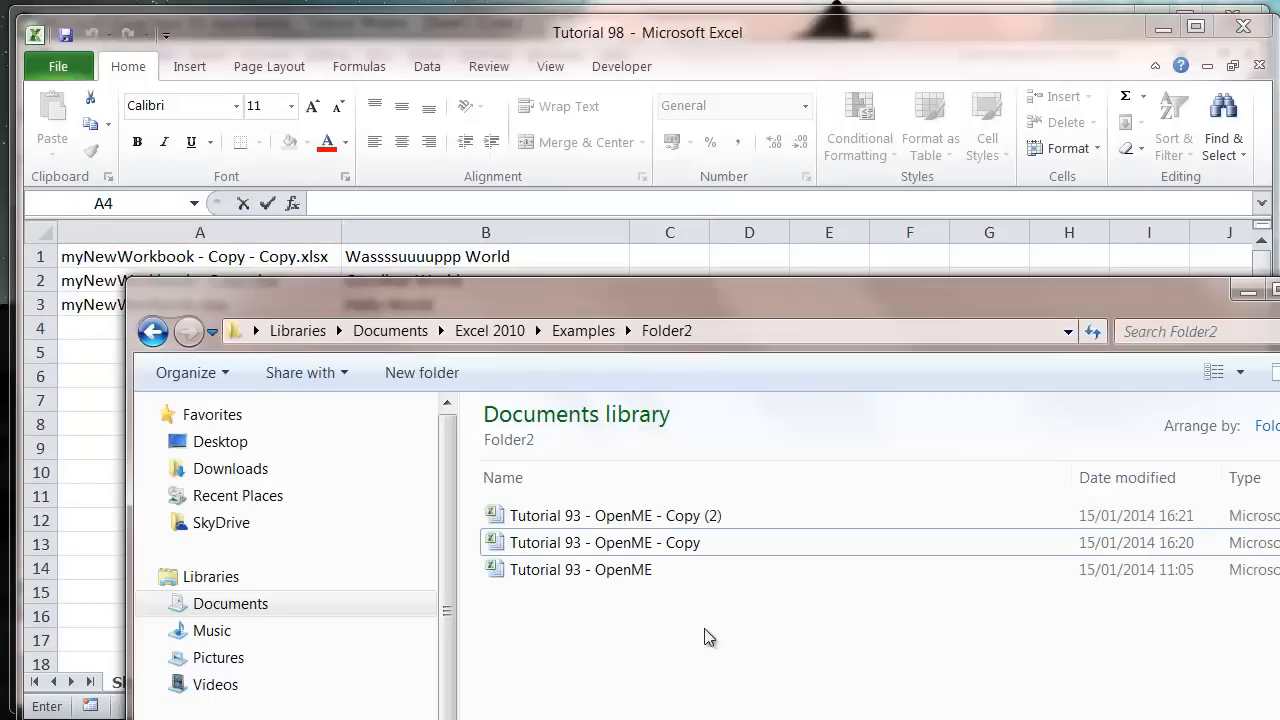
{"action": "mouse_move", "coordinate": [616, 504]}
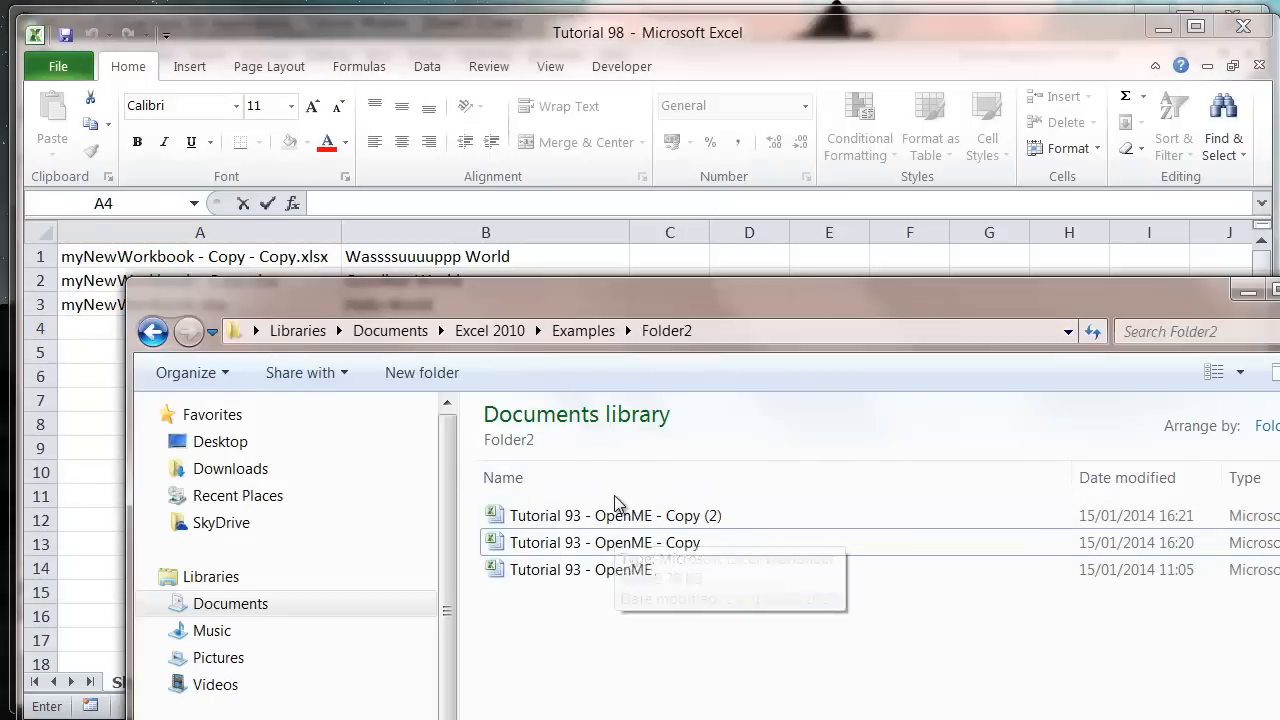
{"action": "mouse_move", "coordinate": [676, 590]}
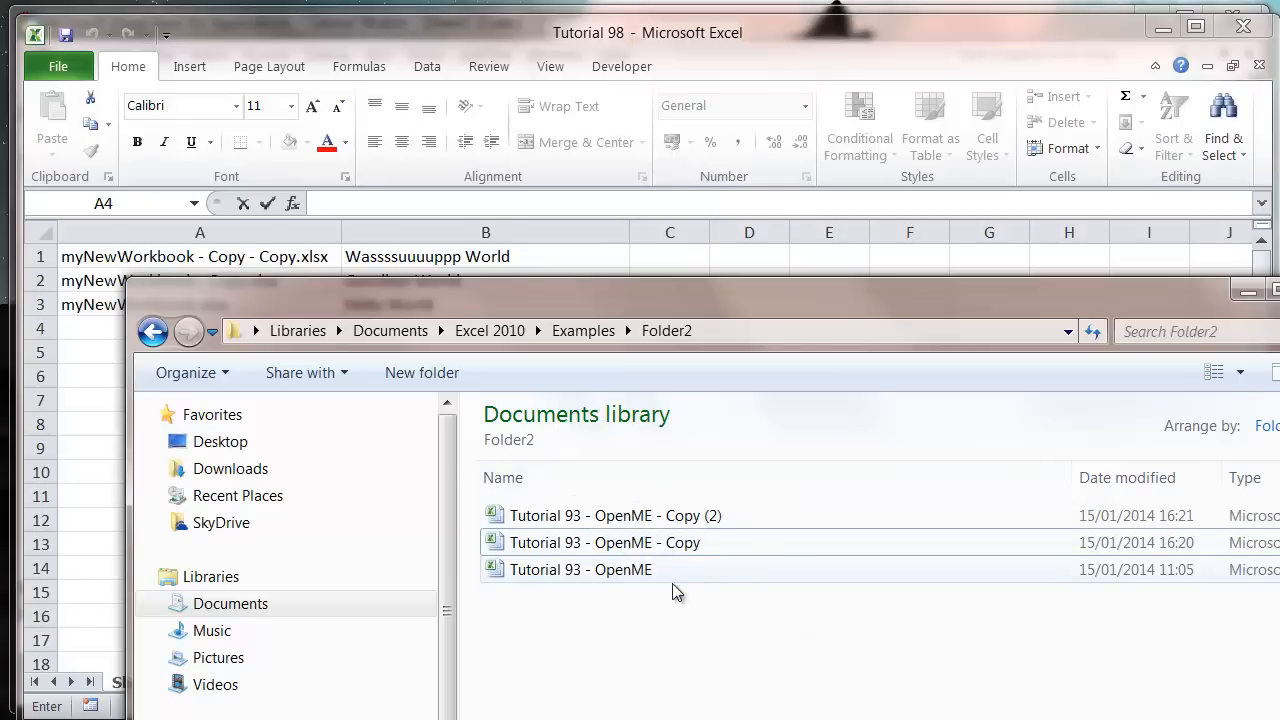
{"action": "mouse_move", "coordinate": [612, 544]}
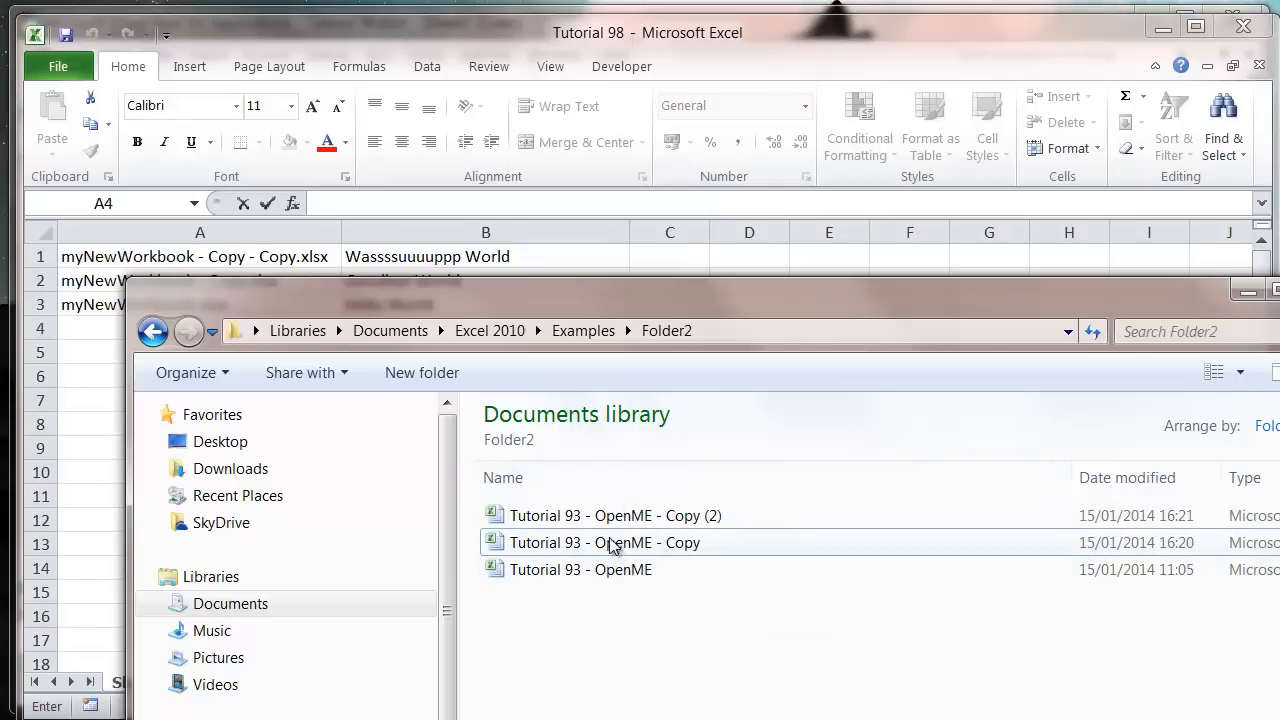
- Go back up to the Examples folder and reopen Folder2 to show its three workbooks
{"action": "left_click", "coordinate": [584, 332]}
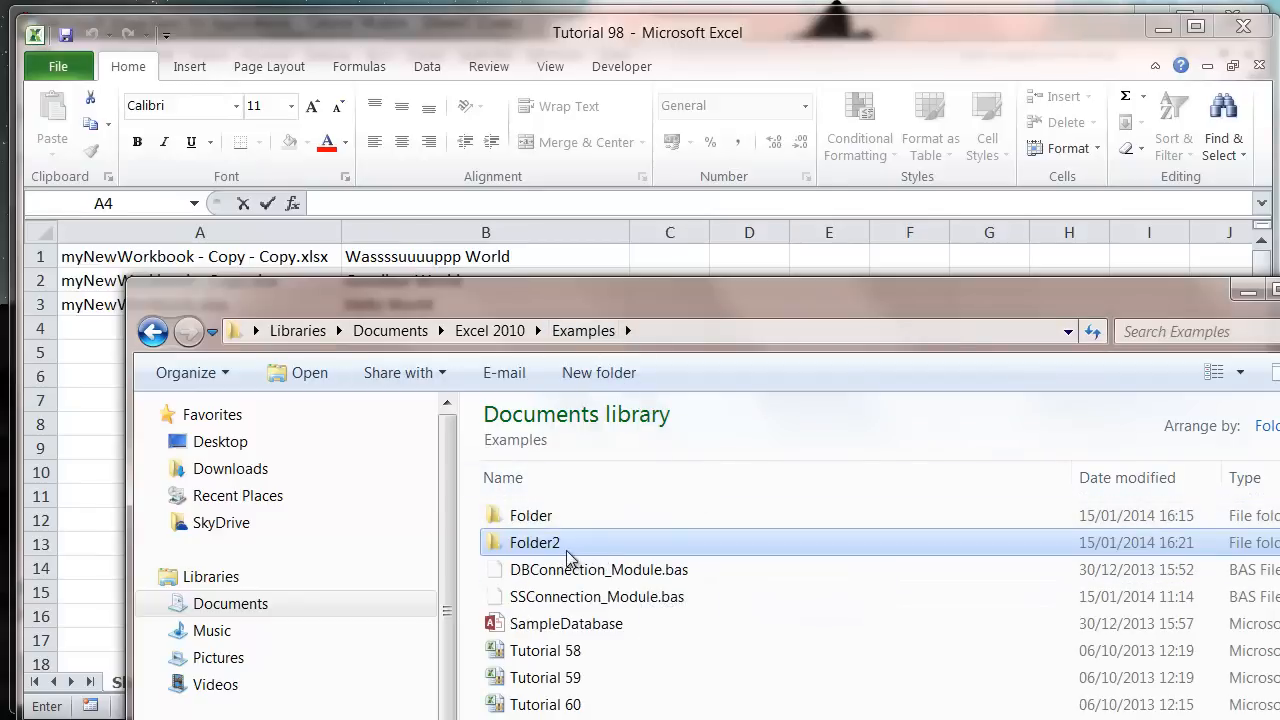
{"action": "double_click", "coordinate": [534, 542]}
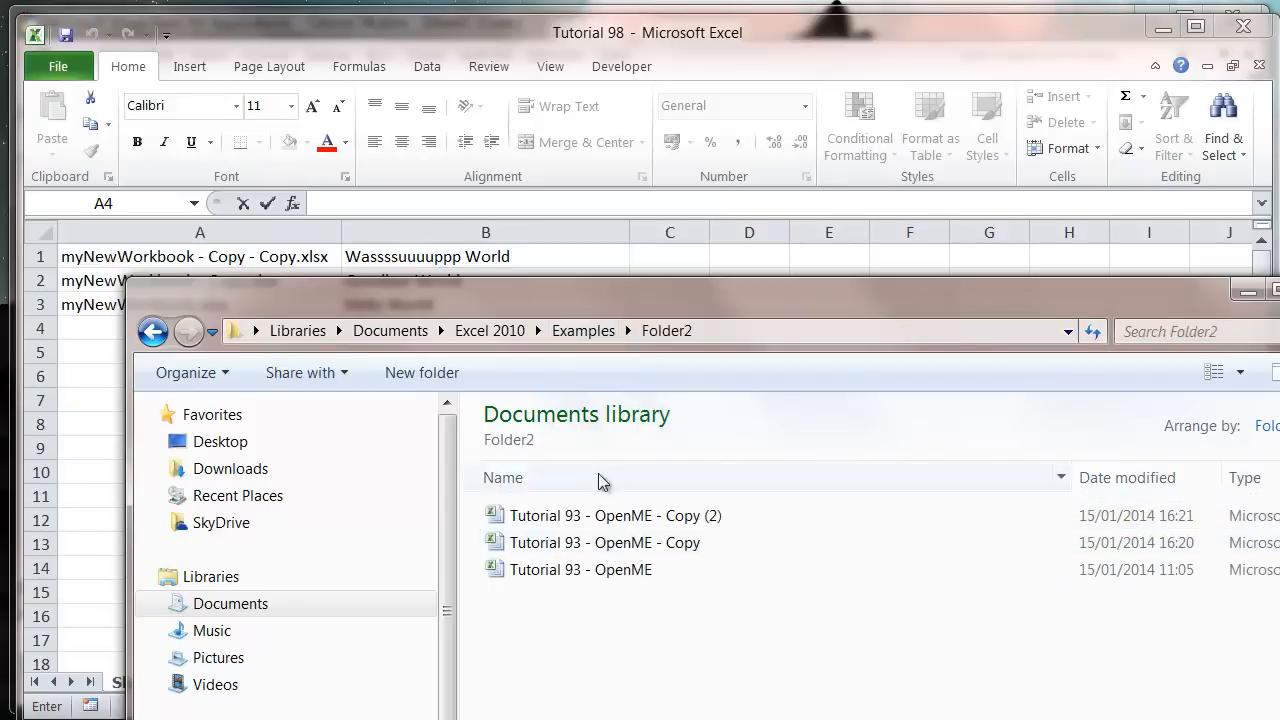
- Open Tutorial 93 - OpenME - Copy and highlight its user ID, name, city and age records in A2:D6
{"action": "double_click", "coordinate": [604, 542]}
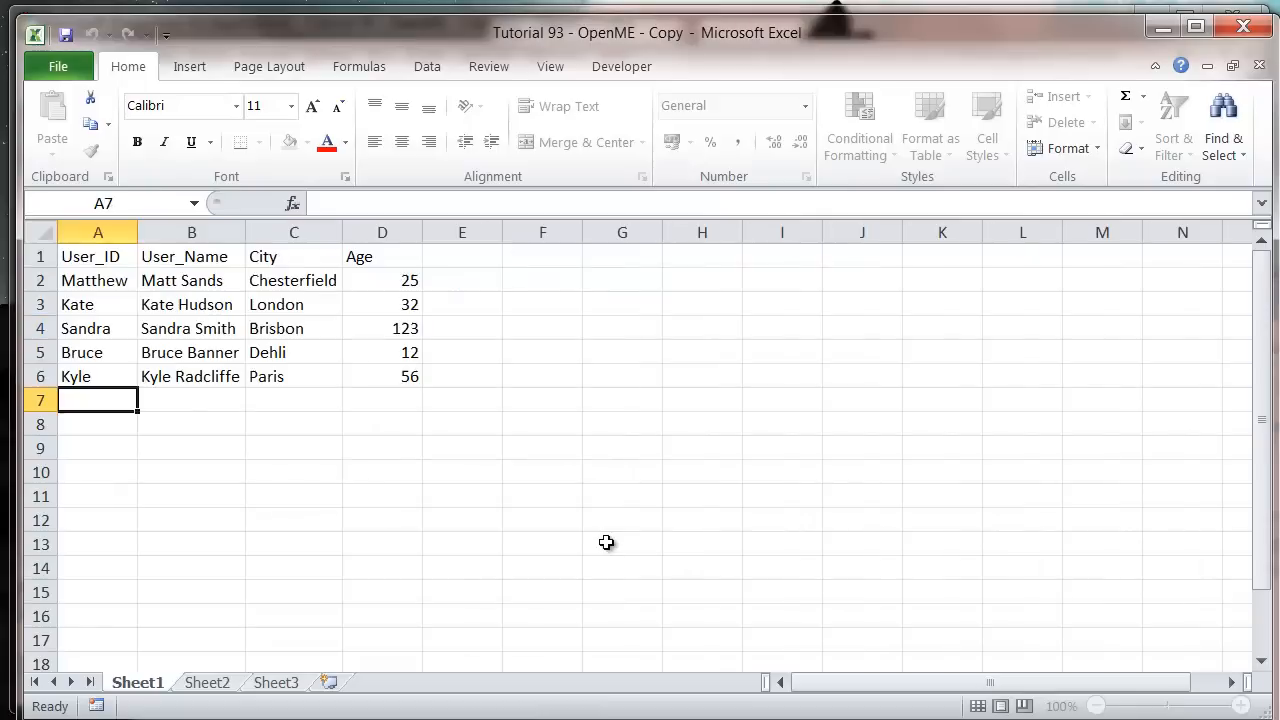
{"action": "left_click_drag", "start_coordinate": [96, 256], "coordinate": [382, 376]}
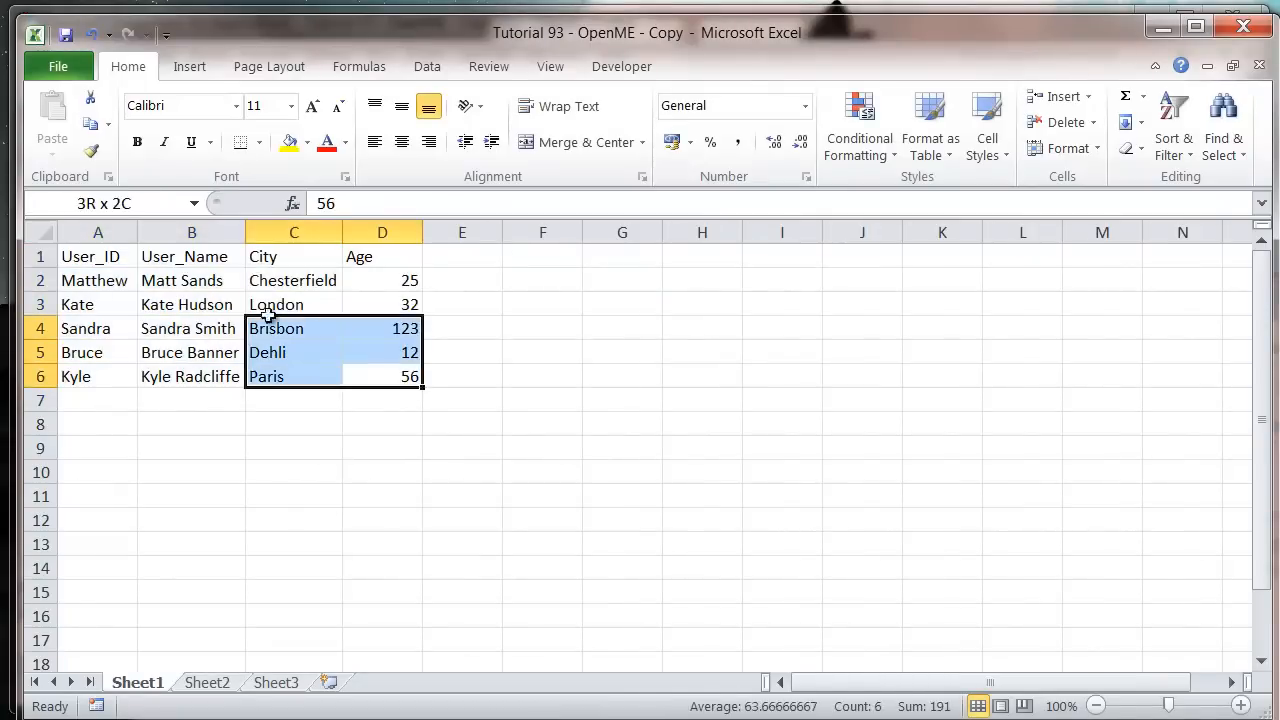
{"action": "left_click", "coordinate": [382, 376]}
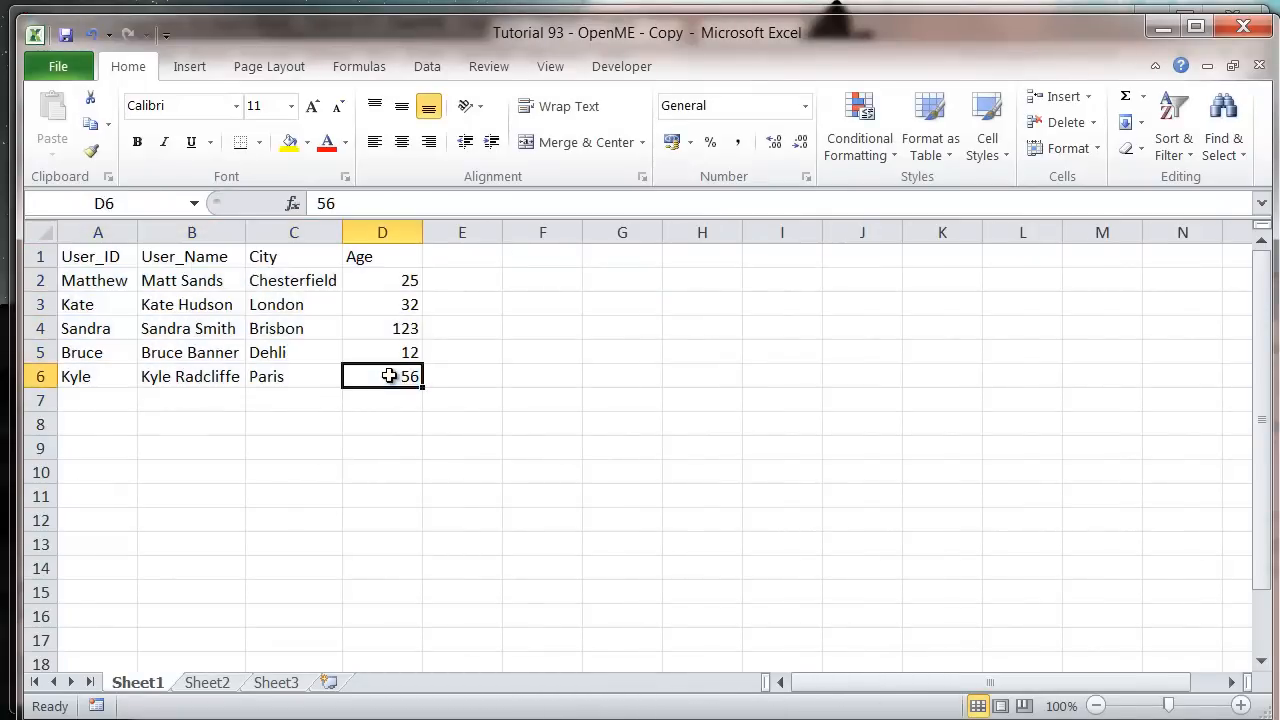
{"action": "left_click_drag", "start_coordinate": [96, 280], "coordinate": [382, 400]}
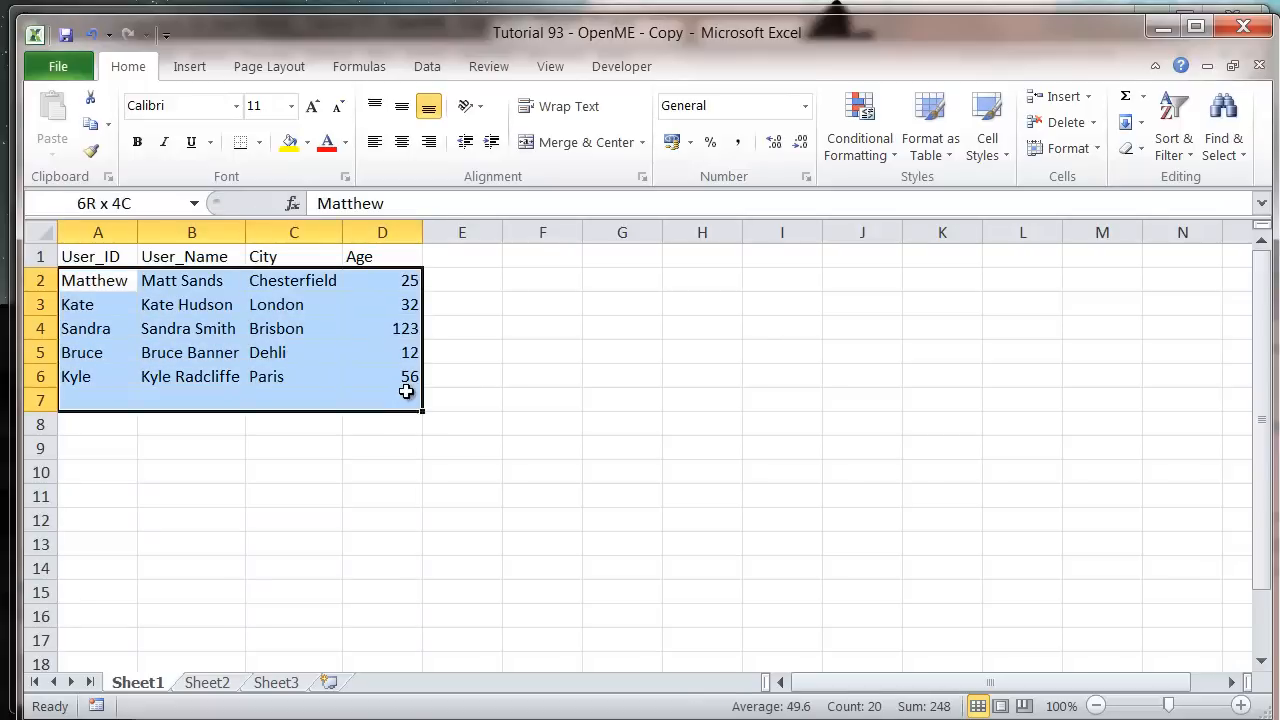
{"action": "left_click_drag", "start_coordinate": [94, 280], "coordinate": [192, 328]}
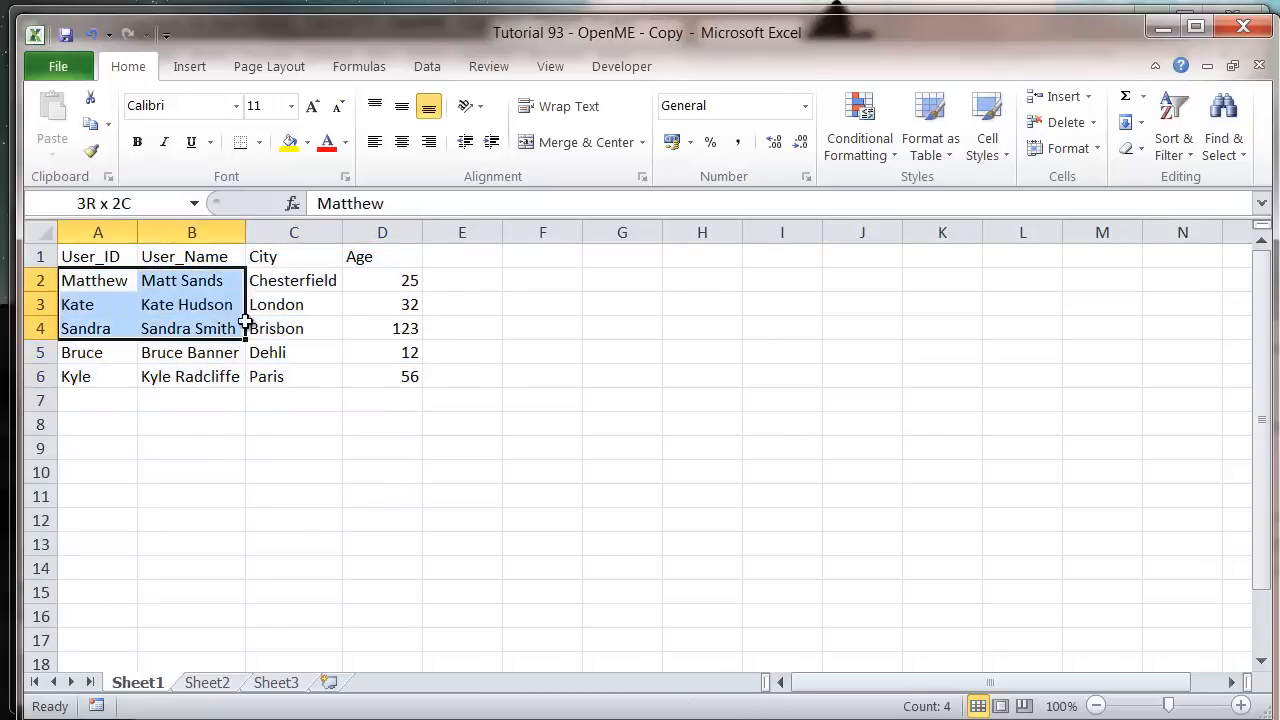
{"action": "left_click", "coordinate": [382, 376]}
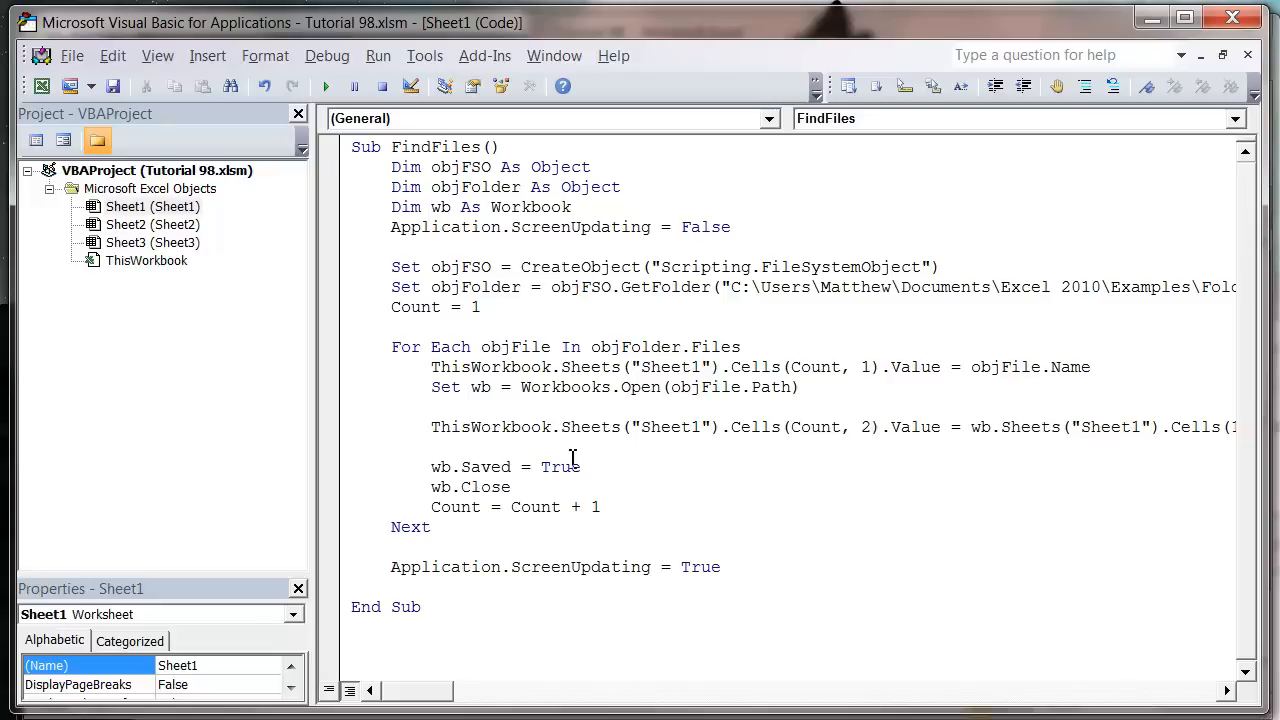
- Select the old statements between For Each and Next so the loop body can be cleared
{"action": "left_click_drag", "start_coordinate": [432, 368], "coordinate": [510, 488]}
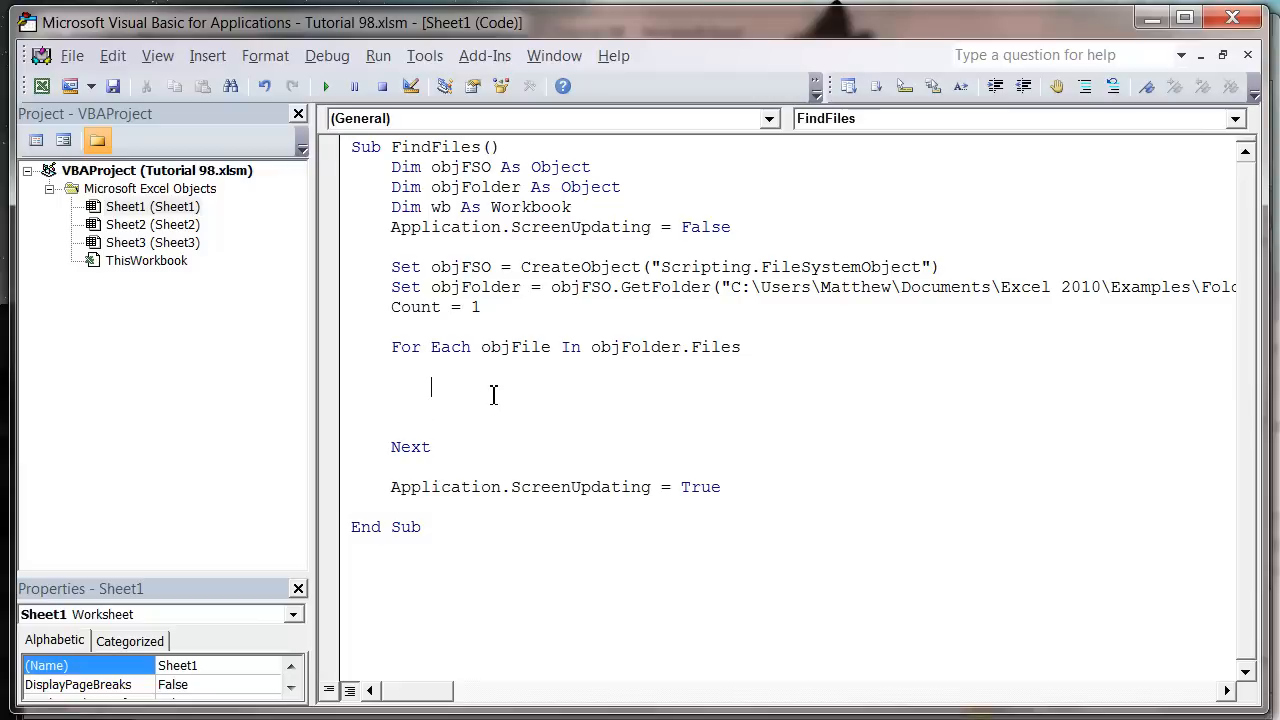
{"action": "mouse_move", "coordinate": [164, 196]}
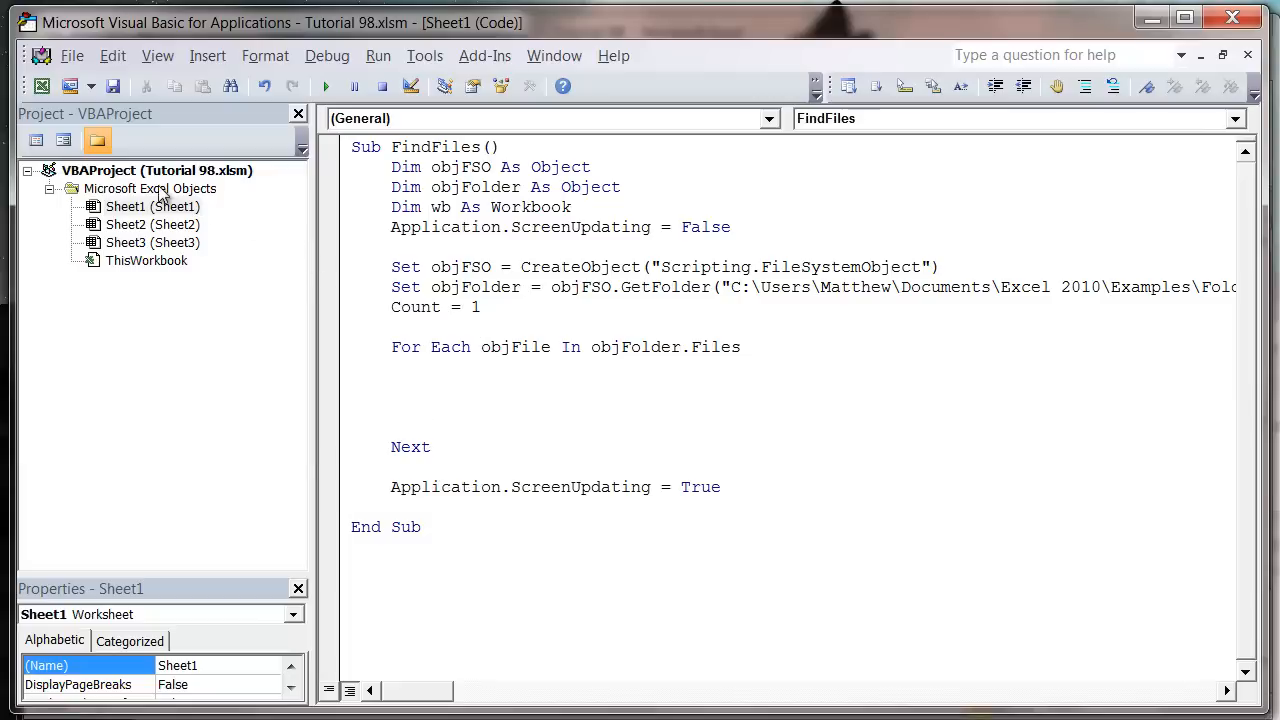
- Import SSConnection_Module.bas from the Examples folder into the workbook's project
{"action": "right_click", "coordinate": [150, 188]}
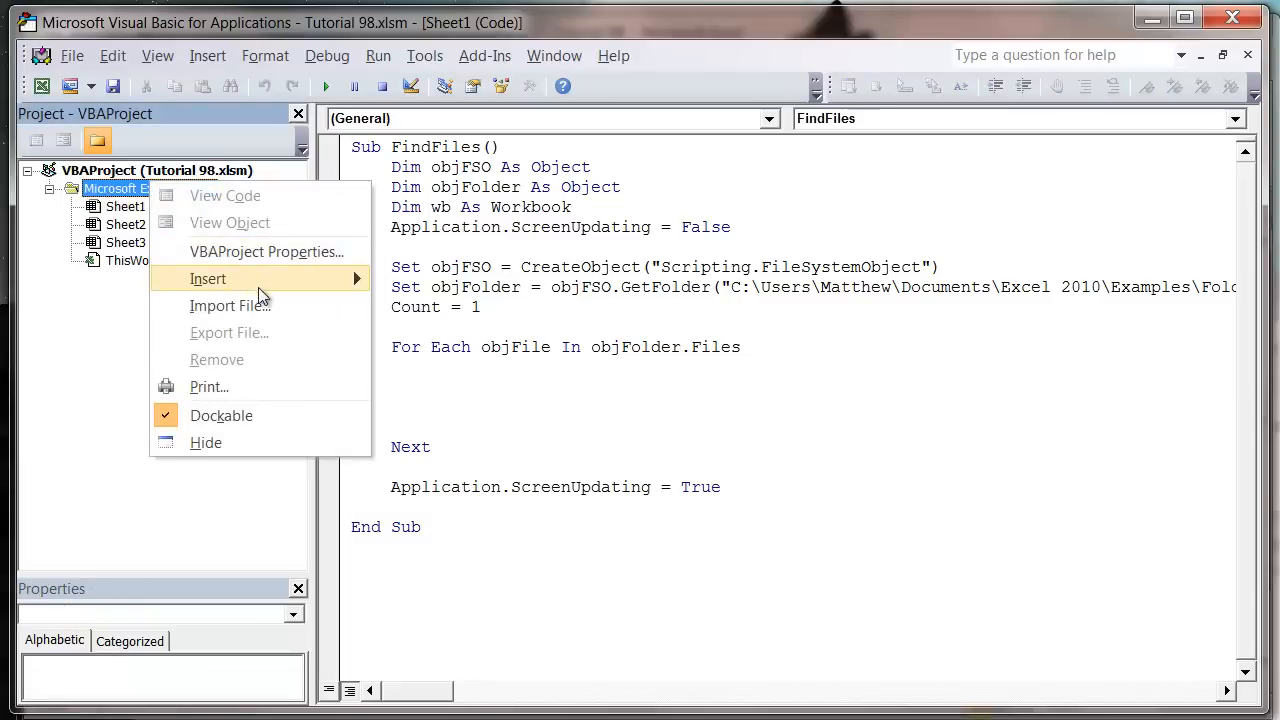
{"action": "left_click", "coordinate": [230, 304]}
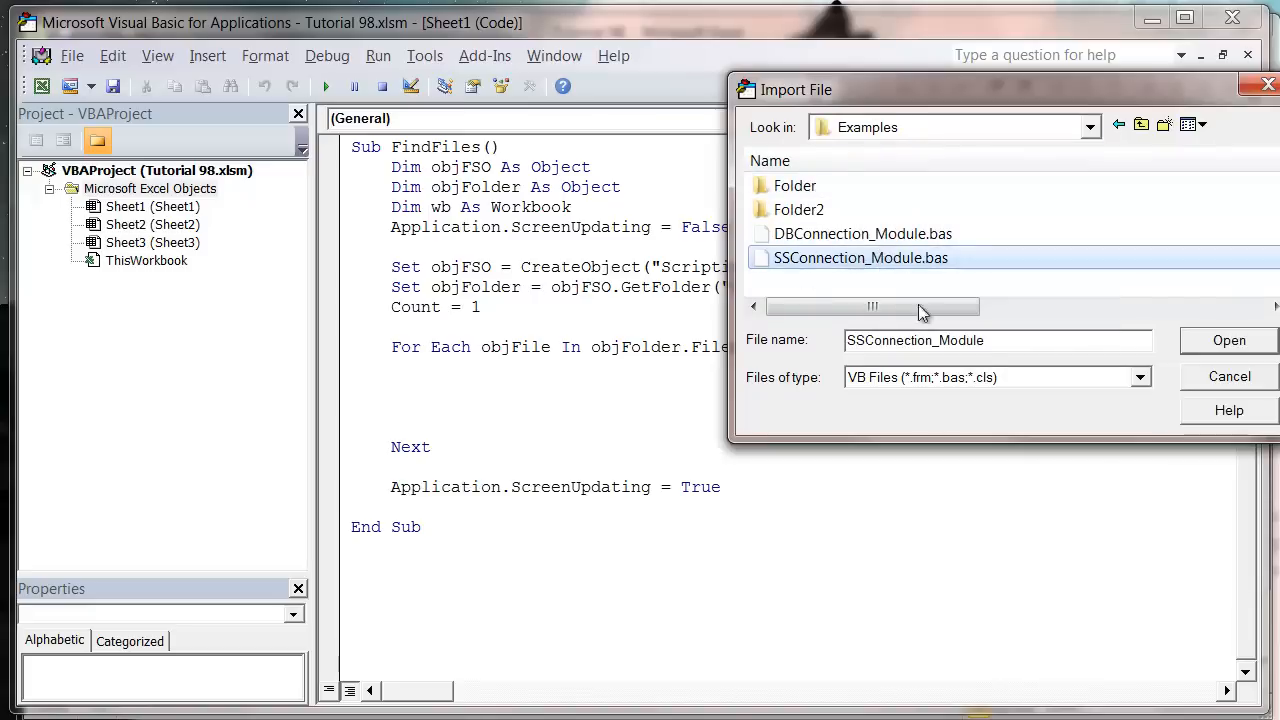
{"action": "left_click", "coordinate": [1228, 340]}
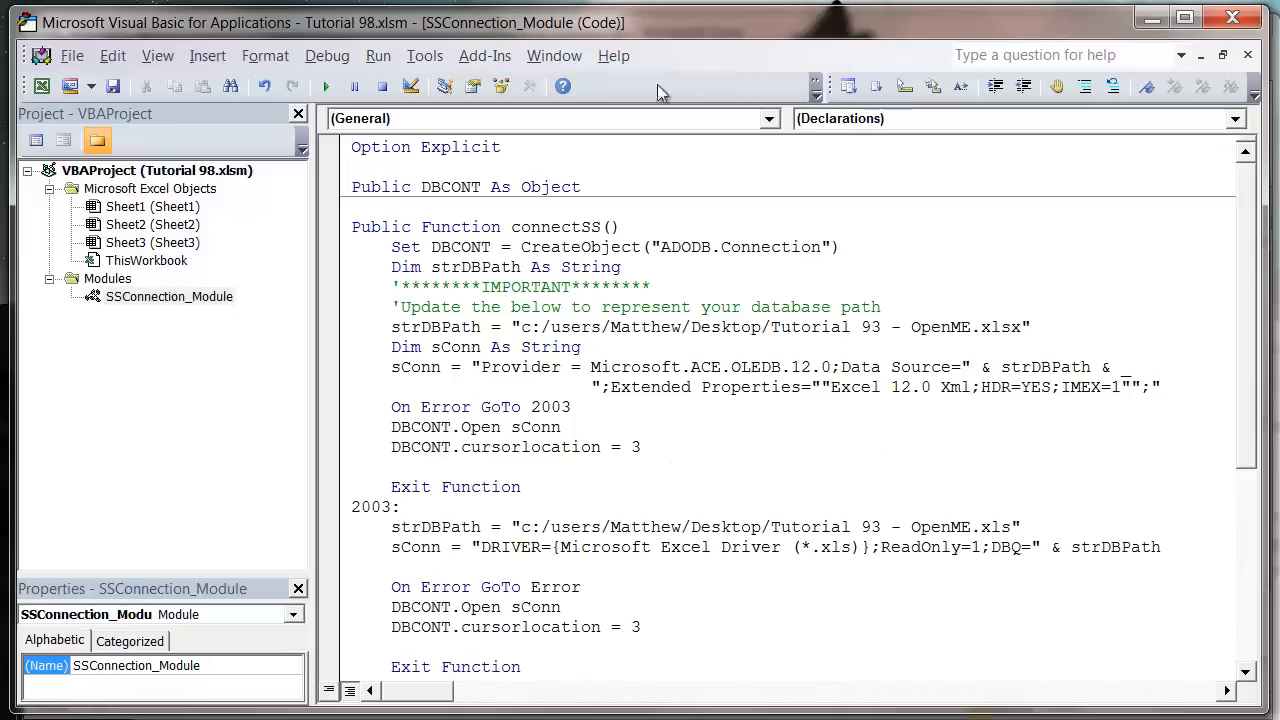
{"action": "mouse_move", "coordinate": [550, 340]}
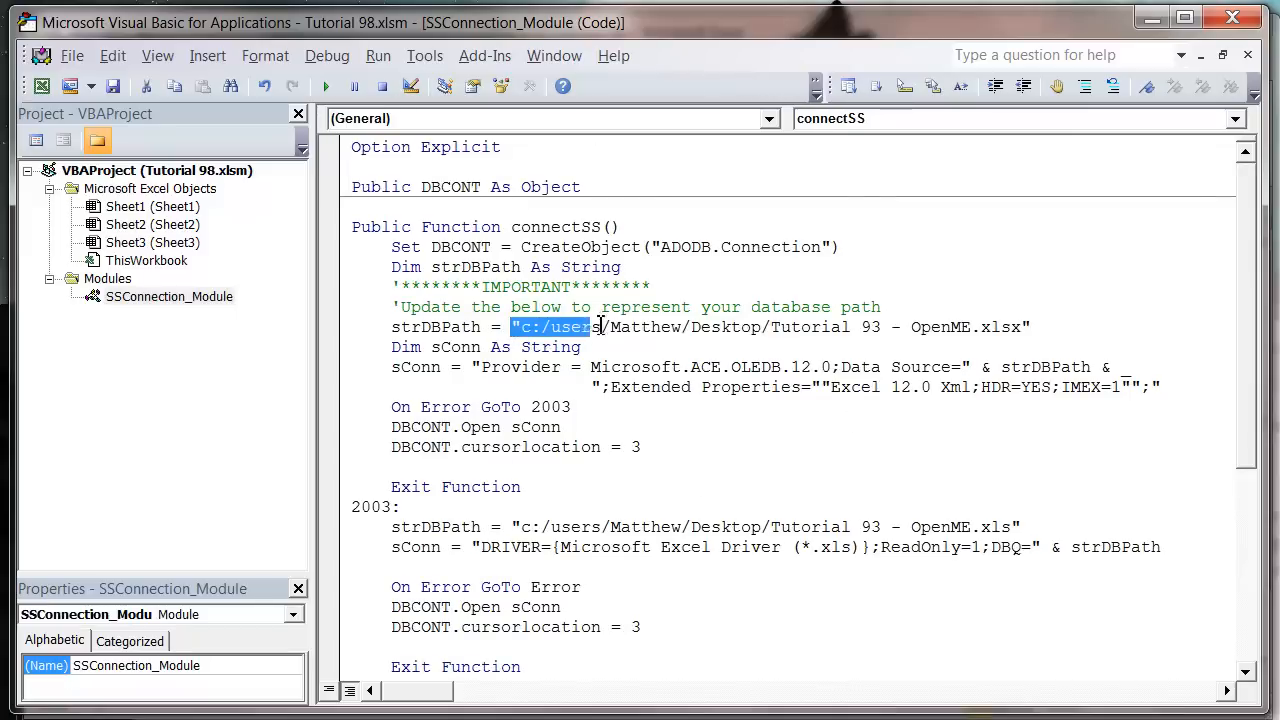
- Remove the hard-coded database paths, change the header to connectSS(ByVal strDBPath As String), and return to Sheet1's code
{"action": "left_click_drag", "start_coordinate": [516, 328], "coordinate": [1030, 328]}
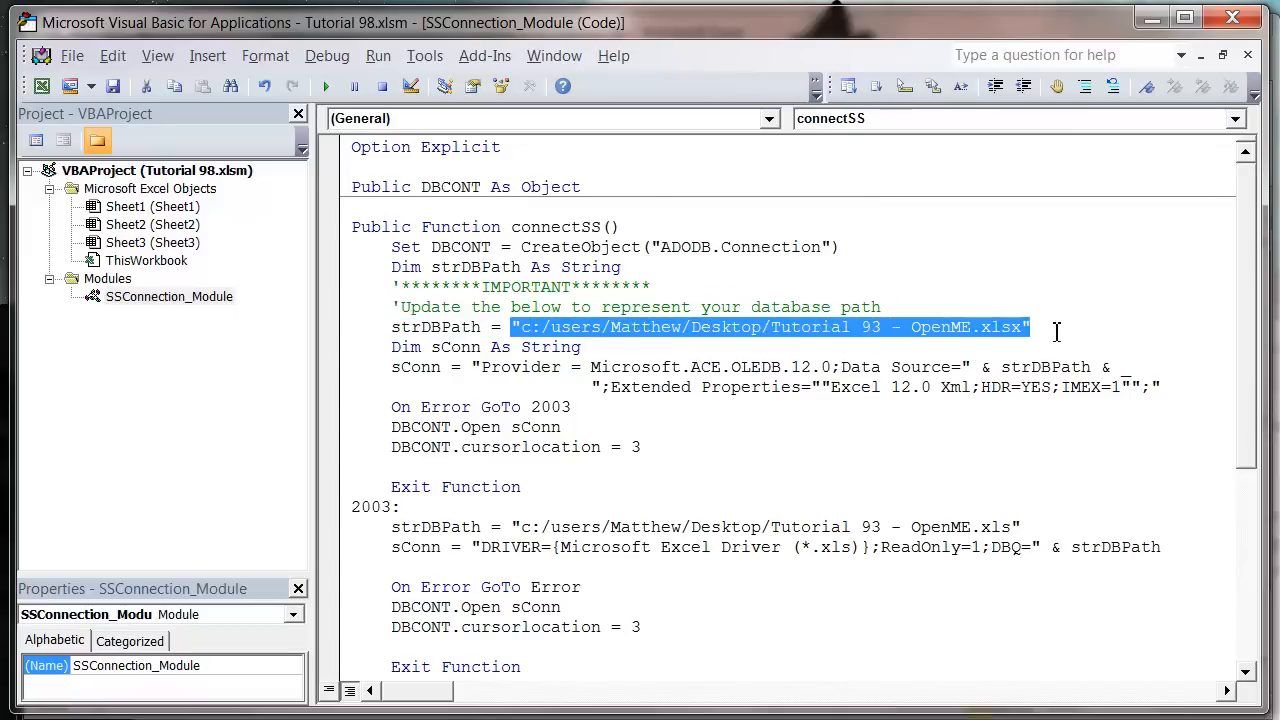
{"action": "mouse_move", "coordinate": [658, 332]}
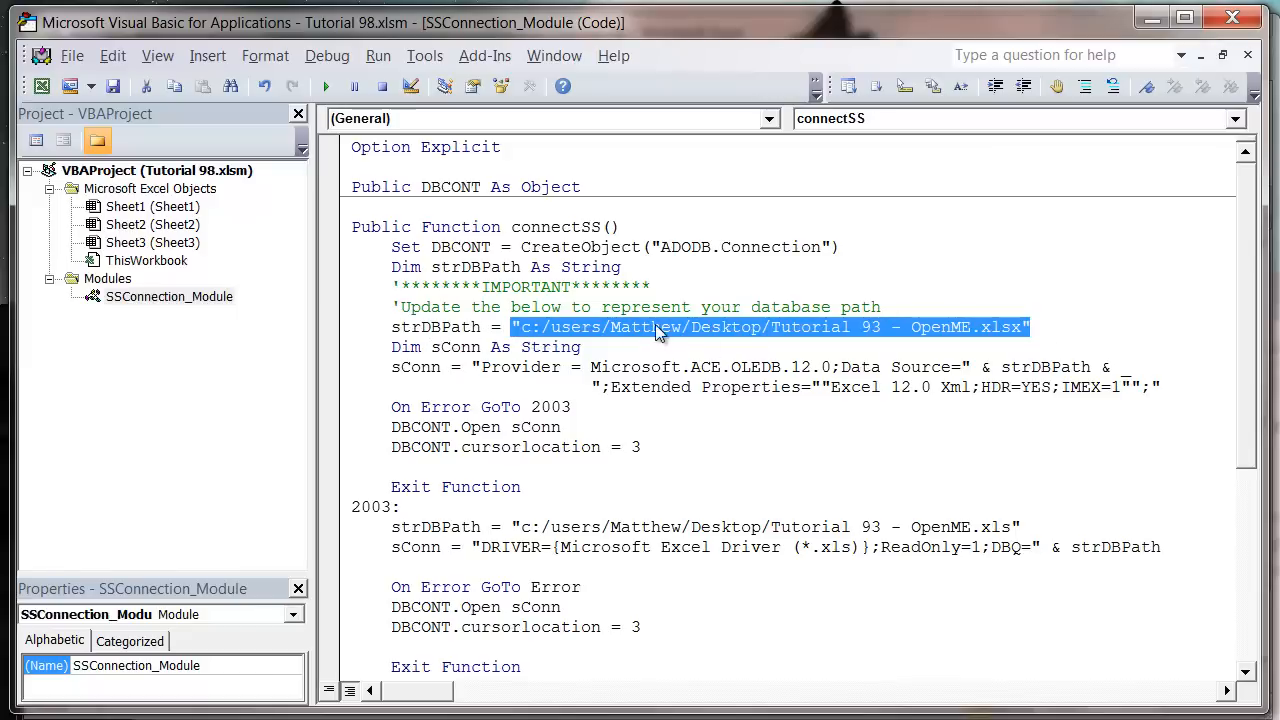
{"action": "mouse_move", "coordinate": [828, 546]}
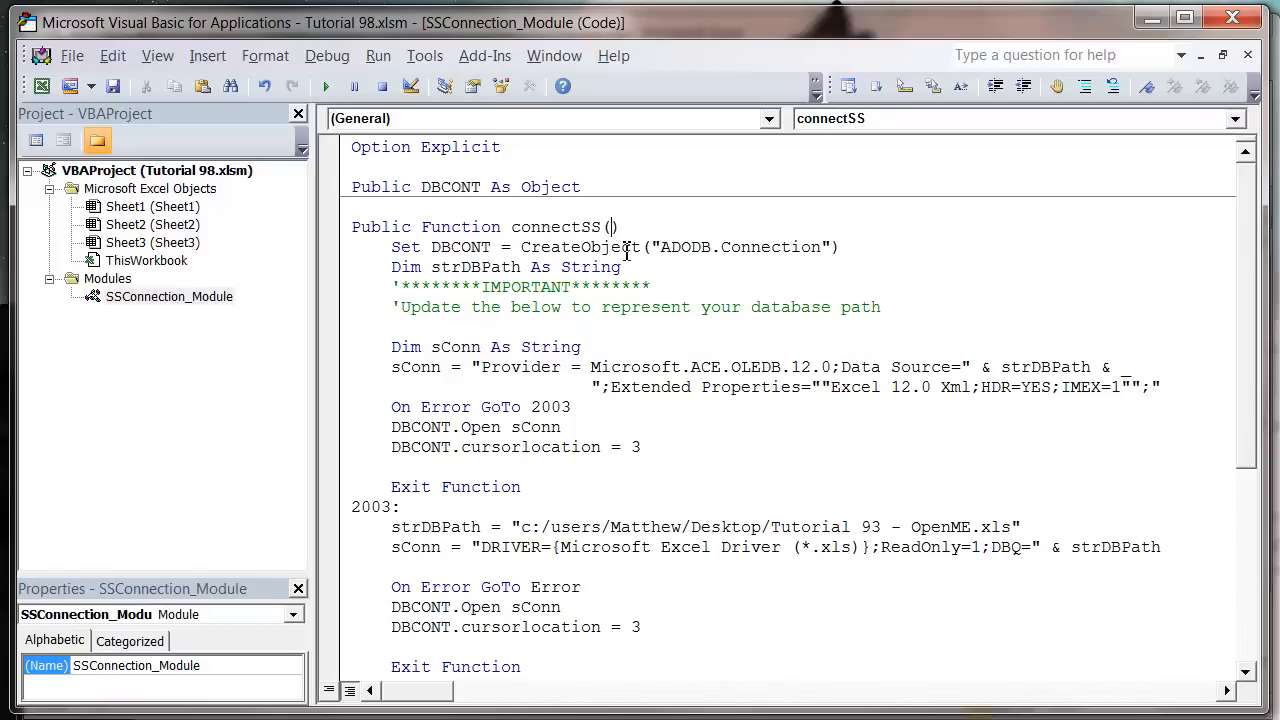
{"action": "type", "text": "byval"}
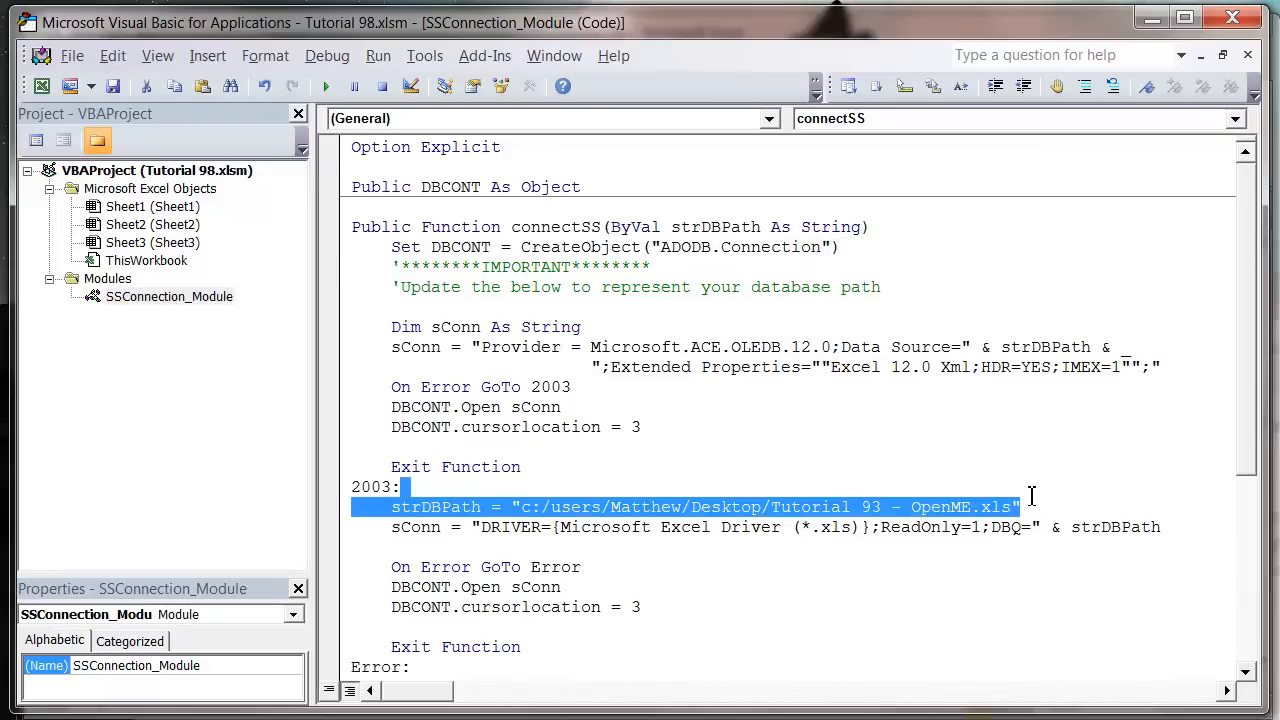
{"action": "key", "text": "Delete"}
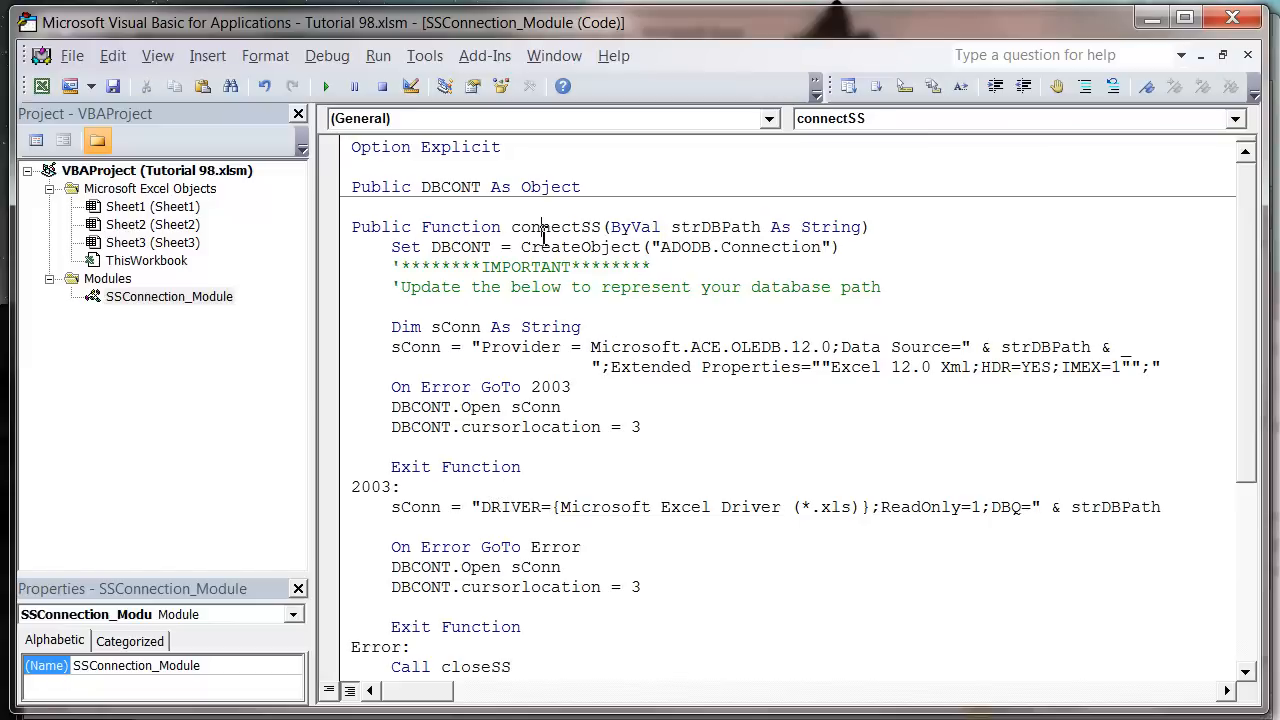
{"action": "double_click", "coordinate": [714, 226]}
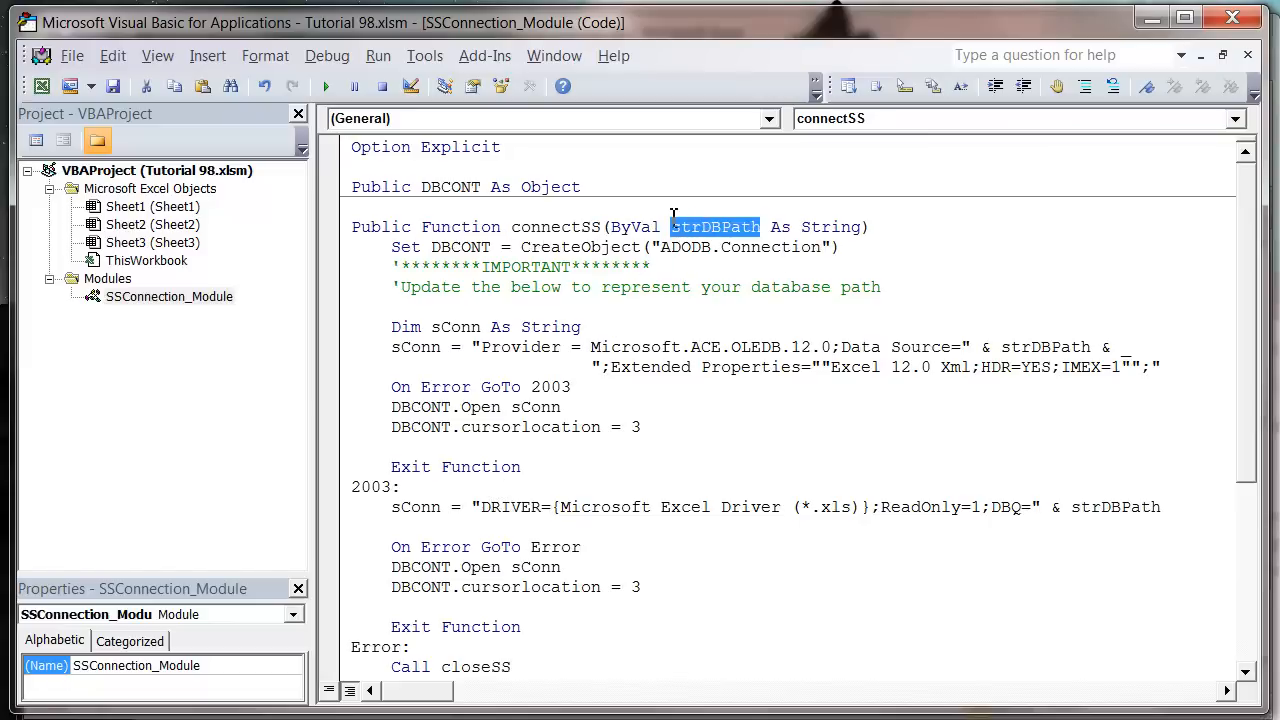
{"action": "mouse_move", "coordinate": [704, 244]}
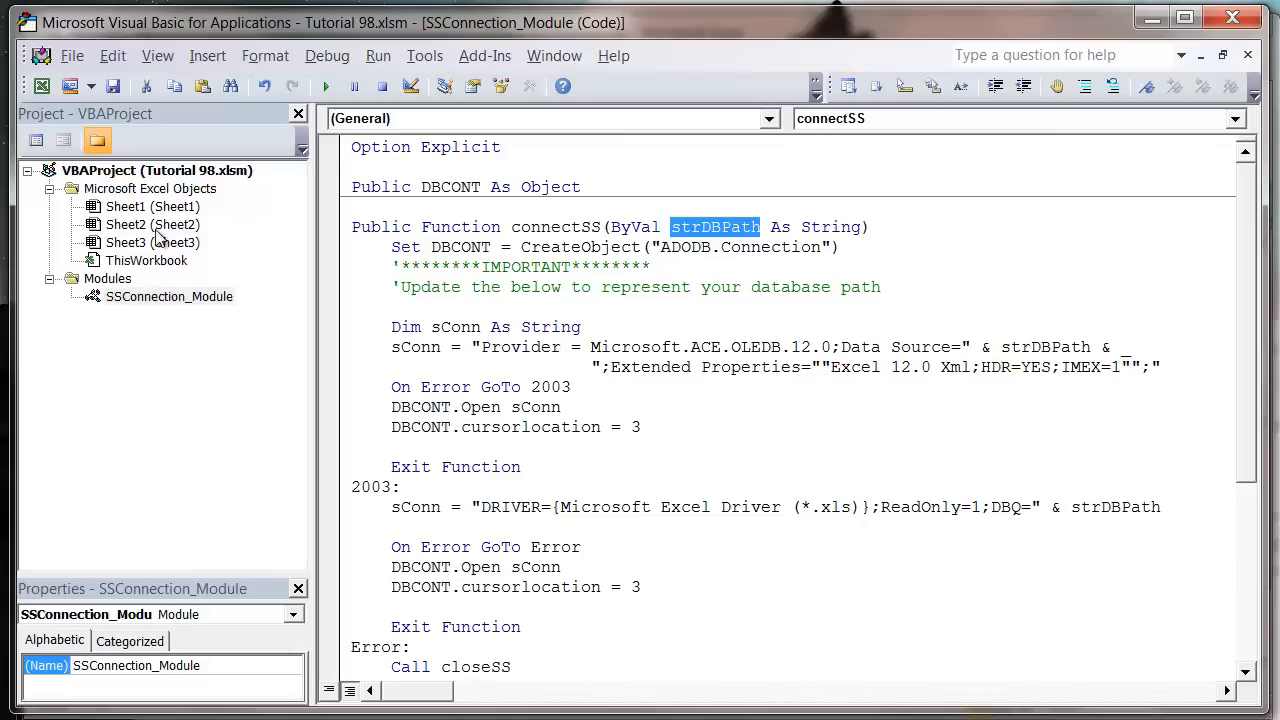
{"action": "double_click", "coordinate": [144, 206]}
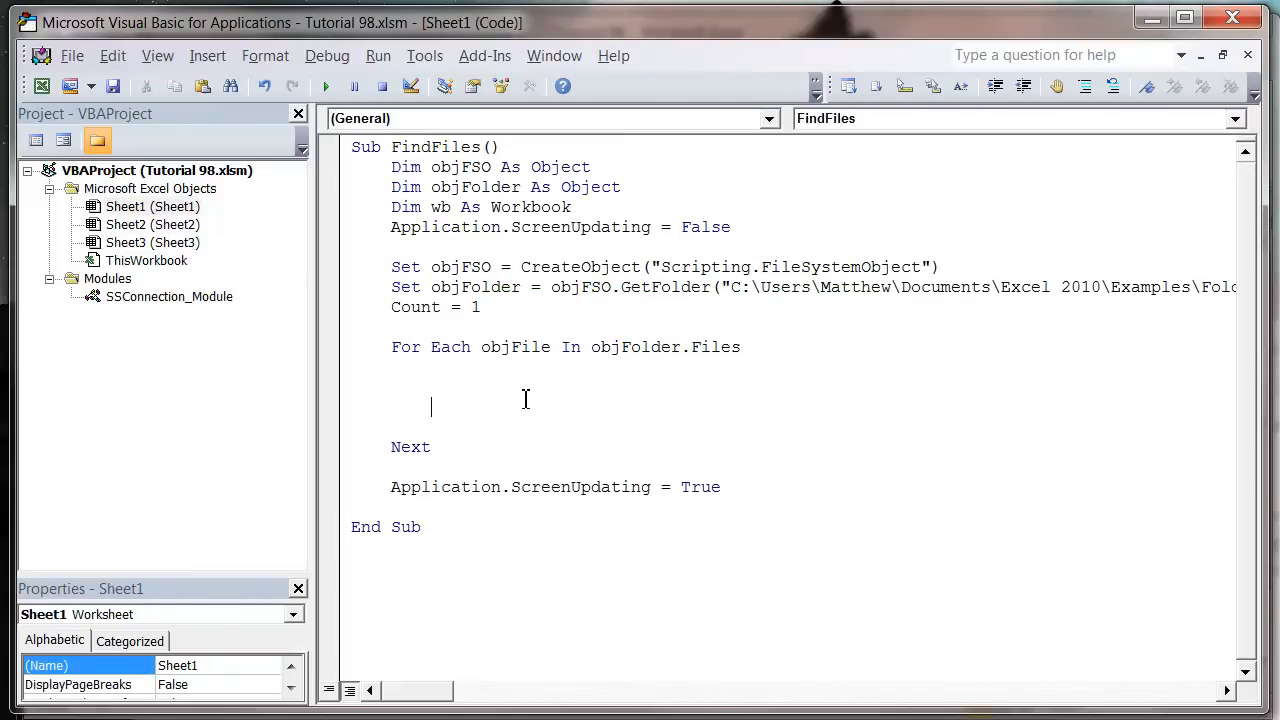
- Replace the empty loop body with Call connectSS(objFile.Path)
{"action": "left_click_drag", "start_coordinate": [436, 388], "coordinate": [352, 410]}
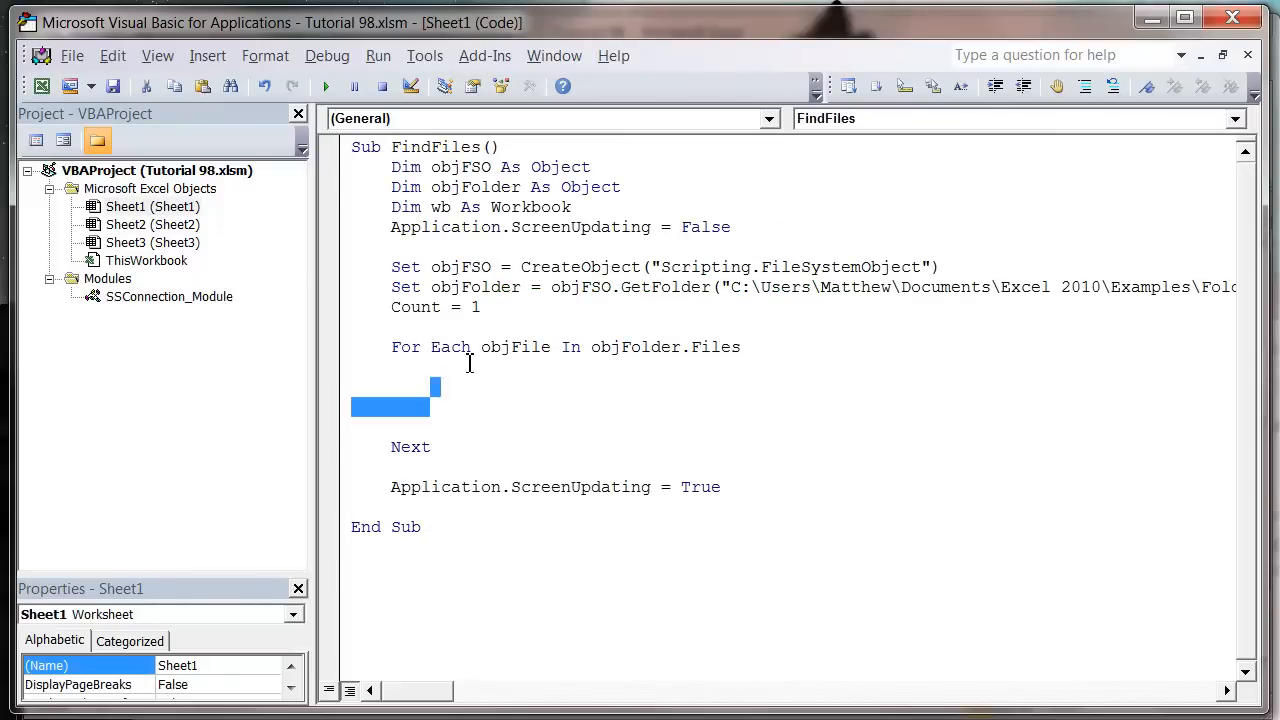
{"action": "type", "text": "call conne"}
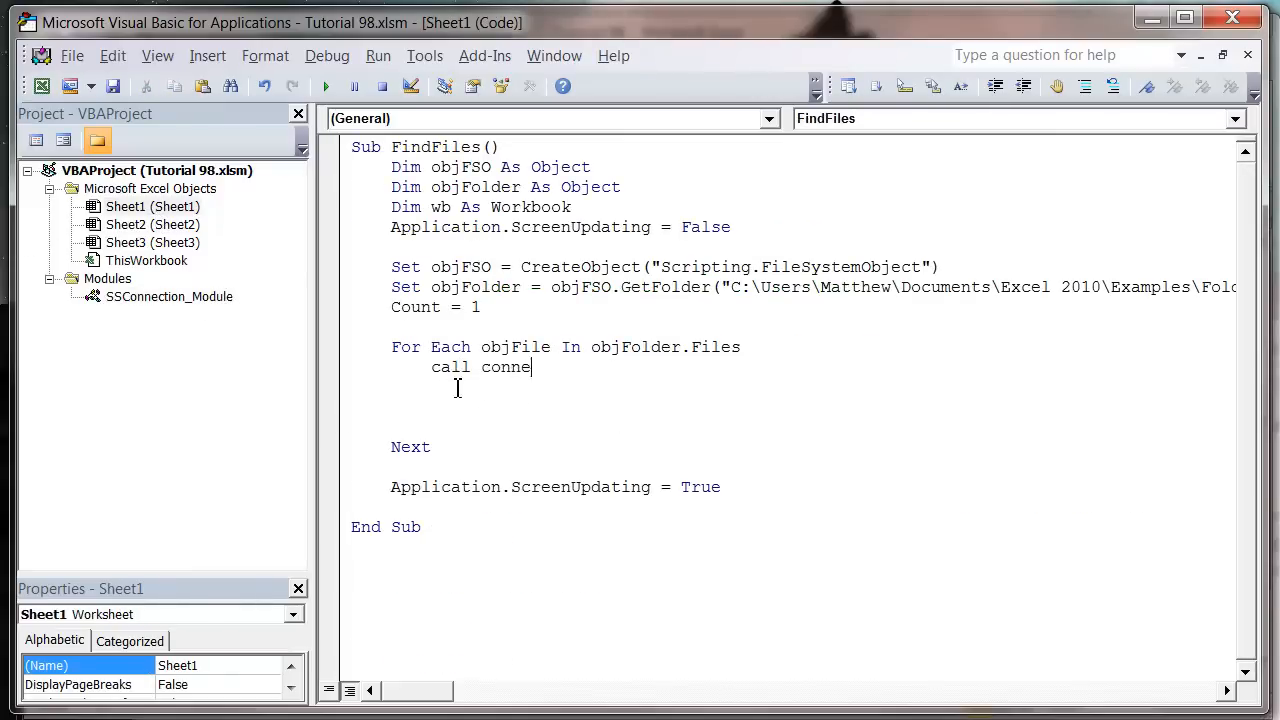
{"action": "type", "text": "ctSS"}
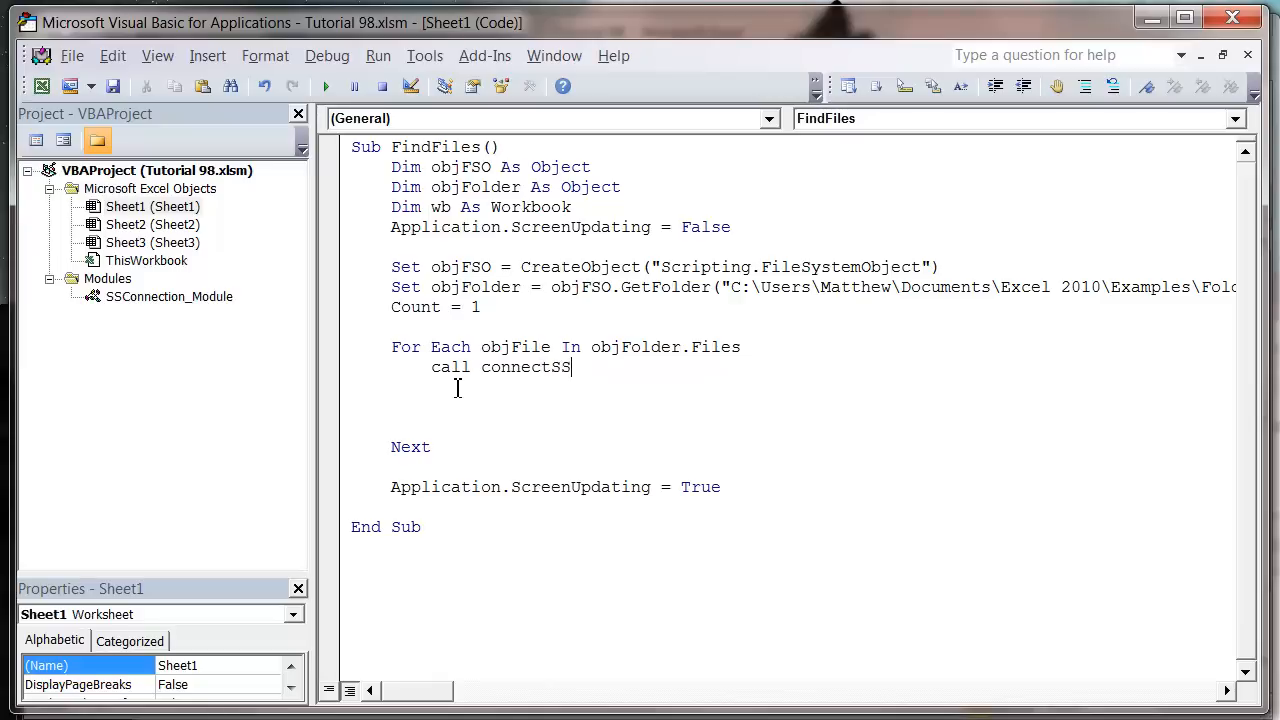
{"action": "type", "text": "("}
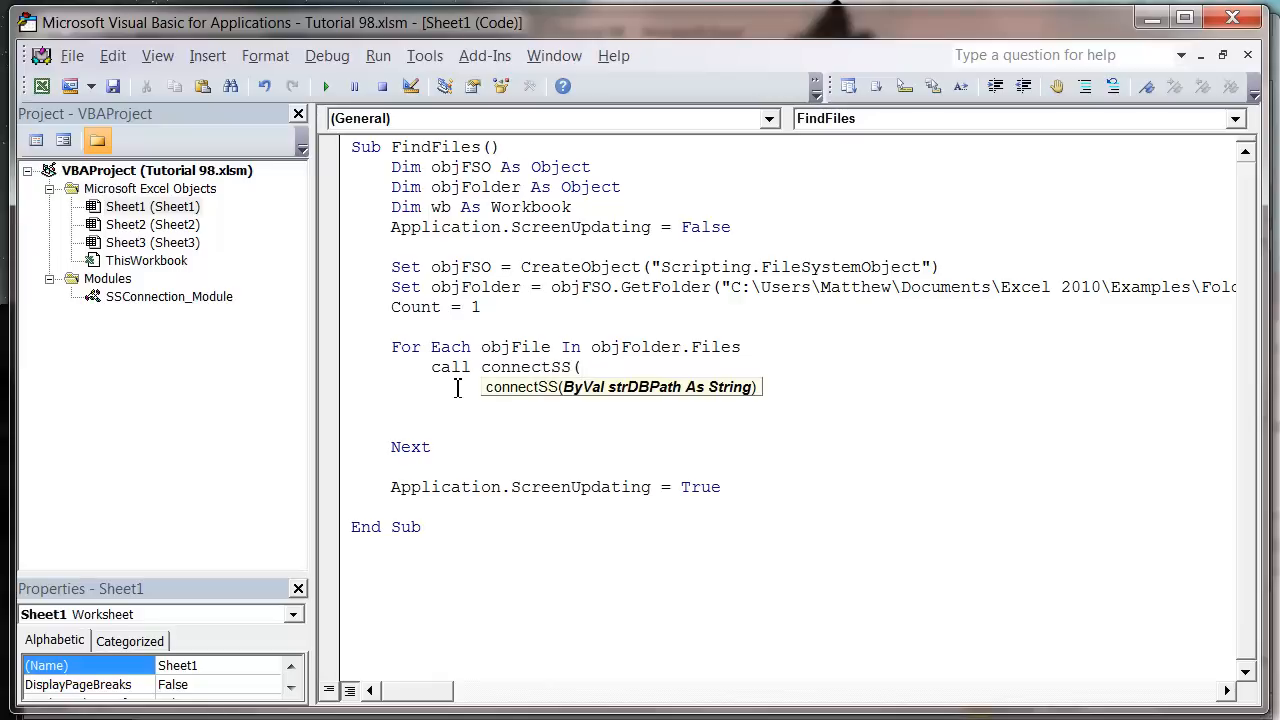
{"action": "type", "text": "objFile."}
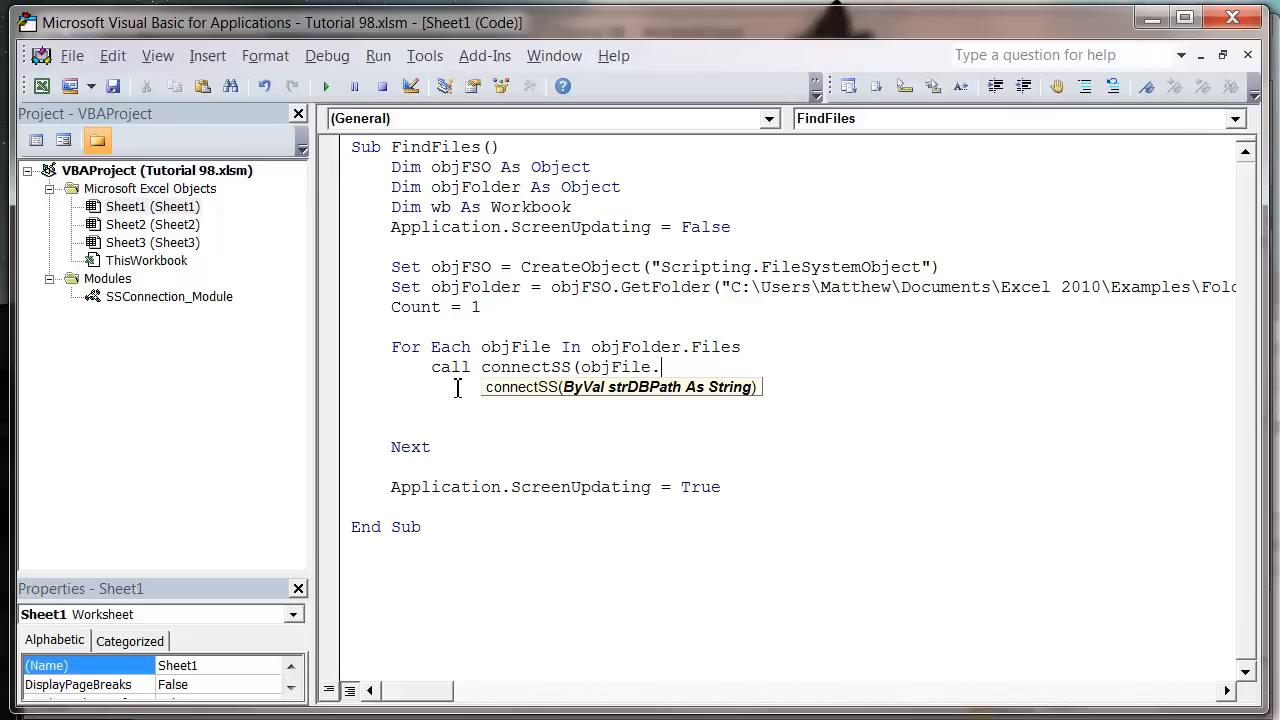
{"action": "type", "text": "path"}
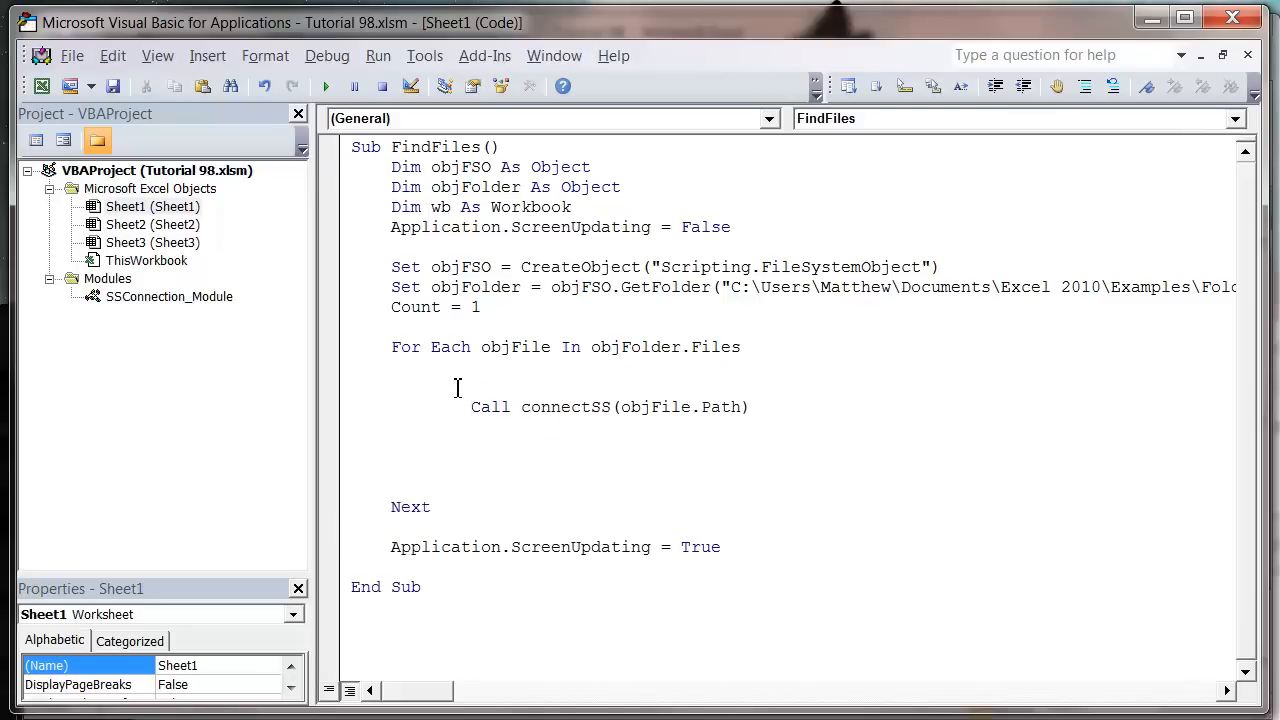
- Begin the condition If Right(objFile.Path, 5) = ".xlsx" ahead of the connectSS call
{"action": "type", "text": "IF"}
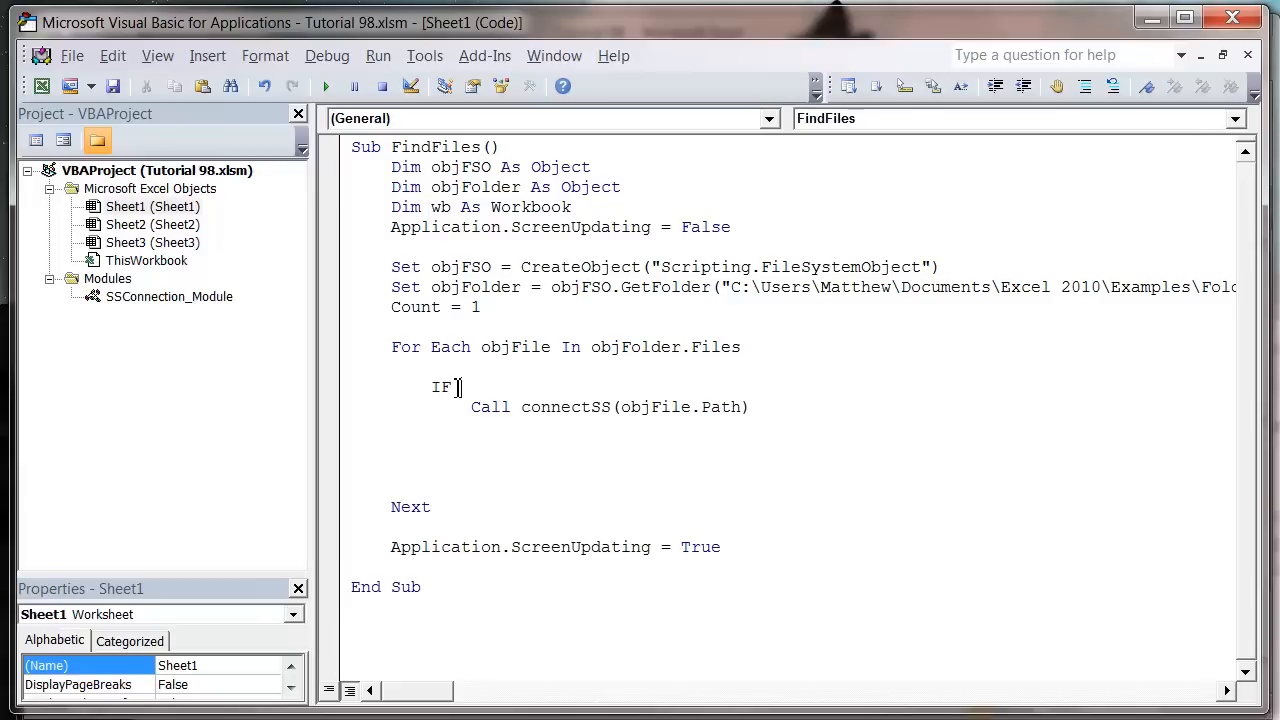
{"action": "type", "text": "objFil"}
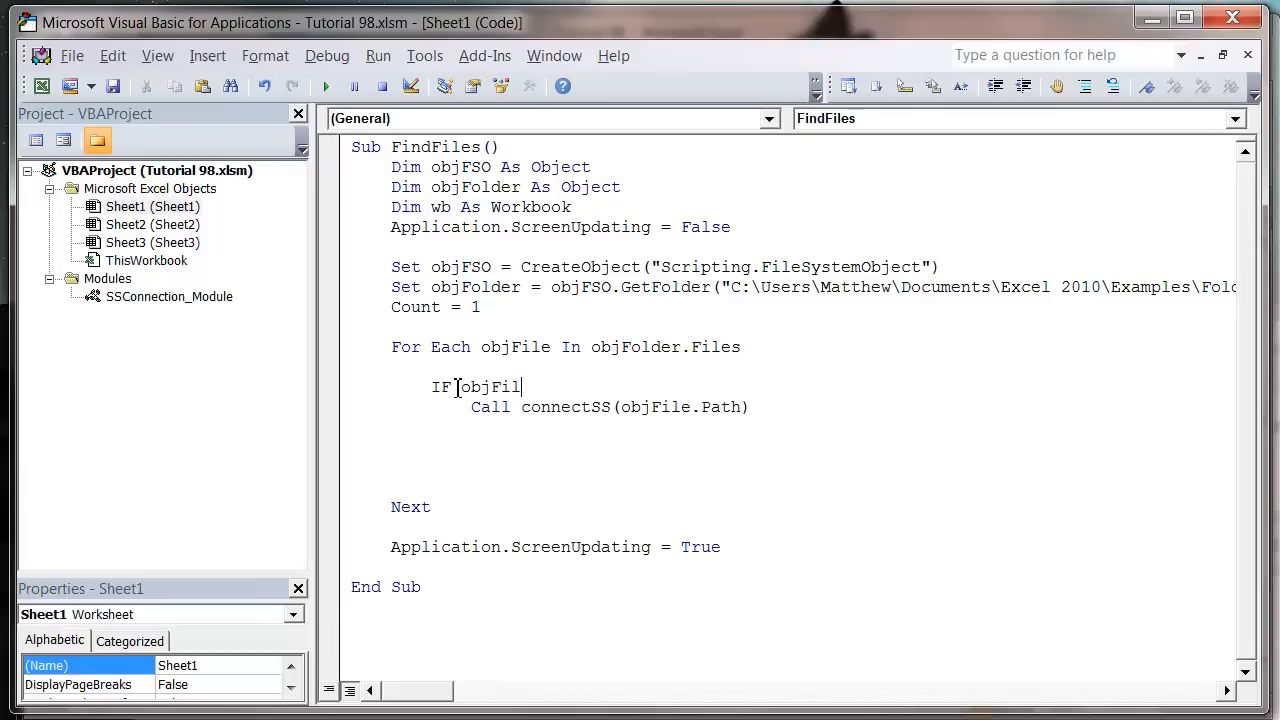
{"action": "type", "text": "e.pathj"}
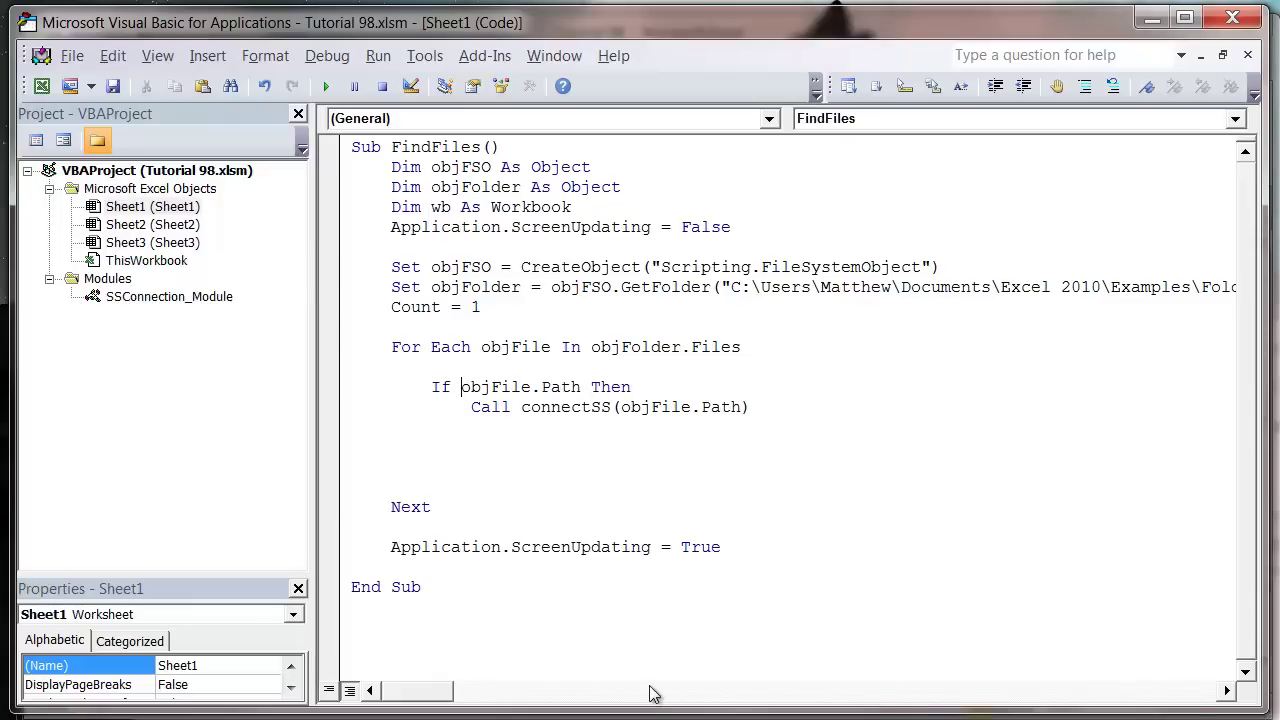
{"action": "type", "text": "right("}
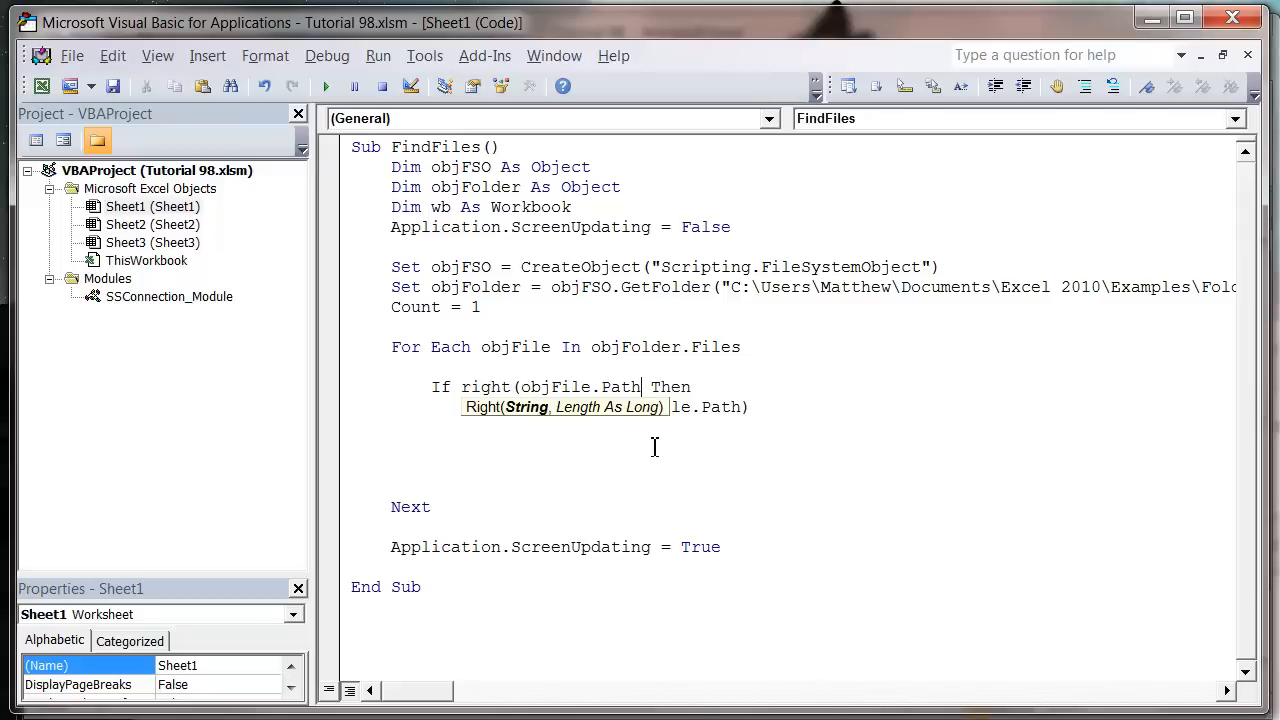
{"action": "type", "text": ",4"}
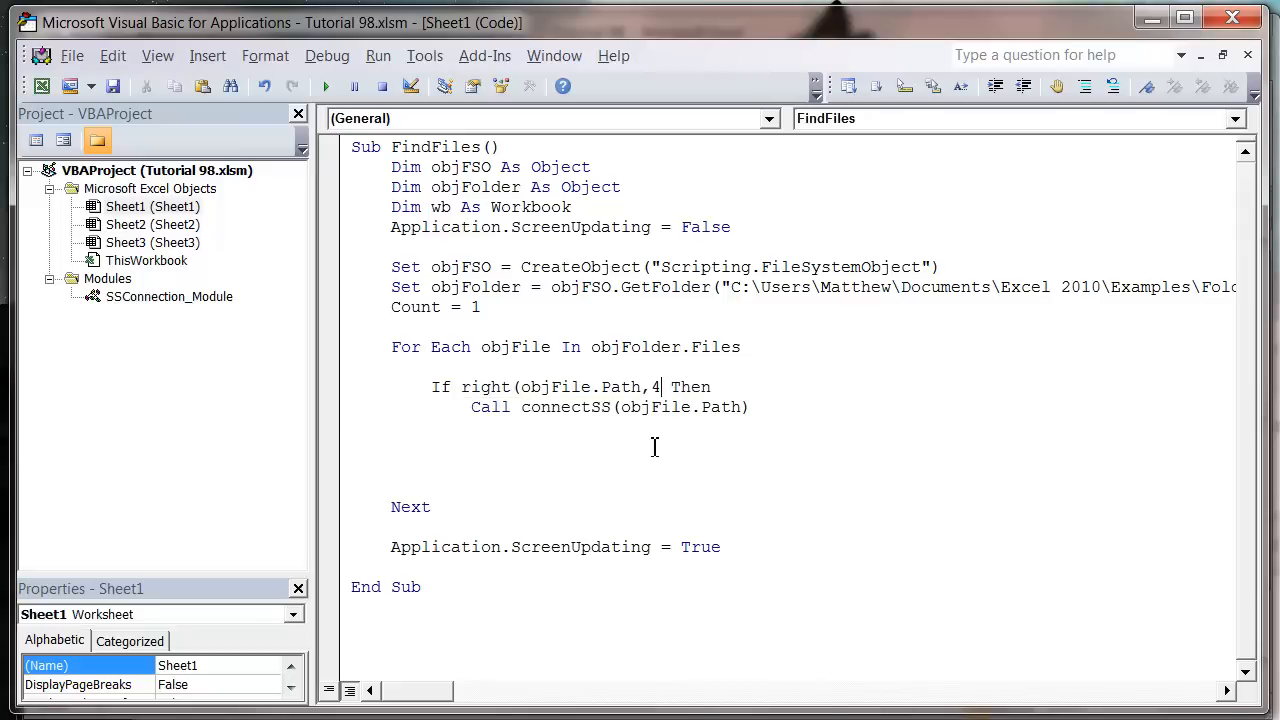
{"action": "type", "text": "="}
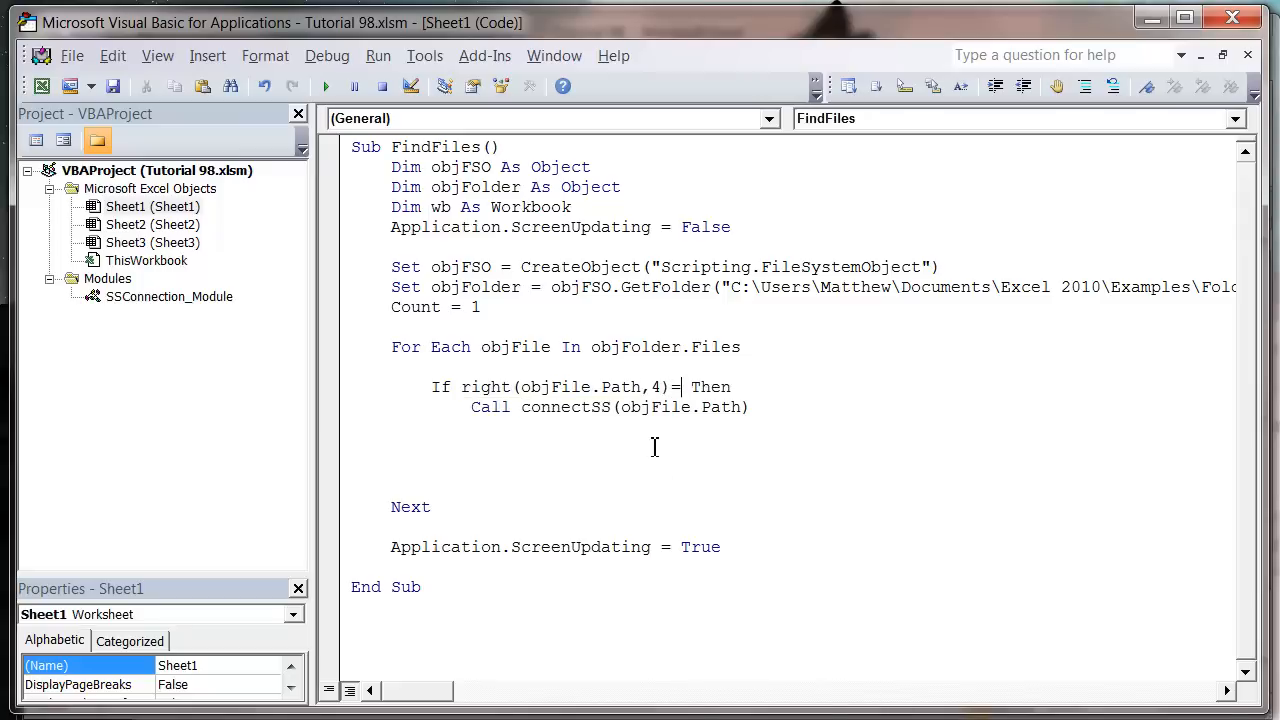
{"action": "type", "text": "\""}
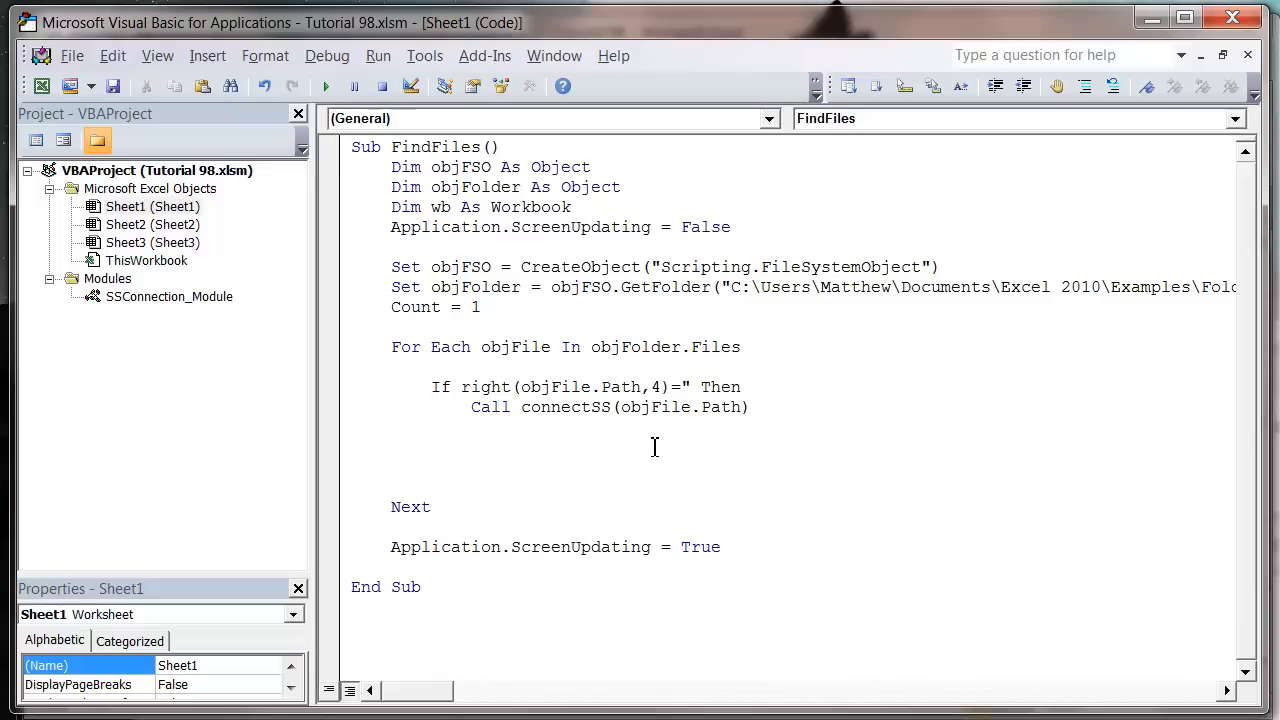
{"action": "mouse_move", "coordinate": [660, 400]}
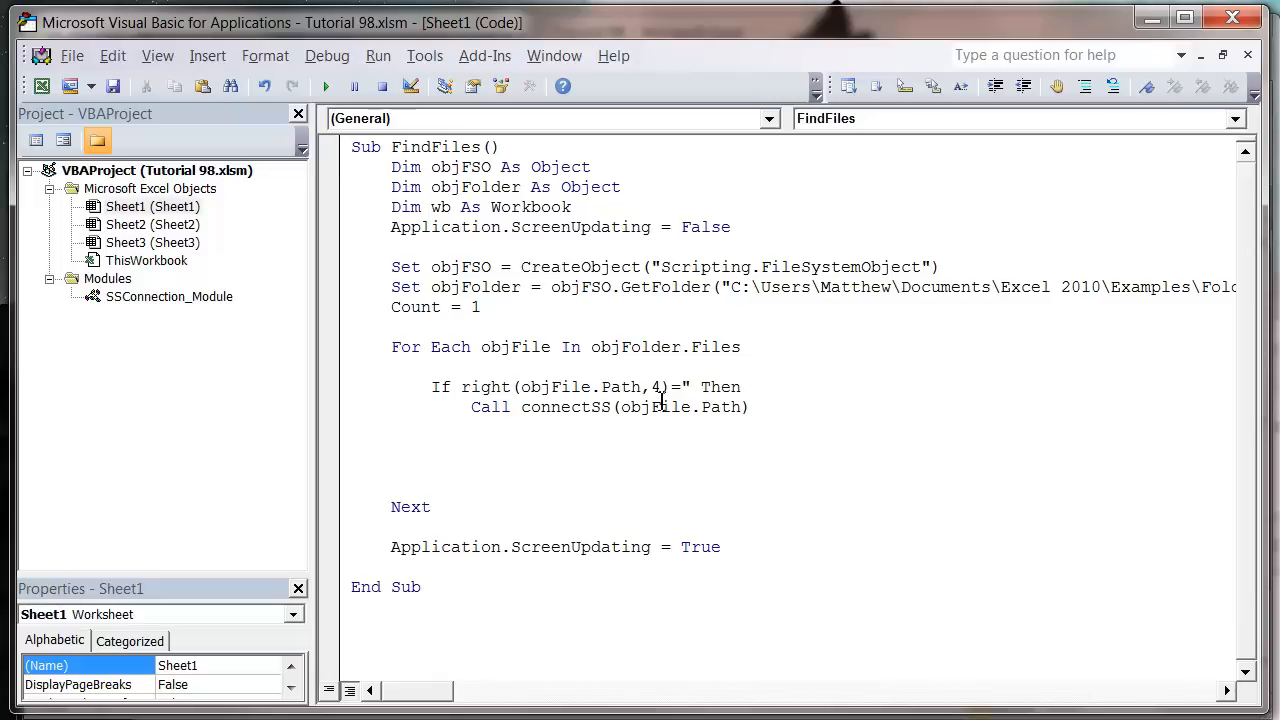
{"action": "type", "text": "5"}
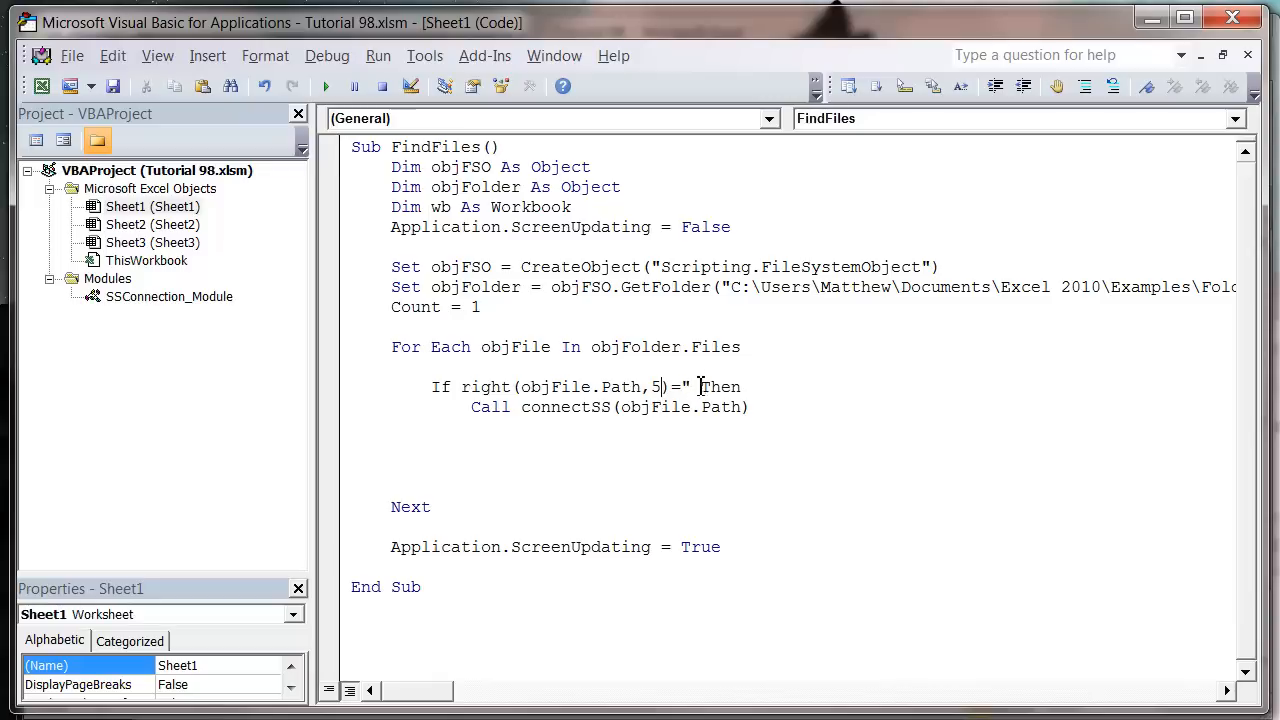
{"action": "type", "text": ".\""}
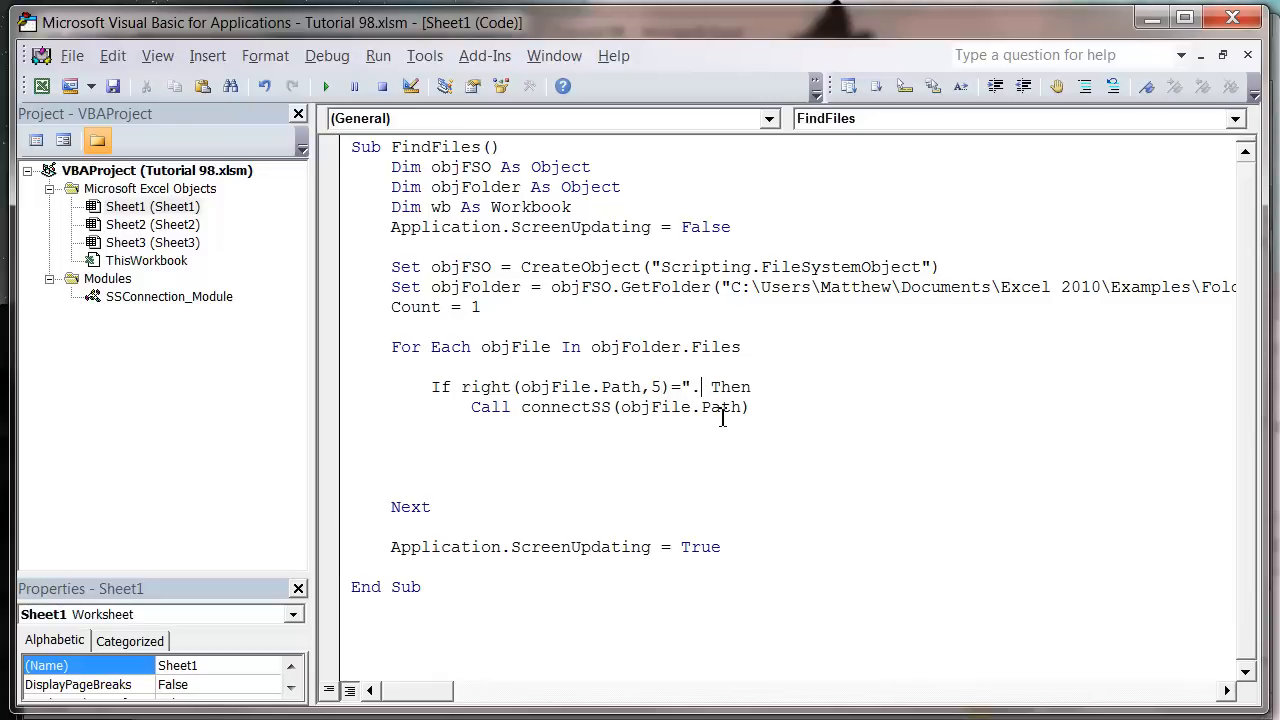
{"action": "type", "text": "xlsx"}
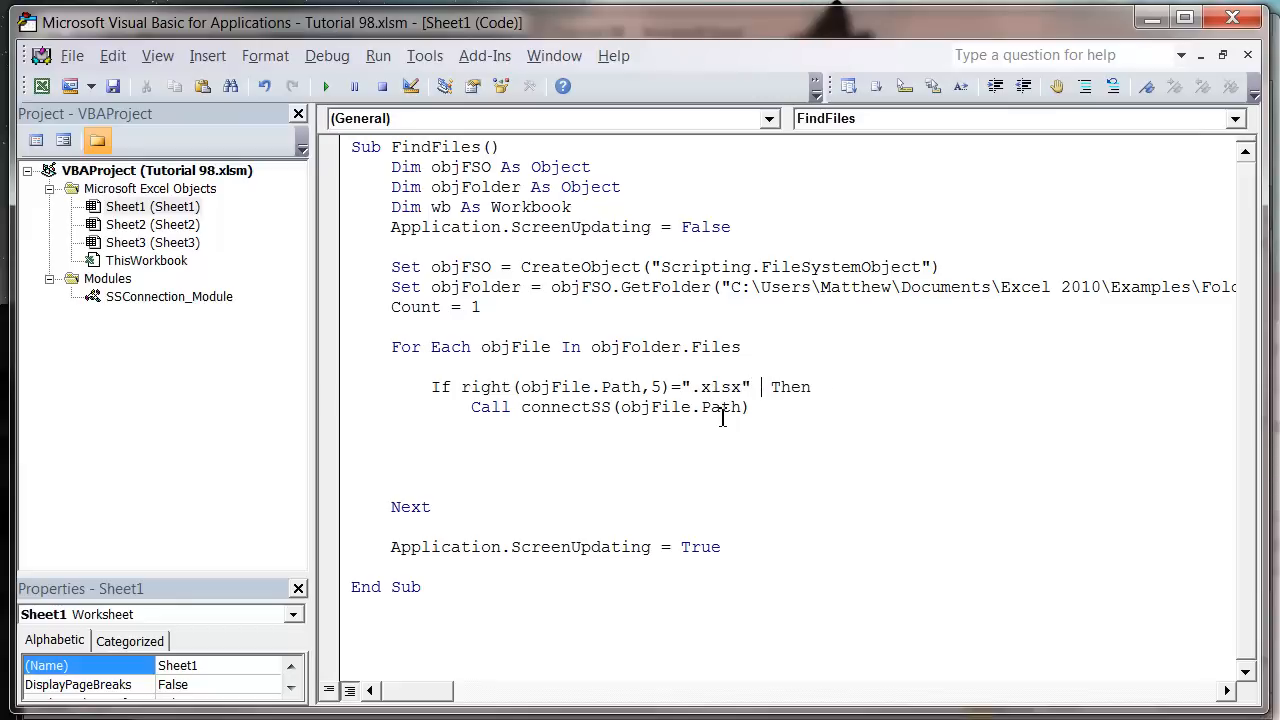
- Add Or Right(objFile.Path, 4) = ".xls" Then and close the block with End If
{"action": "type", "text": "OR"}
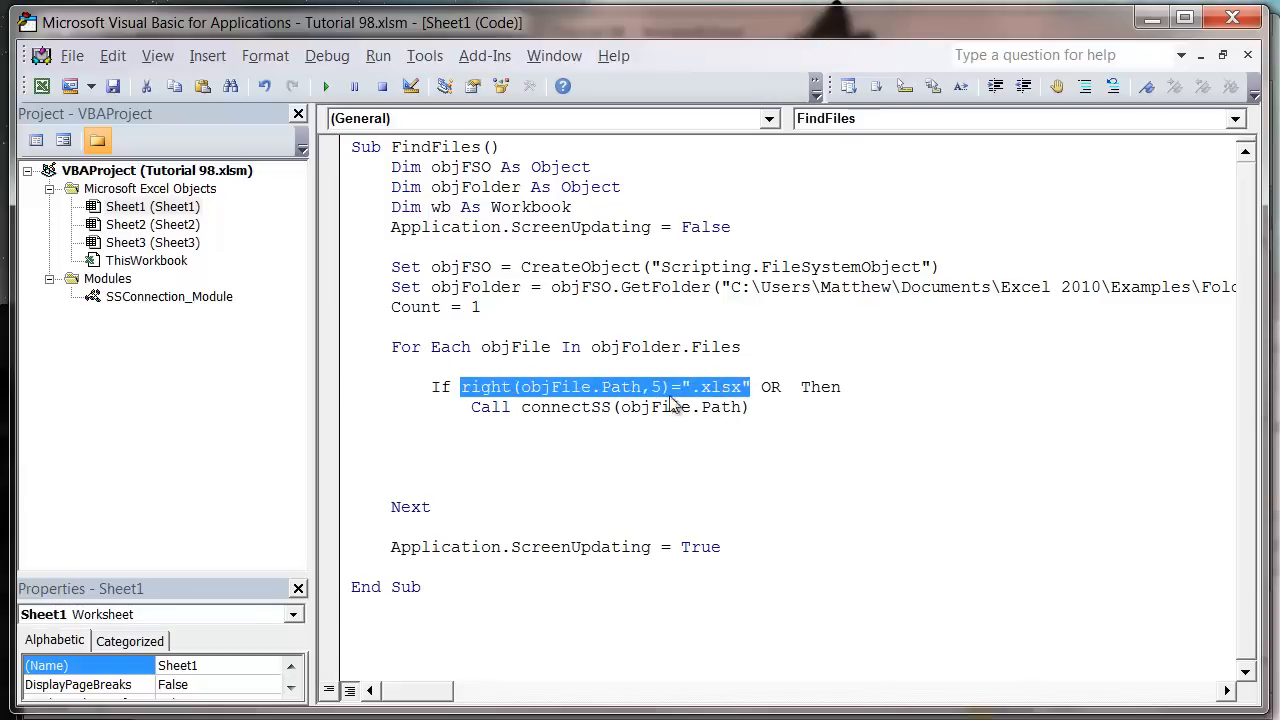
{"action": "type", "text": "right(objFile.Path,5)=\".xlsx\""}
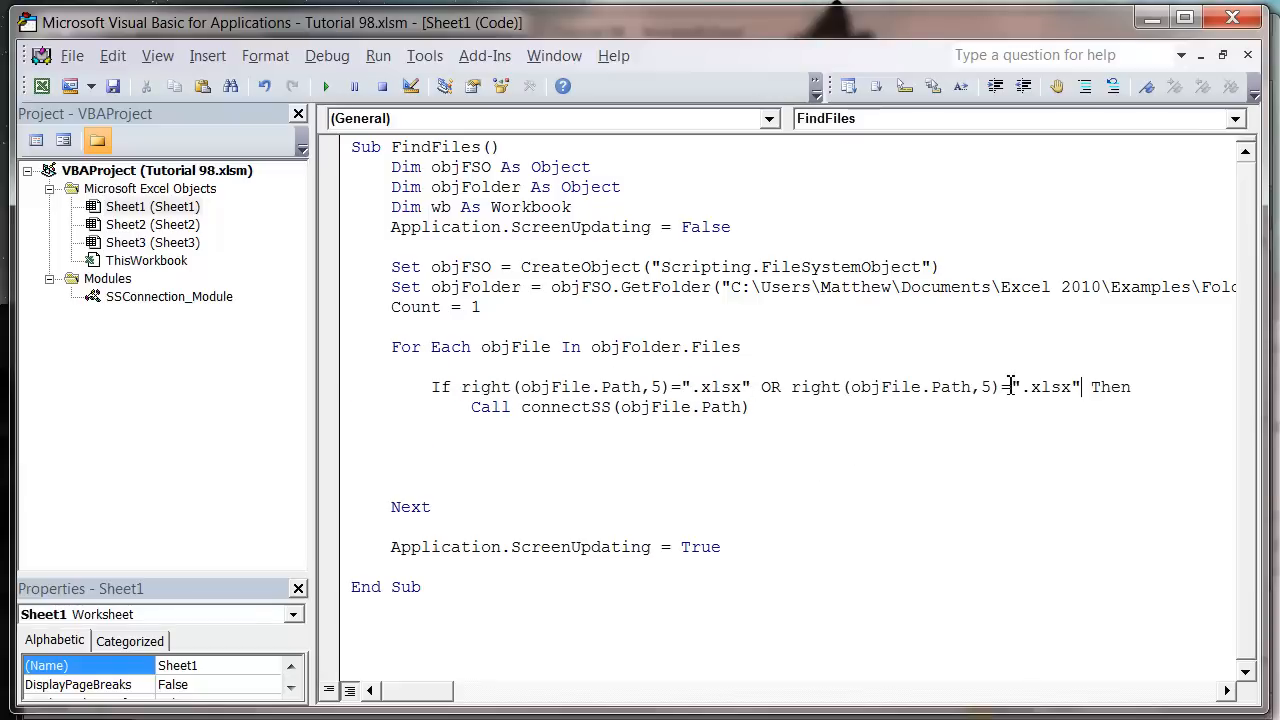
{"action": "type", "text": "4"}
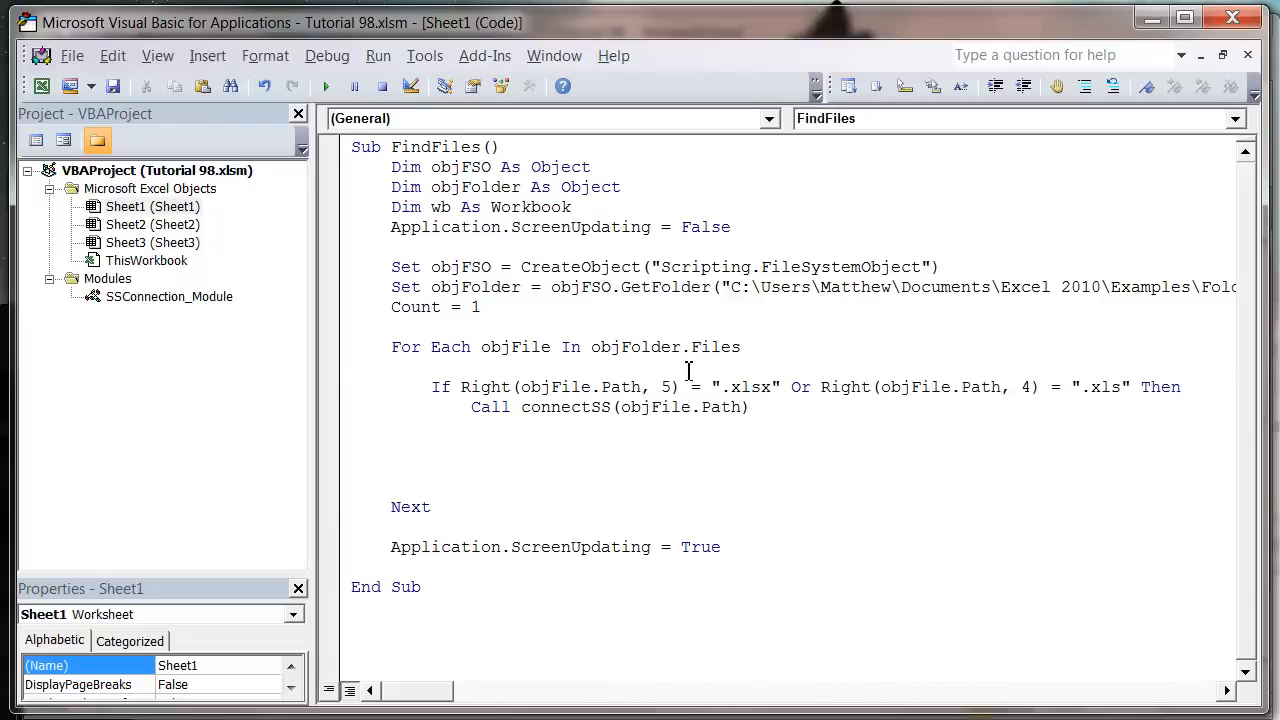
{"action": "mouse_move", "coordinate": [1112, 390]}
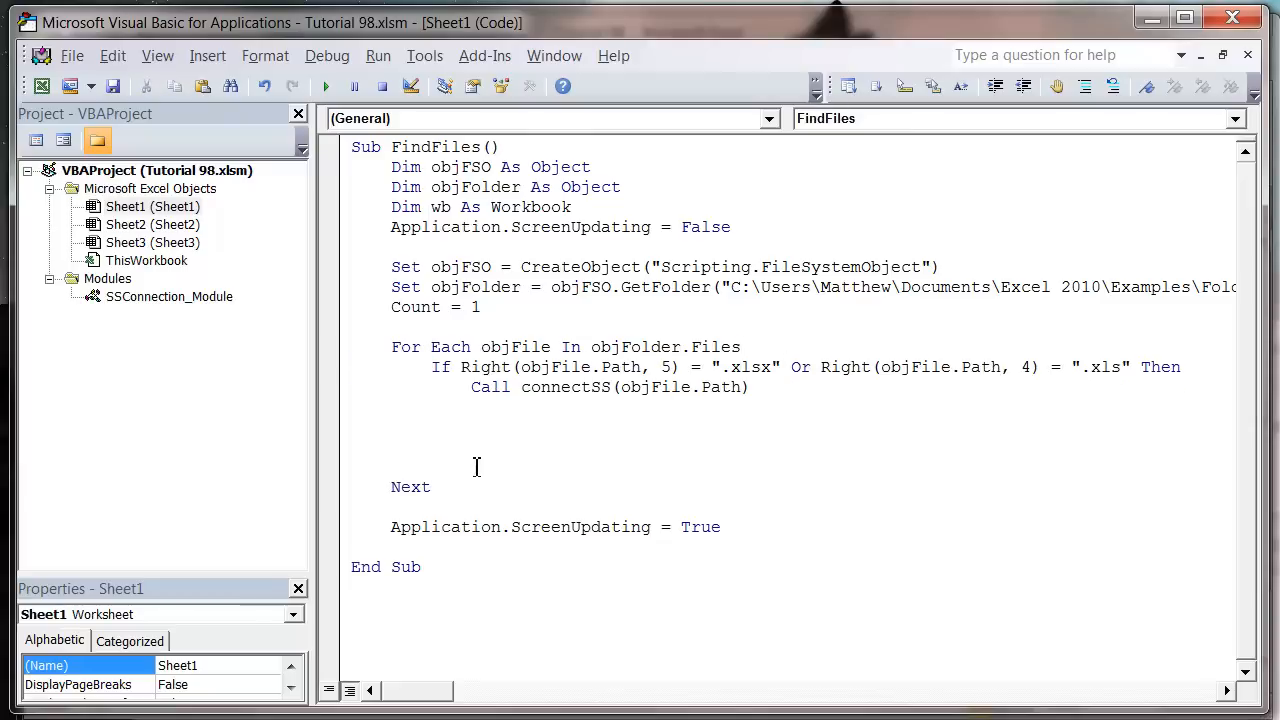
{"action": "type", "text": "End If"}
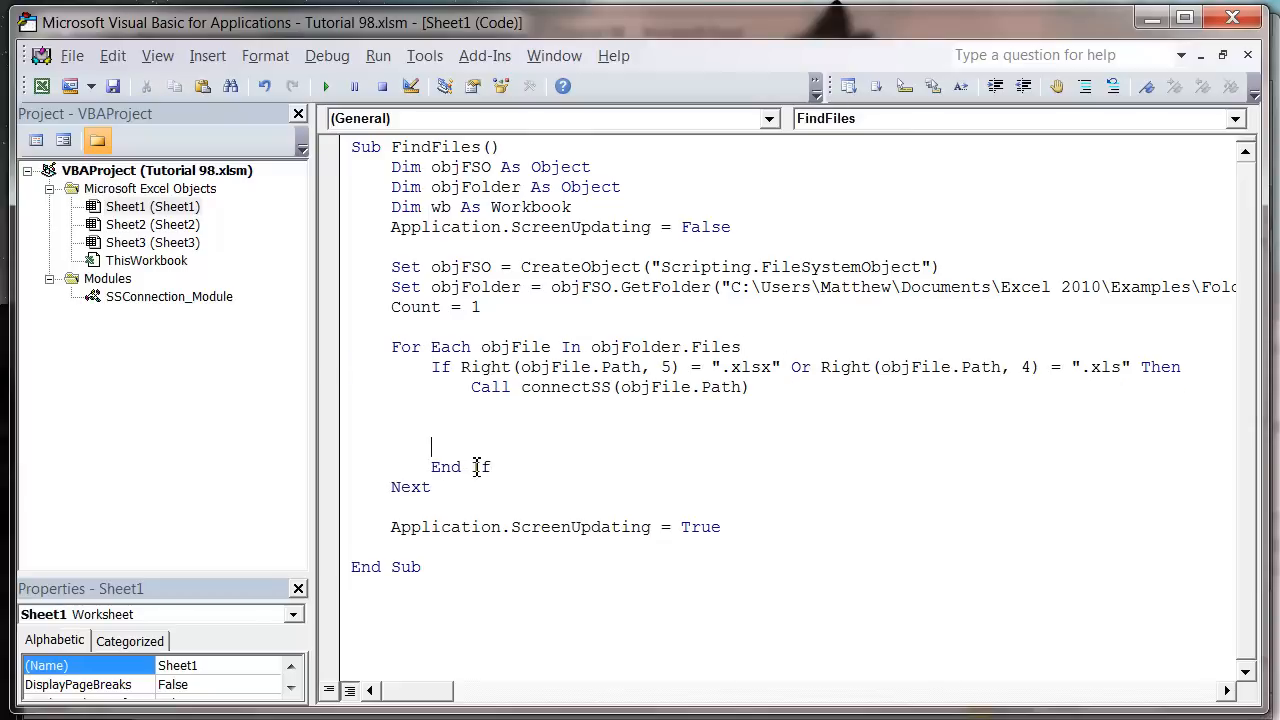
- Declare Dim rs As Object and Dim sqlstr As String below Application.ScreenUpdating = False
{"action": "left_click", "coordinate": [472, 408]}
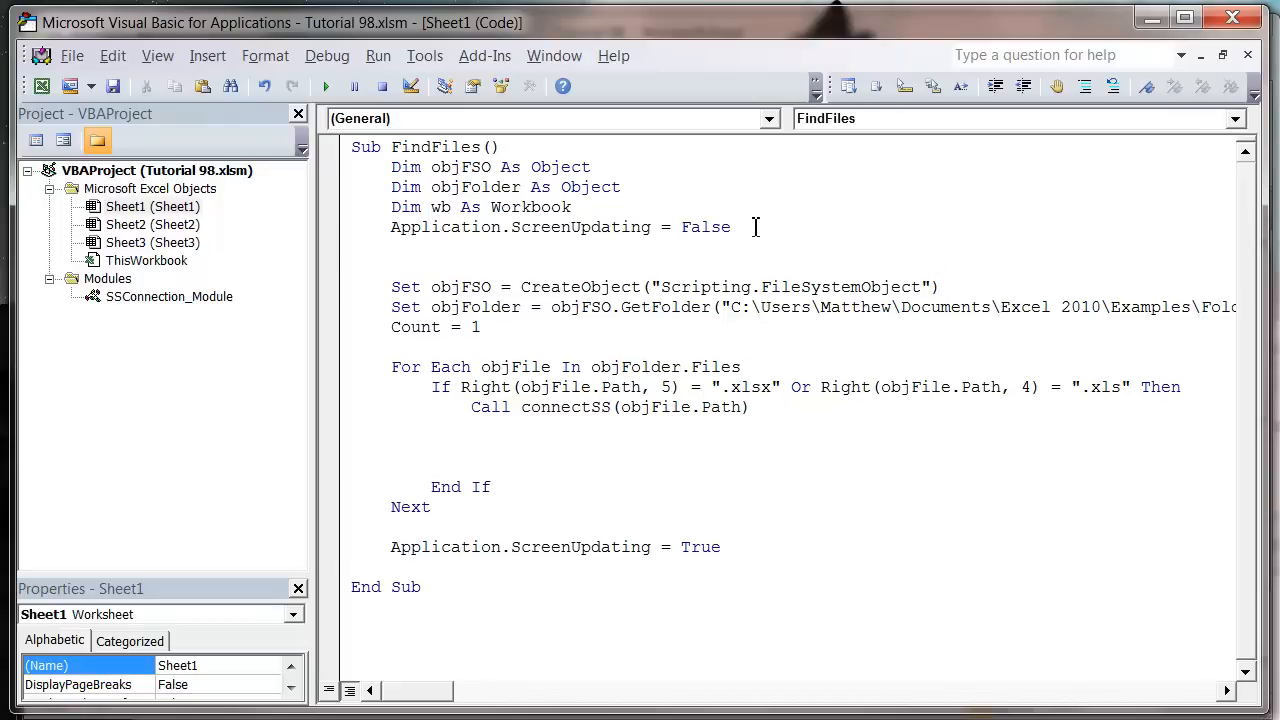
{"action": "type", "text": "dim r"}
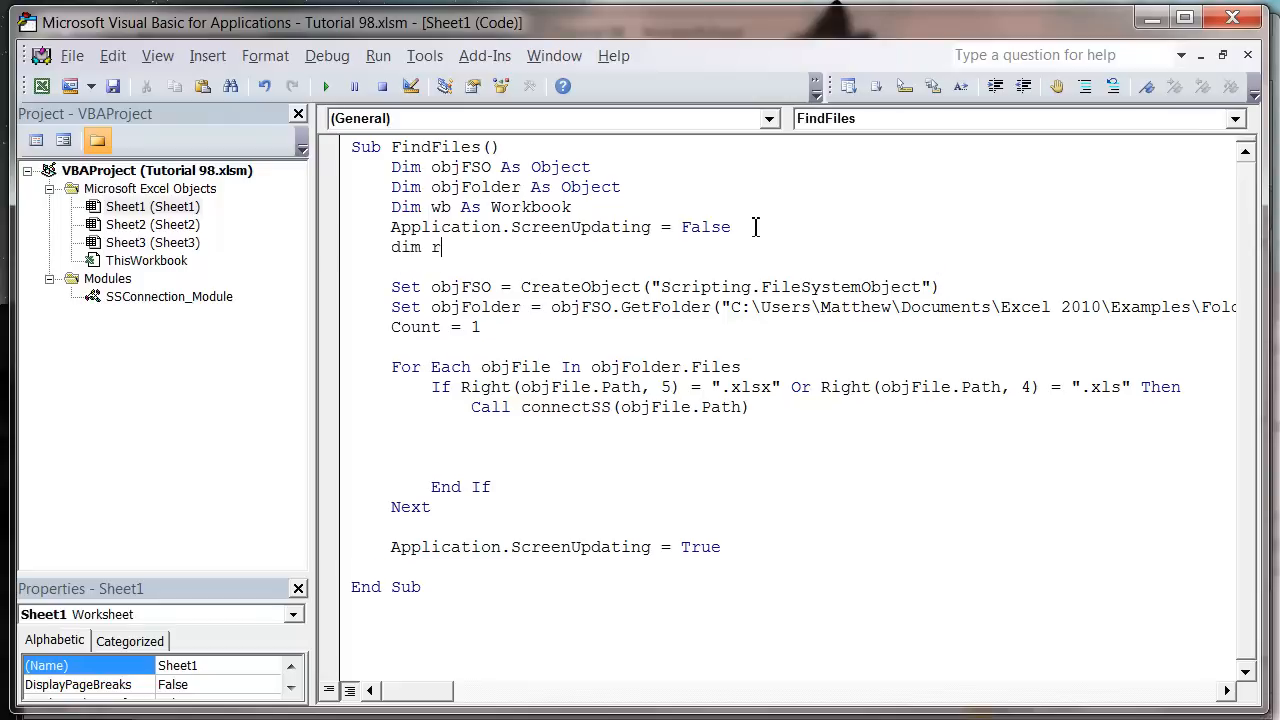
{"action": "type", "text": "s as"}
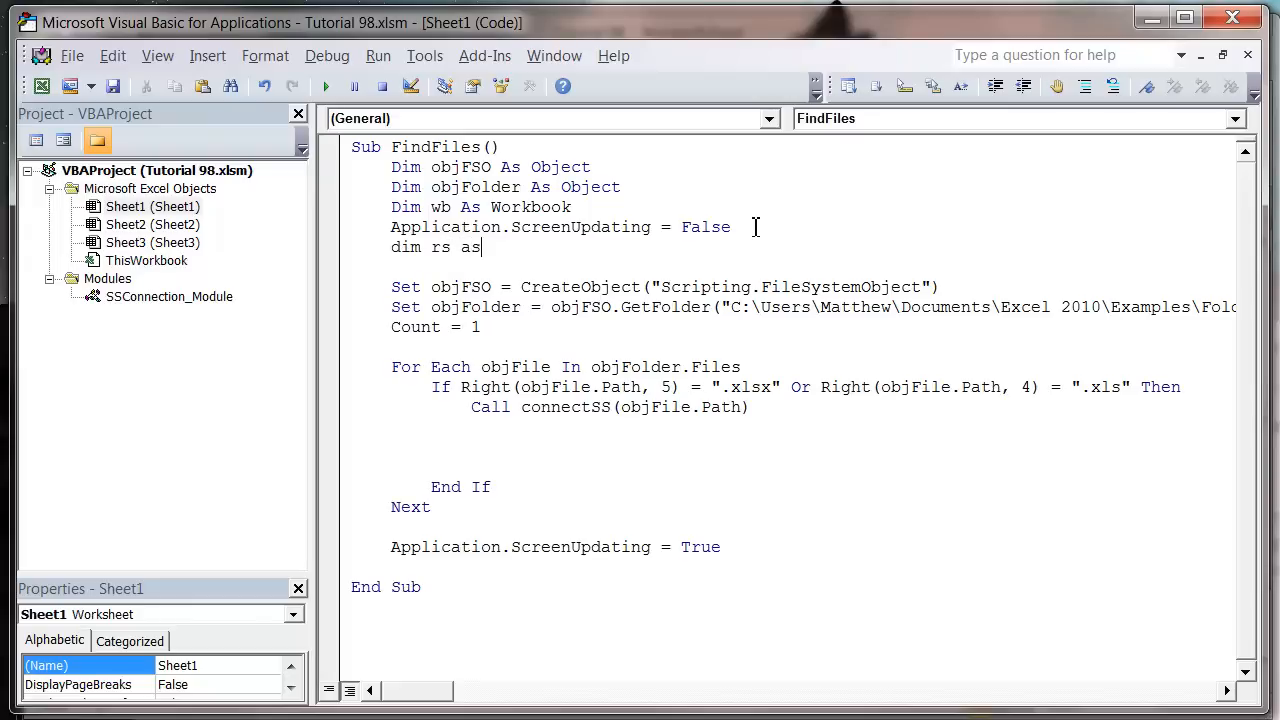
{"action": "type", "text": "object"}
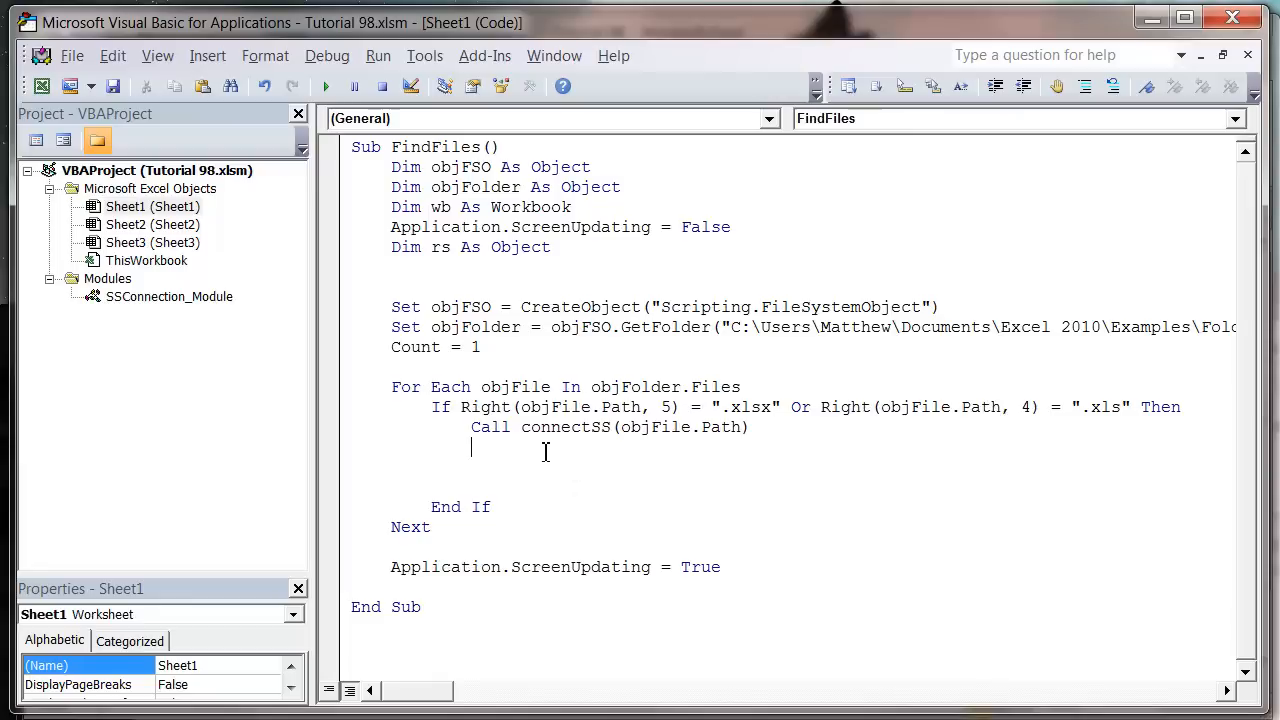
{"action": "mouse_move", "coordinate": [504, 448]}
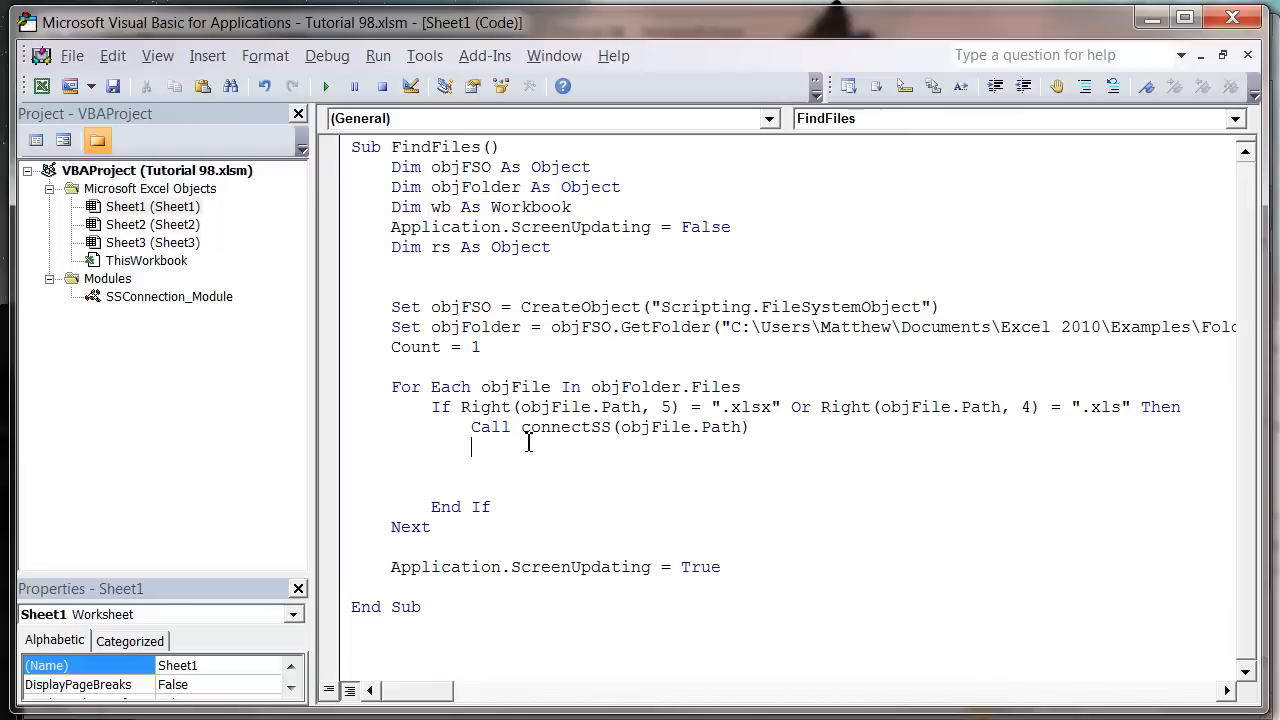
{"action": "type", "text": "sqlstr as"}
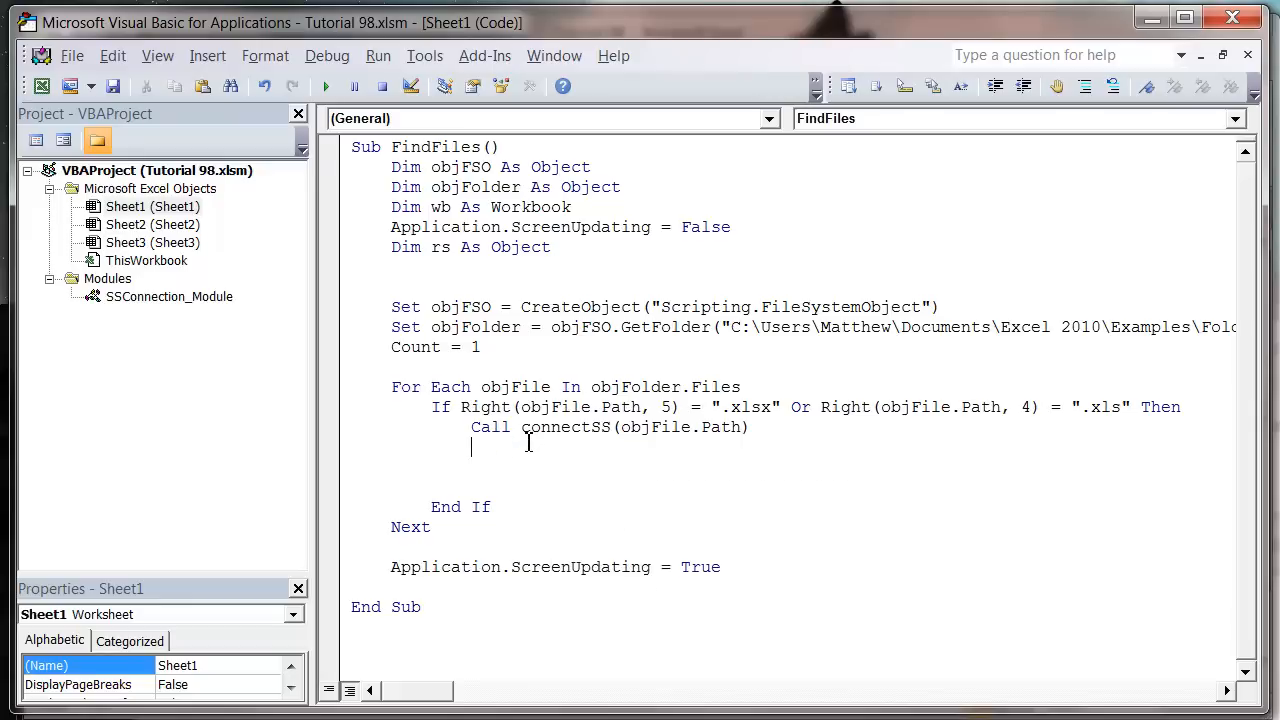
{"action": "type", "text": "di"}
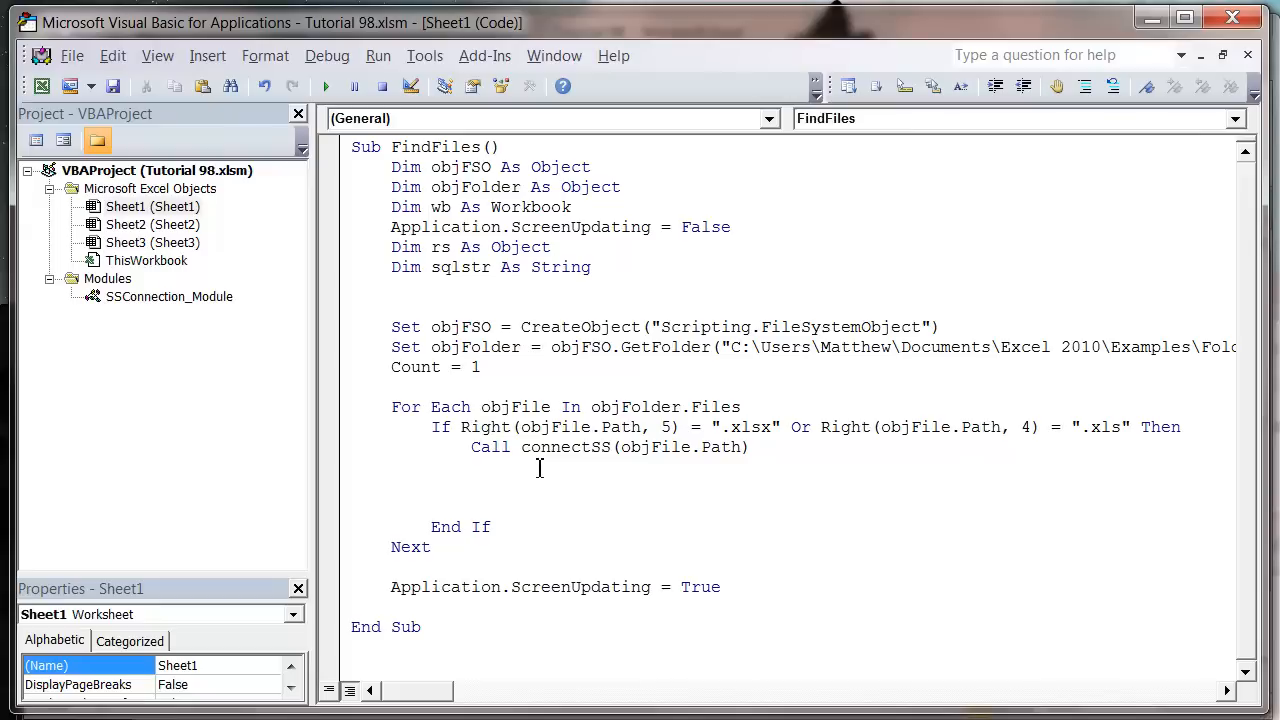
- Start sqlstr = "SELECT [User_ID],[User_Name],[City],[Age]"
{"action": "type", "text": "sqlstr ="}
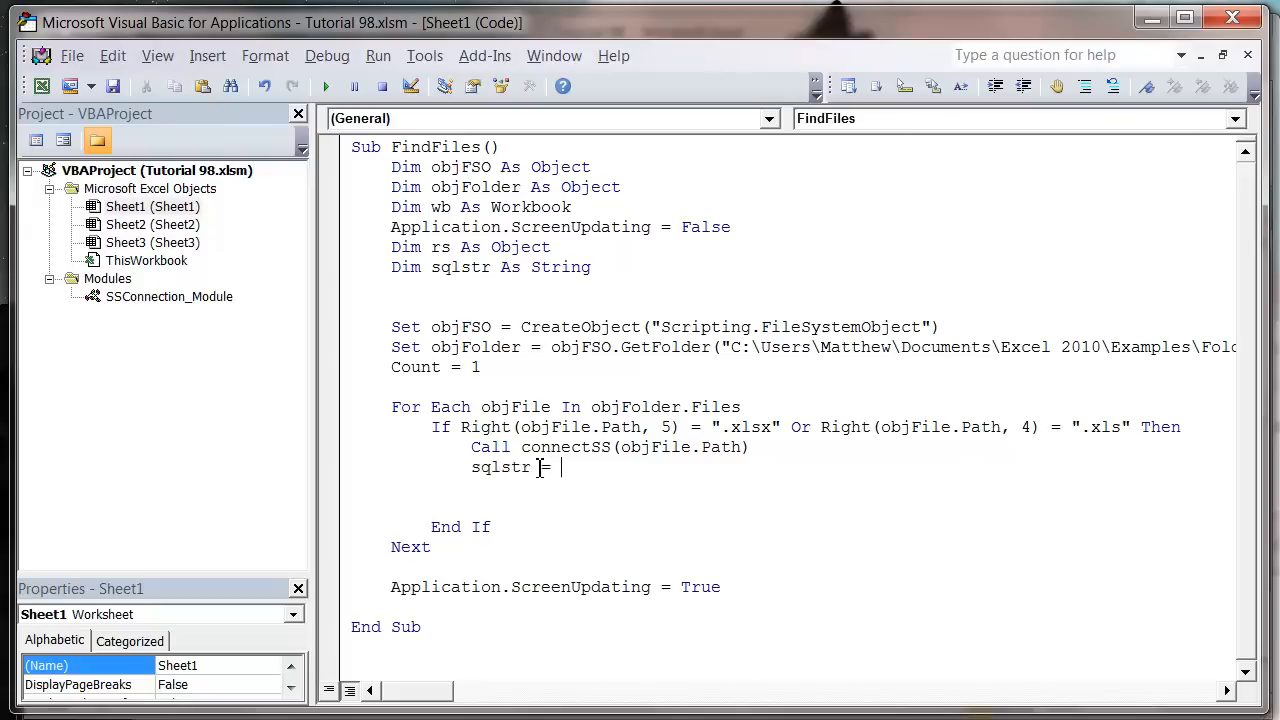
{"action": "type", "text": "\"SELECT [Us"}
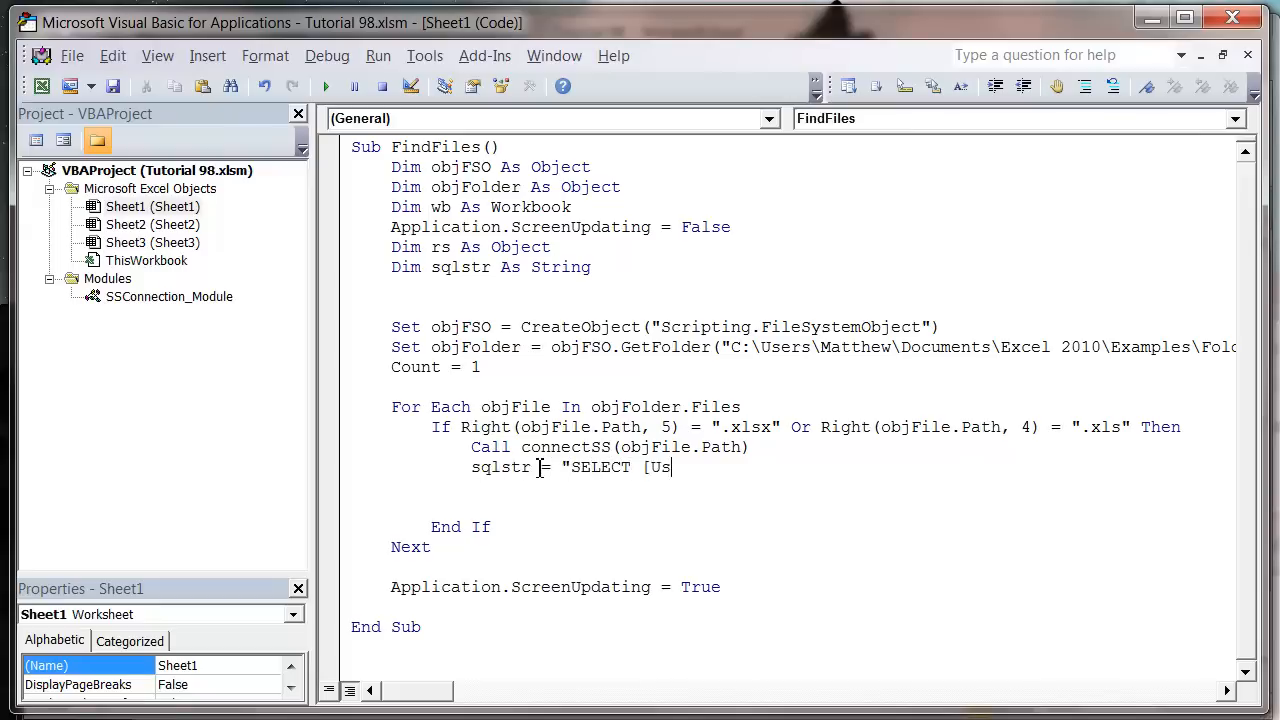
{"action": "type", "text": "er_ID]"}
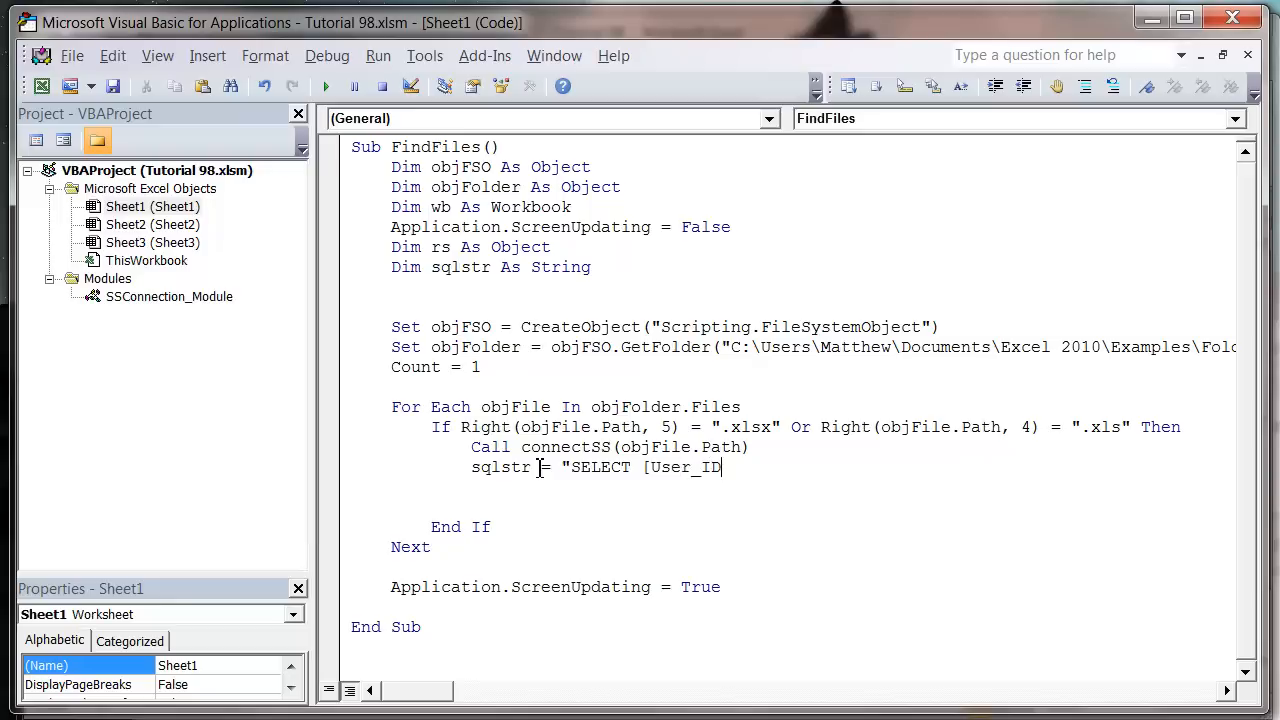
{"action": "type", "text": ","}
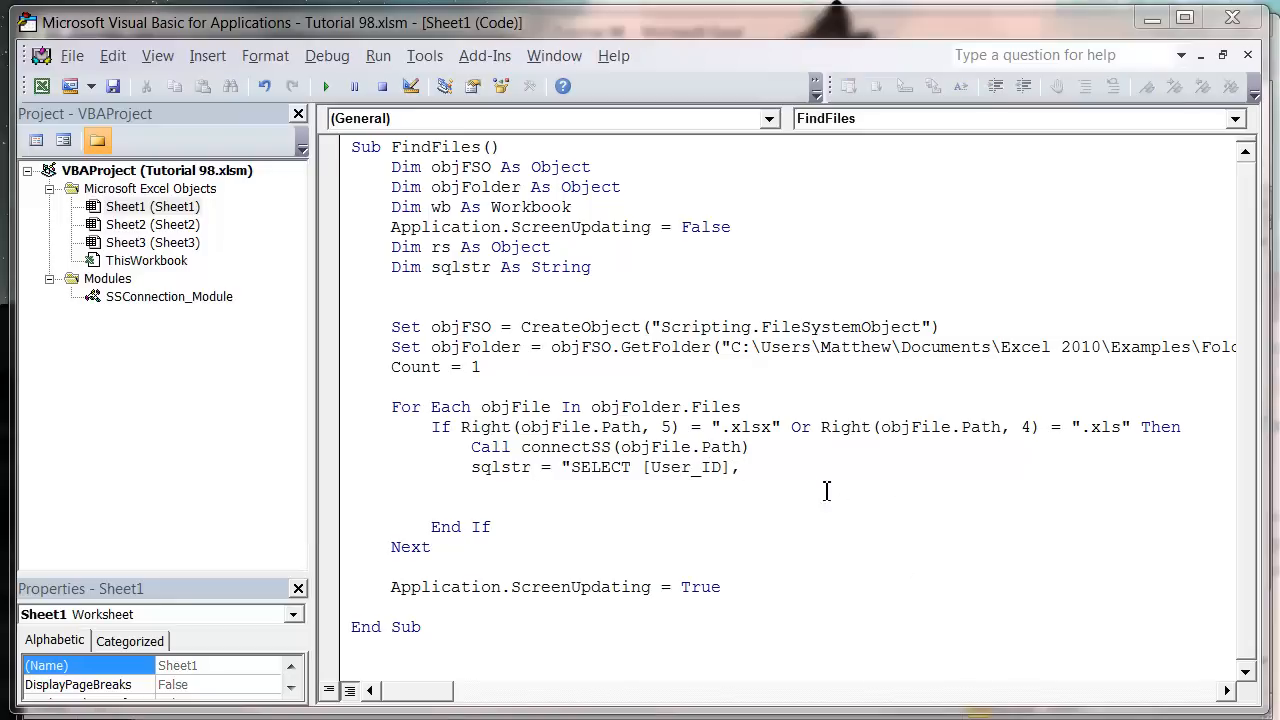
{"action": "type", "text": "[User_Name"}
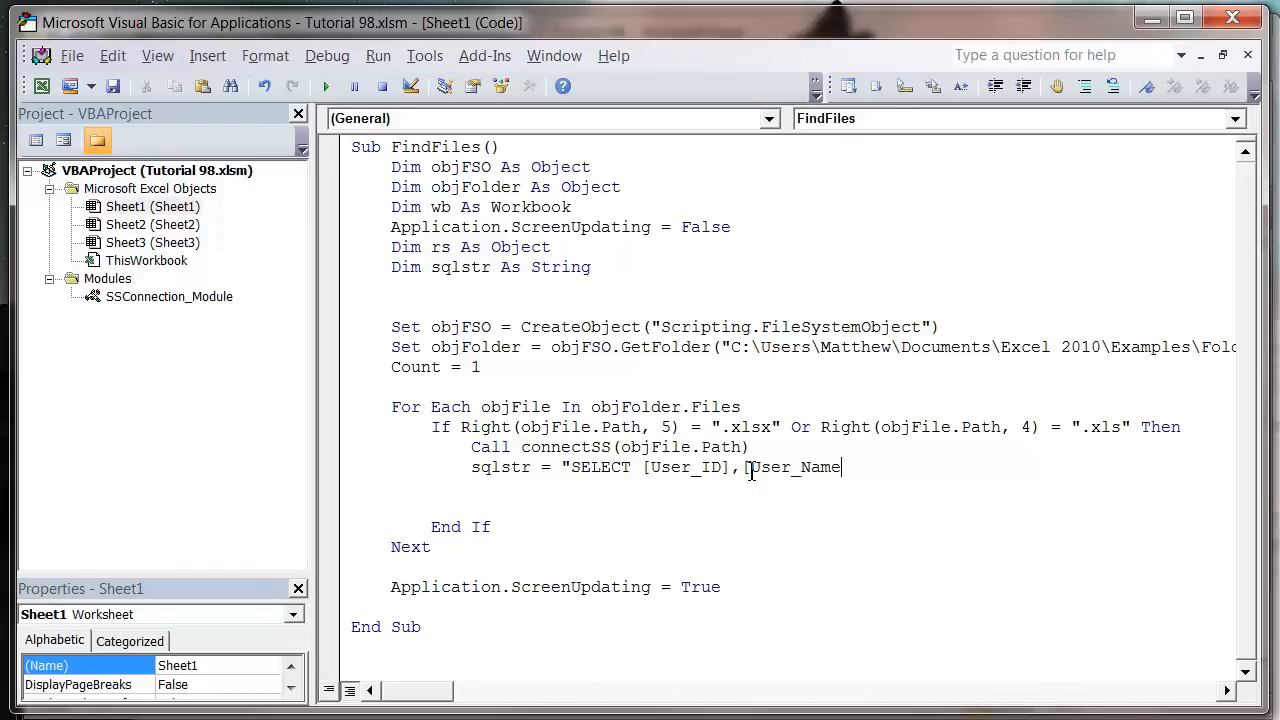
{"action": "type", "text": ","}
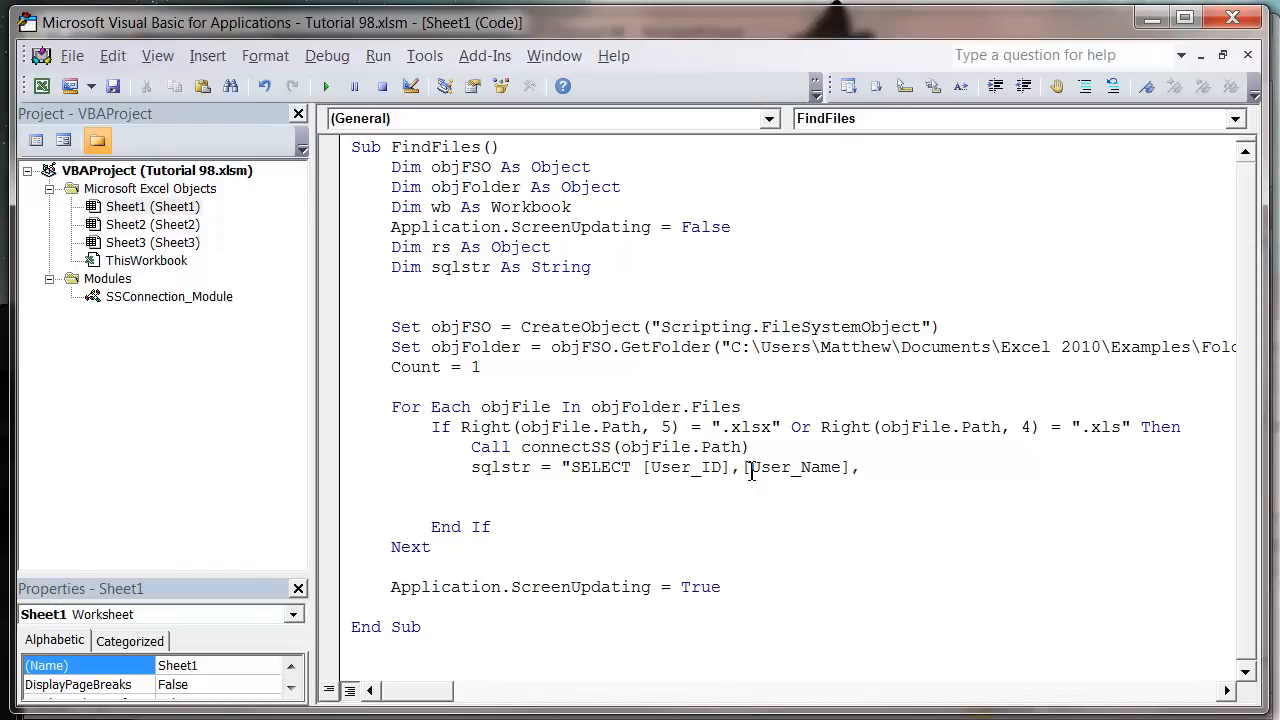
{"action": "type", "text": "[City"}
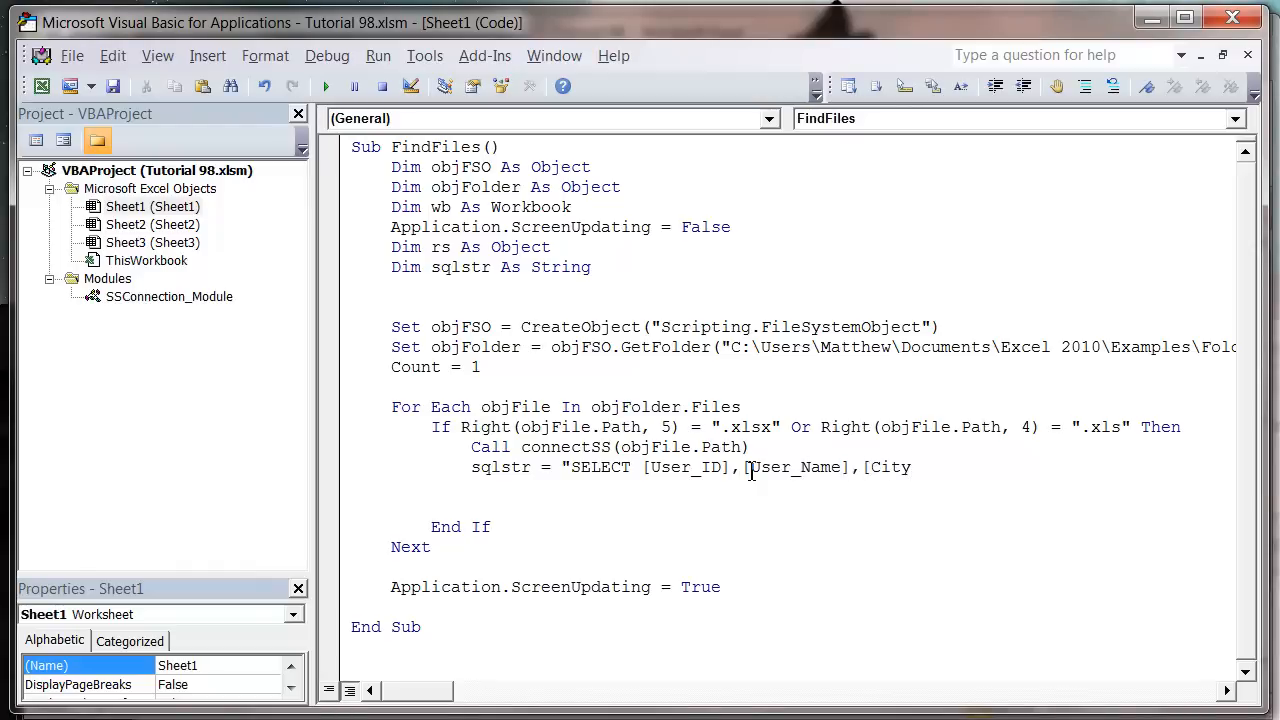
{"action": "type", "text": ",[Age"}
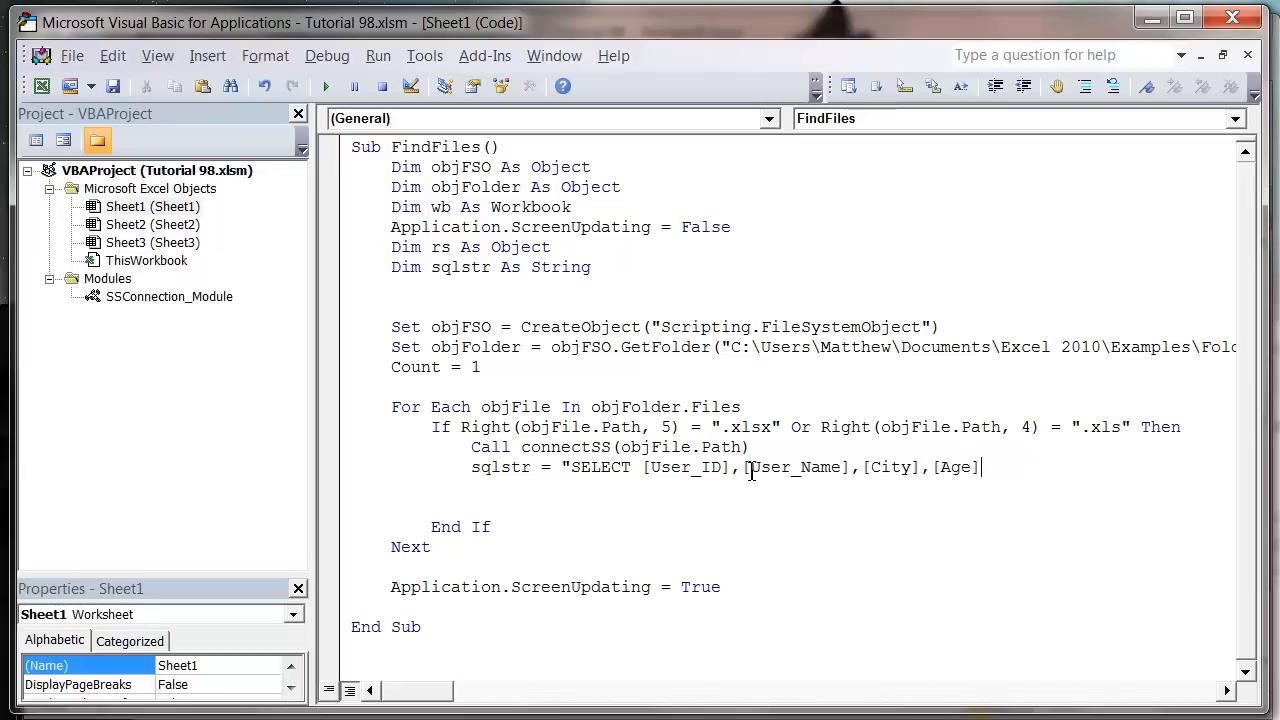
- Finish the query with FROM [Sheet1$]
{"action": "type", "text": "FR"}
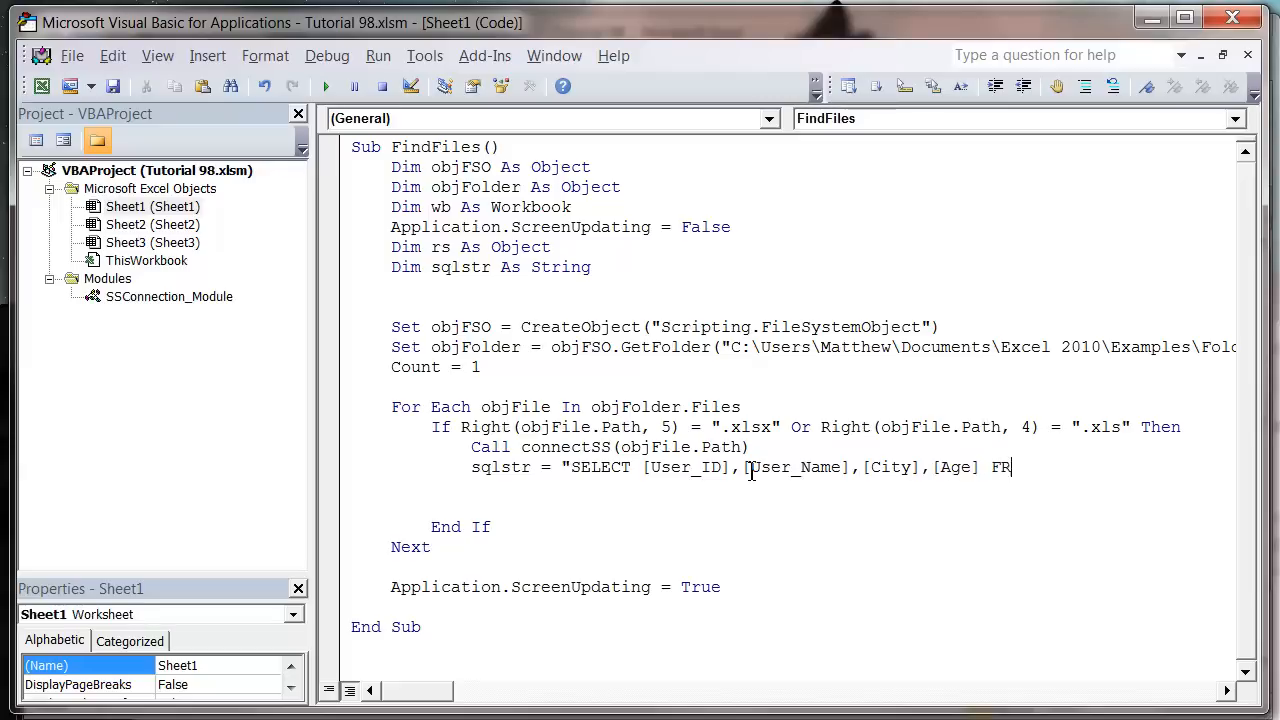
{"action": "type", "text": "OM ["}
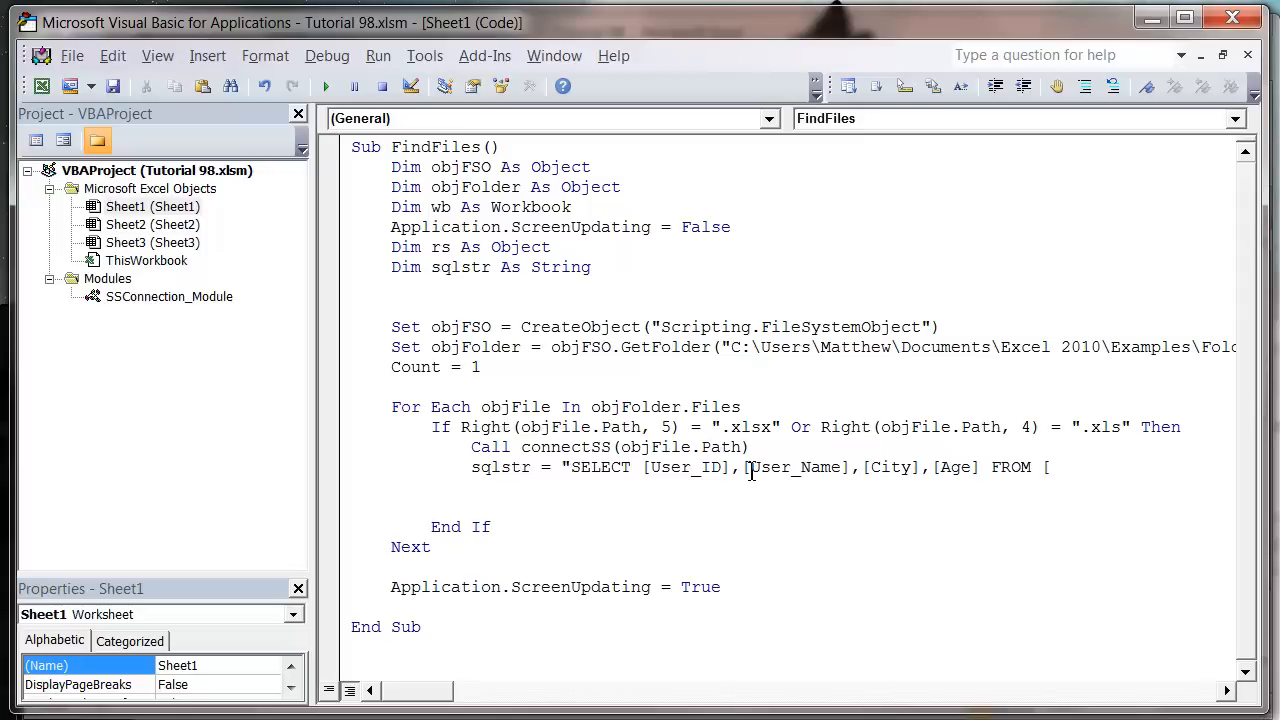
{"action": "type", "text": "Sheet1"}
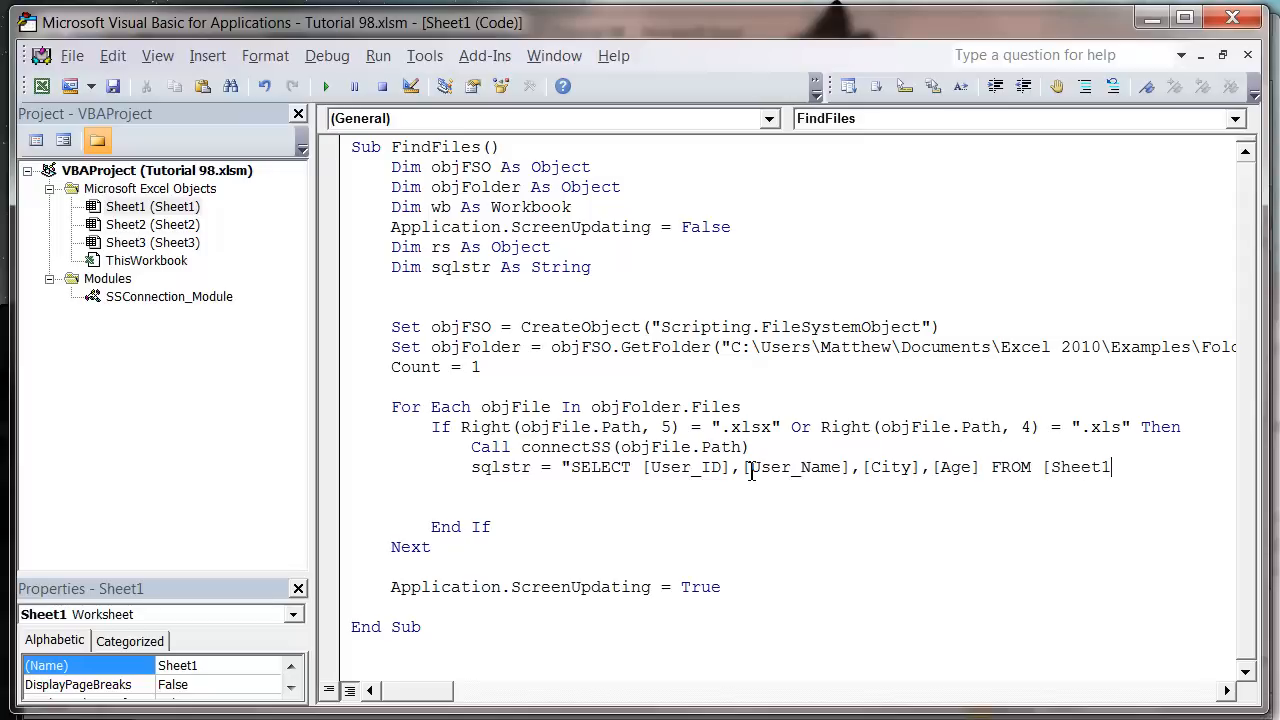
{"action": "type", "text": "$]"}
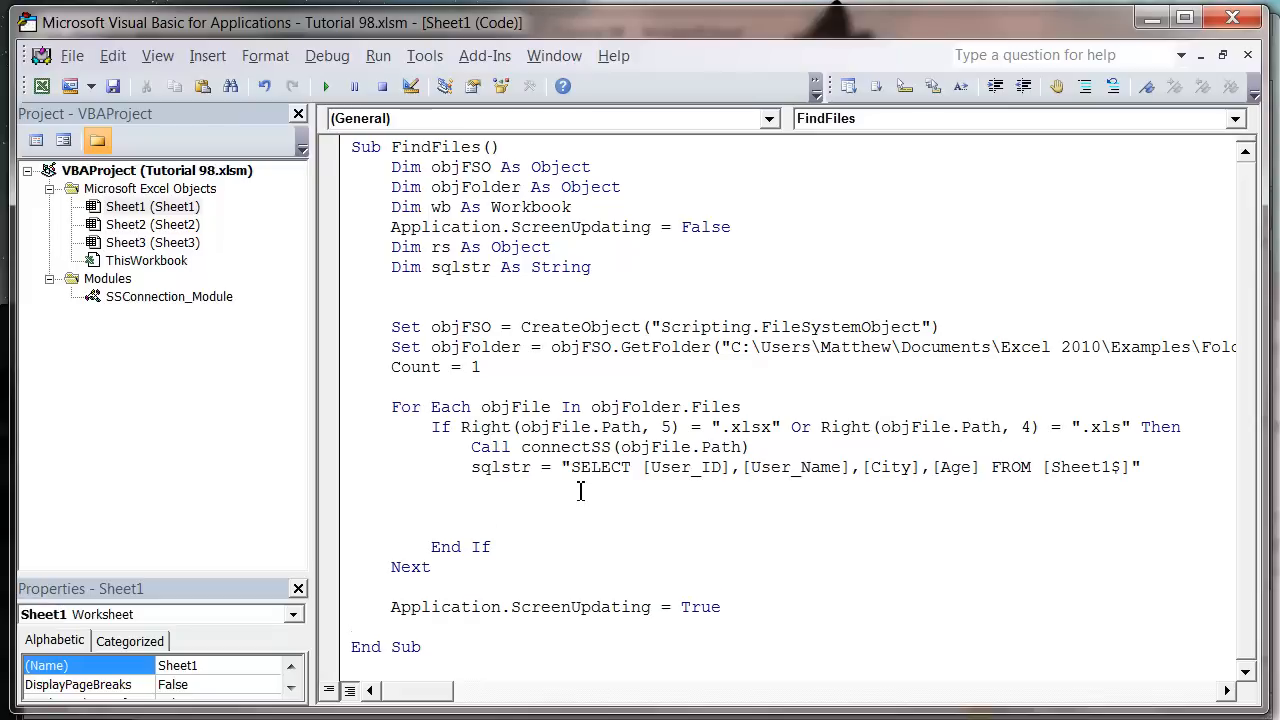
- Open the recordset with rs.Open sqlstr, DBCONT
{"action": "type", "text": "rs."}
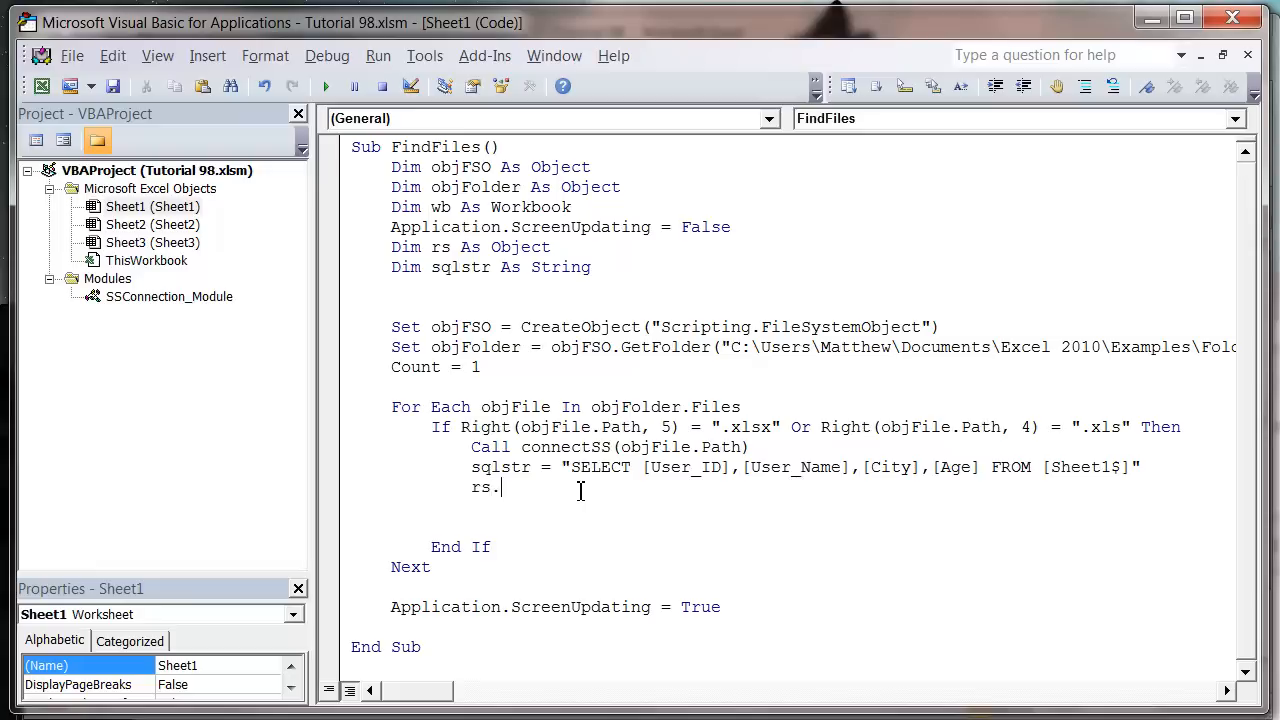
{"action": "type", "text": "open"}
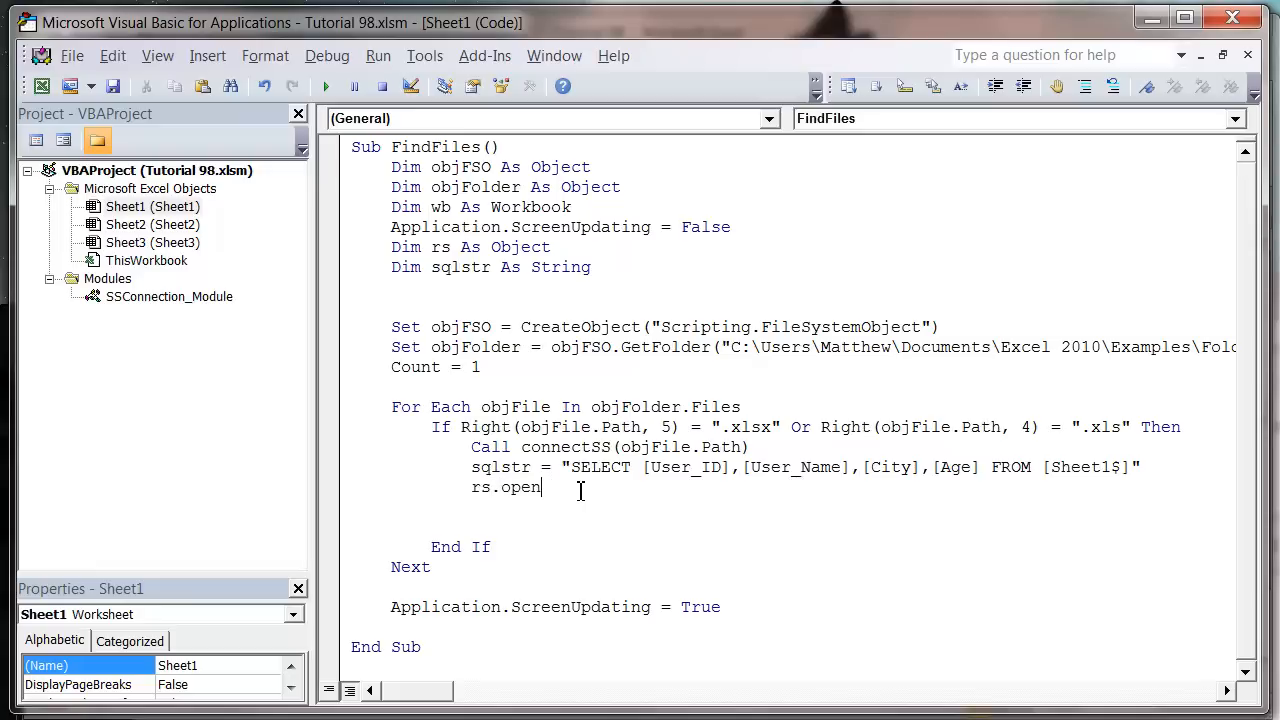
{"action": "type", "text": "sqlst"}
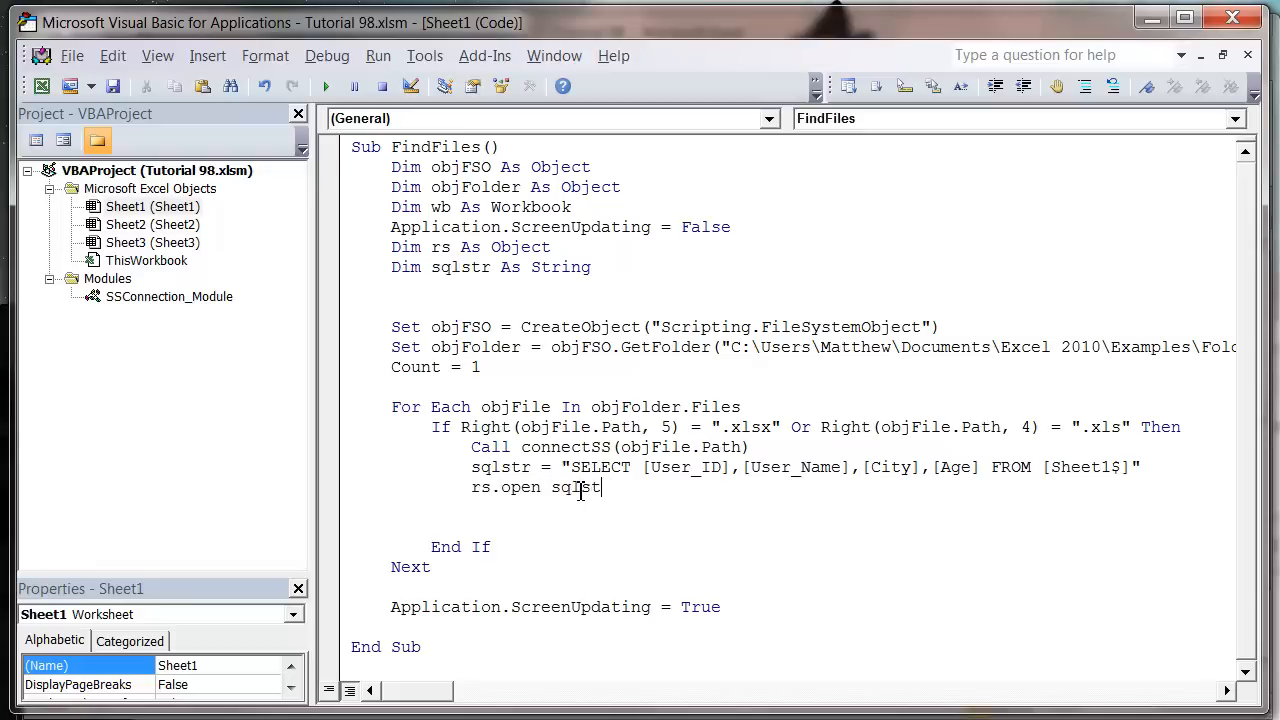
{"action": "type", "text": ",db"}
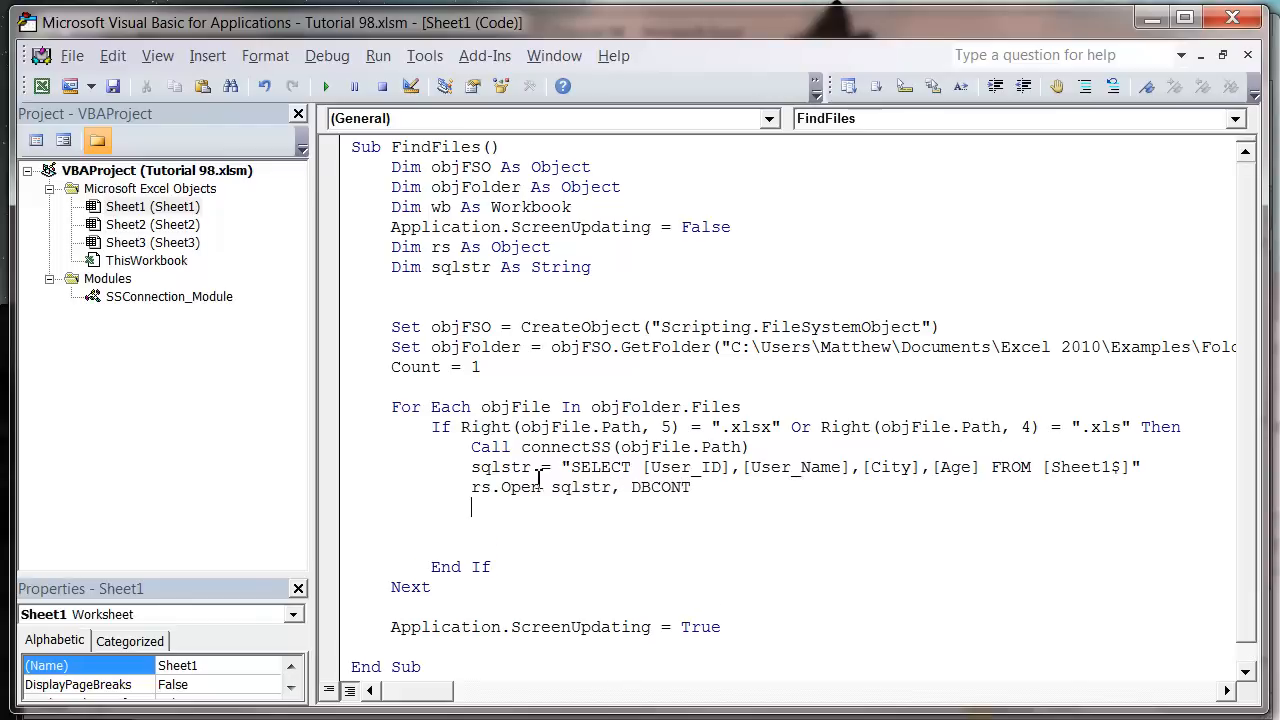
{"action": "mouse_move", "coordinate": [598, 504]}
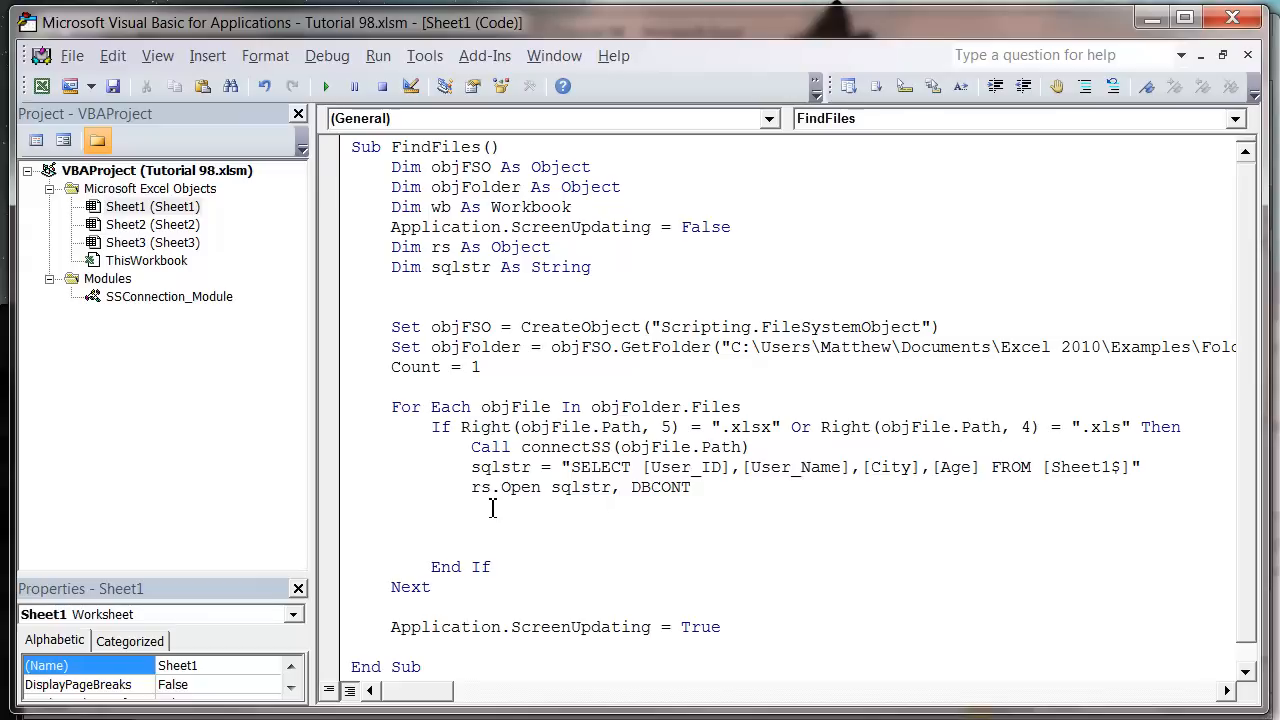
- Add an If rs.RecordCount > 0 Then check after opening the recordset
{"action": "type", "text": "if rs"}
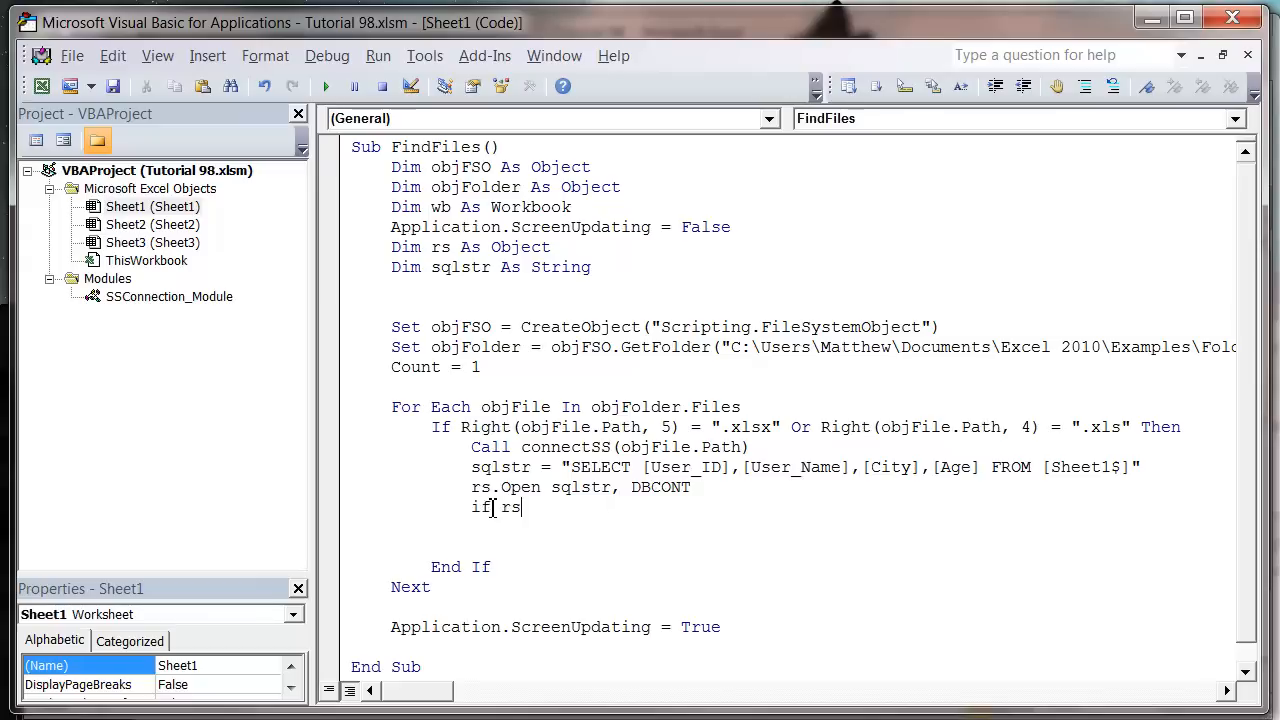
{"action": "type", "text": ".reco"}
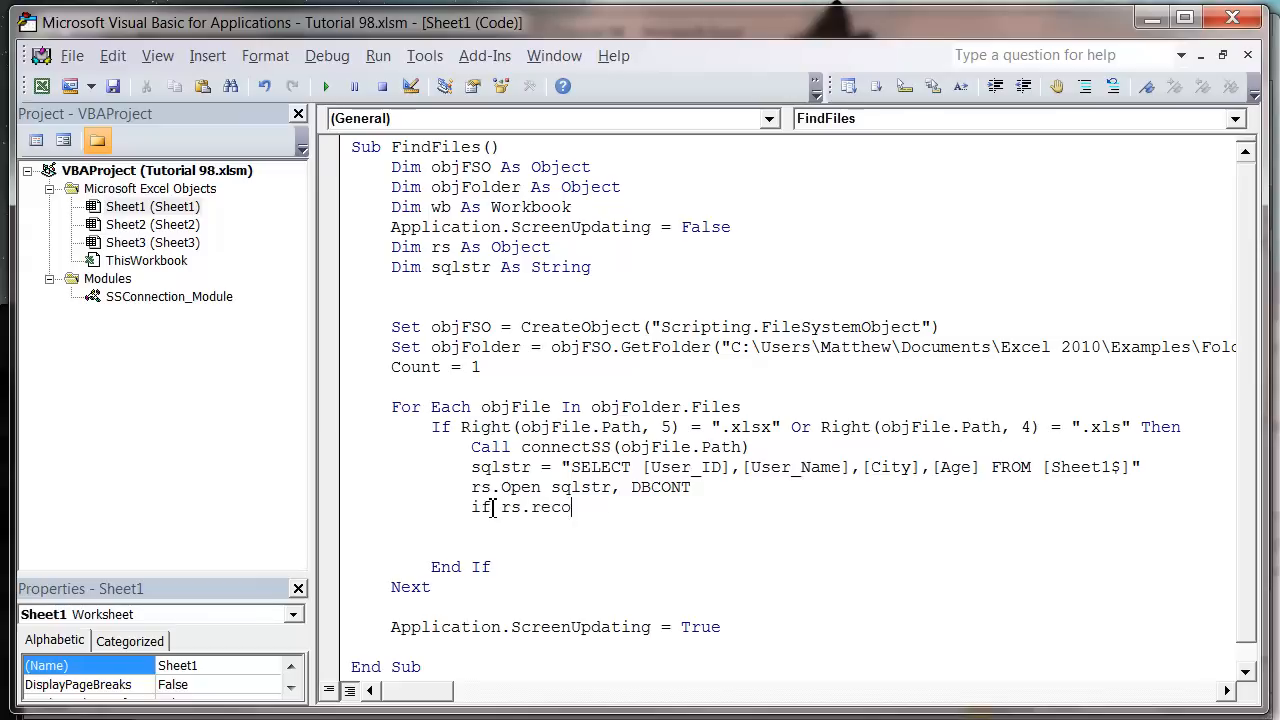
{"action": "type", "text": "rdcount"}
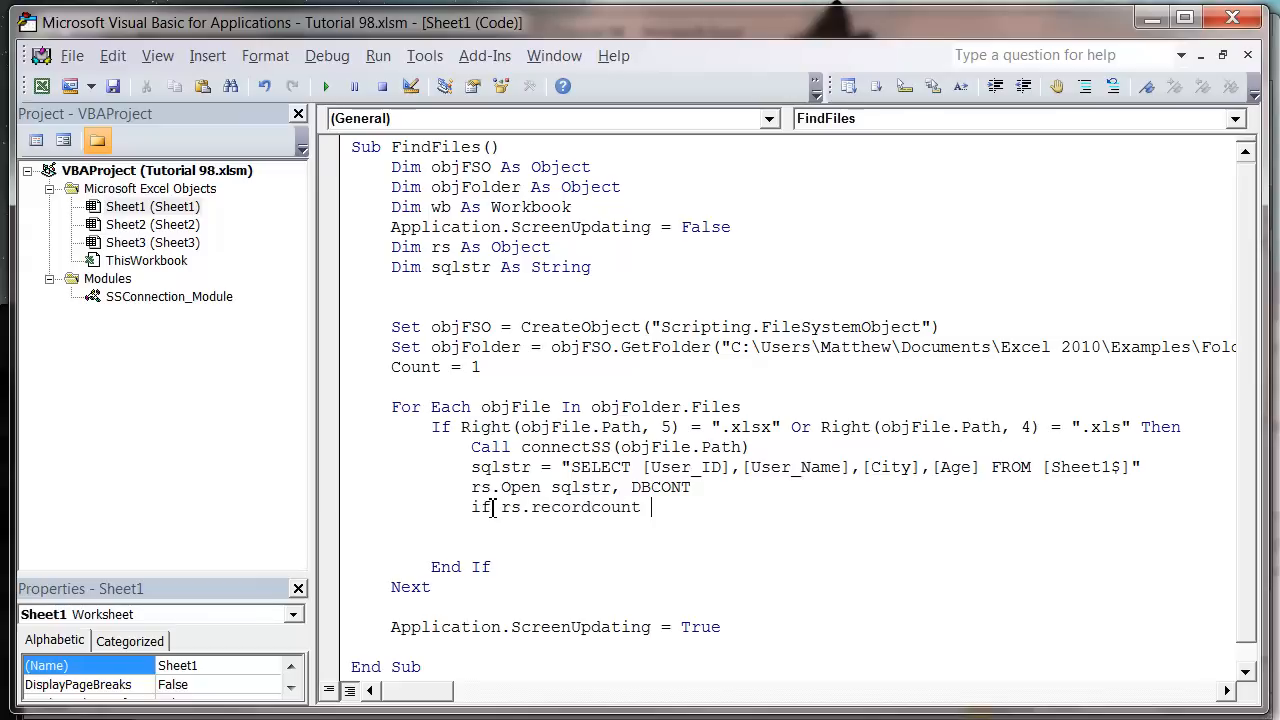
{"action": "type", "text": "> 0 Then"}
{"action": "type", "text": "End If"}
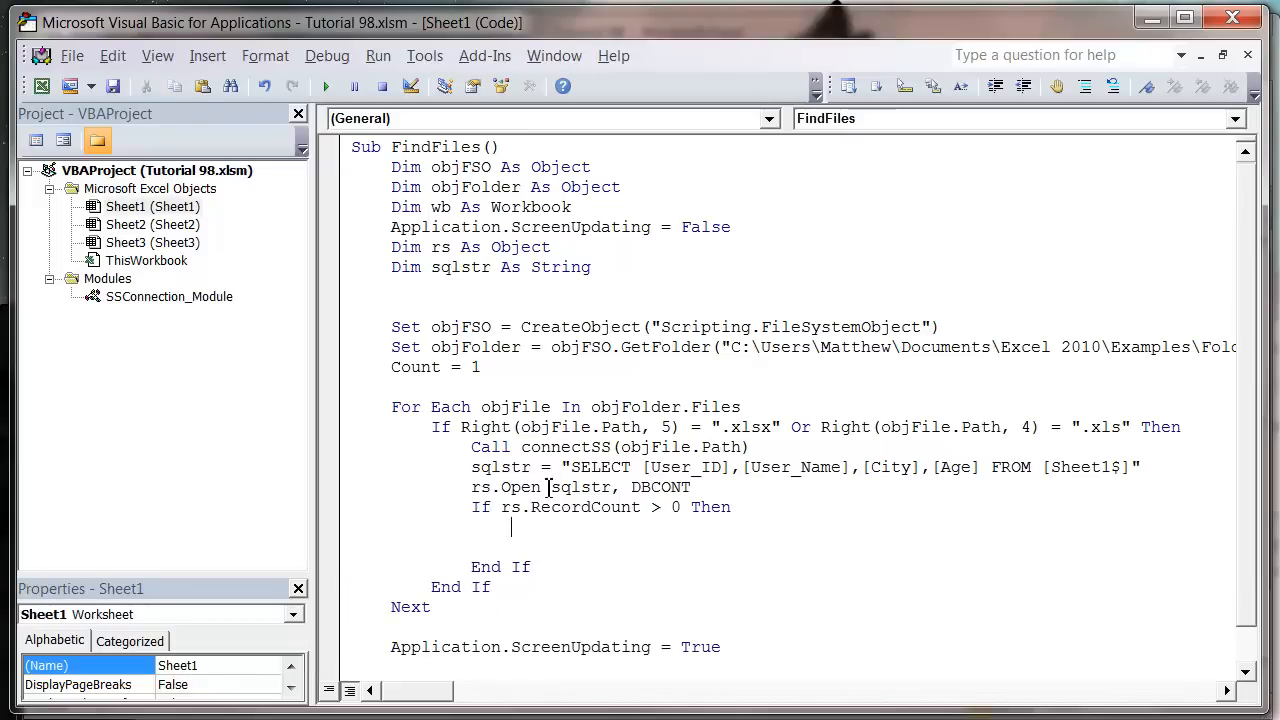
{"action": "mouse_move", "coordinate": [484, 348]}
{"action": "type", "text": "e"}
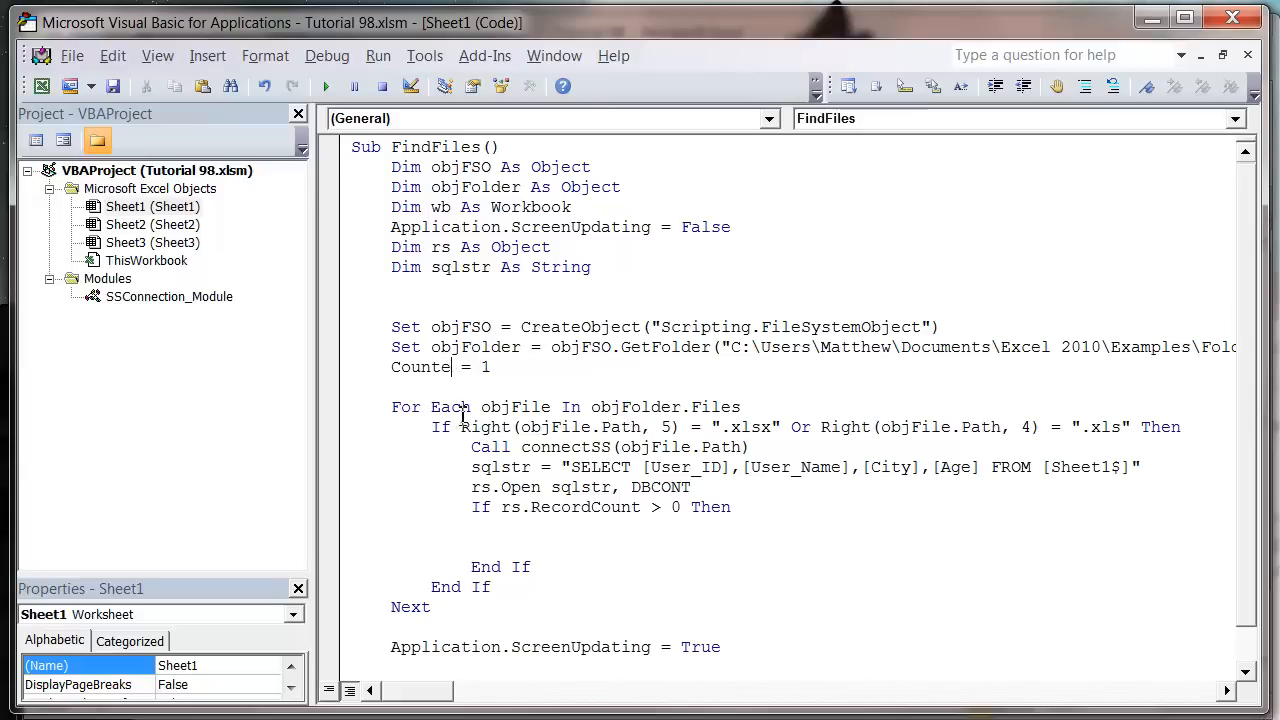
- Rename Count to Counter = 1 and add a For loop to rs.RecordCount inside the record check
{"action": "type", "text": "r"}
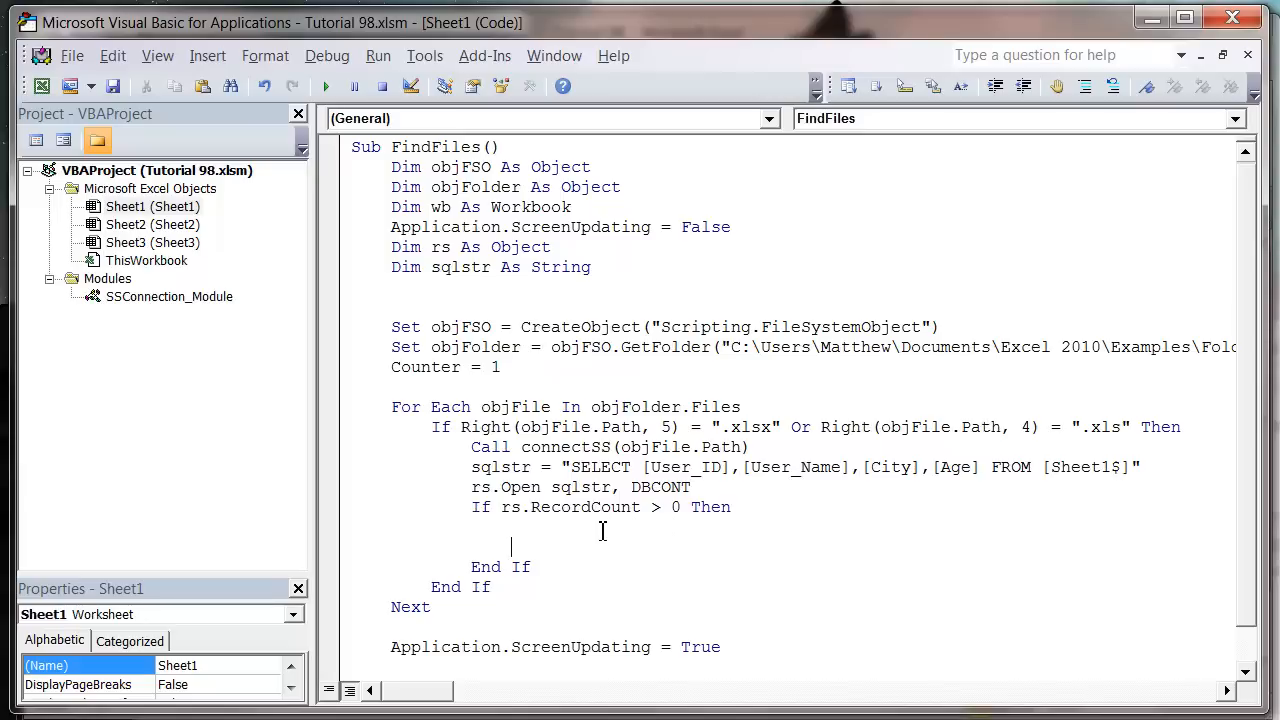
{"action": "left_click", "coordinate": [672, 508]}
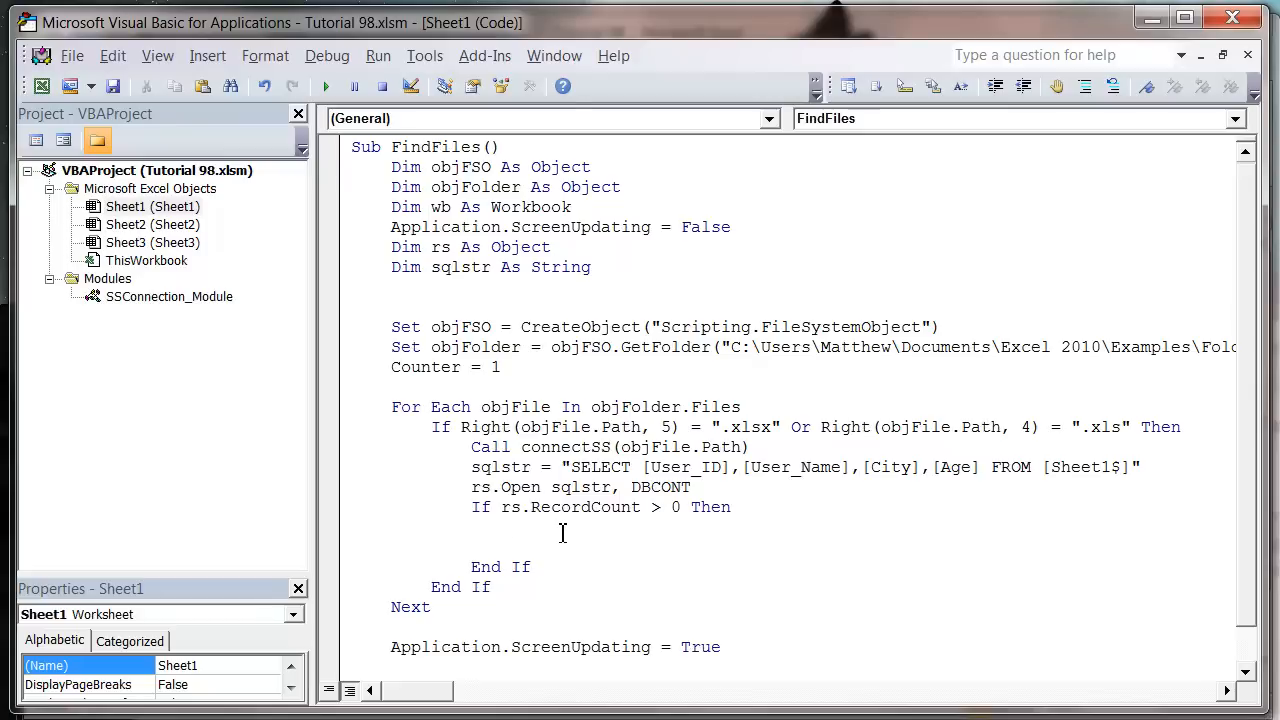
{"action": "type", "text": "for"}
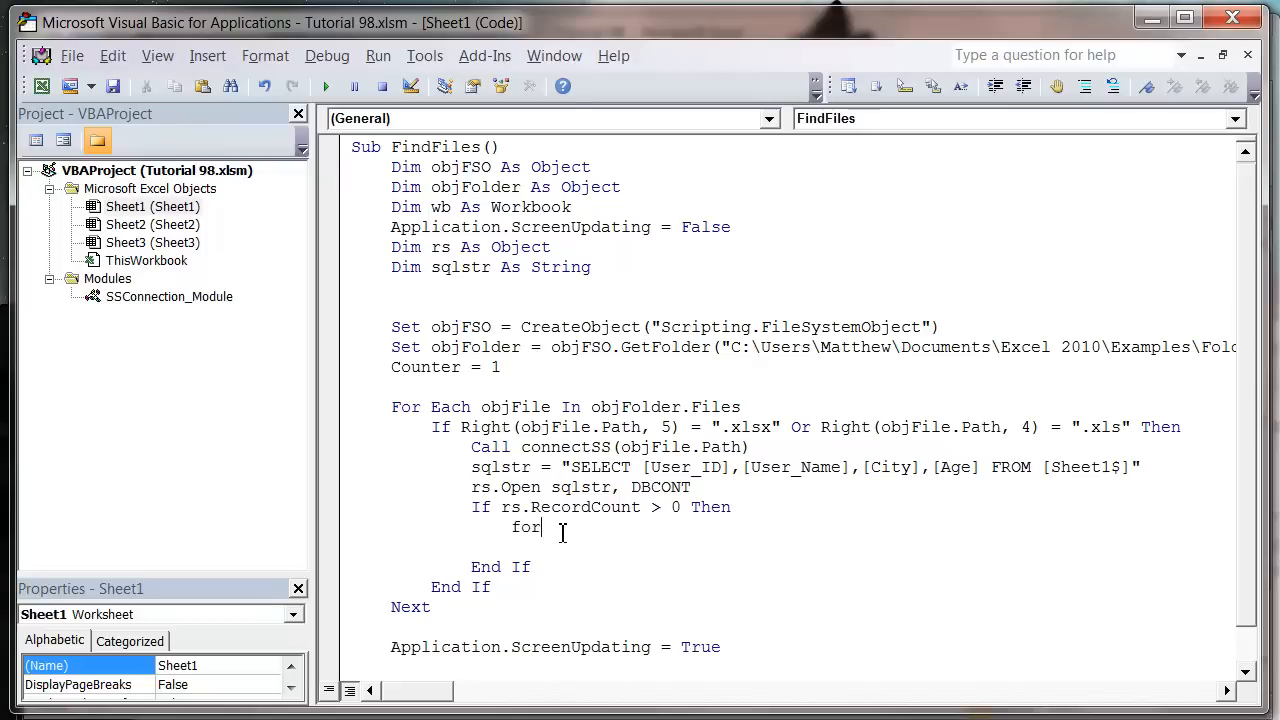
{"action": "type", "text": "x = 1 to"}
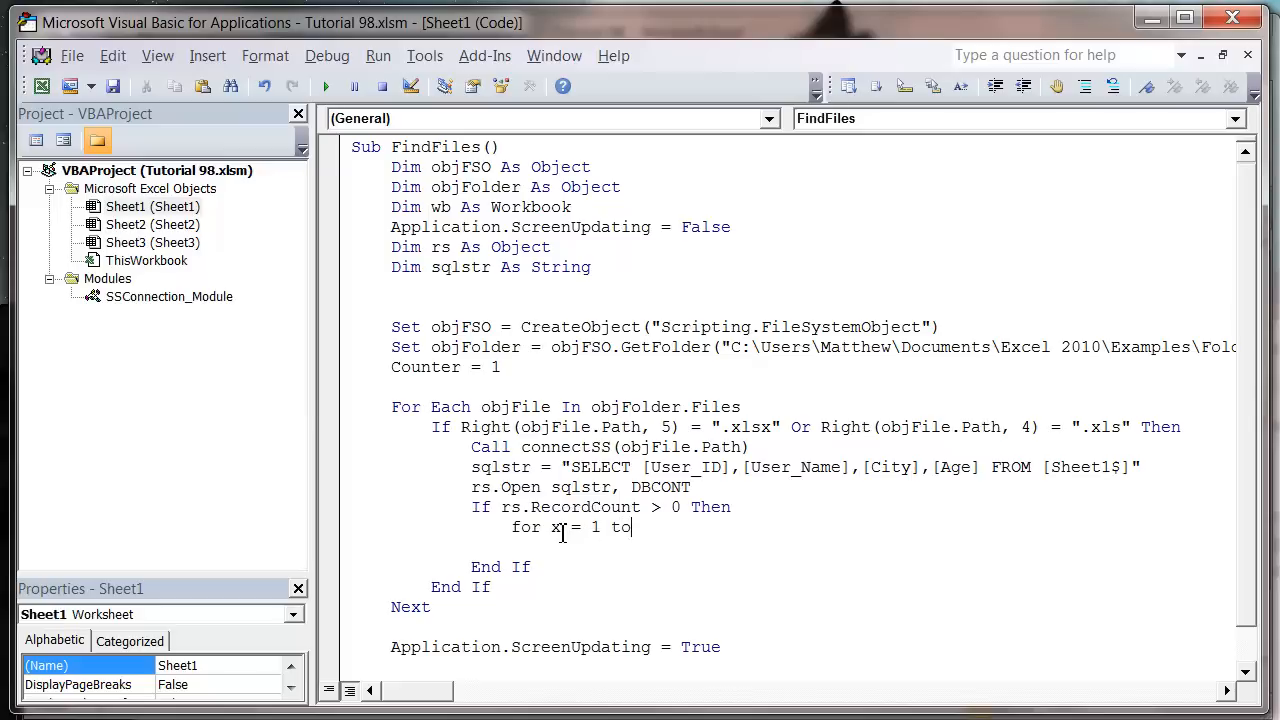
{"action": "type", "text": "rs.r"}
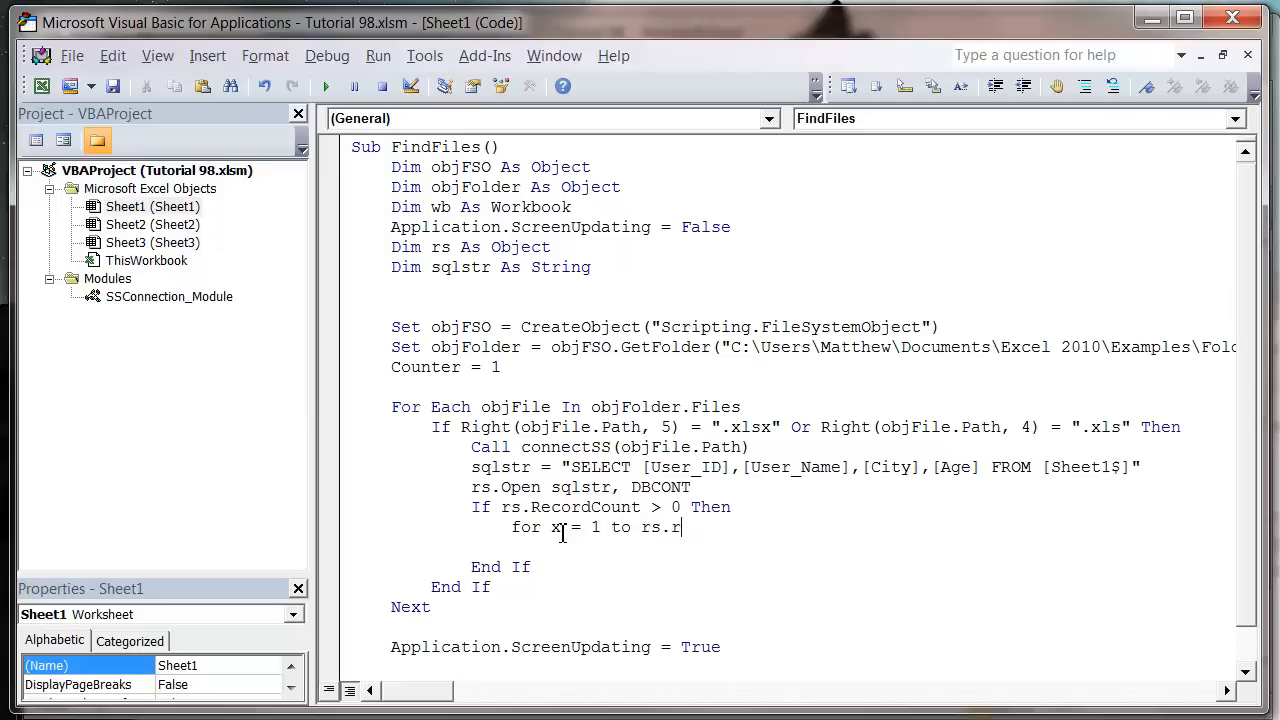
{"action": "type", "text": "ecordcoun"}
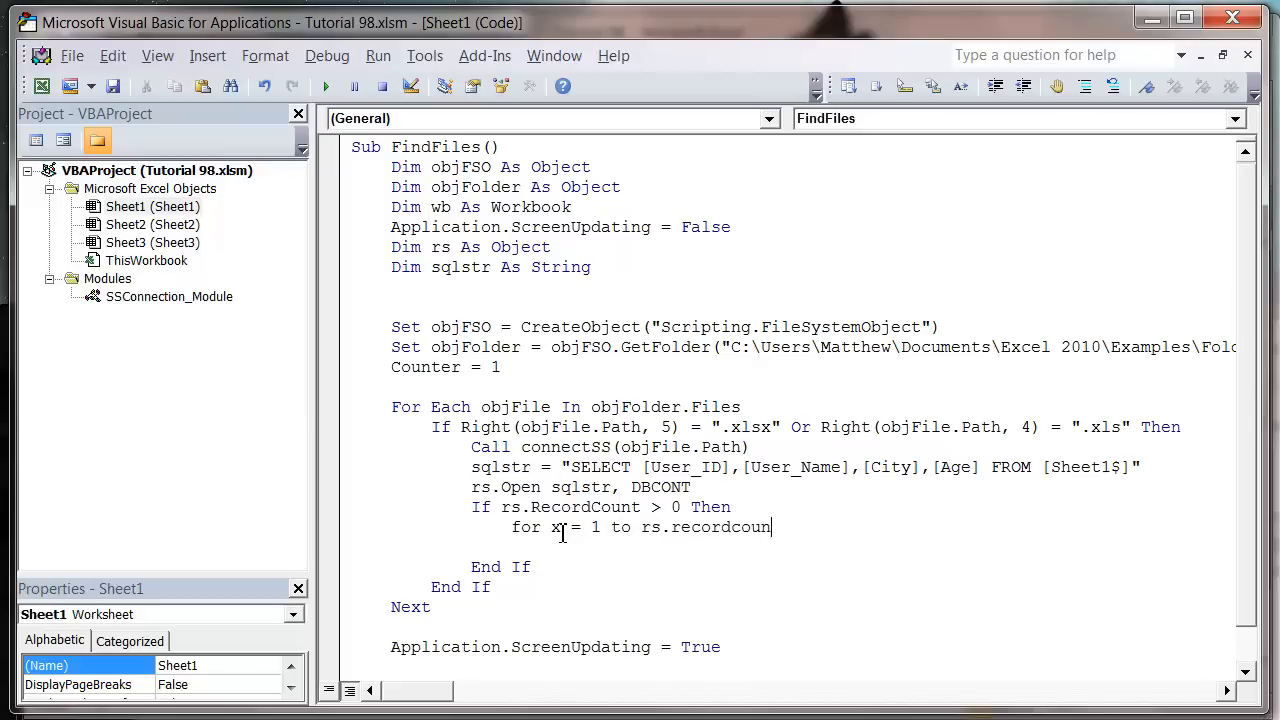
{"action": "key", "text": "Return"}
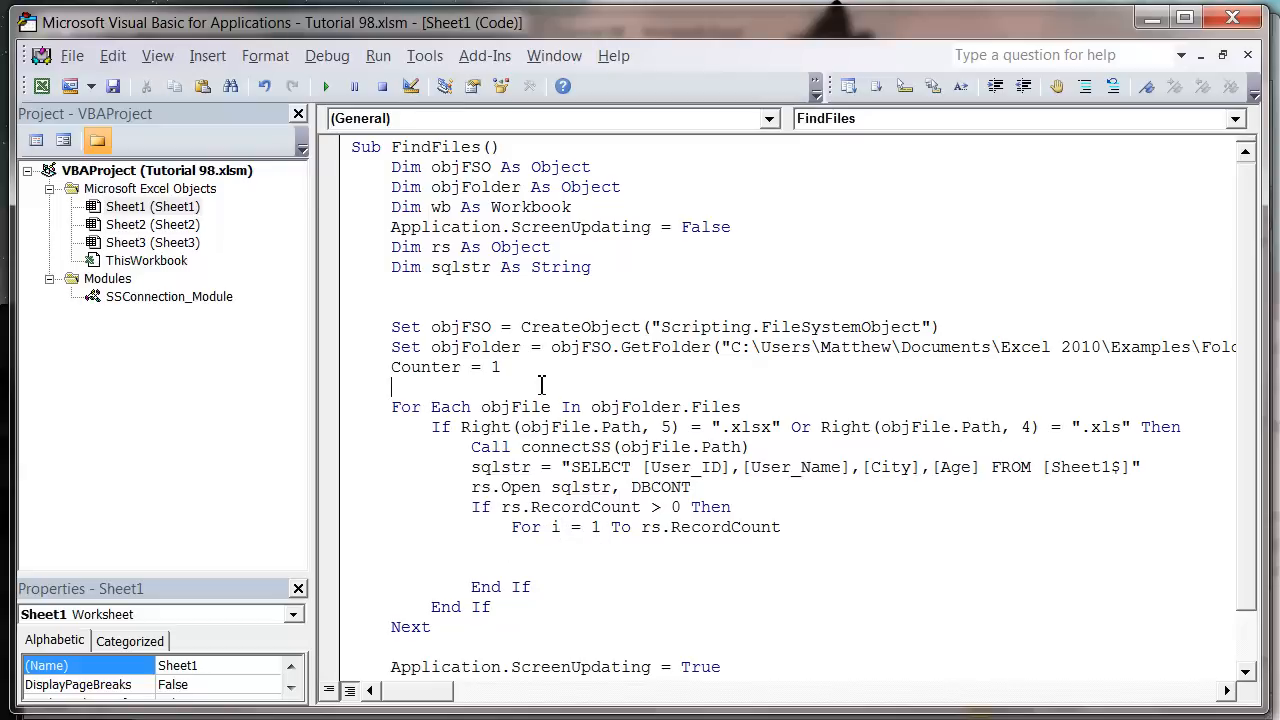
- Declare i, counter and mastercounter As Integer at the top of FindFiles
{"action": "type", "text": "d"}
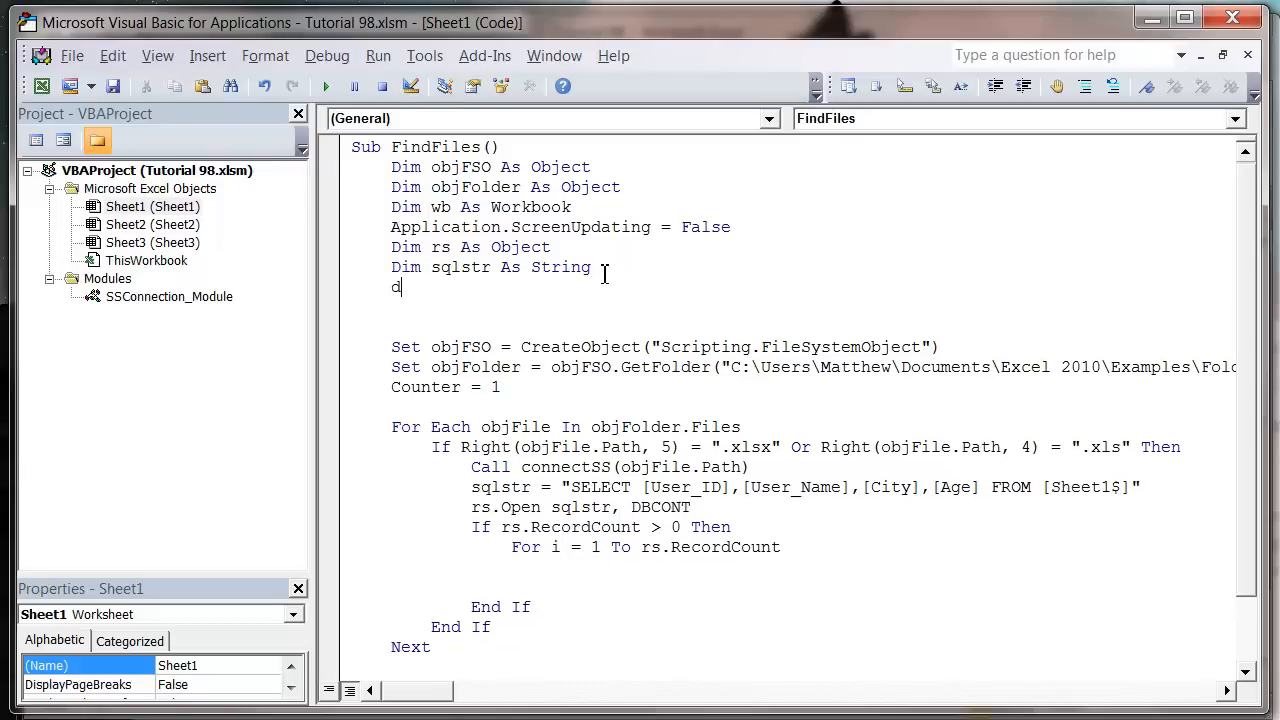
{"action": "type", "text": "im i as i"}
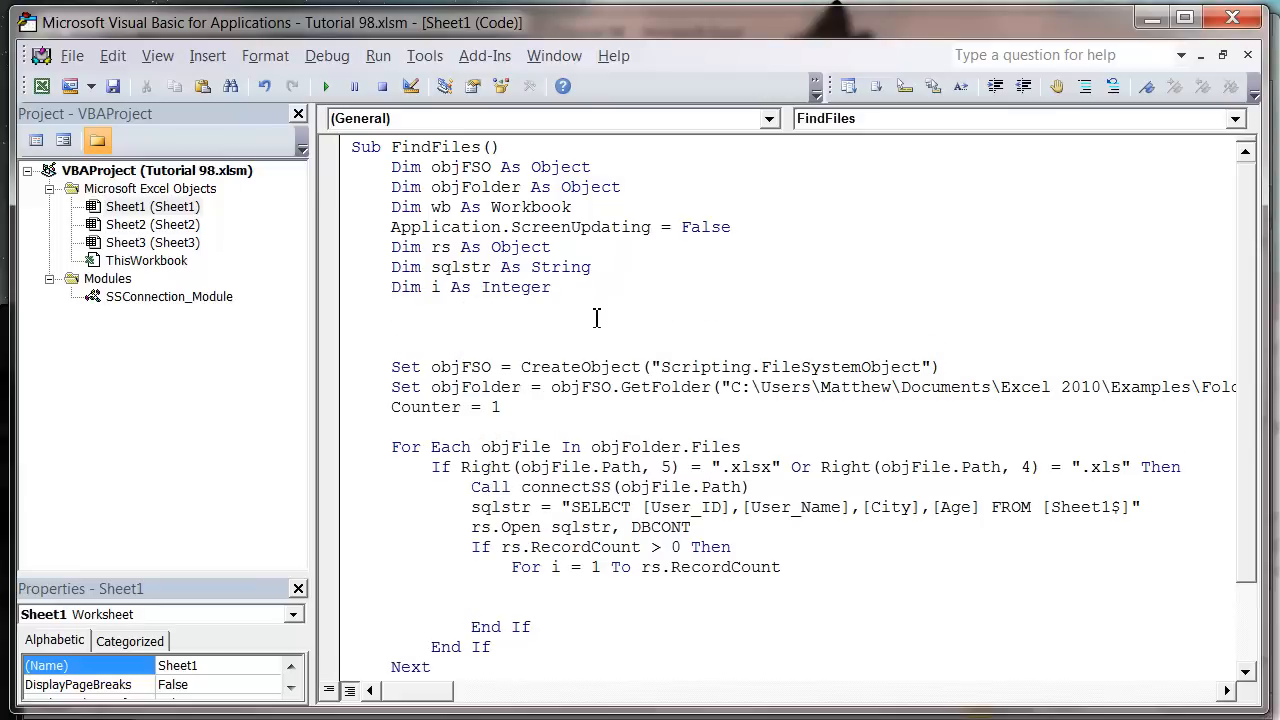
{"action": "type", "text": "dim cou"}
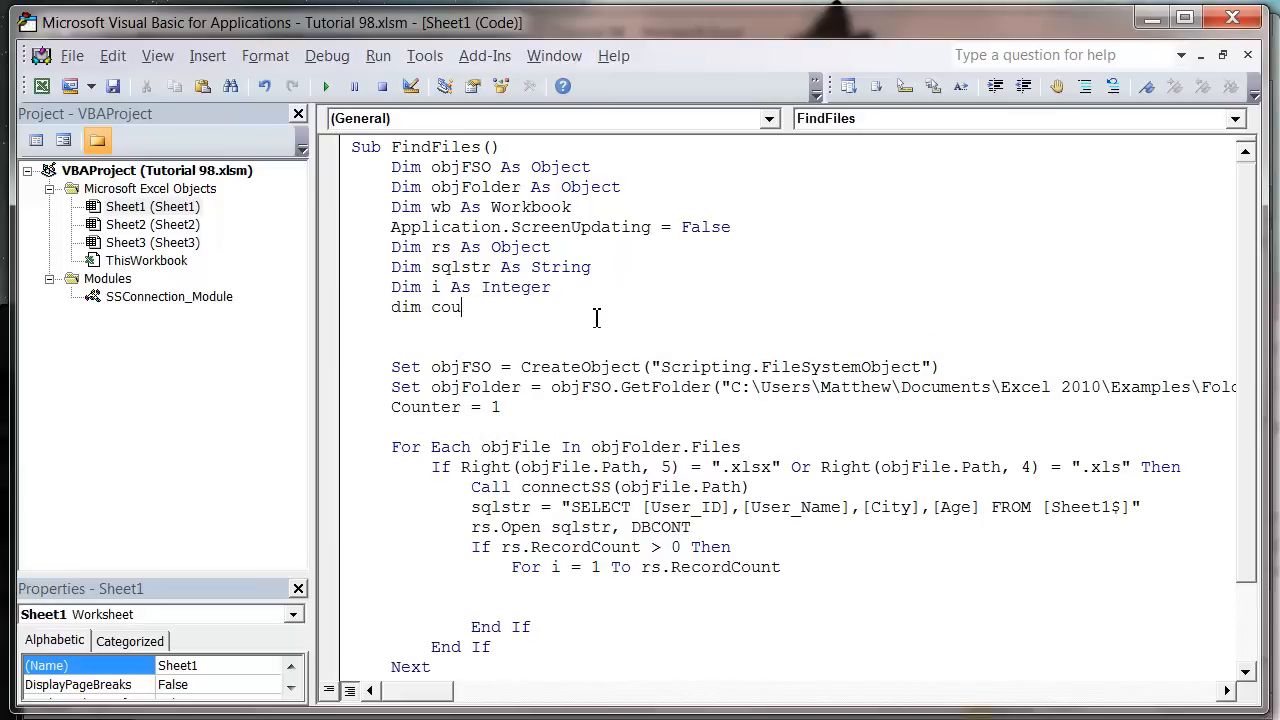
{"action": "type", "text": "nter As Integer"}
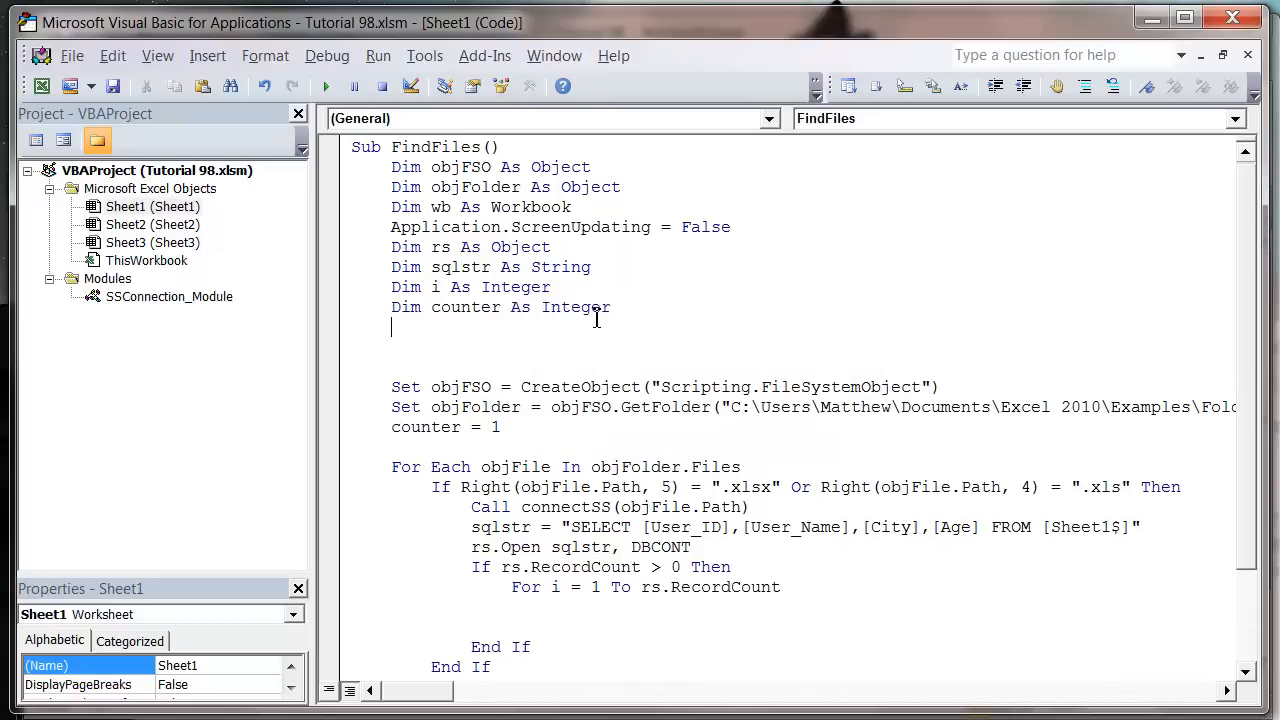
{"action": "type", "text": "di"}
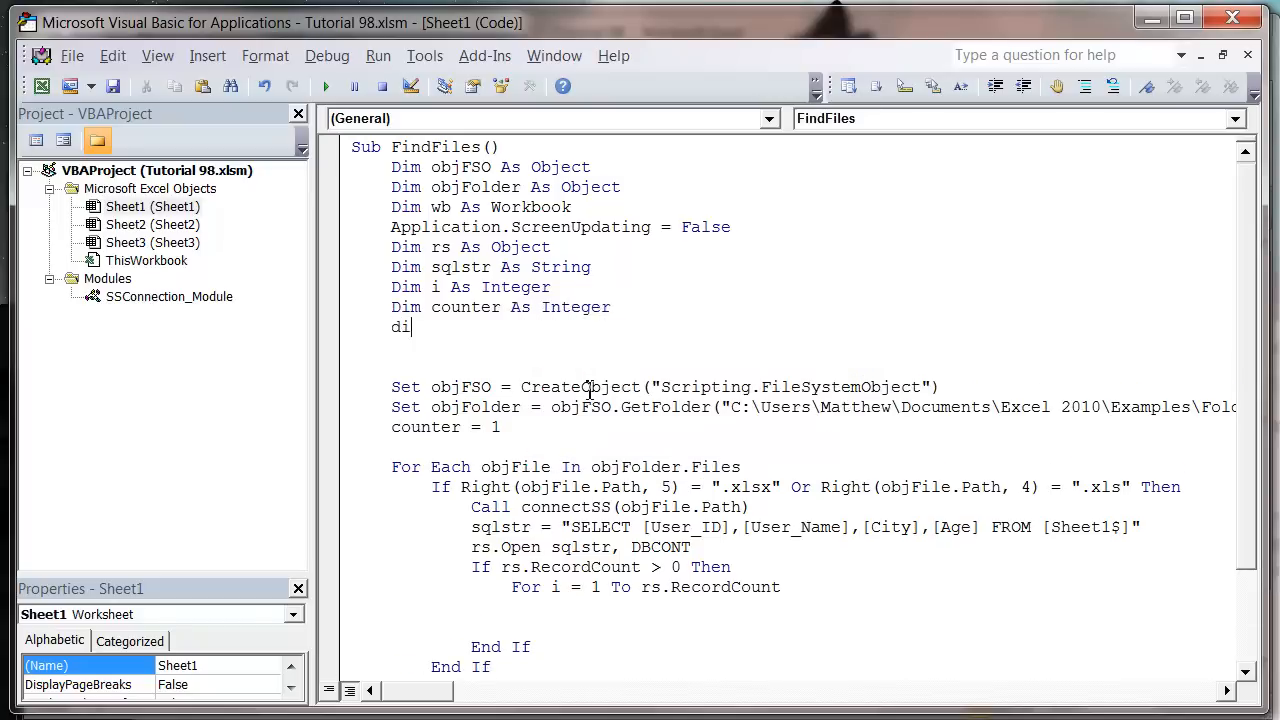
{"action": "type", "text": "mastercounter a"}
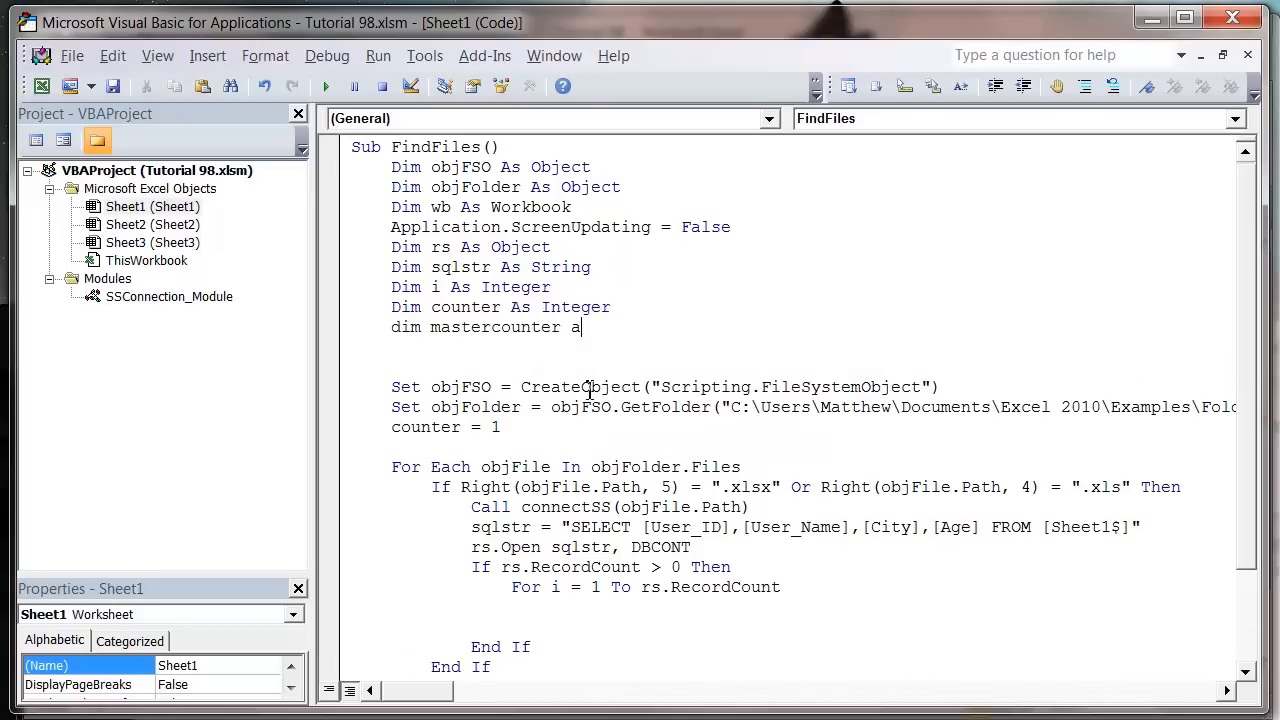
{"action": "type", "text": "s Integer"}
{"action": "type", "text": "mastercounter"}
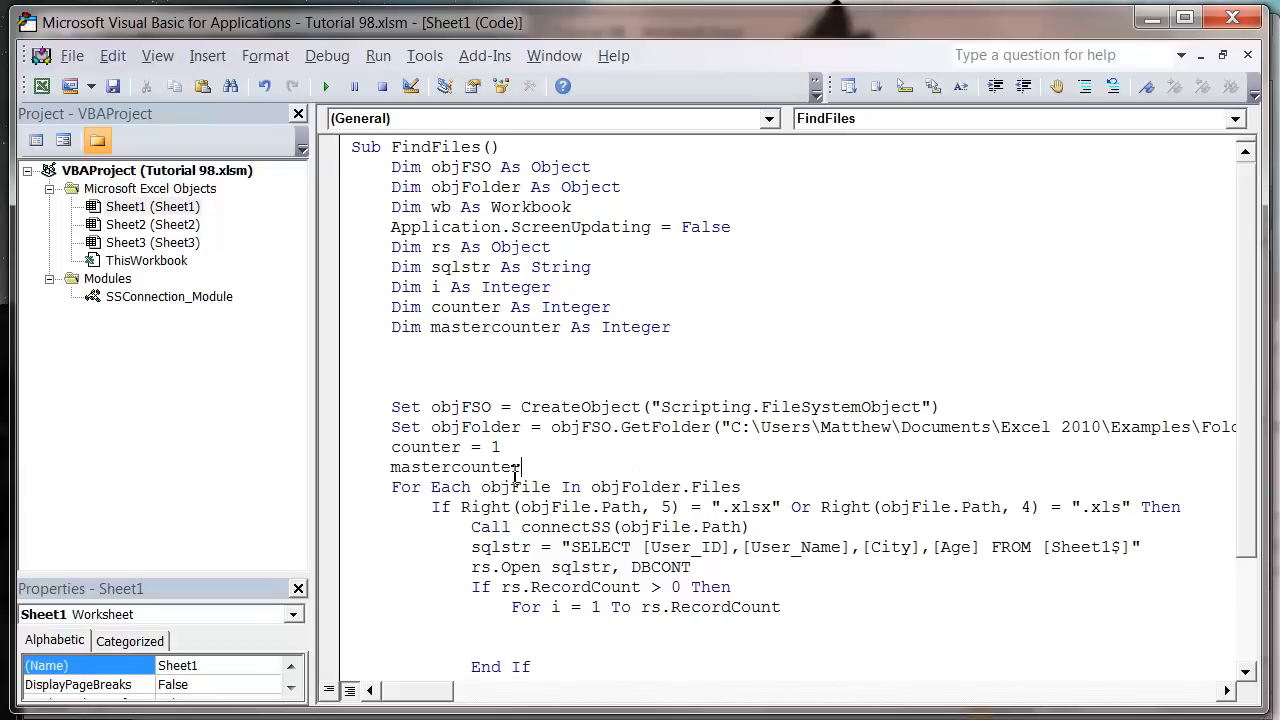
- Set mastercounter = 1 before the file loop and counter = 2 inside the RecordCount check
{"action": "type", "text": "= 1"}
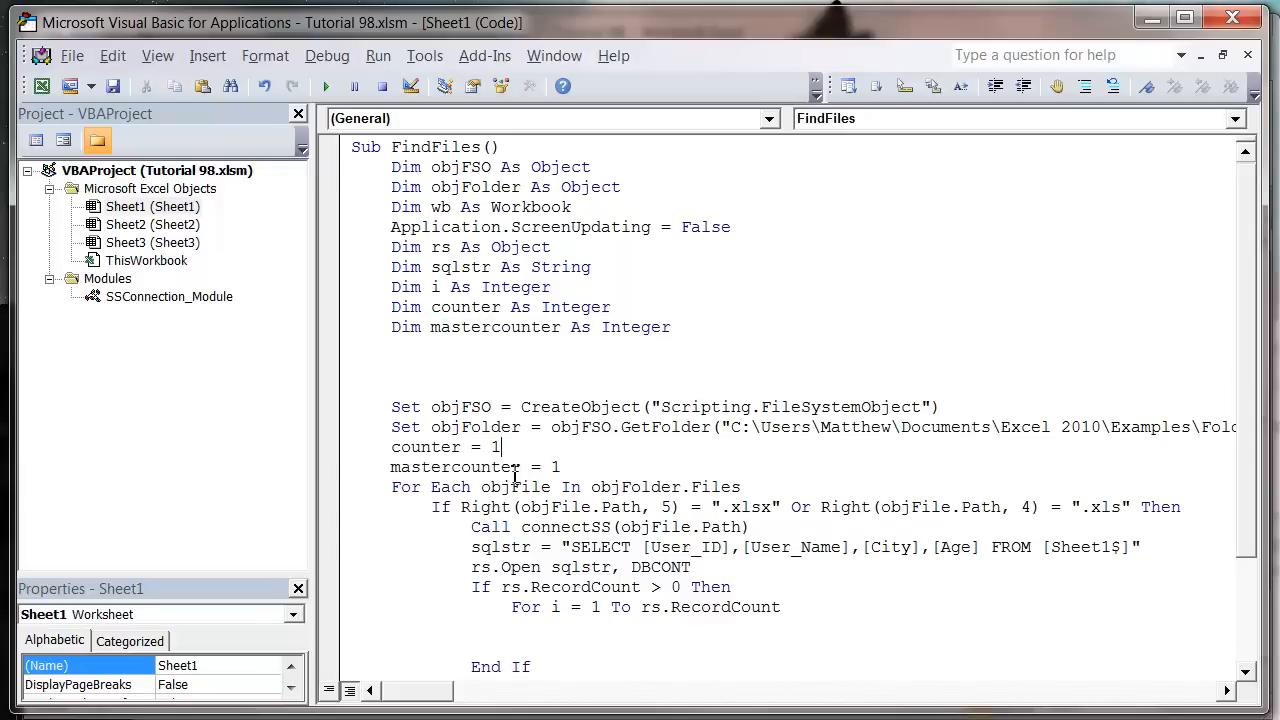
{"action": "type", "text": "2"}
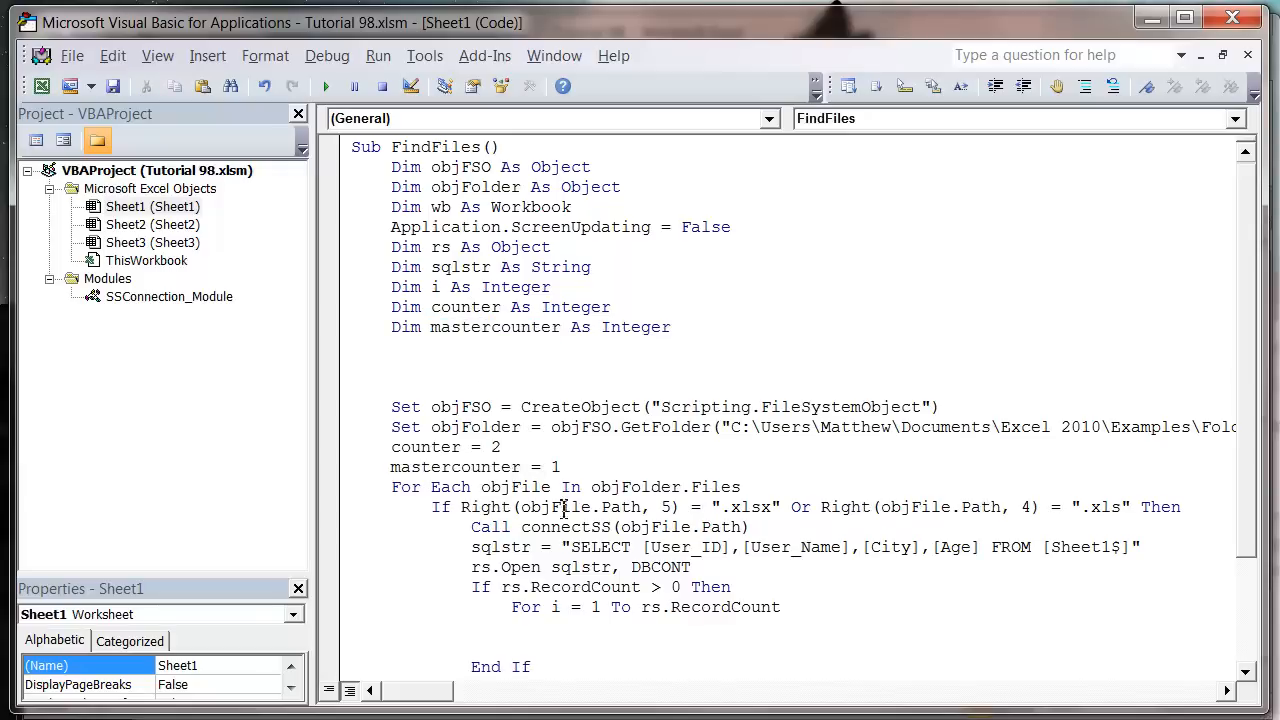
{"action": "double_click", "coordinate": [424, 448]}
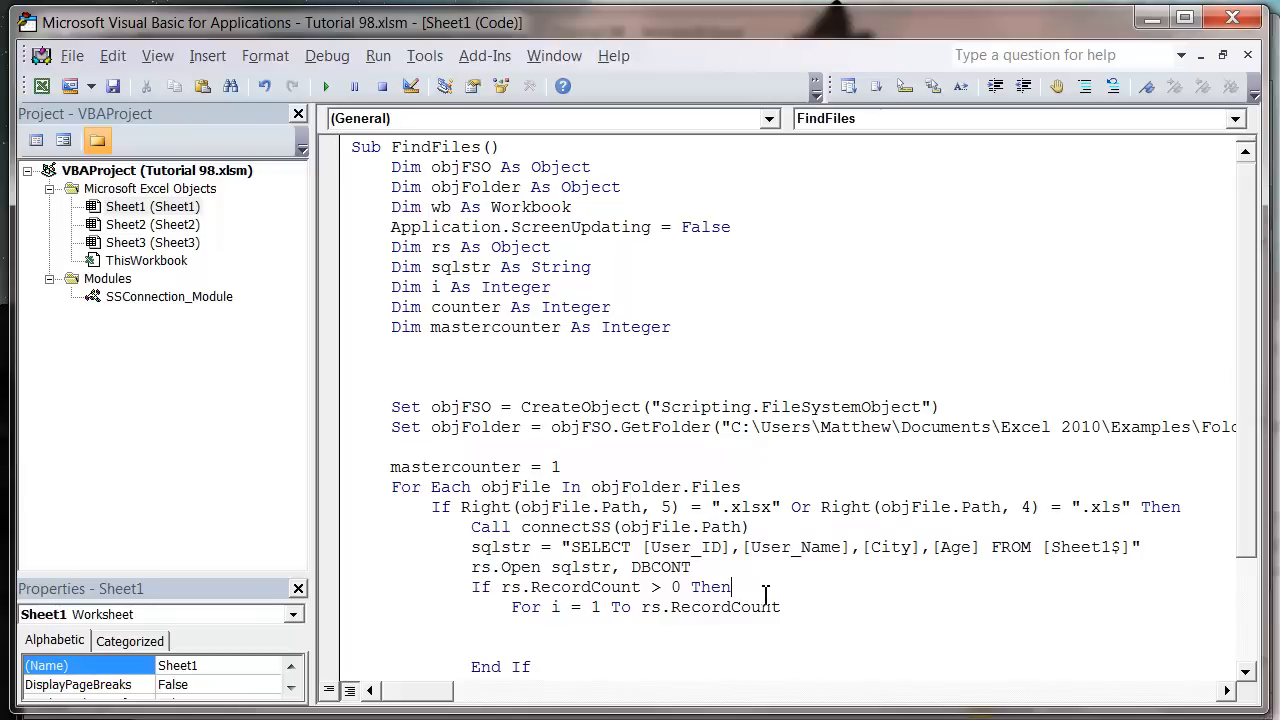
{"action": "type", "text": "counter = 2"}
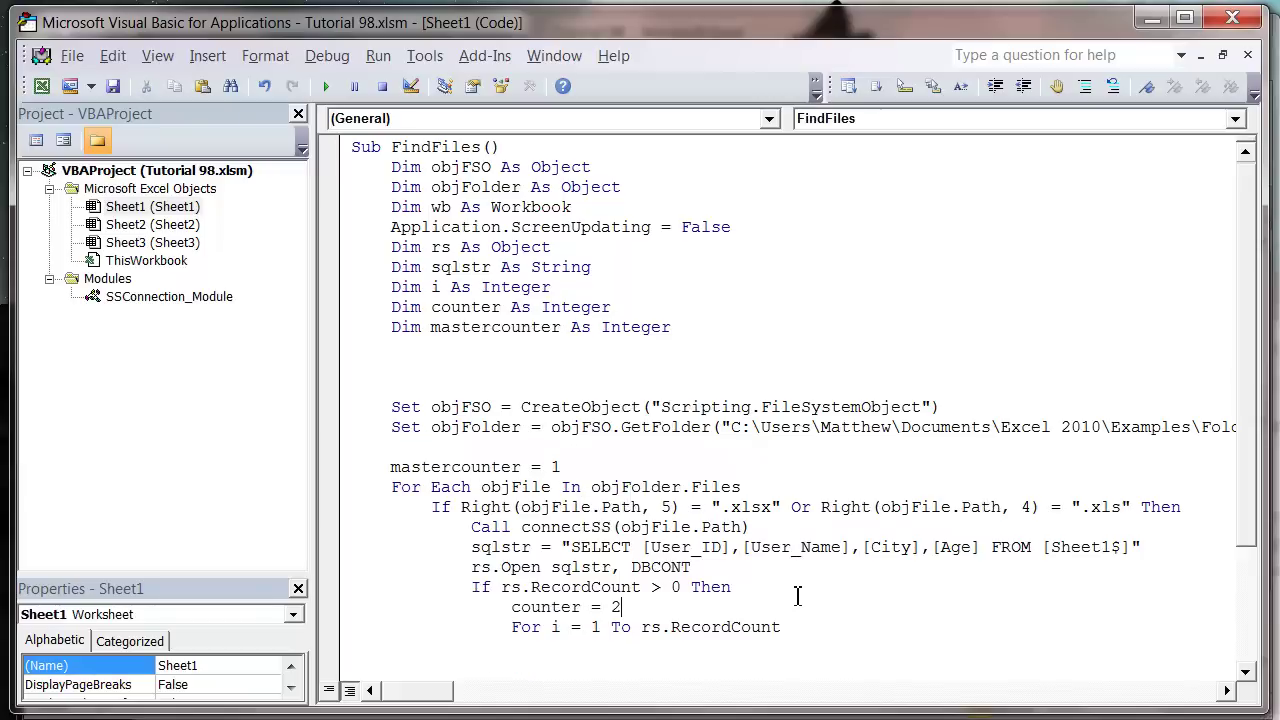
{"action": "scroll", "scroll_direction": "down", "scroll_amount": 3}
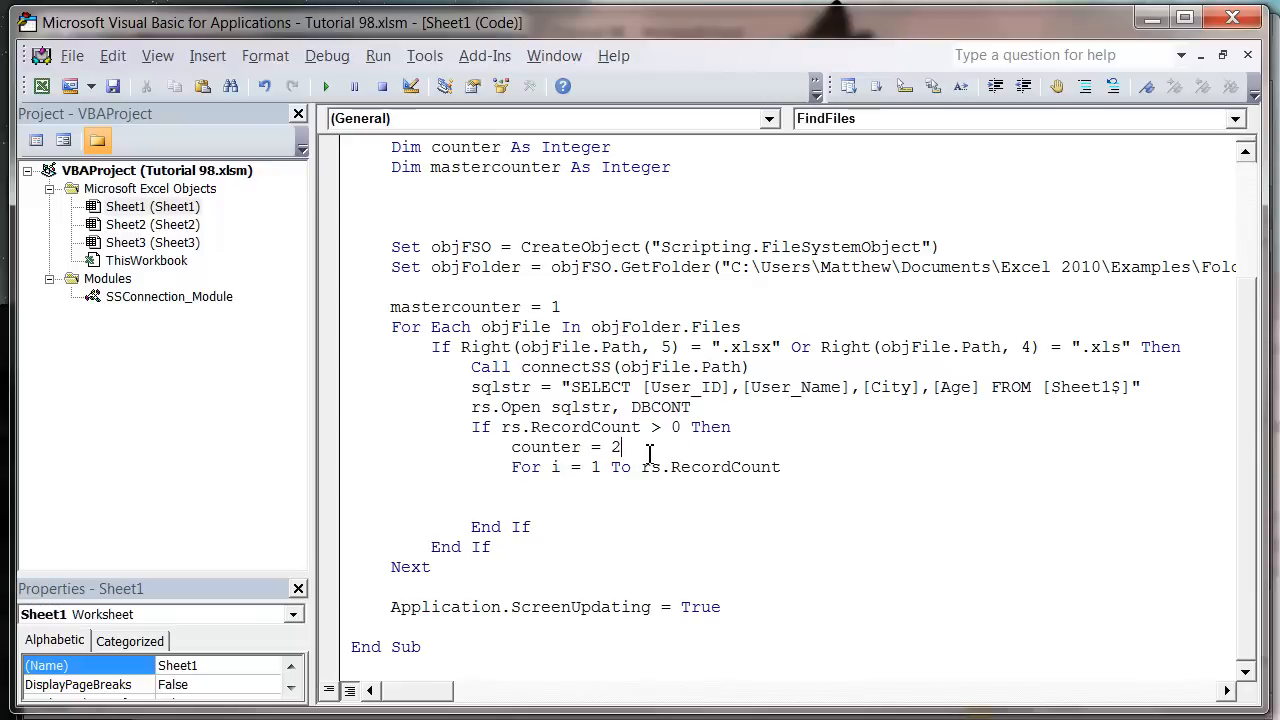
{"action": "scroll", "scroll_direction": "up", "scroll_amount": 3}
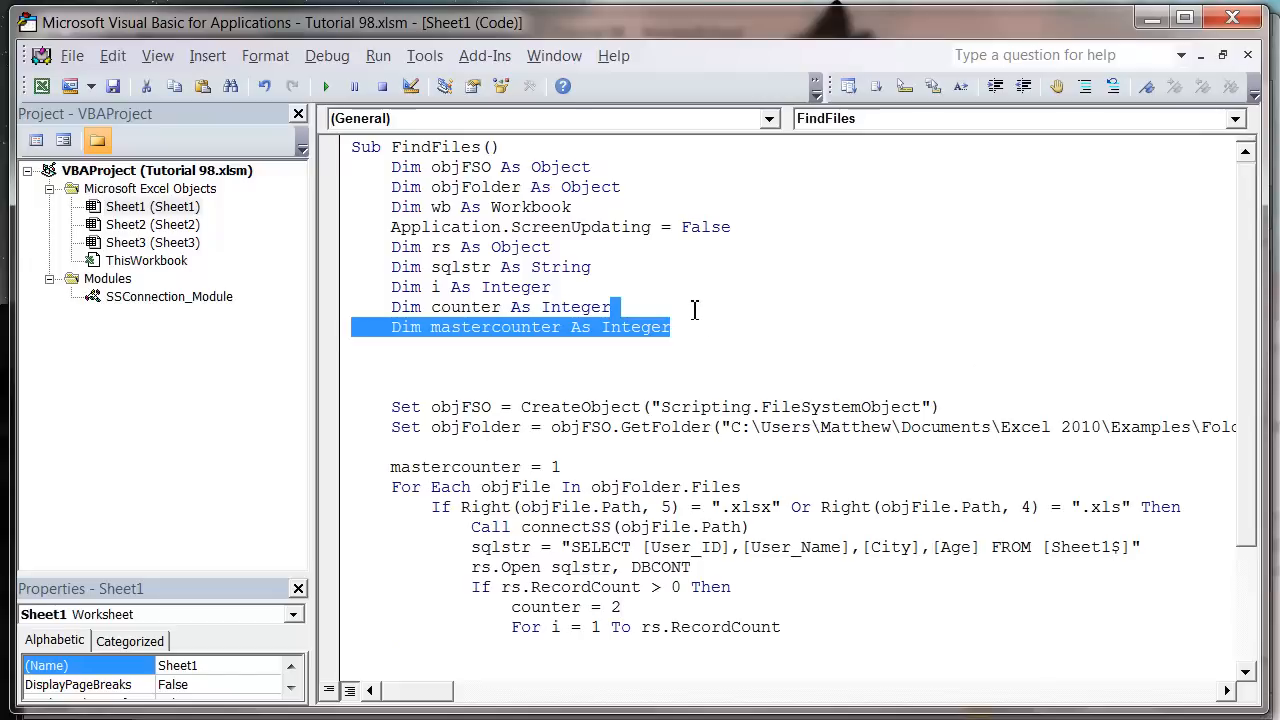
{"action": "scroll", "scroll_direction": "down", "scroll_amount": 3}
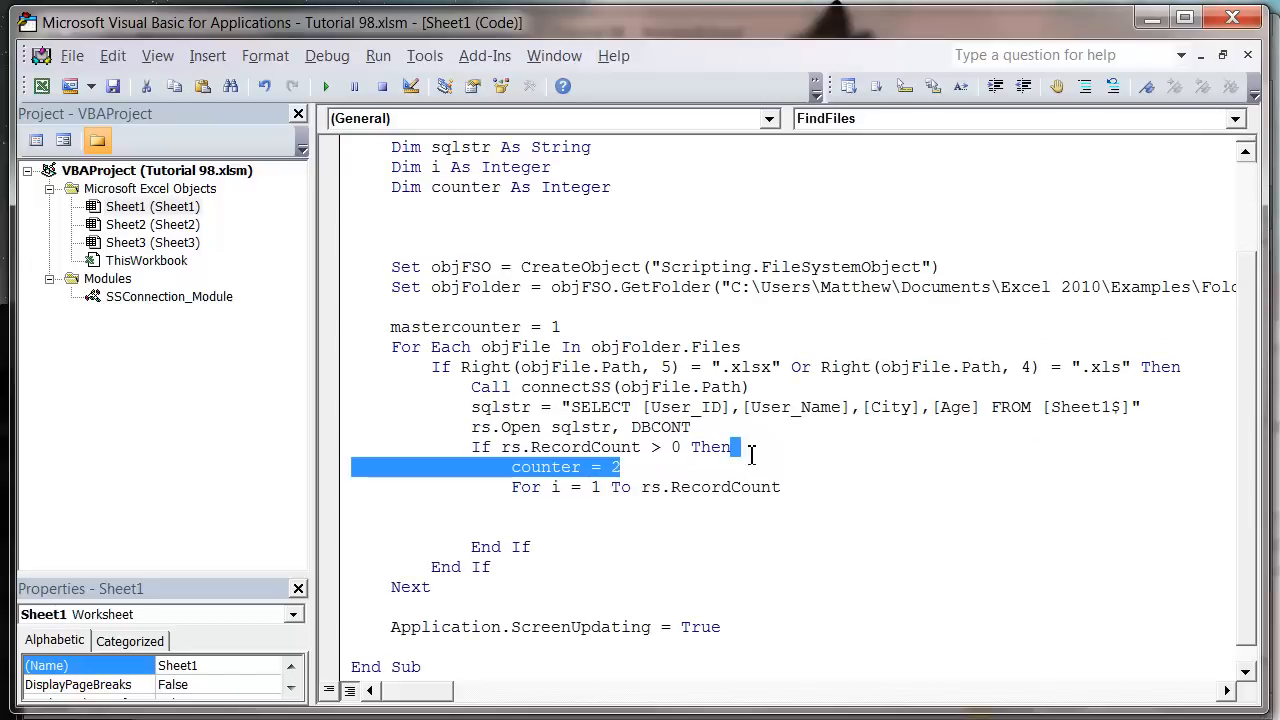
- Revert to counter = 1 and close the record loop with rs.movenext and Next i
{"action": "key", "text": "Delete"}
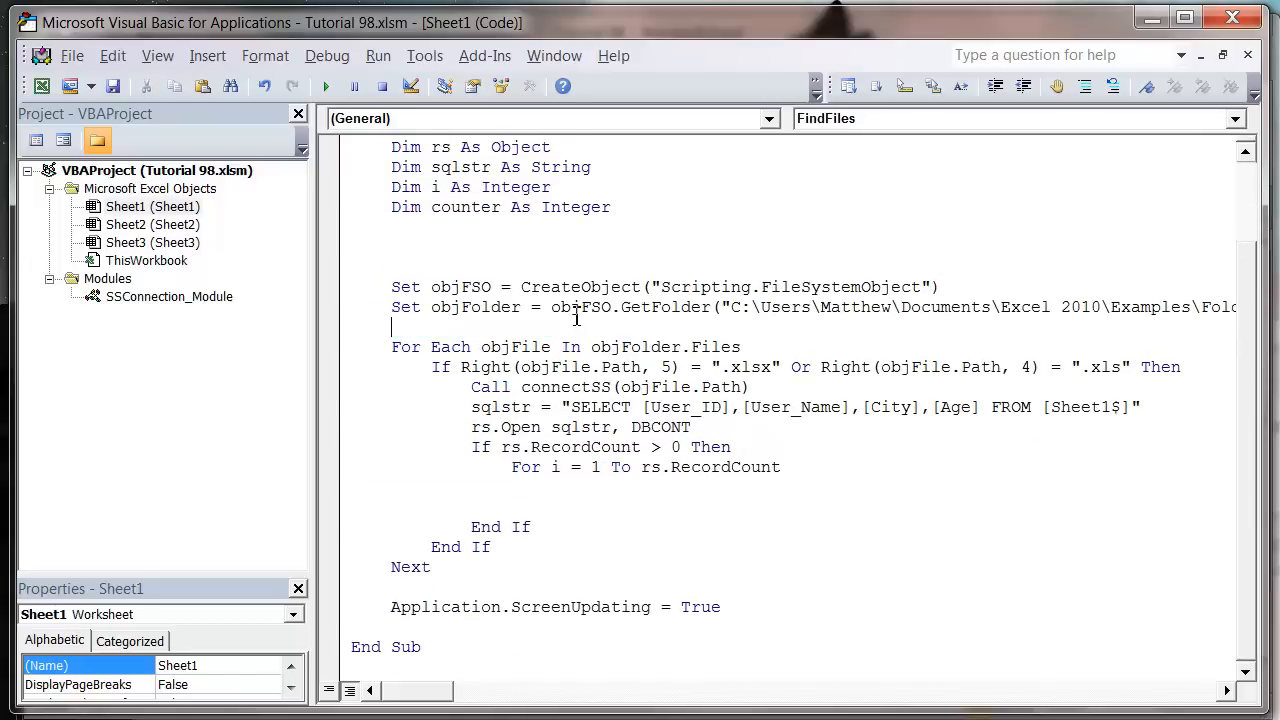
{"action": "type", "text": "counter = 1"}
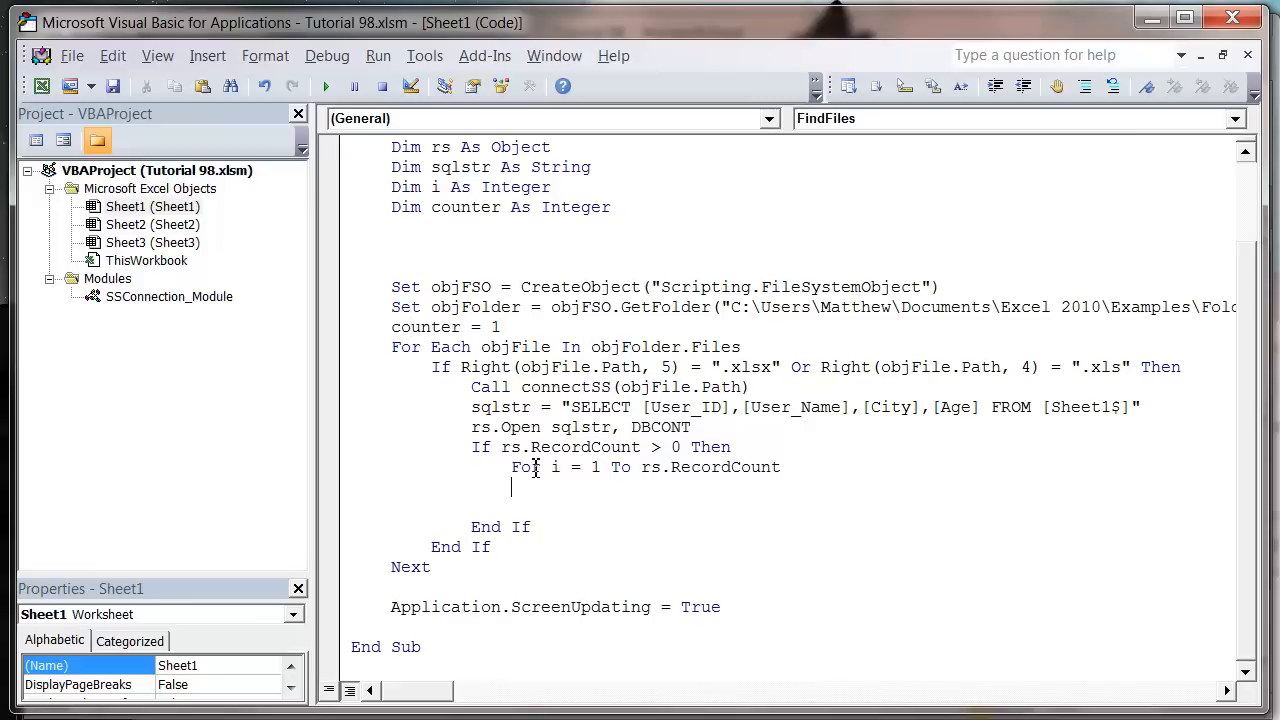
{"action": "type", "text": "ne"}
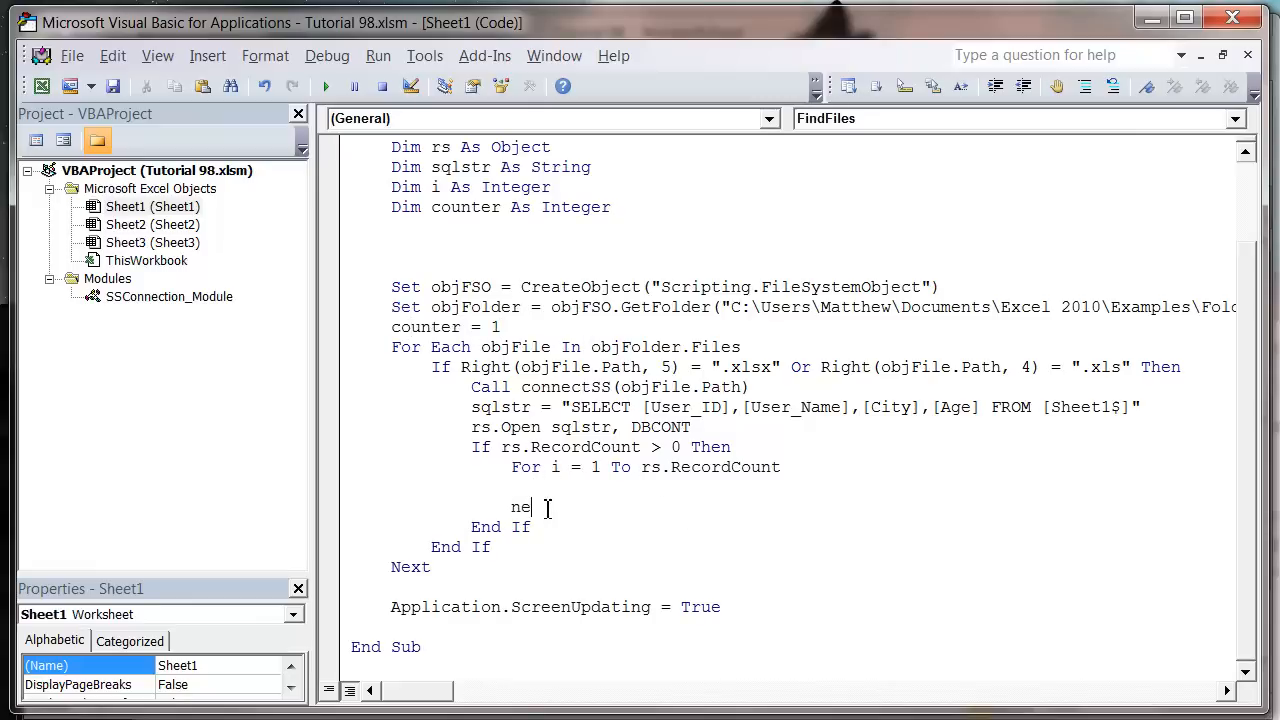
{"action": "type", "text": "Next i"}
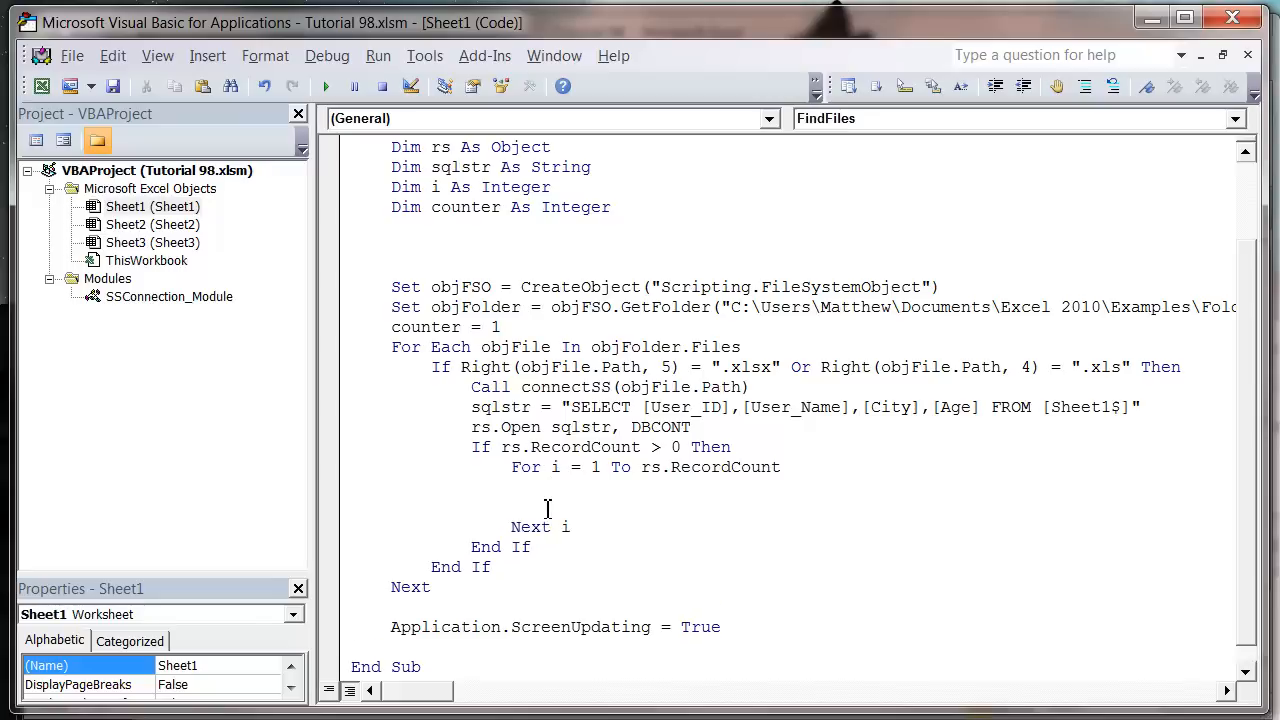
{"action": "type", "text": "rs.movene"}
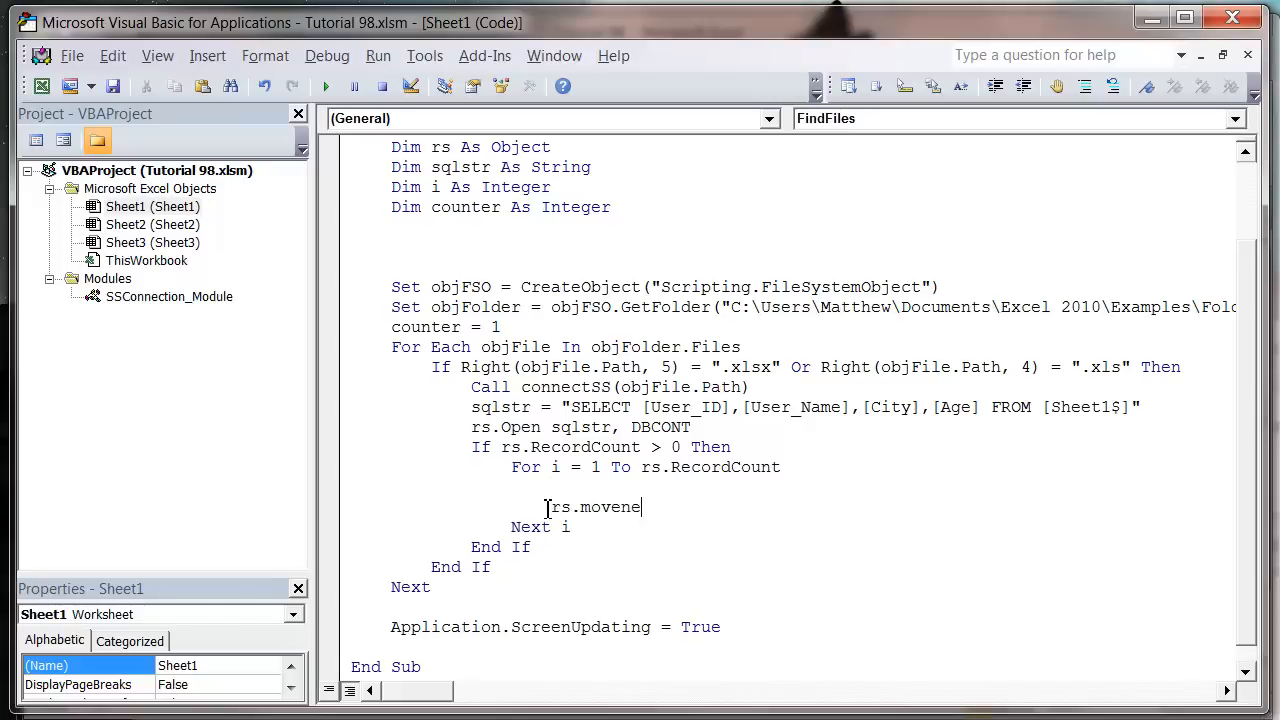
{"action": "type", "text": "xt"}
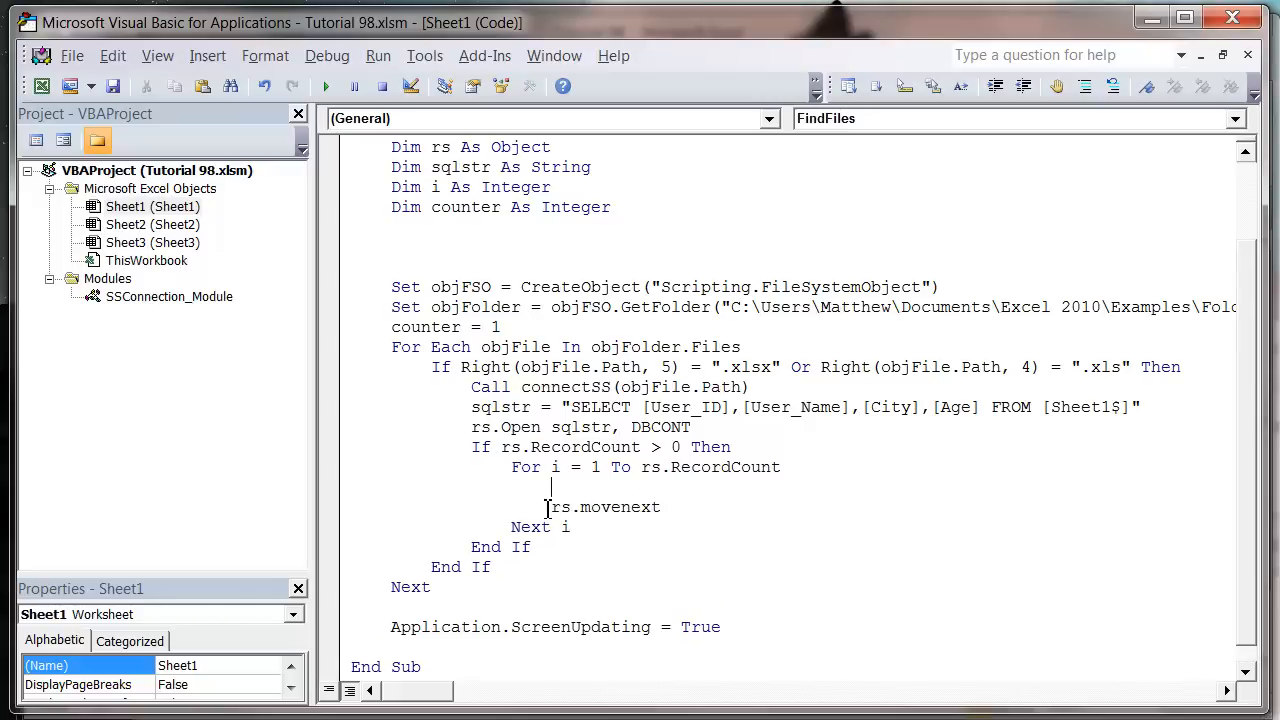
{"action": "key", "text": "Return"}
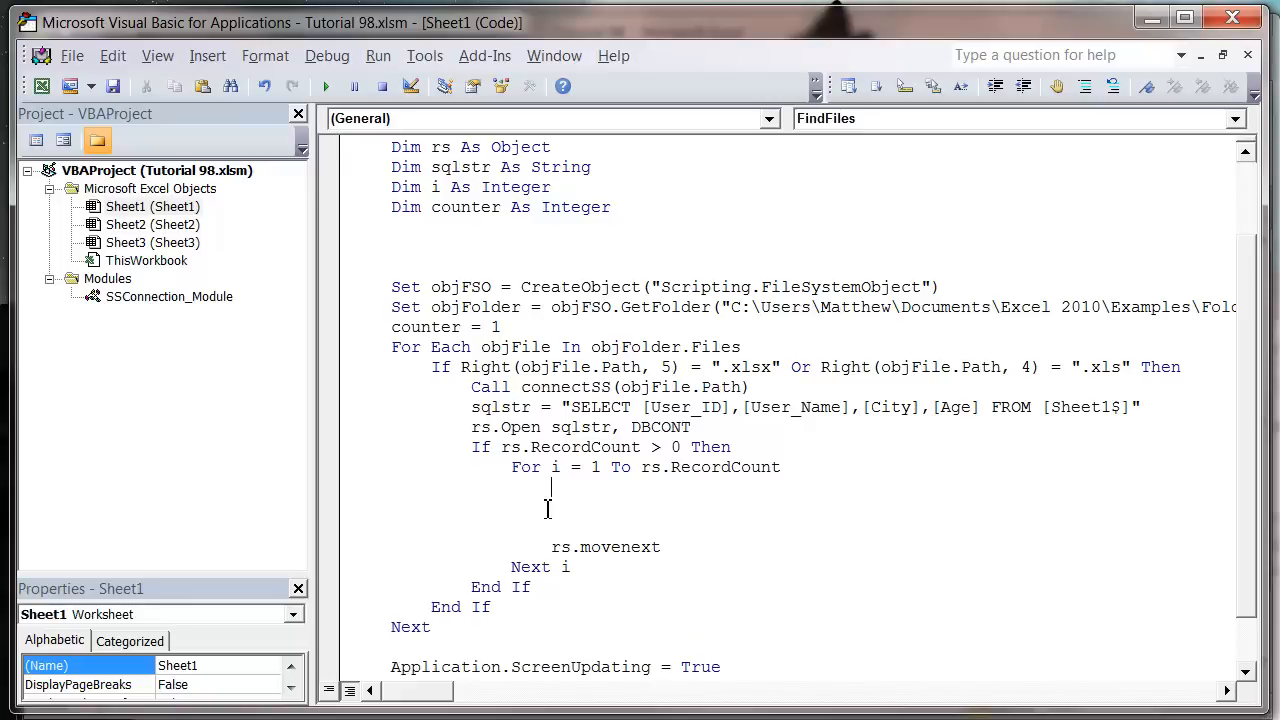
- Add a With ThisWorkbook.Sheets("Sheet1") ... End With block inside the record loop
{"action": "double_click", "coordinate": [424, 328]}
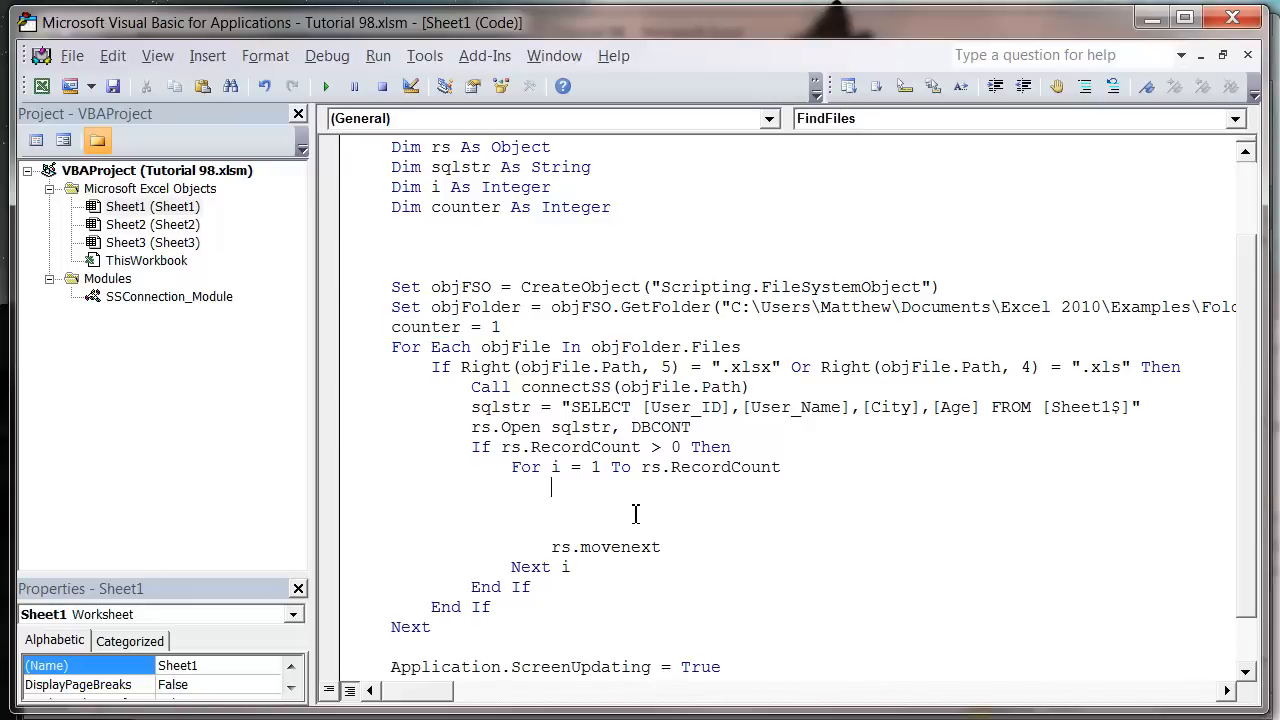
{"action": "type", "text": "with this"}
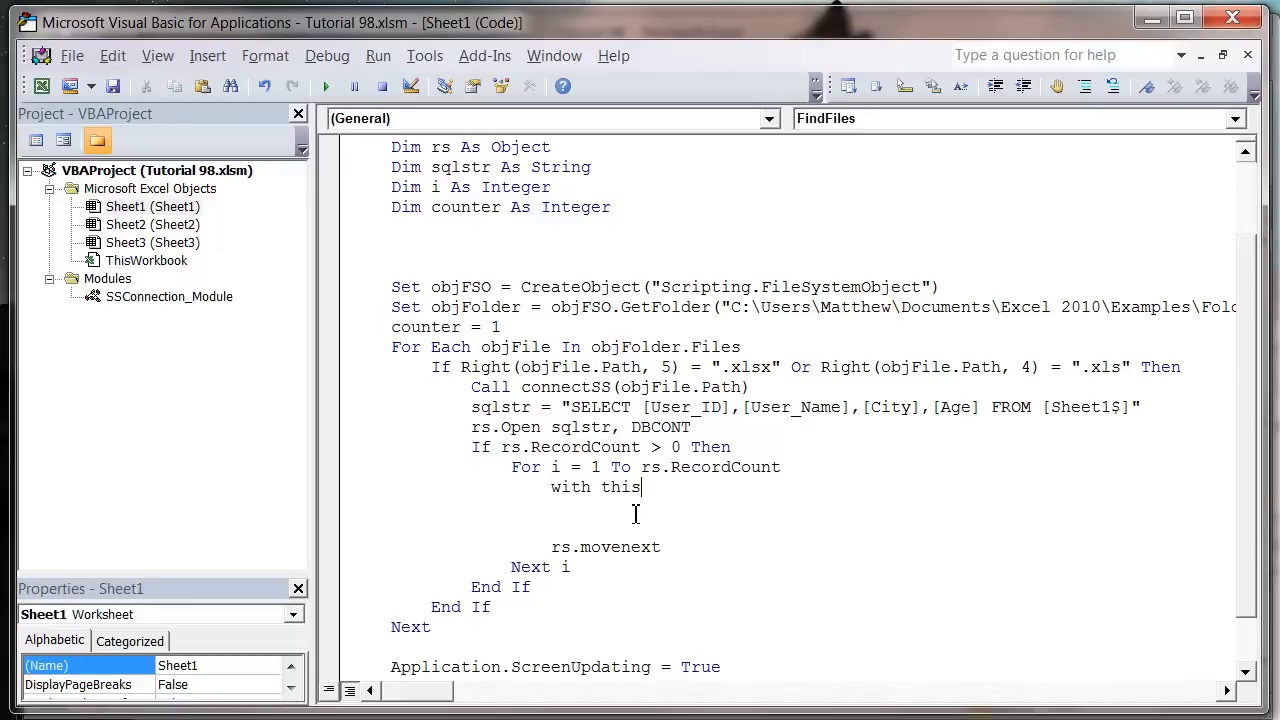
{"action": "key", "text": "Backspace"}
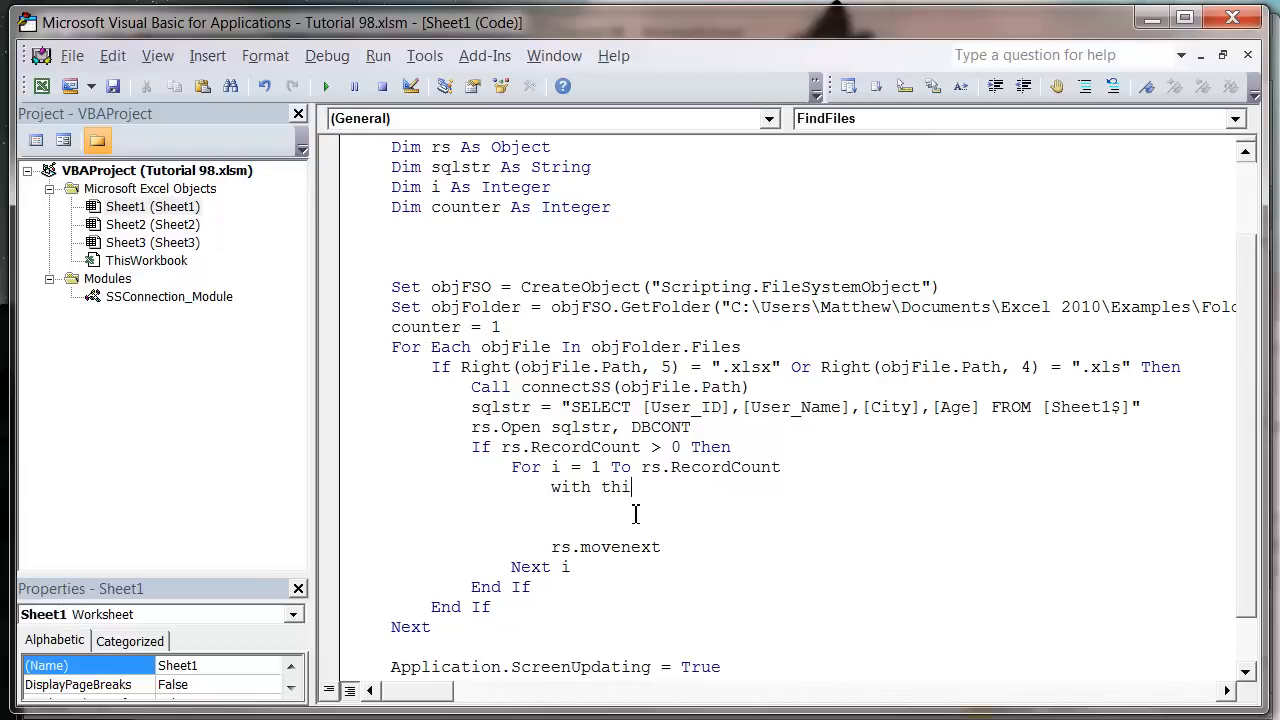
{"action": "type", "text": "sworkbook.Sheets("}
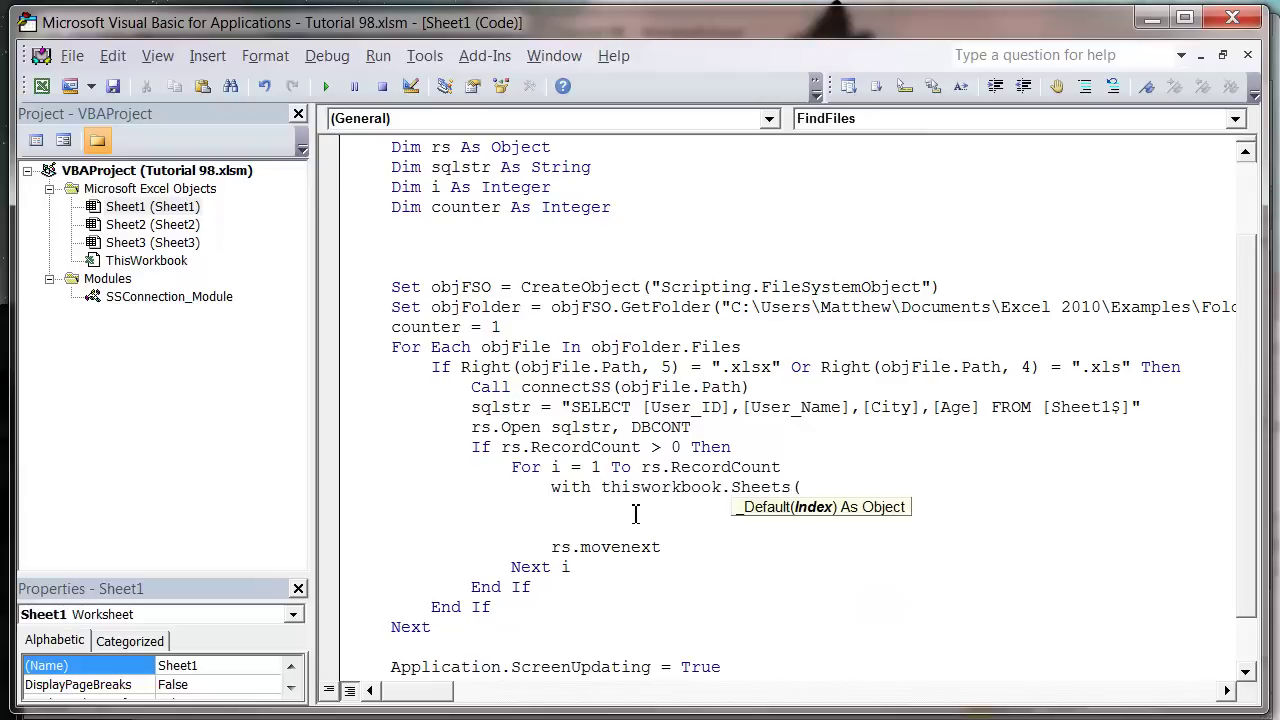
{"action": "type", "text": "\"Sheet1"}
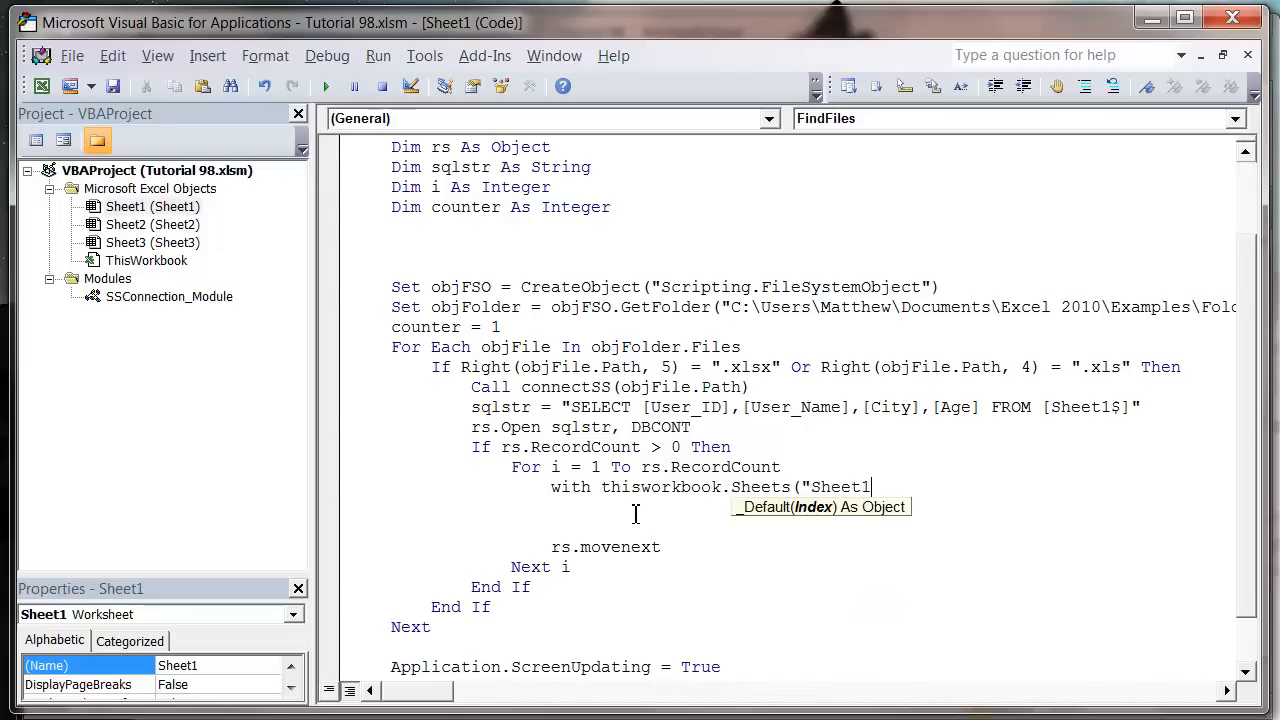
{"action": "type", "text": "\")"}
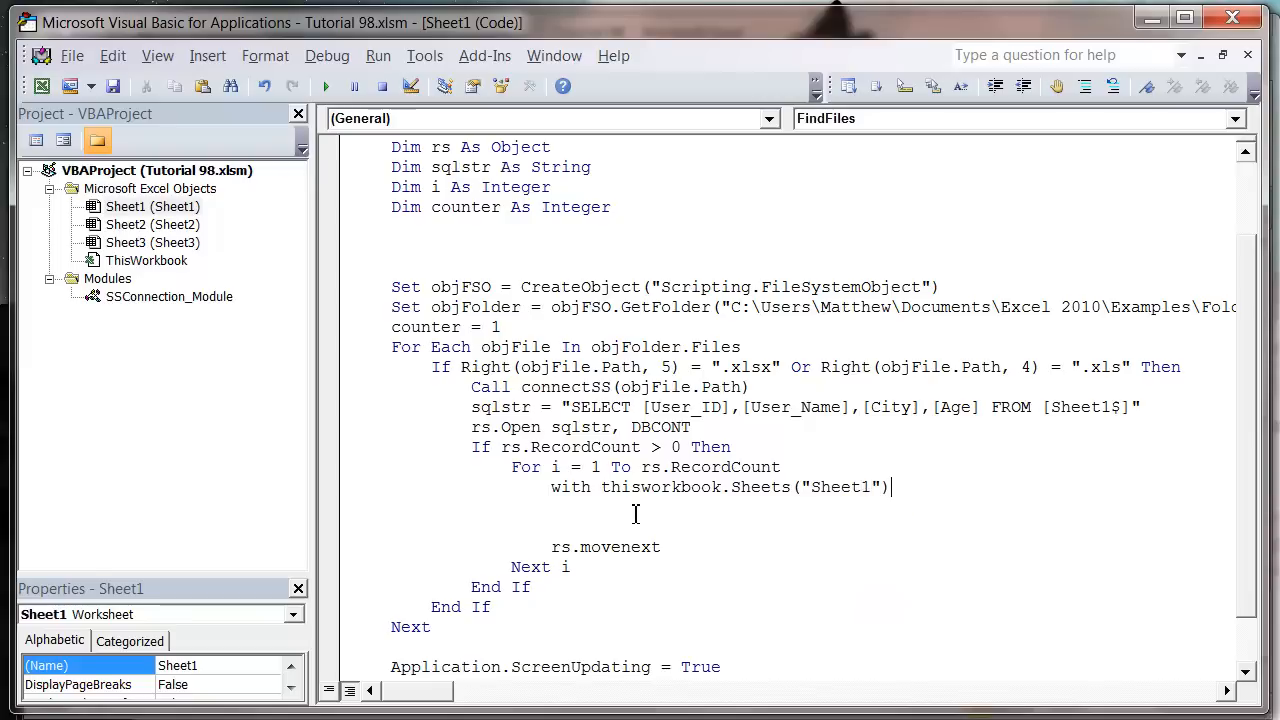
{"action": "type", "text": "end wi"}
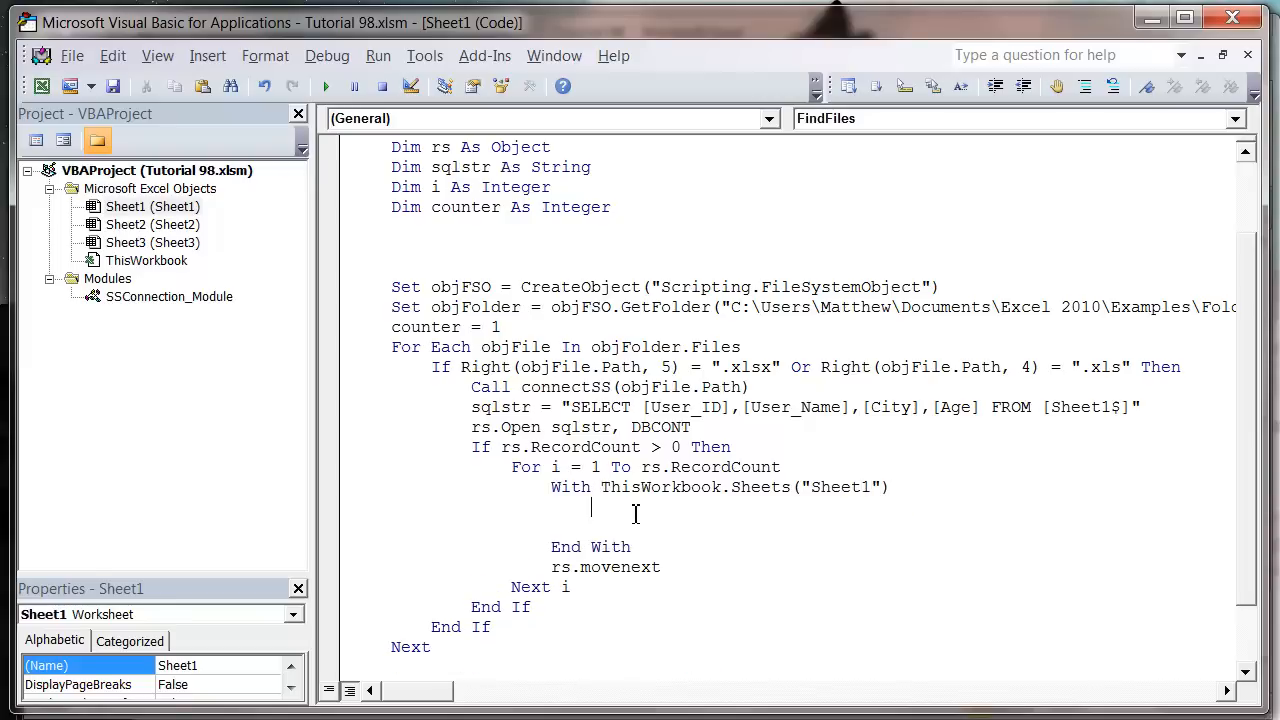
- Write .Cells(counter, 1).Value = rs(0) and duplicate it for rs(1)–rs(3)
{"action": "type", "text": ".cel"}
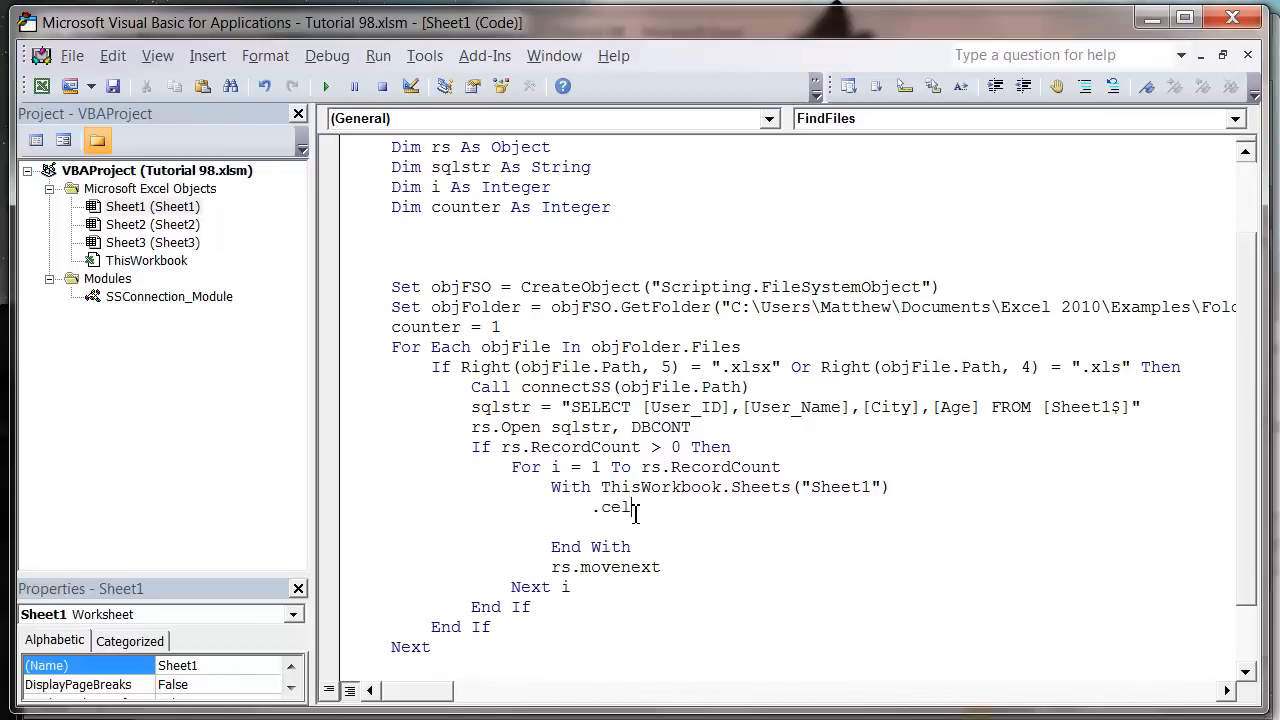
{"action": "type", "text": "ls("}
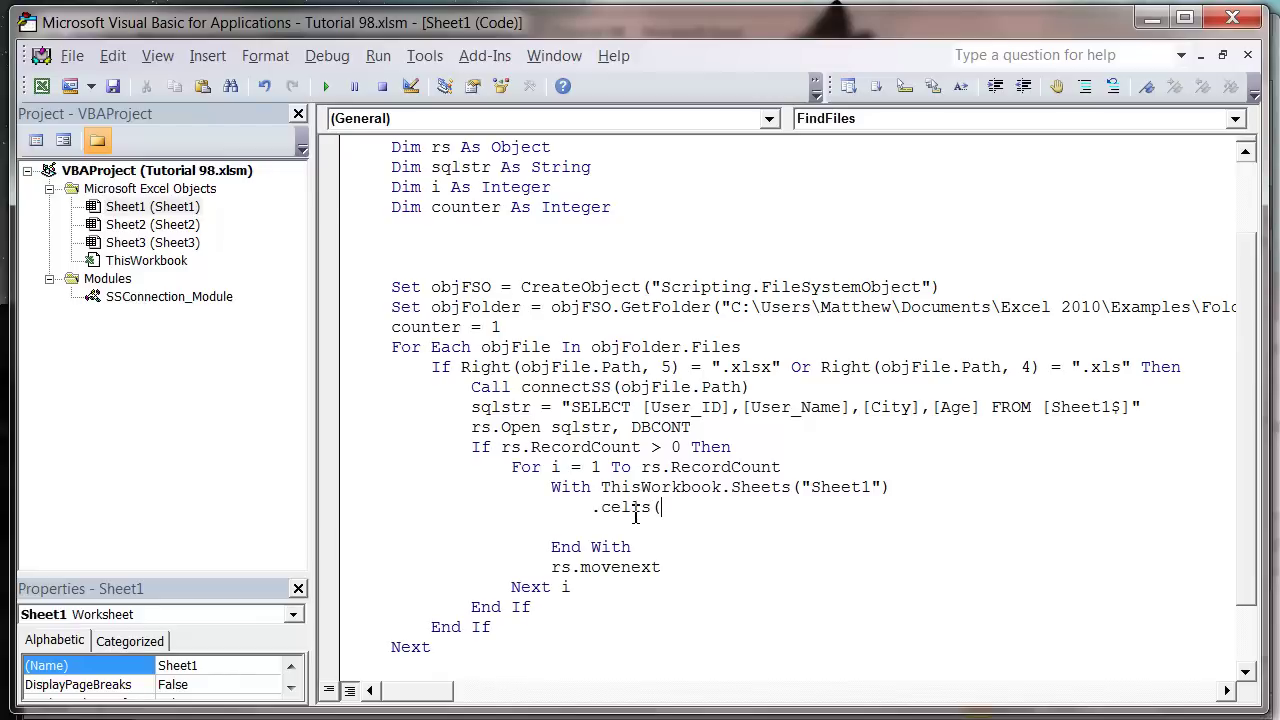
{"action": "type", "text": "counter, 1).va"}
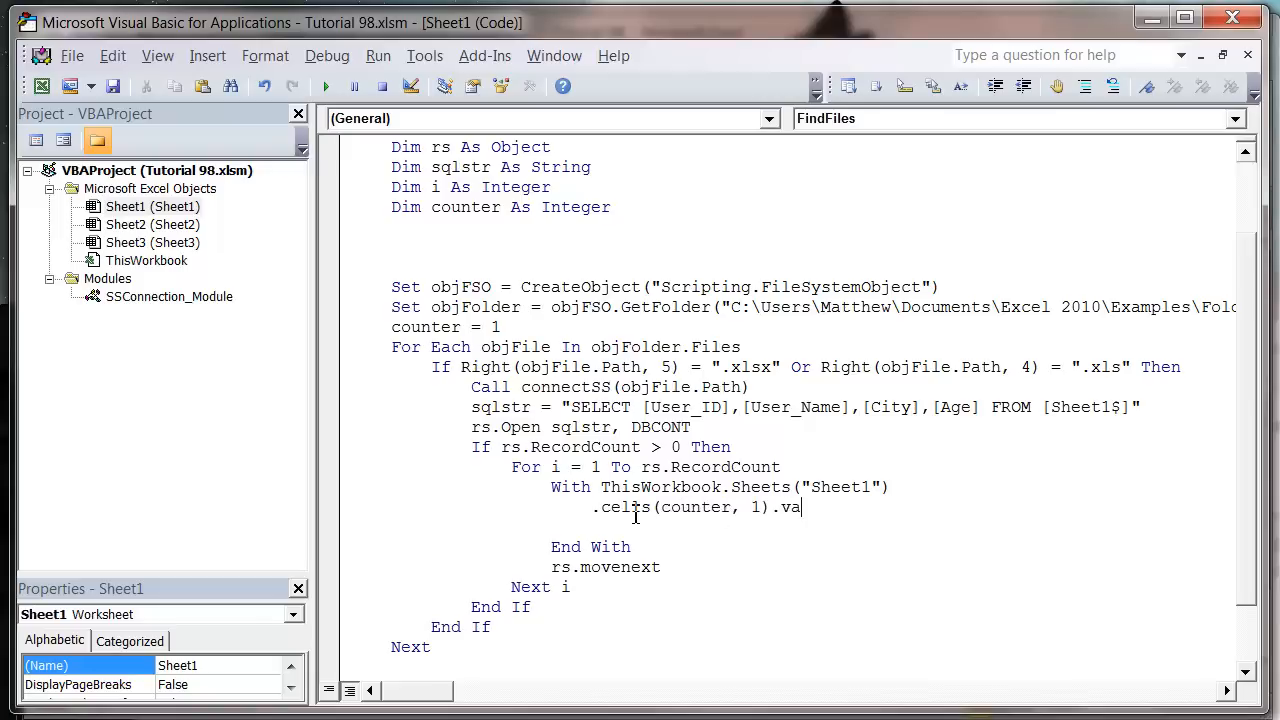
{"action": "type", "text": "lue = rs(0"}
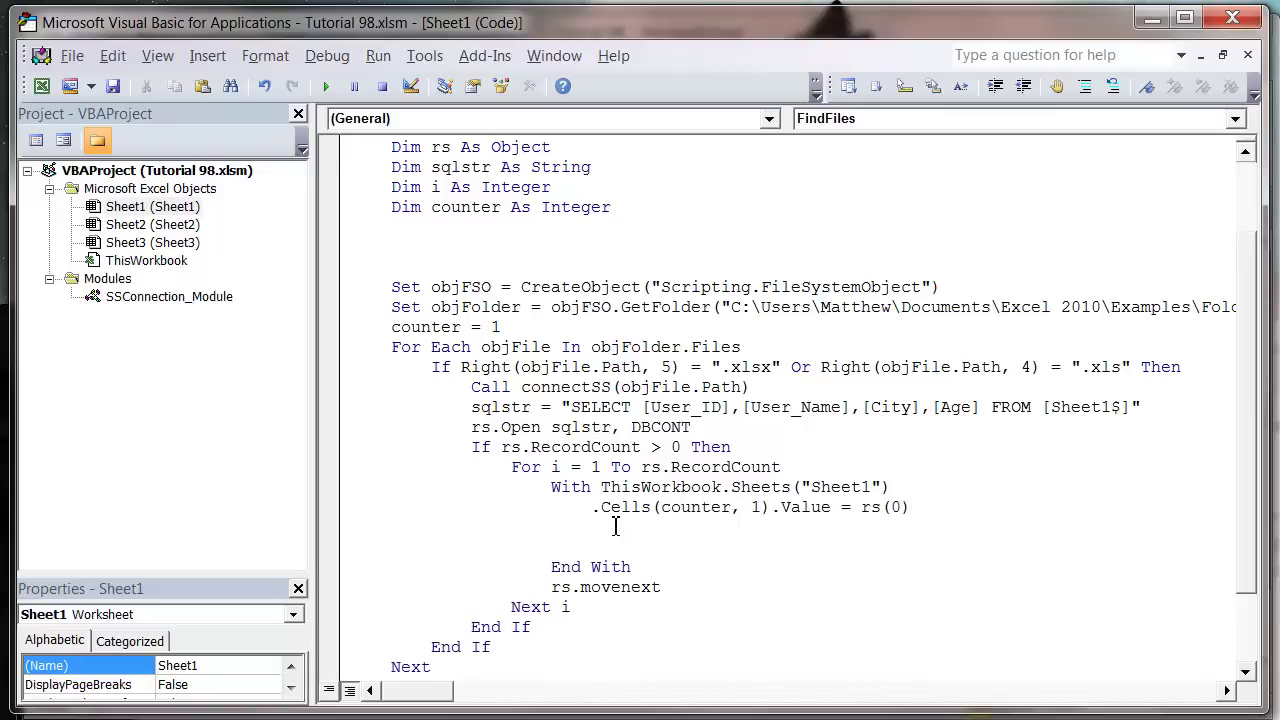
{"action": "type", "text": ".Cells(counter, 1).Value = rs(0)"}
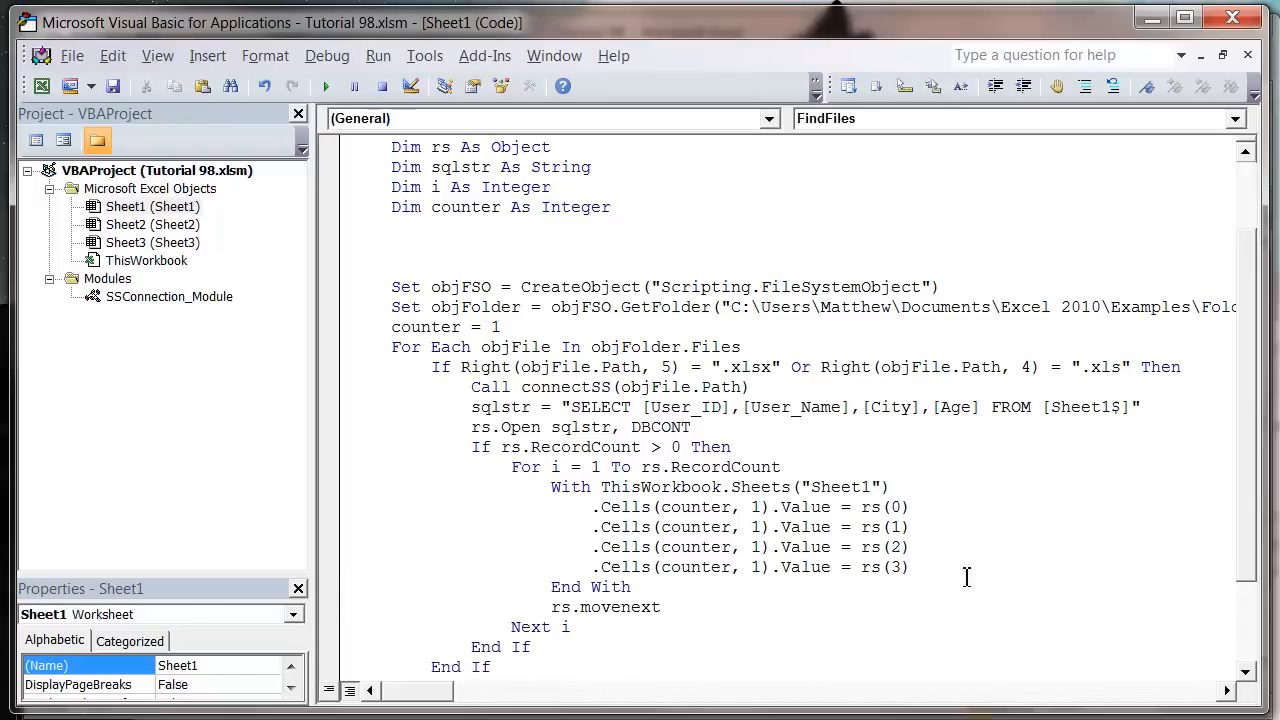
{"action": "mouse_move", "coordinate": [604, 512]}
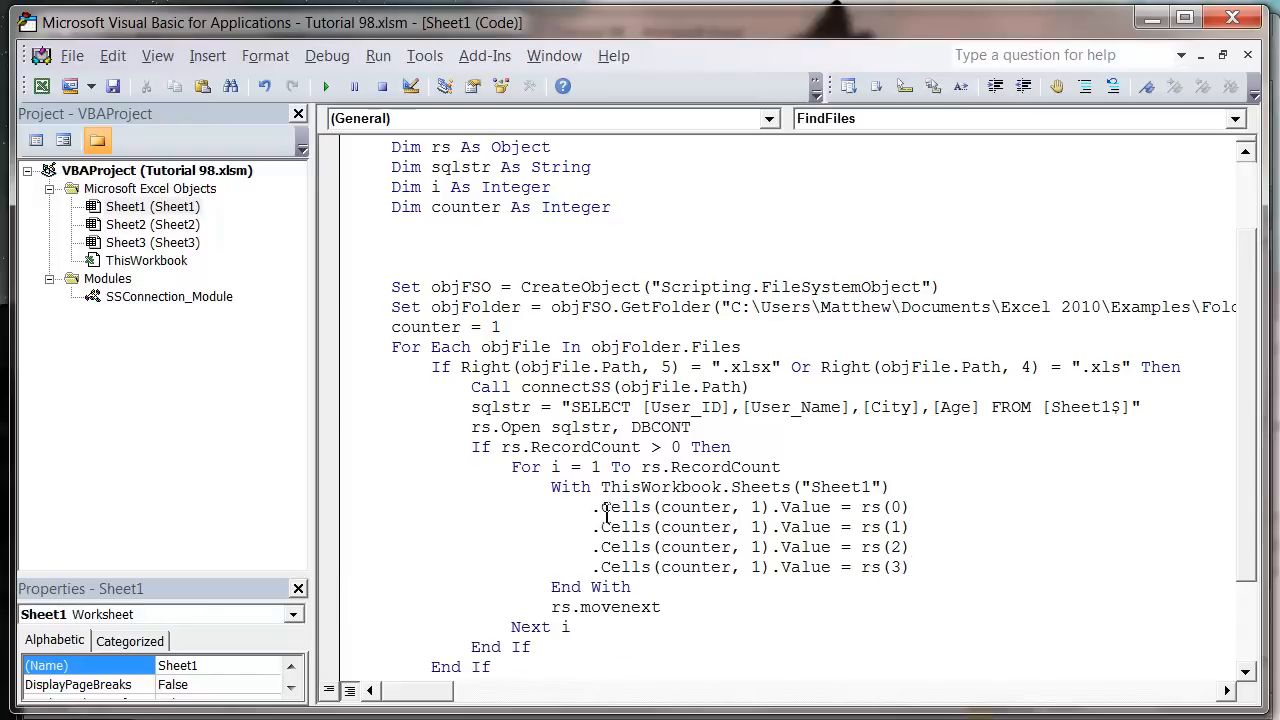
{"action": "left_click_drag", "start_coordinate": [600, 508], "coordinate": [910, 568]}
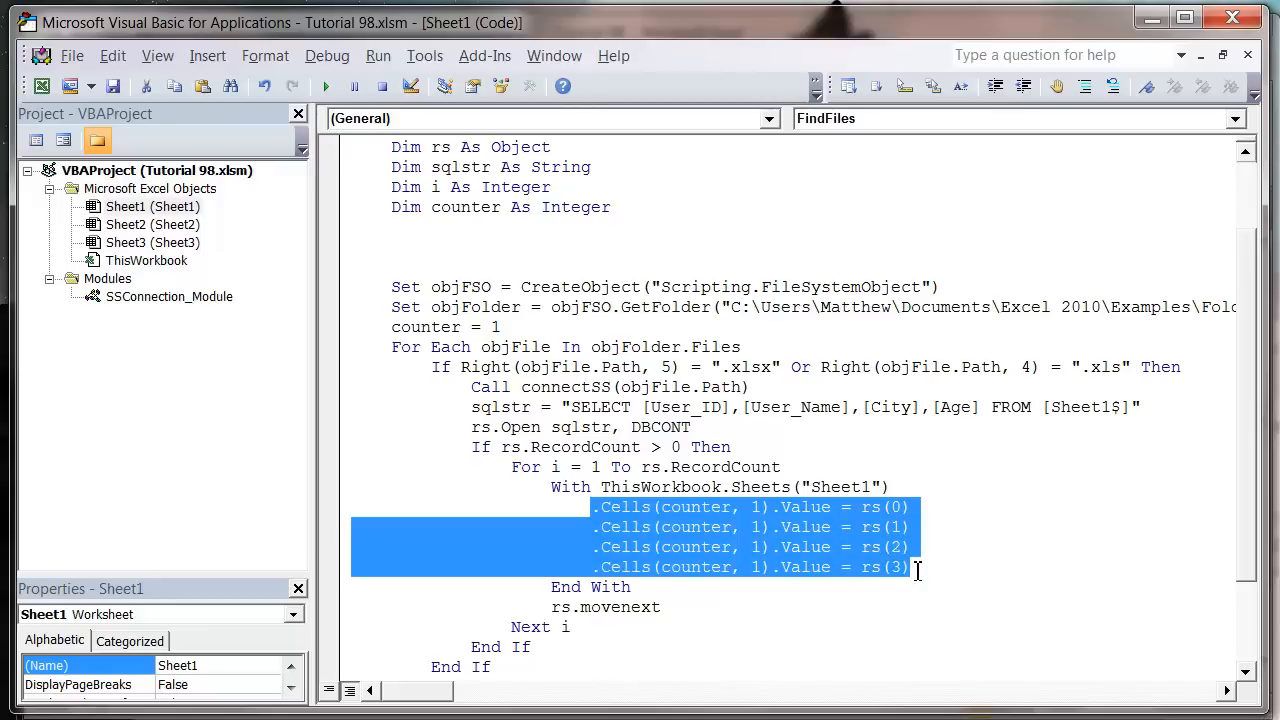
{"action": "left_click", "coordinate": [912, 568]}
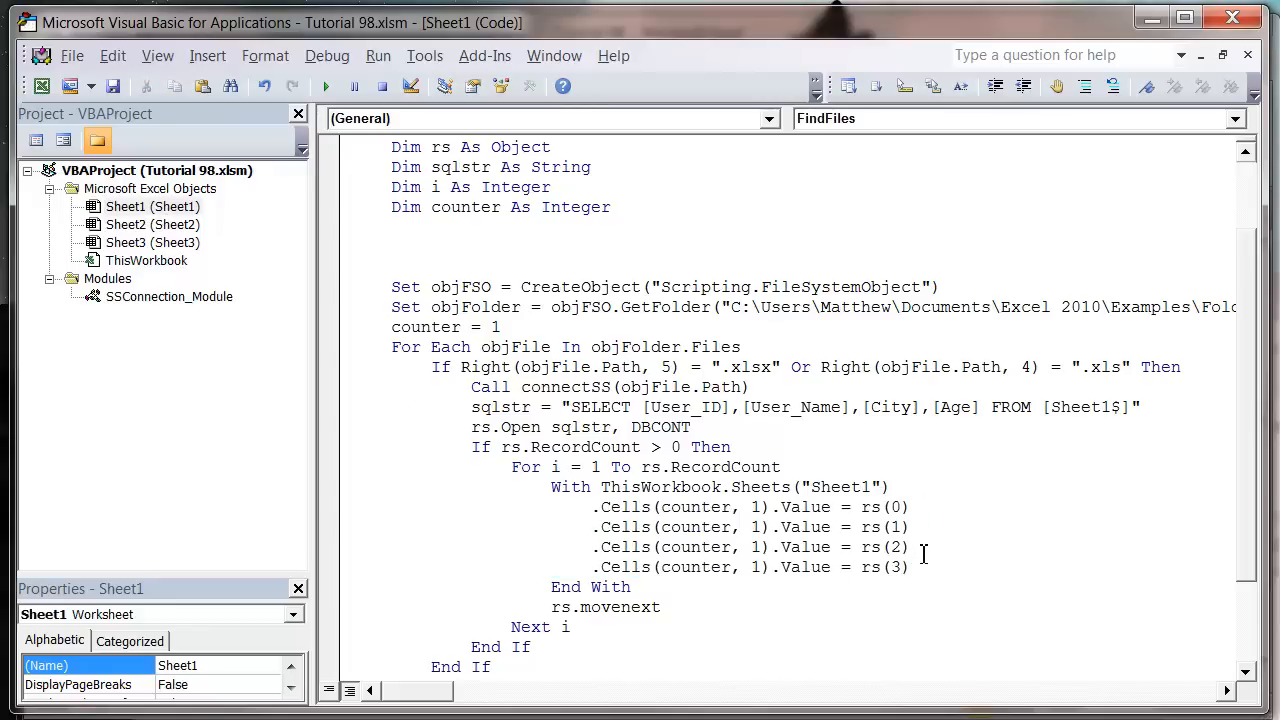
- Add rs.Close and Set rs = Nothing after the RecordCount check's End If
{"action": "scroll", "scroll_direction": "down", "scroll_amount": 3}
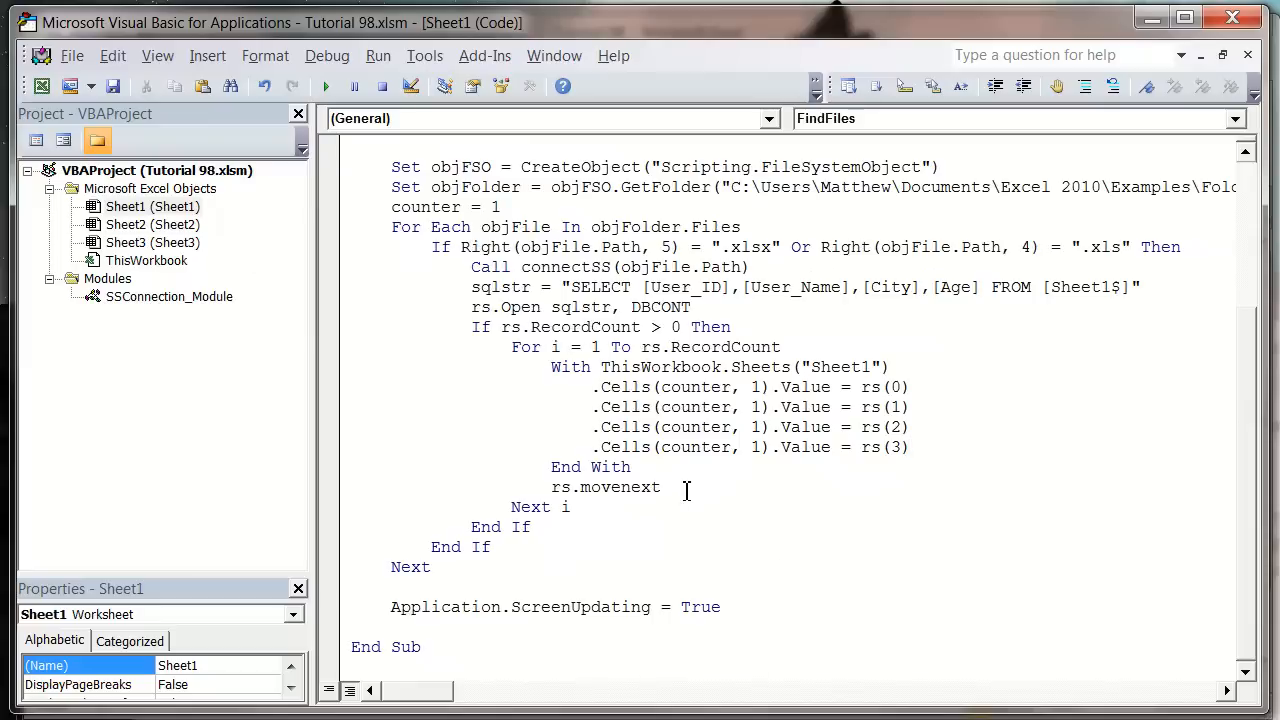
{"action": "mouse_move", "coordinate": [588, 516]}
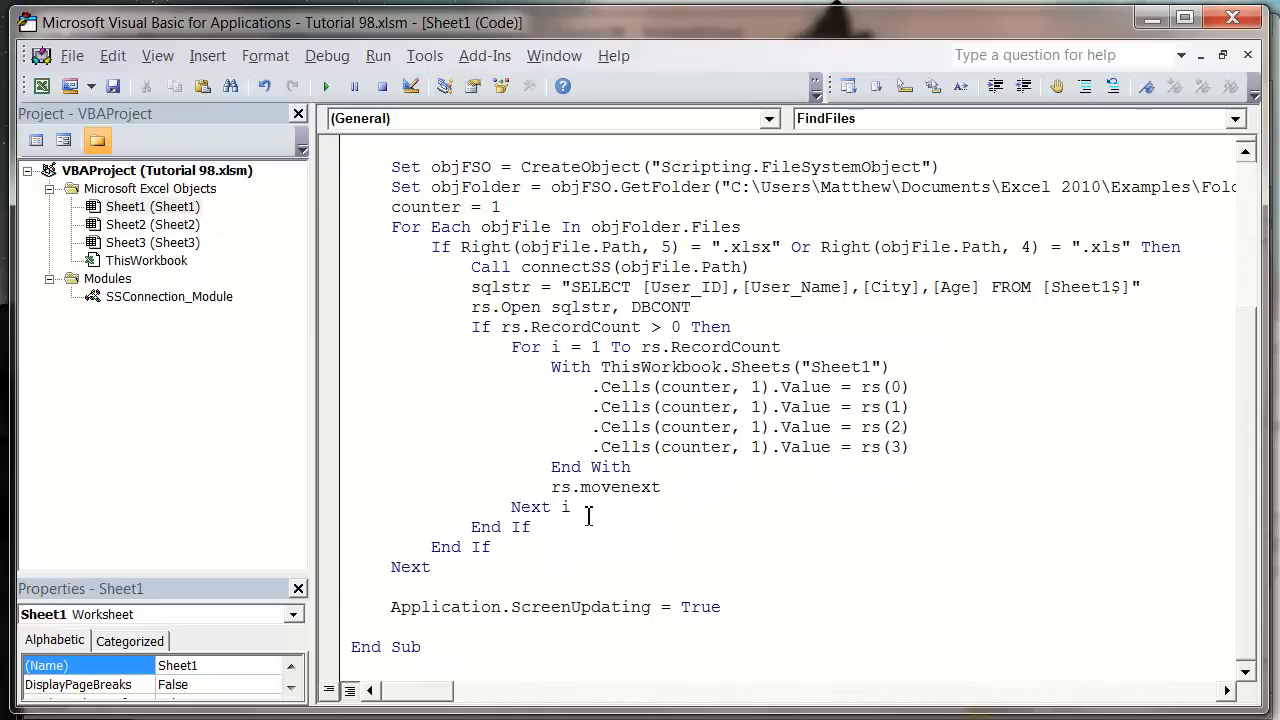
{"action": "mouse_move", "coordinate": [560, 532]}
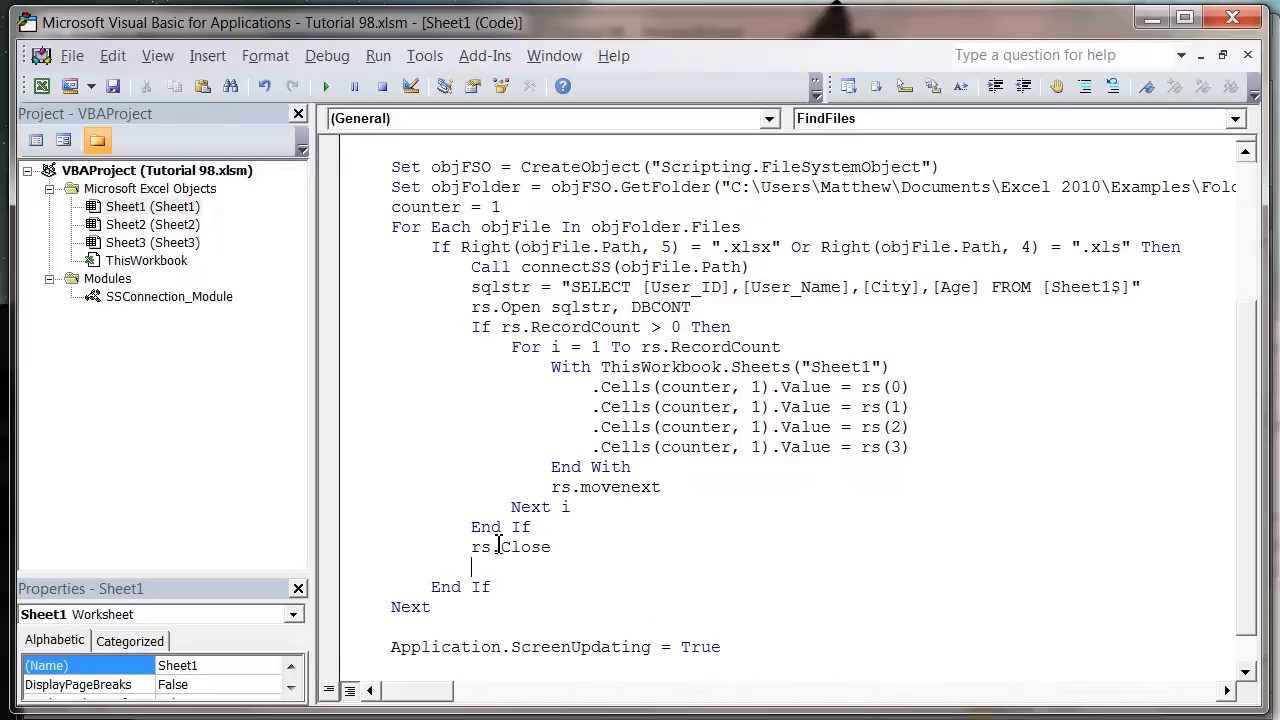
{"action": "type", "text": "set rs = Nothing"}
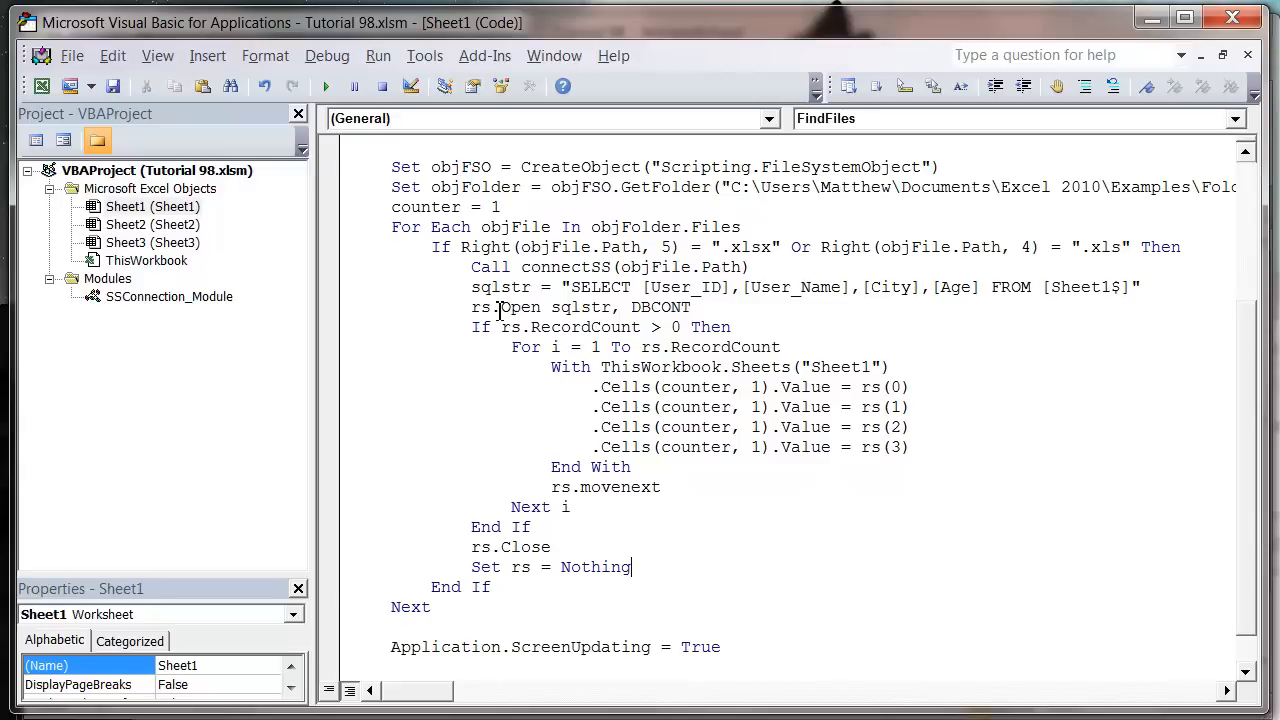
{"action": "scroll", "scroll_direction": "up", "scroll_amount": 3}
{"action": "type", "text": "set rs ="}
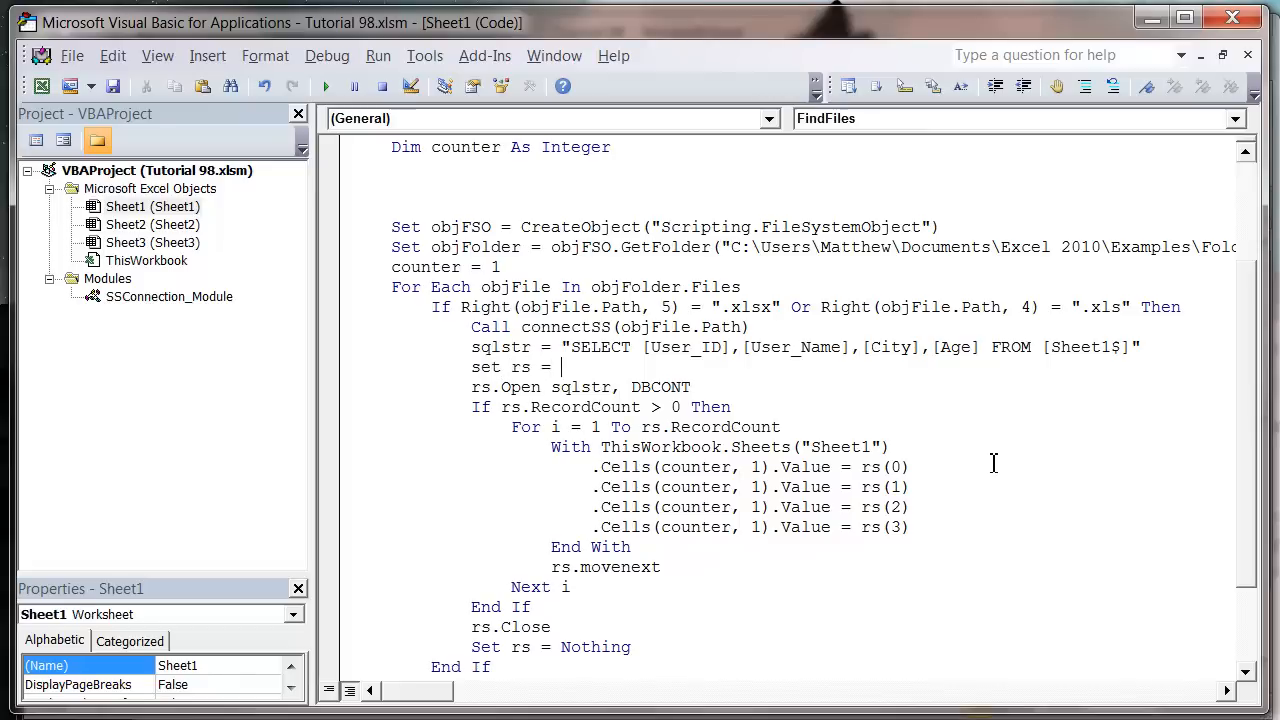
- Add Set rs = CreateObject("ADODB.Recordset") above rs.Open sqlstr, DBCONT
{"action": "type", "text": "createb"}
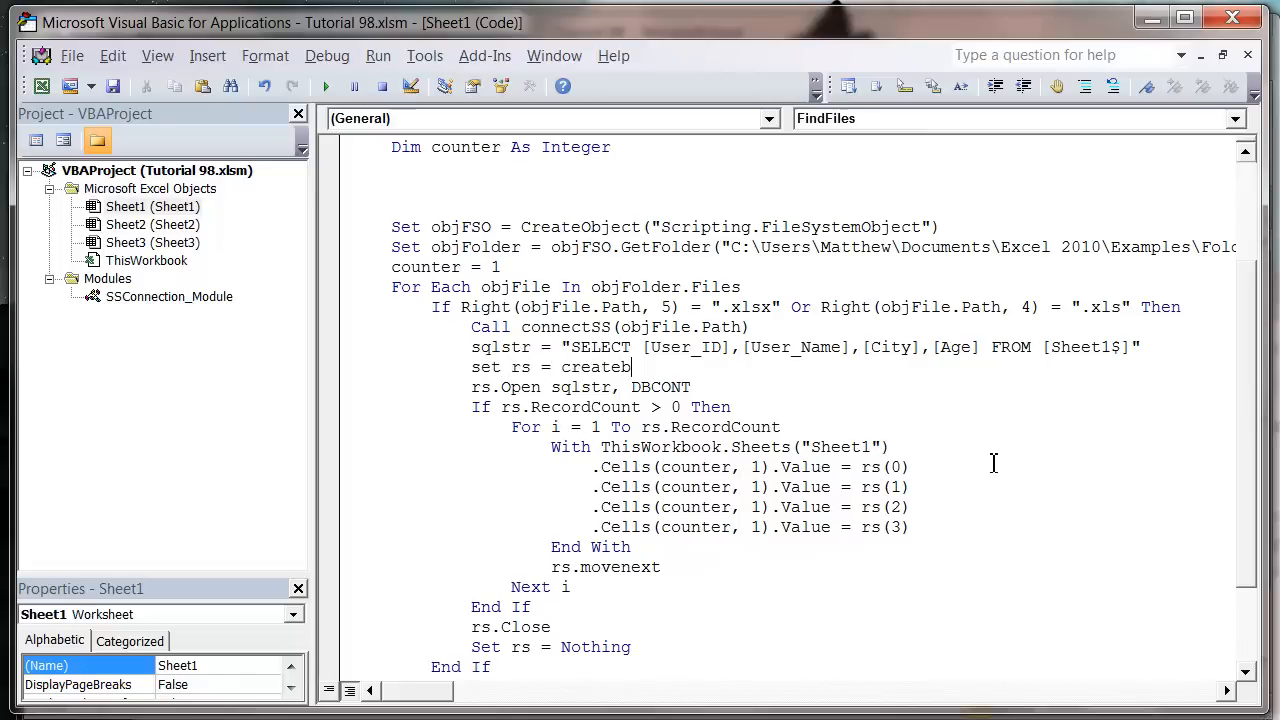
{"action": "type", "text": "o"}
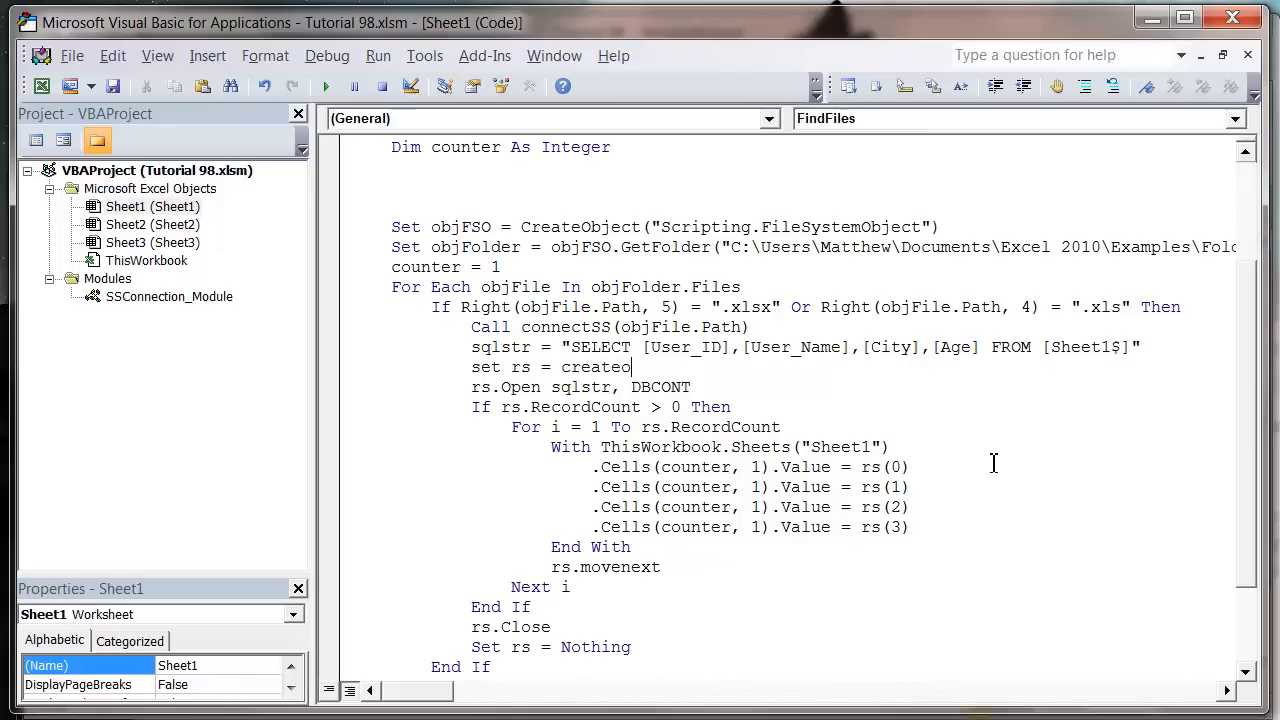
{"action": "type", "text": "bject"}
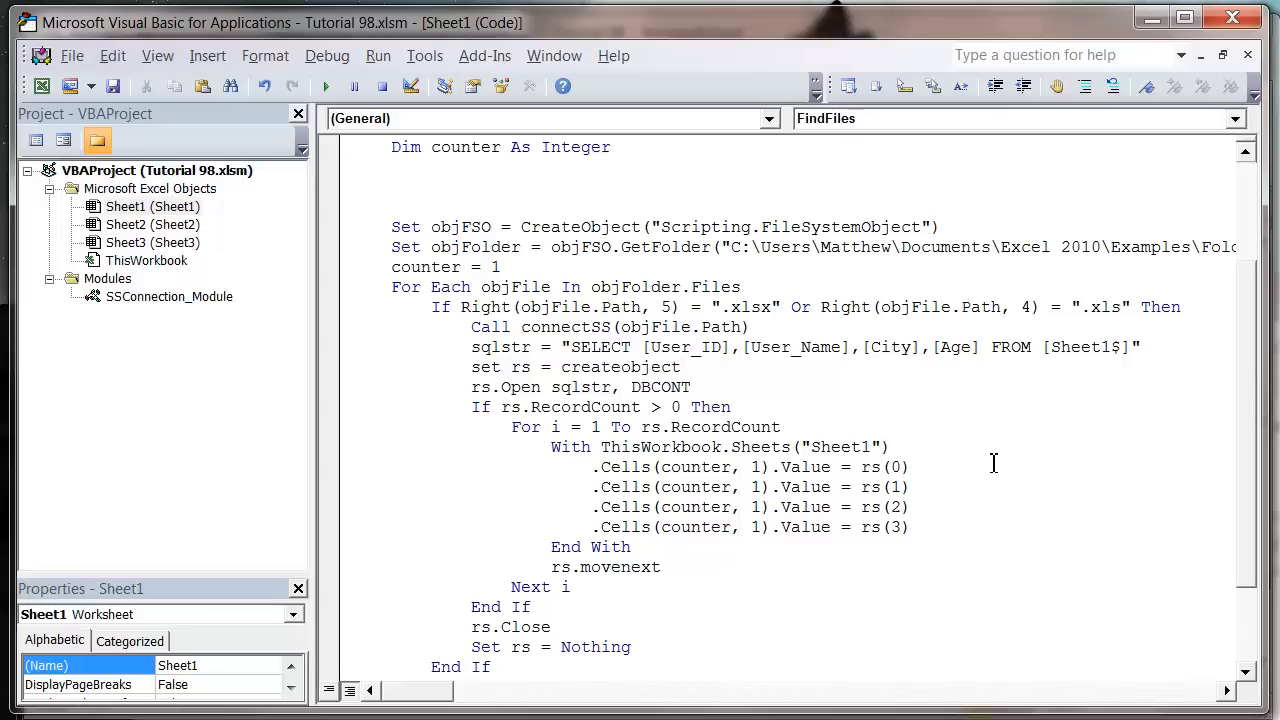
{"action": "mouse_move", "coordinate": [720, 376]}
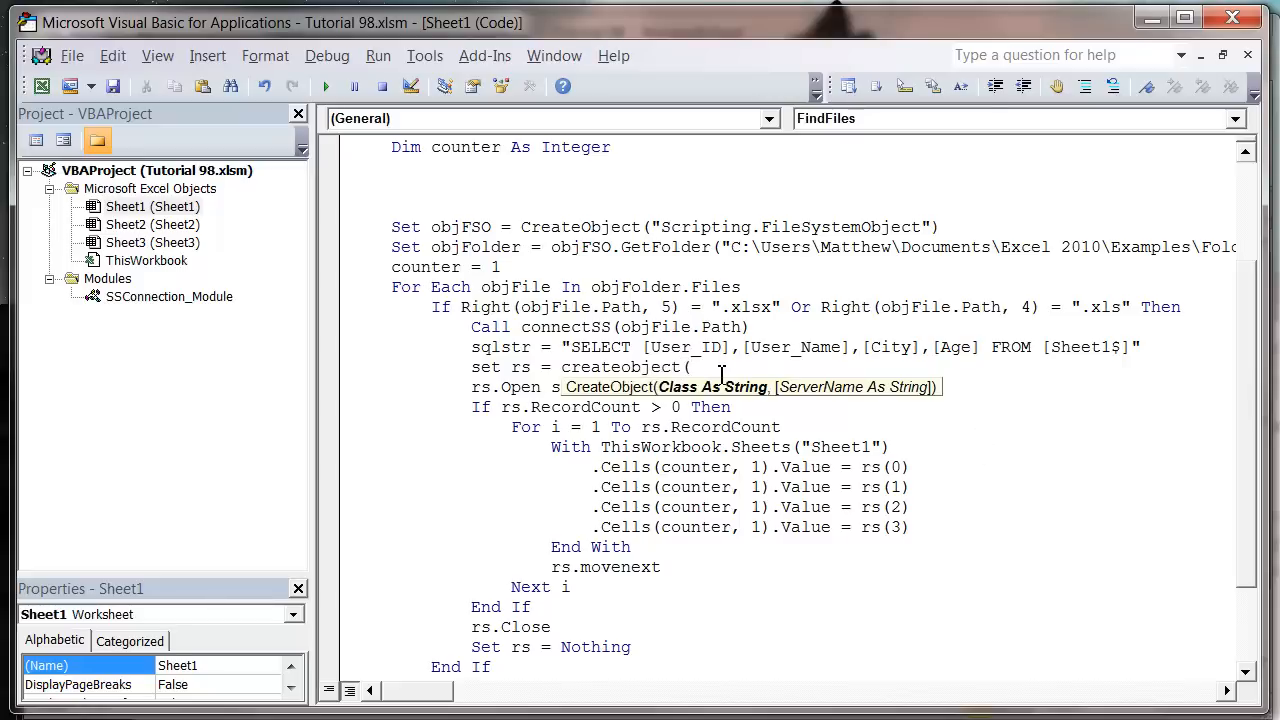
{"action": "type", "text": "ADODB."}
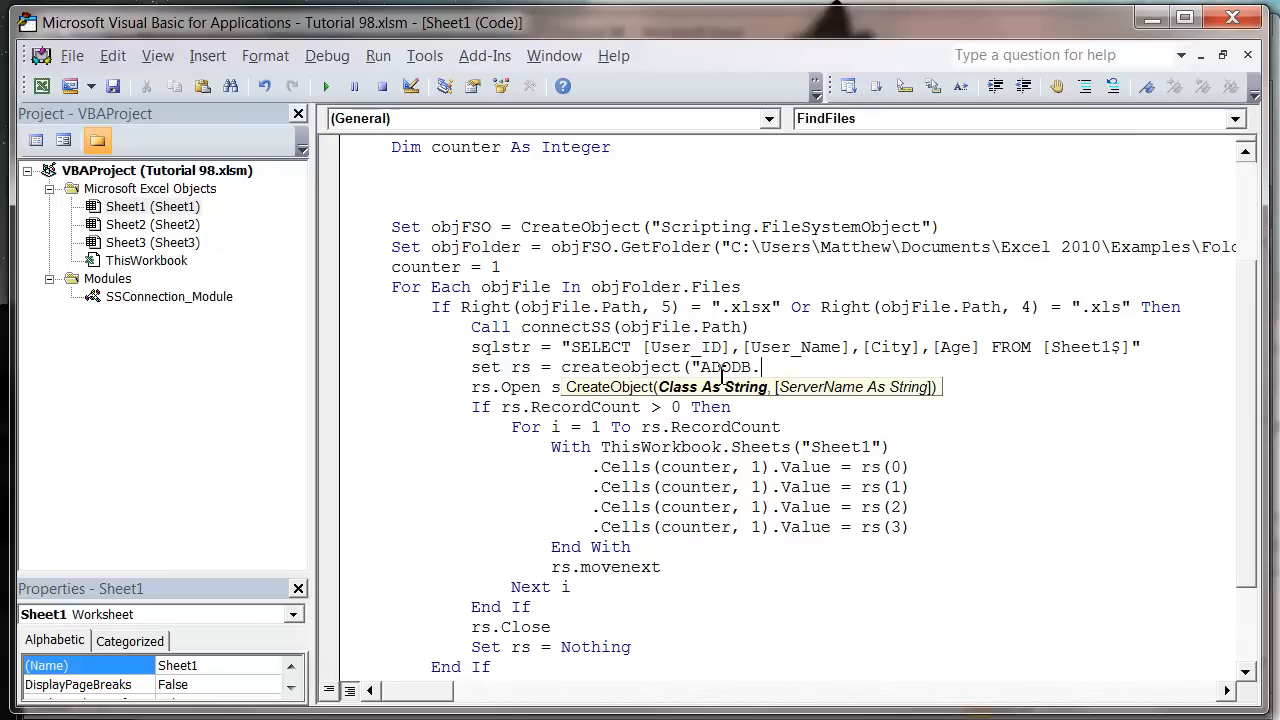
{"action": "type", "text": "REcordset\")"}
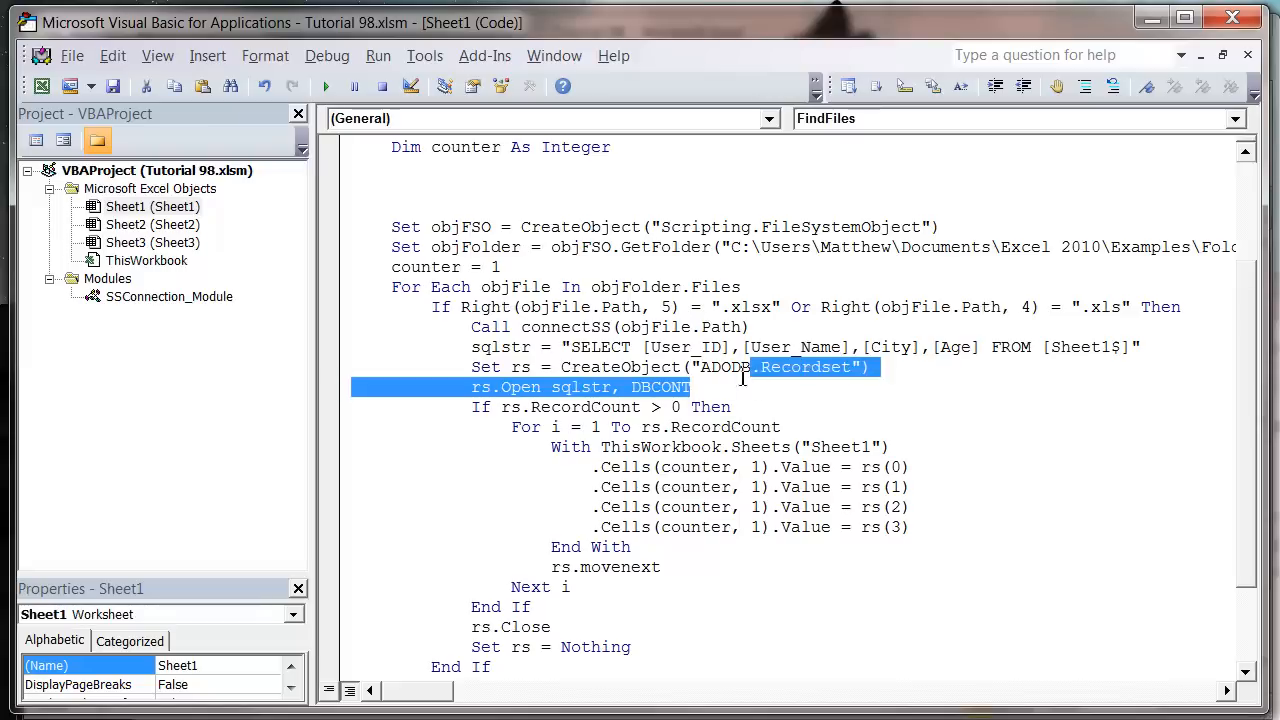
{"action": "scroll", "scroll_direction": "down", "scroll_amount": 3}
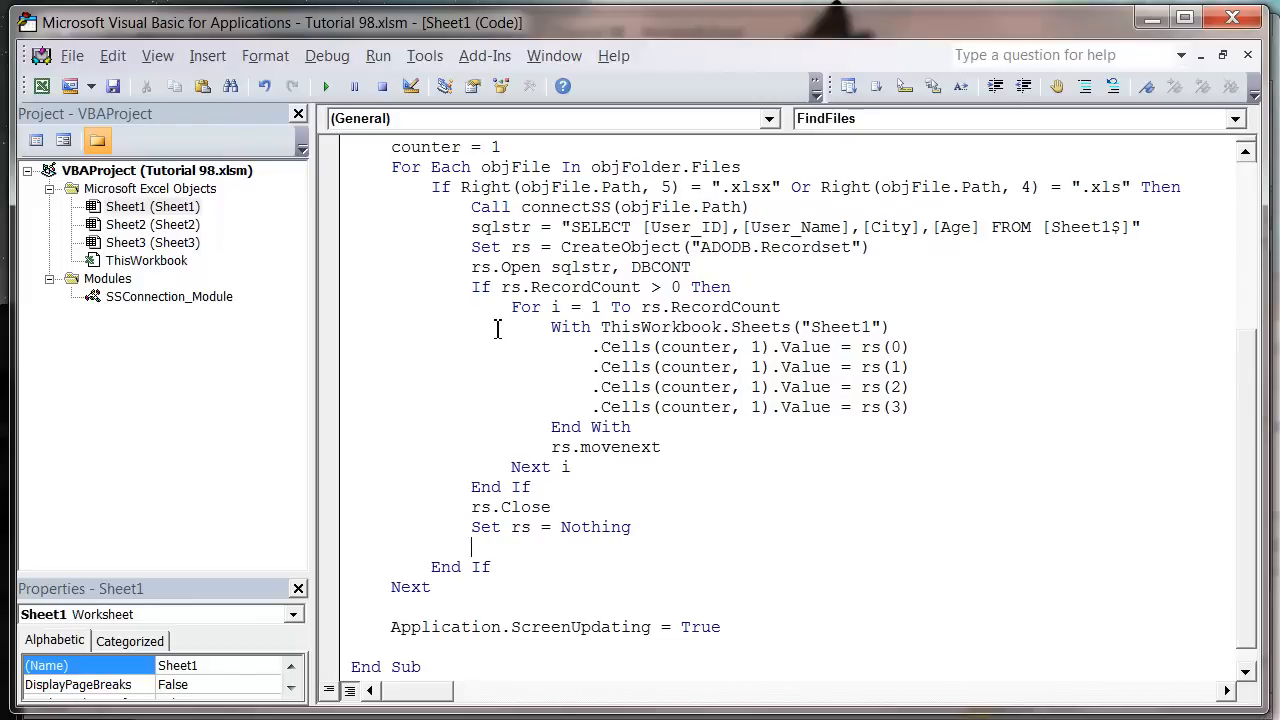
- Add Call closeSS after Set rs = Nothing and verify the name in SSConnection_Module
{"action": "type", "text": "call closeda"}
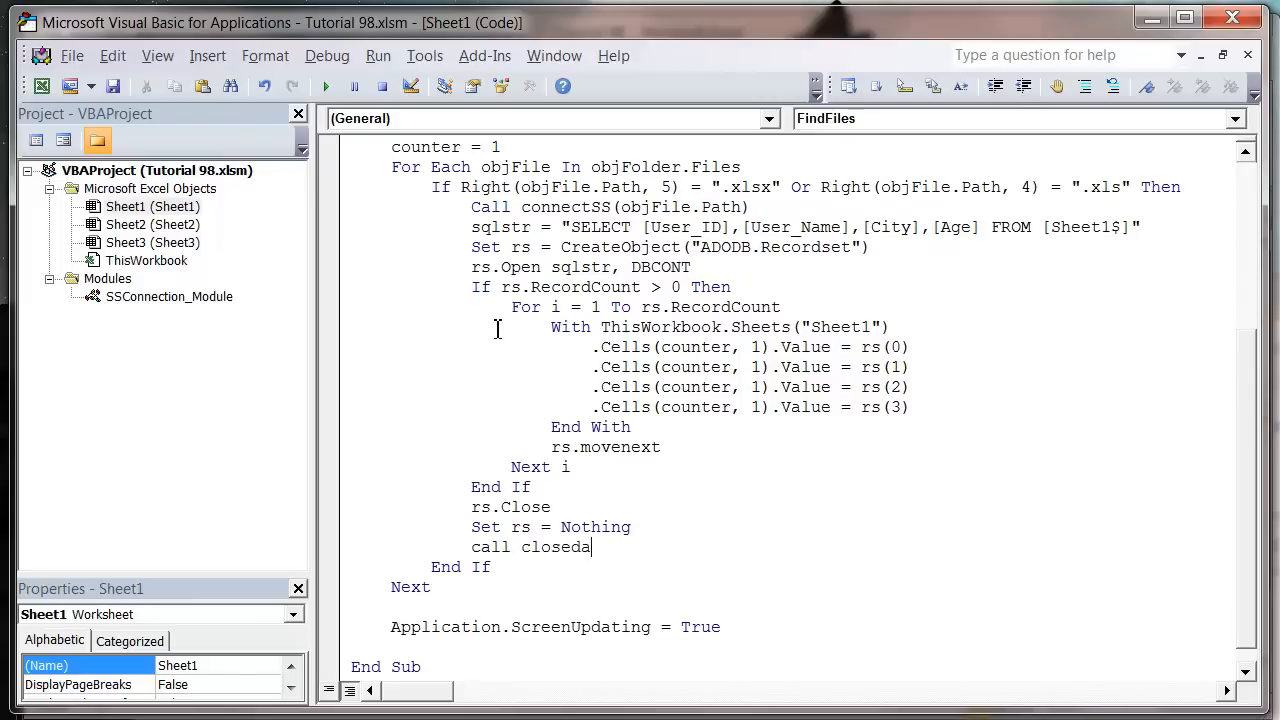
{"action": "type", "text": "t"}
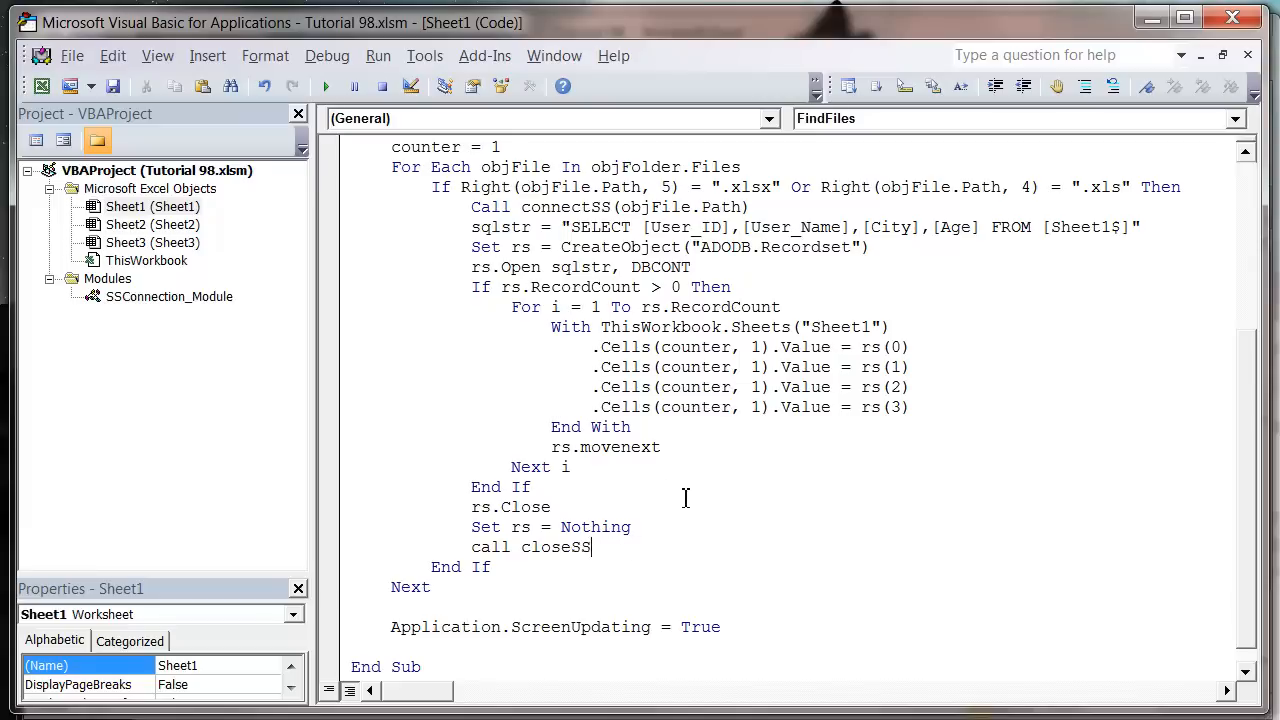
{"action": "left_click", "coordinate": [168, 296]}
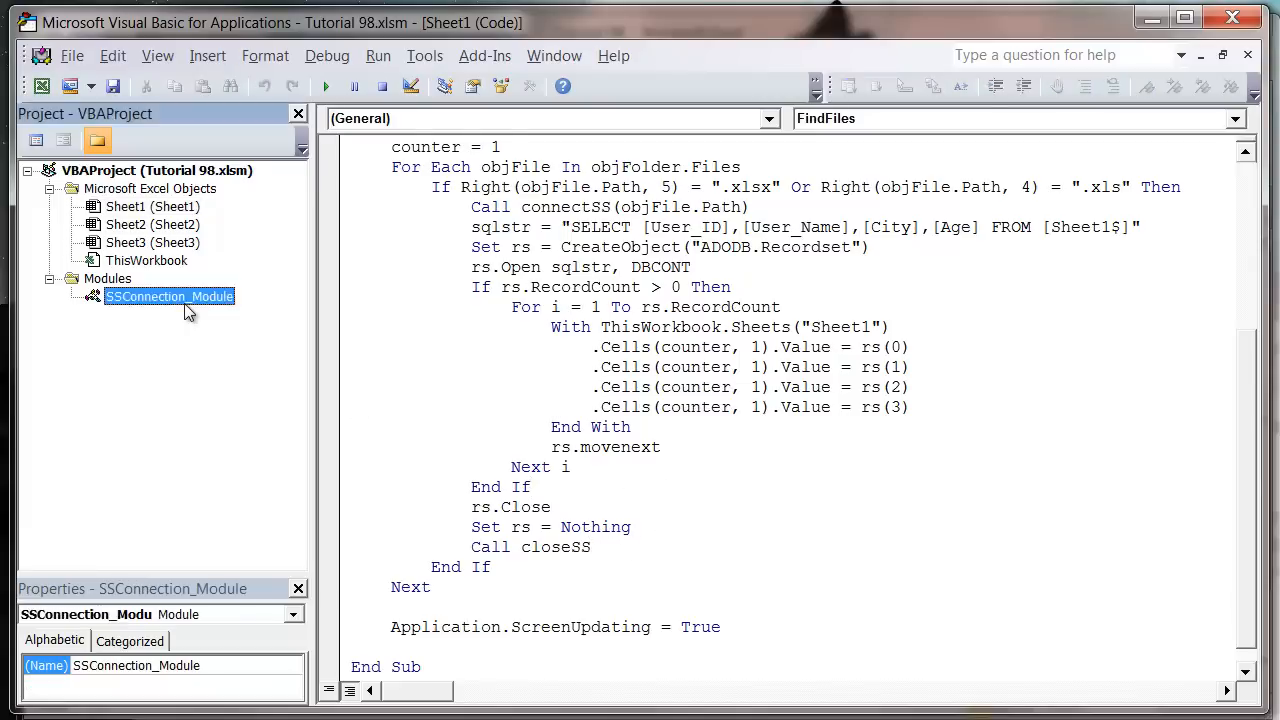
{"action": "double_click", "coordinate": [168, 296]}
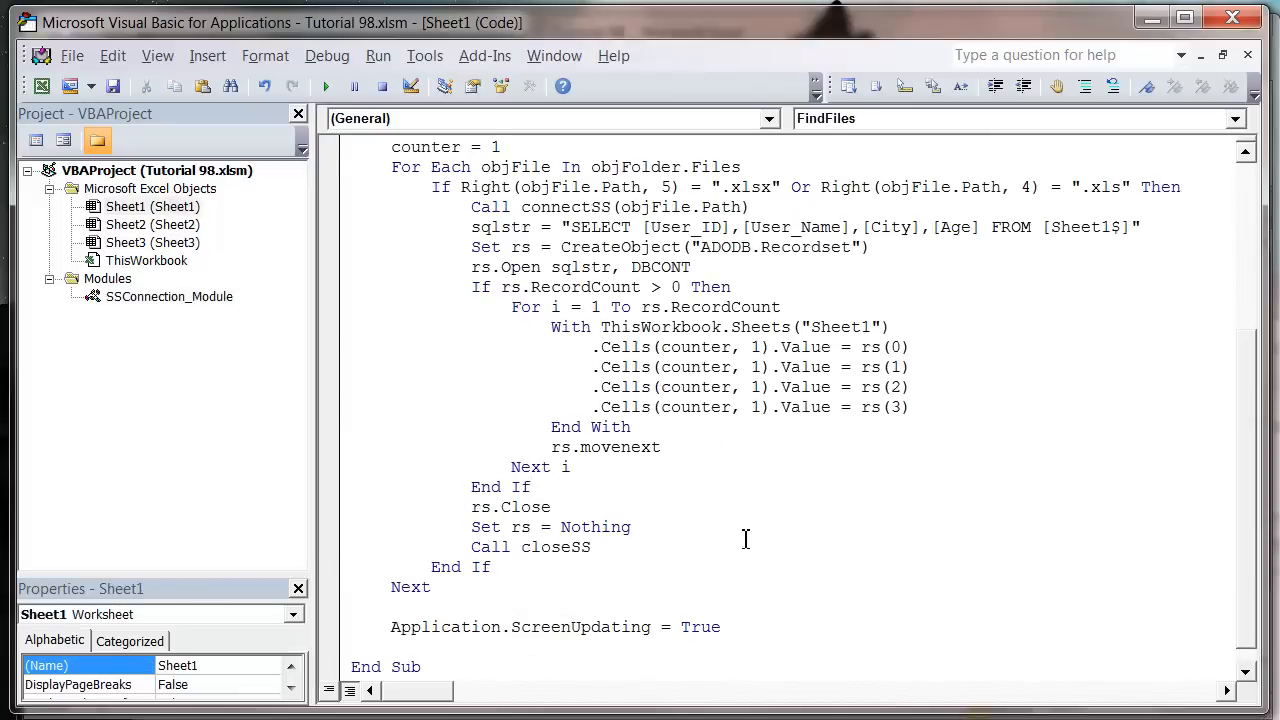
{"action": "scroll", "scroll_direction": "up", "scroll_amount": 3}
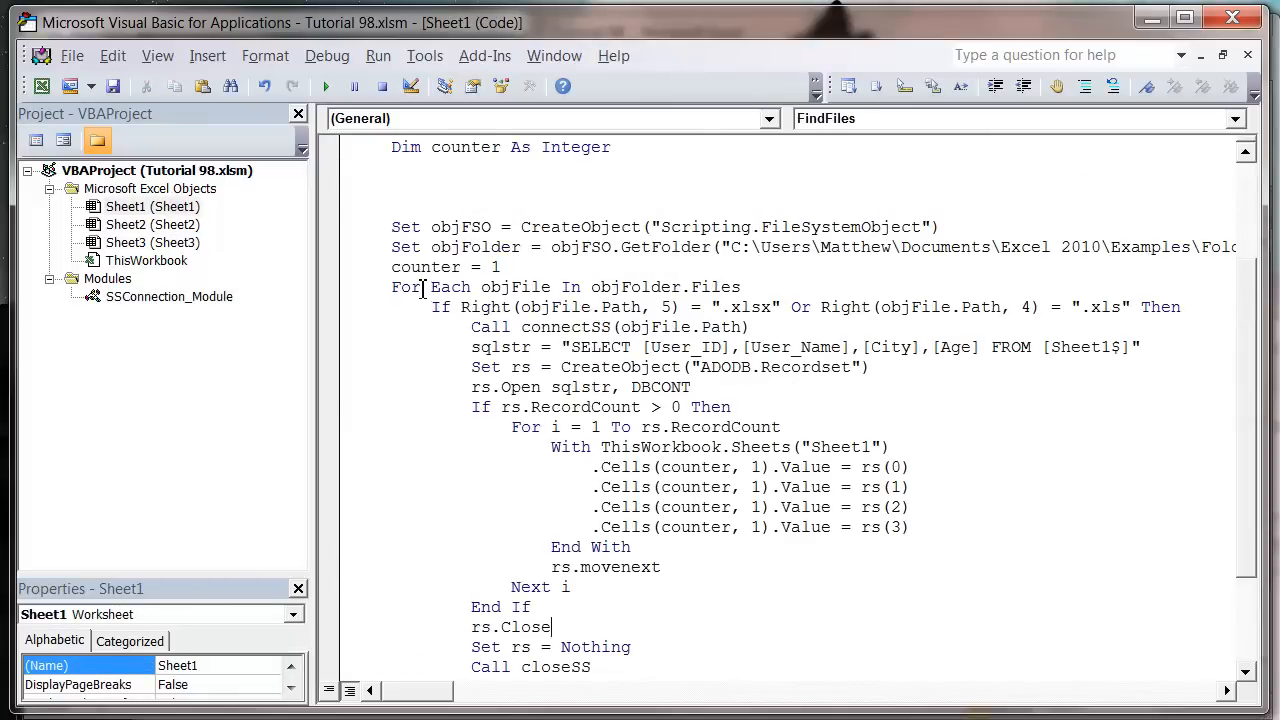
{"action": "scroll", "scroll_direction": "down", "scroll_amount": 3}
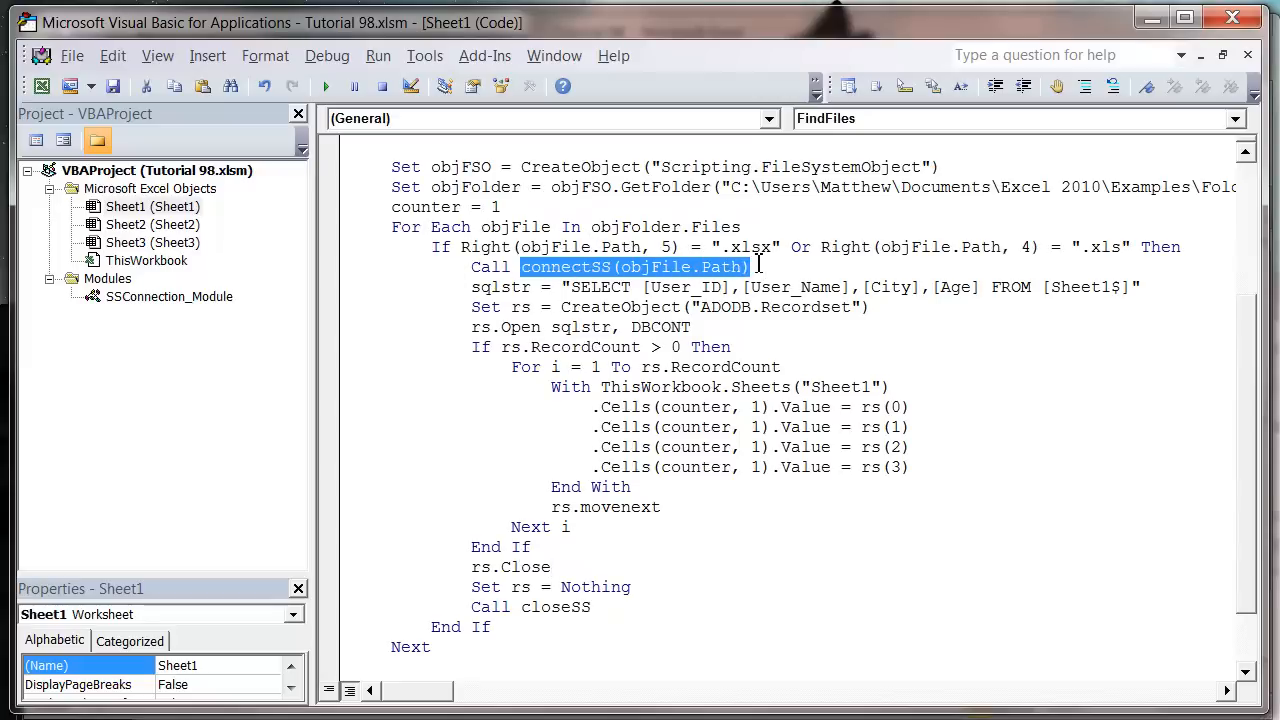
- Review the query, recordset creation, record-count check and loop code
{"action": "left_click_drag", "start_coordinate": [750, 268], "coordinate": [470, 268]}
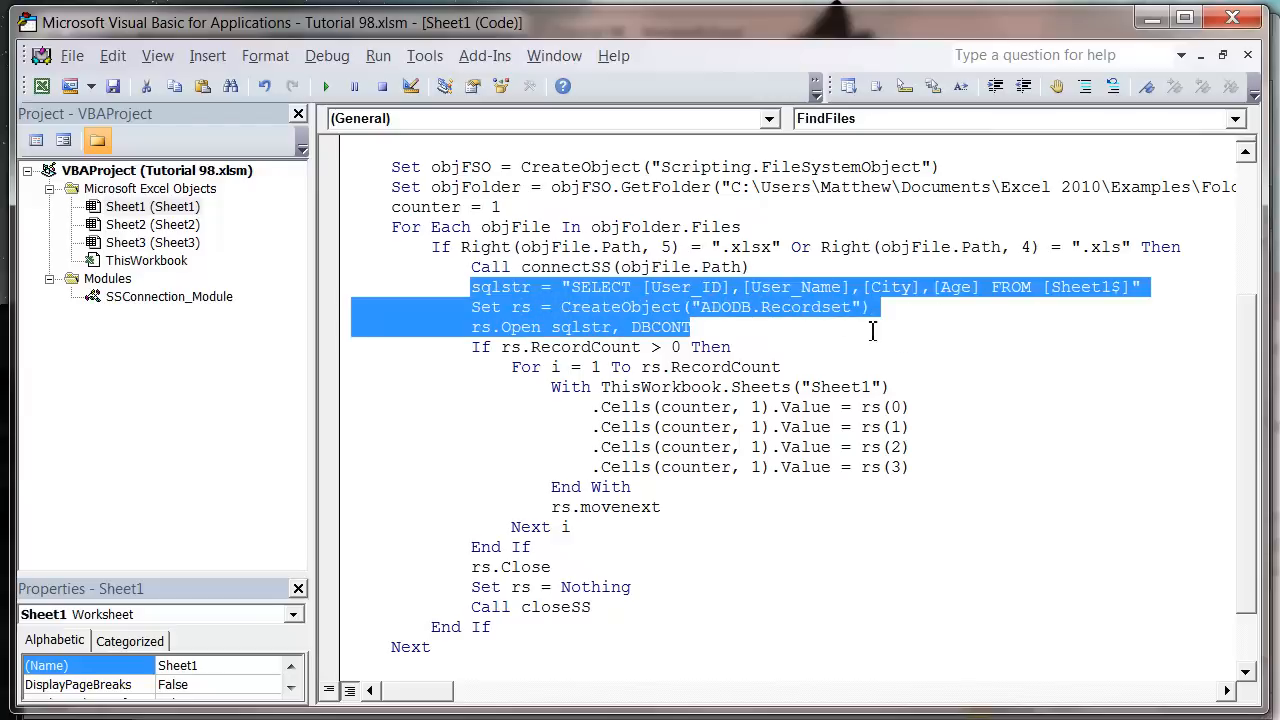
{"action": "left_click", "coordinate": [570, 380]}
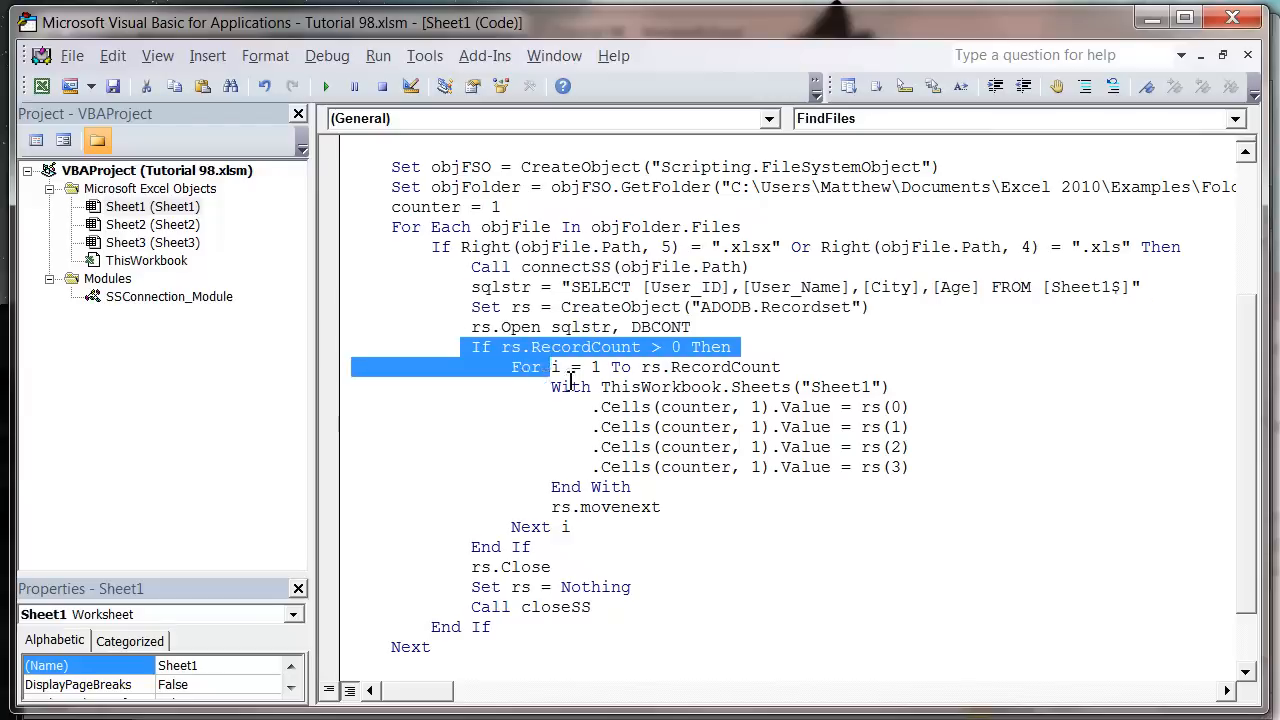
{"action": "left_click", "coordinate": [592, 608]}
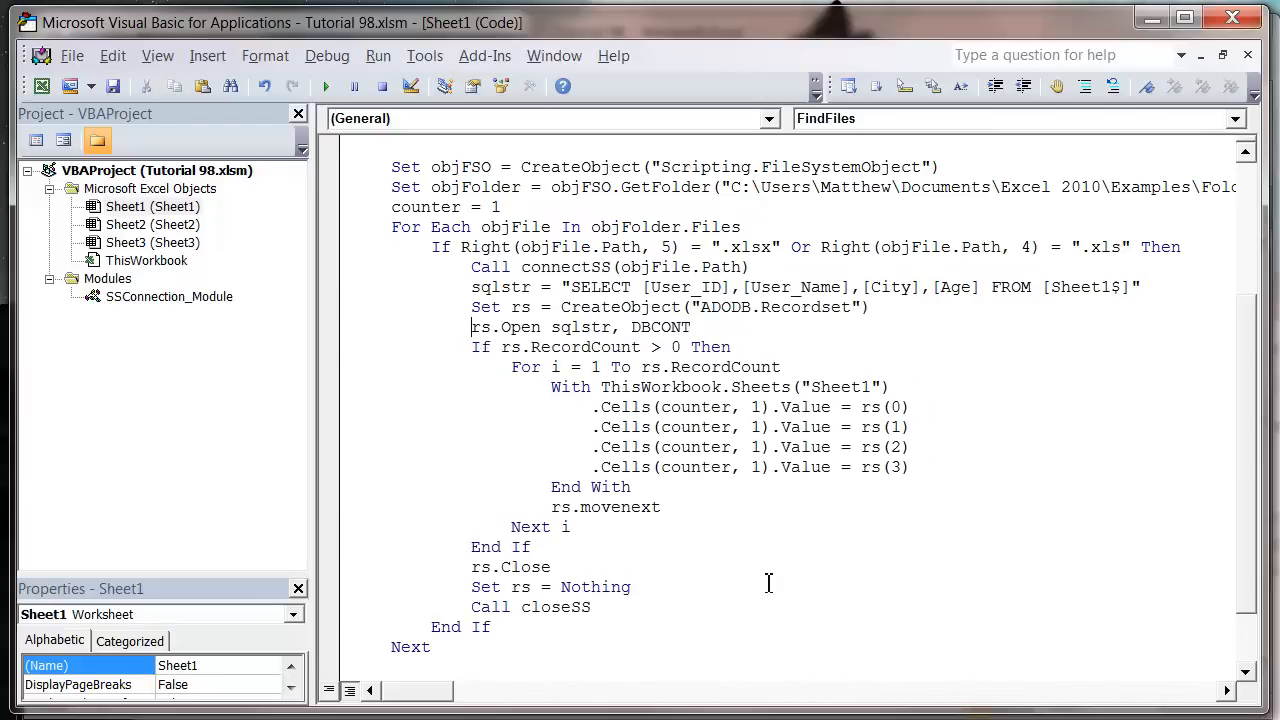
{"action": "scroll", "scroll_direction": "down", "scroll_amount": 3}
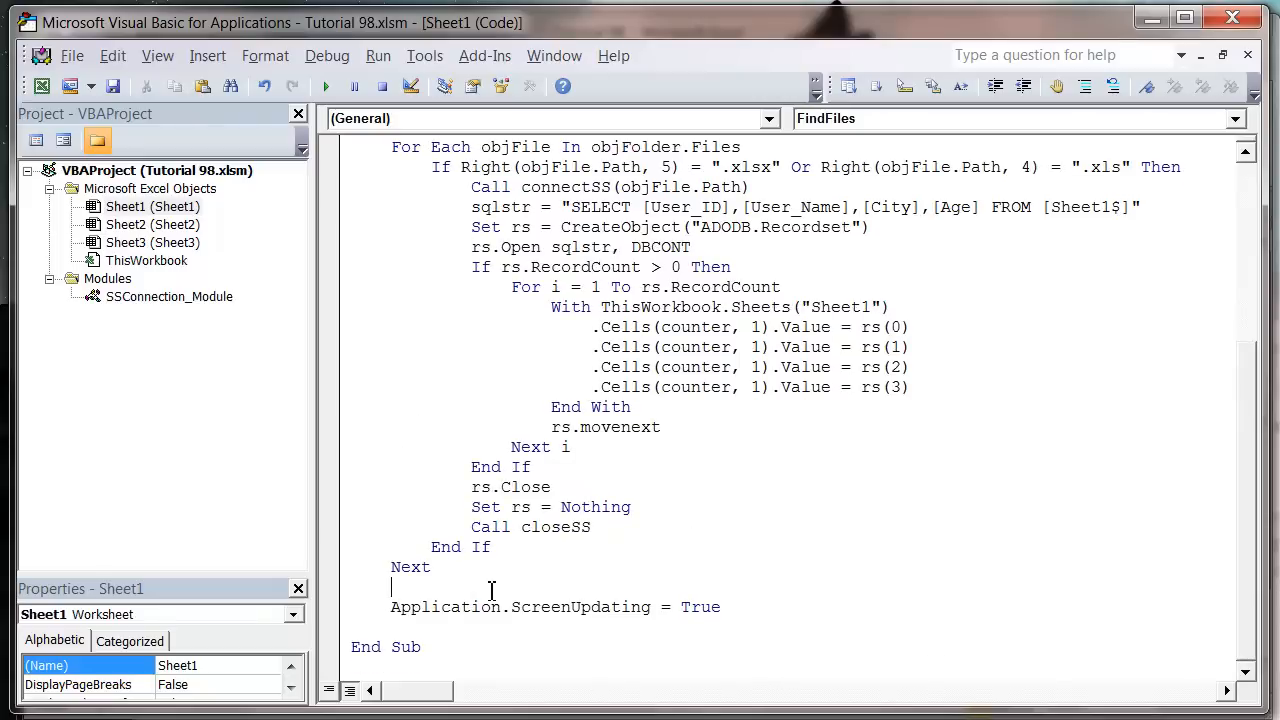
{"action": "scroll", "scroll_direction": "up", "scroll_amount": 3}
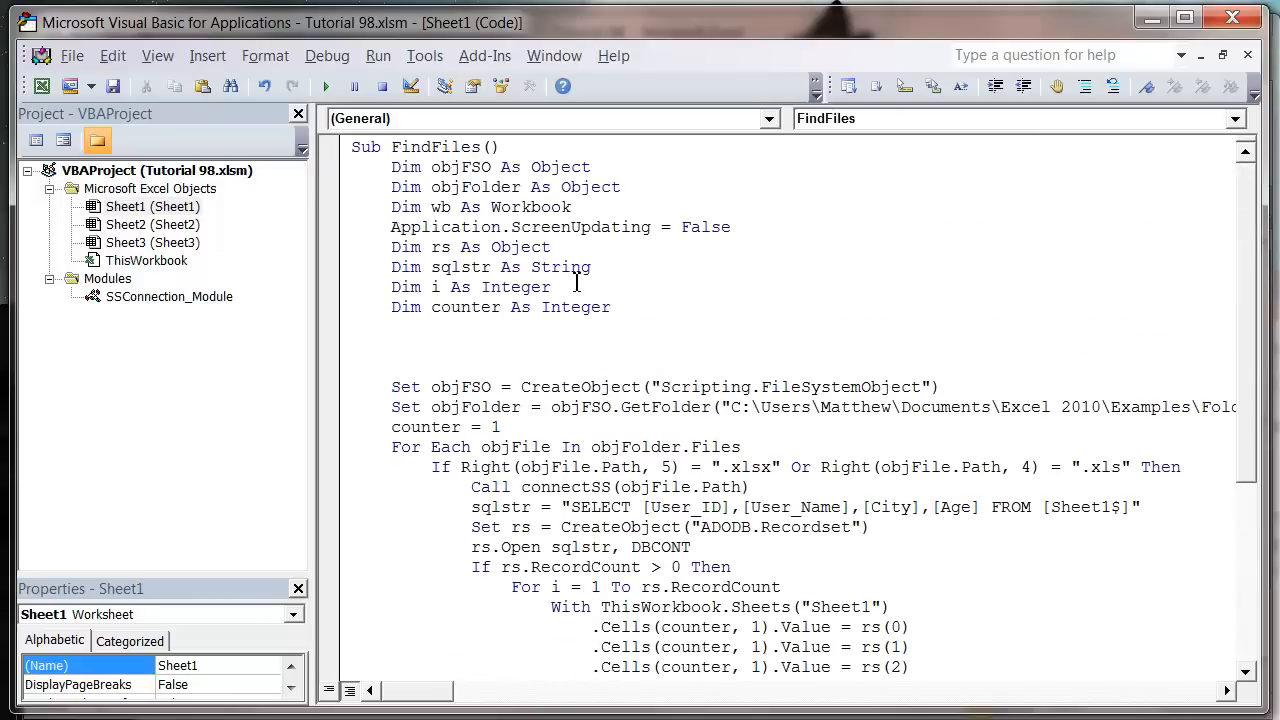
- Run FindFiles, step through connectSS with F8 and dismiss the automation error at rs.Open
{"action": "left_click", "coordinate": [326, 84]}
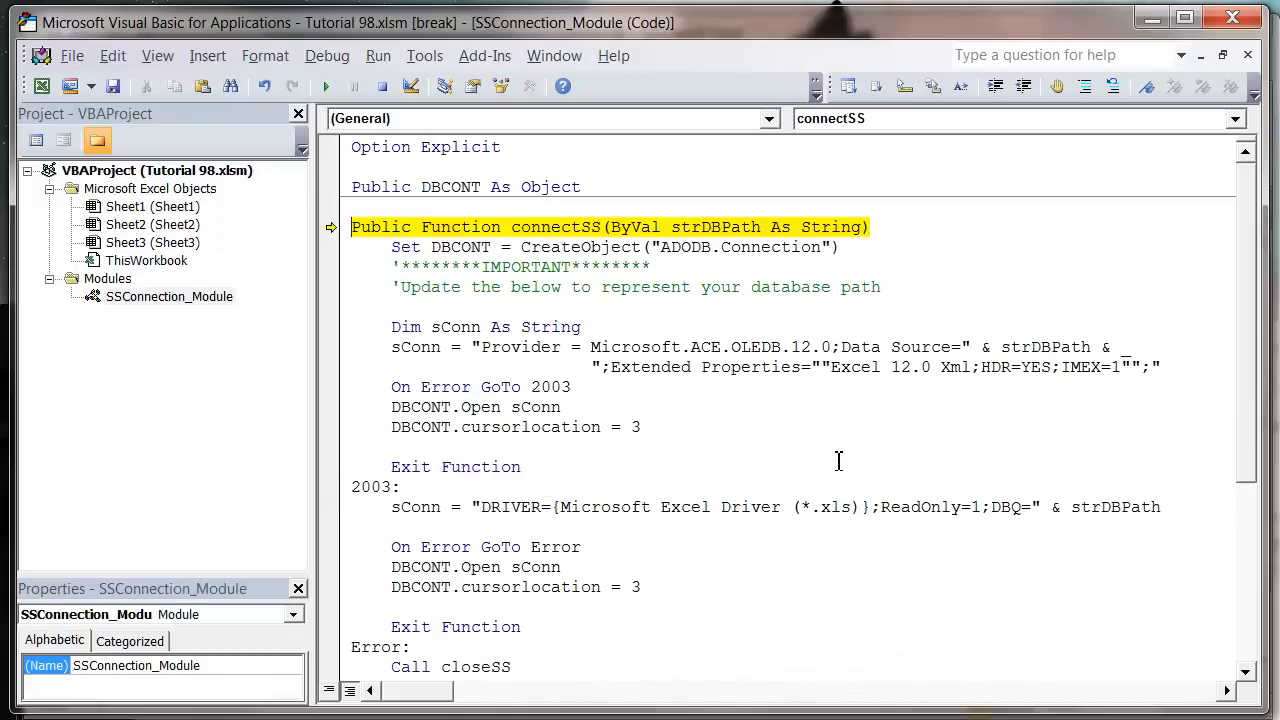
{"action": "key", "text": "F8"}
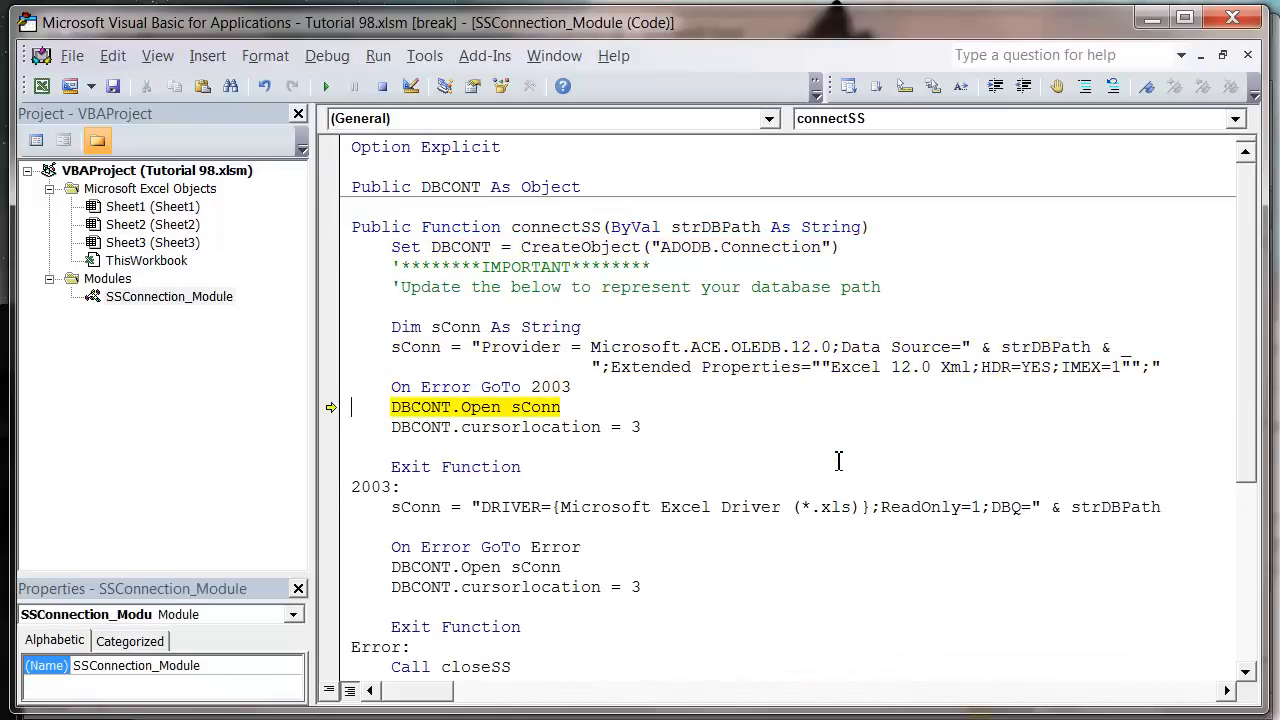
{"action": "key", "text": "F8"}
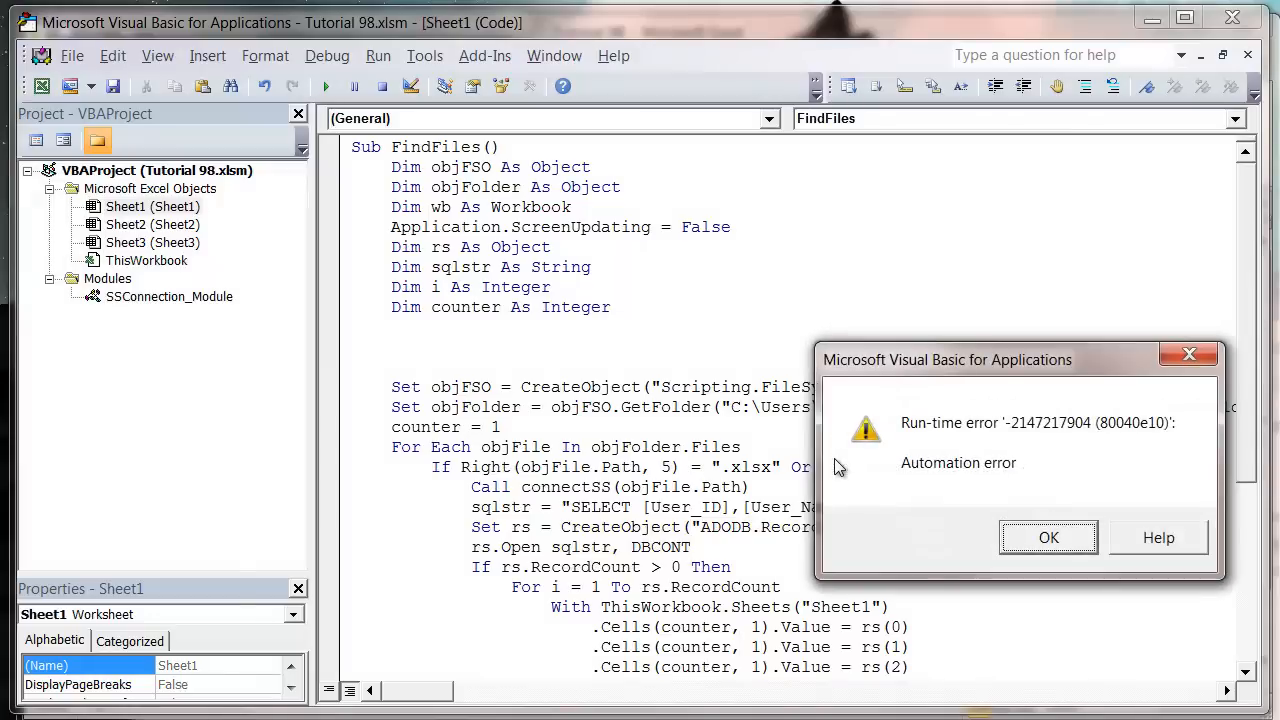
{"action": "left_click", "coordinate": [1048, 536]}
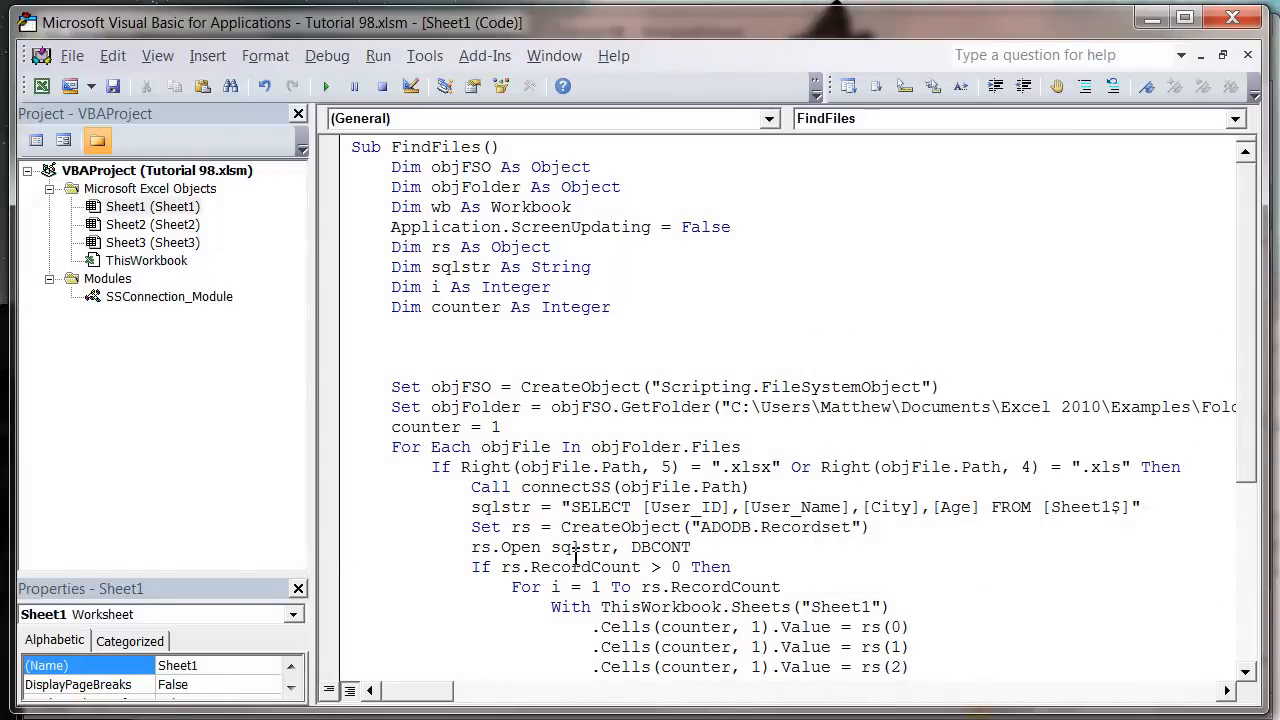
{"action": "scroll", "scroll_direction": "down", "scroll_amount": 3}
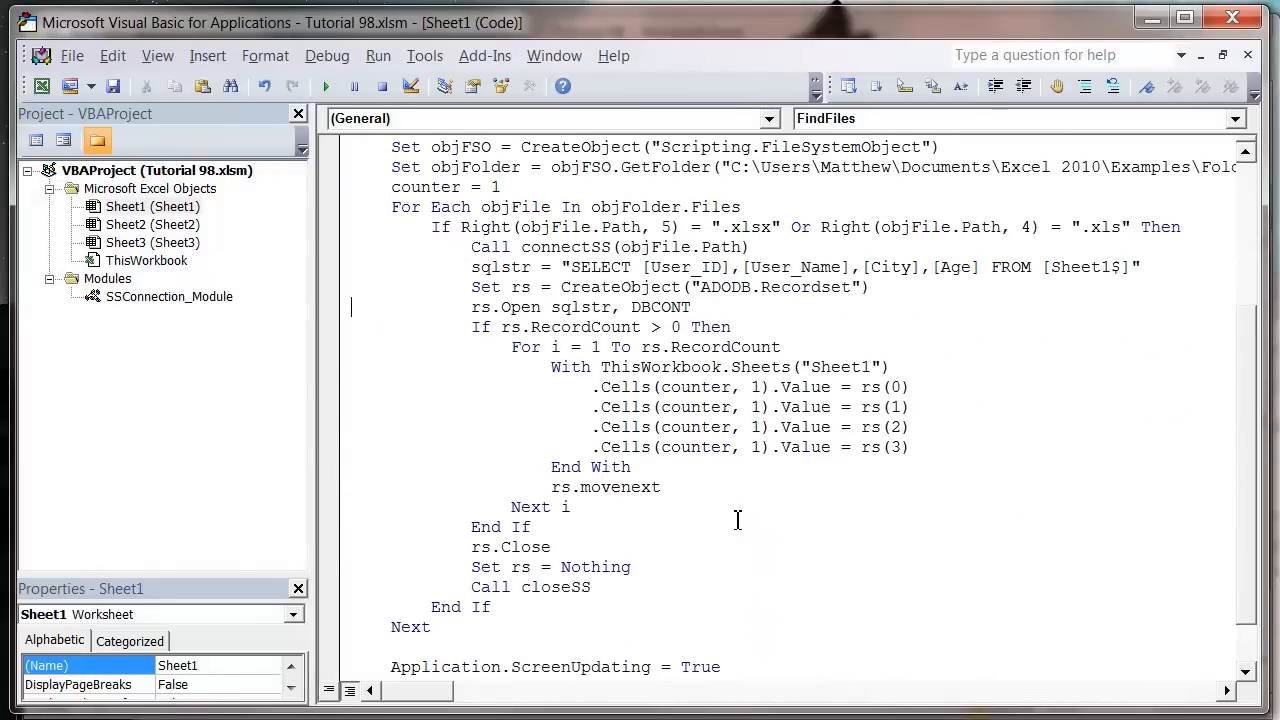
{"action": "scroll", "scroll_direction": "up", "scroll_amount": 3}
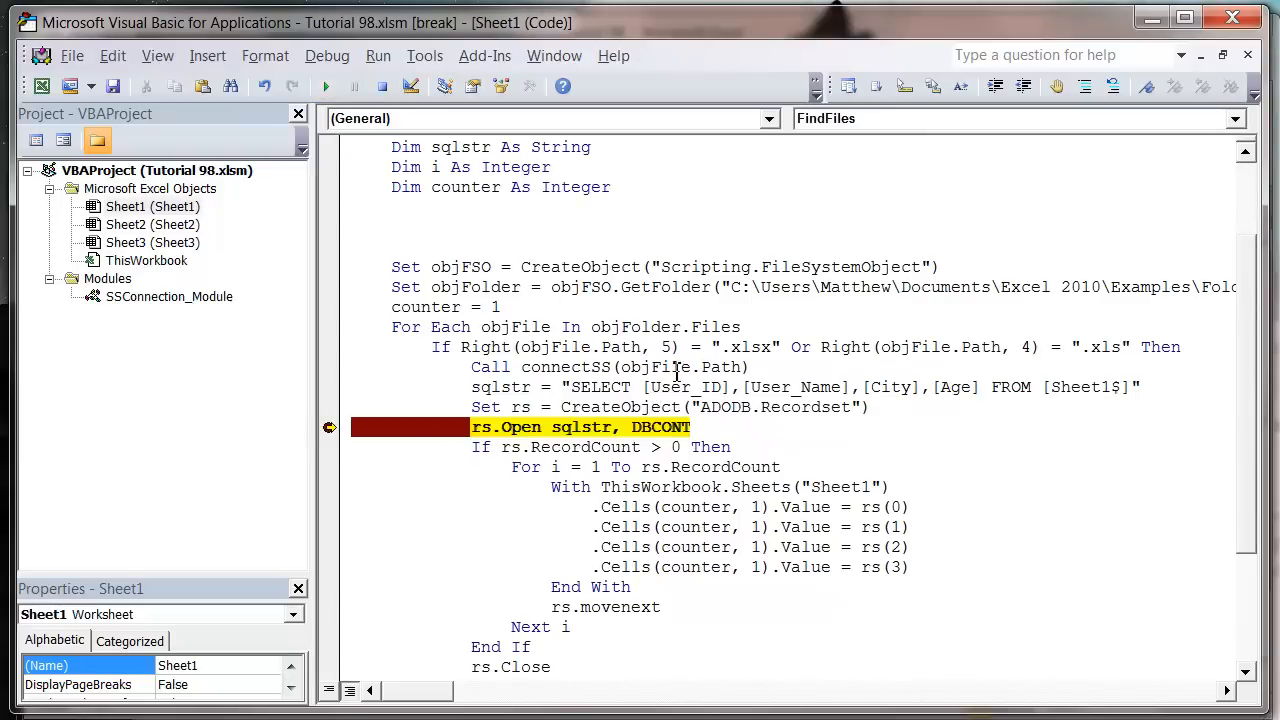
- Print ?sqlstr in the Immediate Window to confirm the SELECT from Sheet1$, then reset the paused run
{"action": "left_click", "coordinate": [156, 56]}
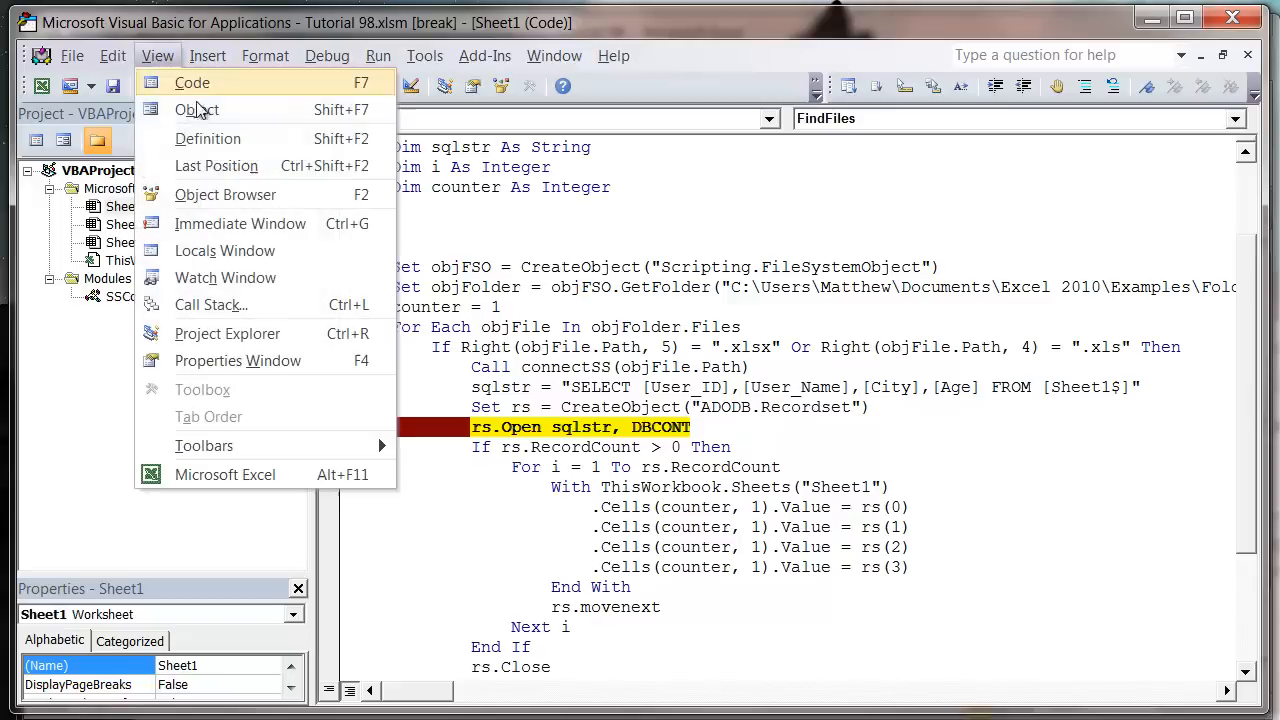
{"action": "left_click", "coordinate": [240, 224]}
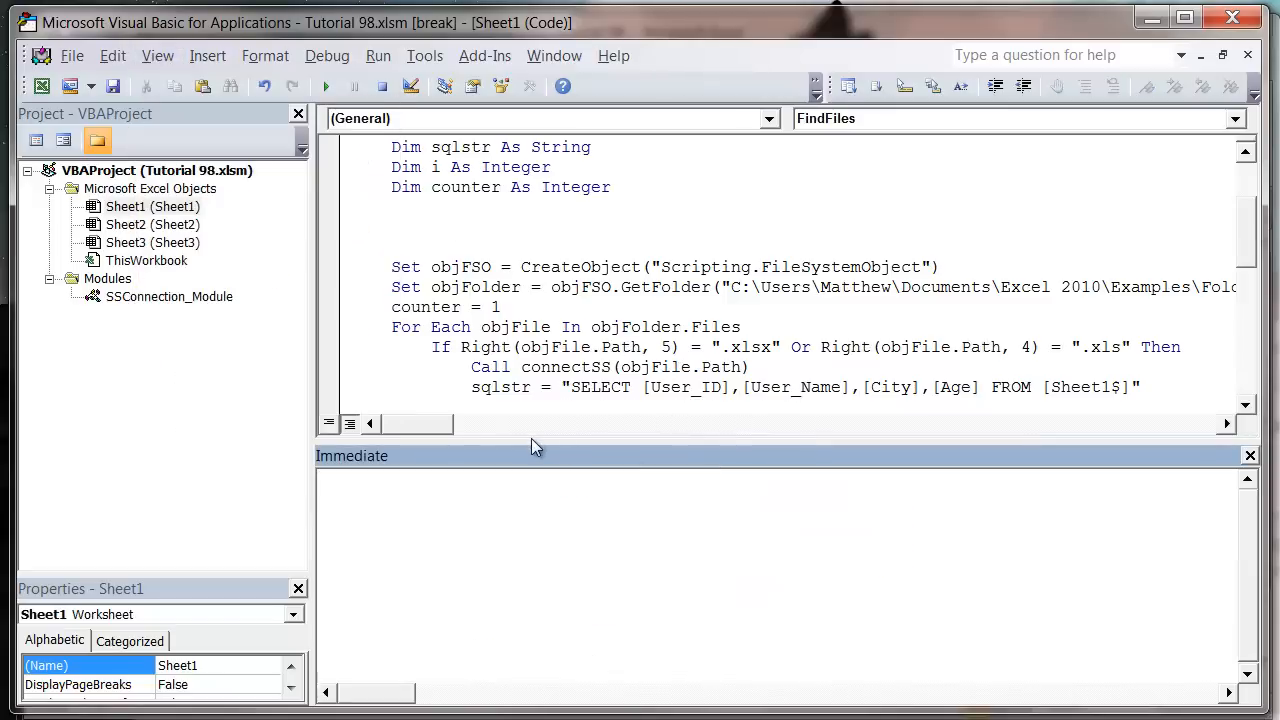
{"action": "type", "text": "?sql"}
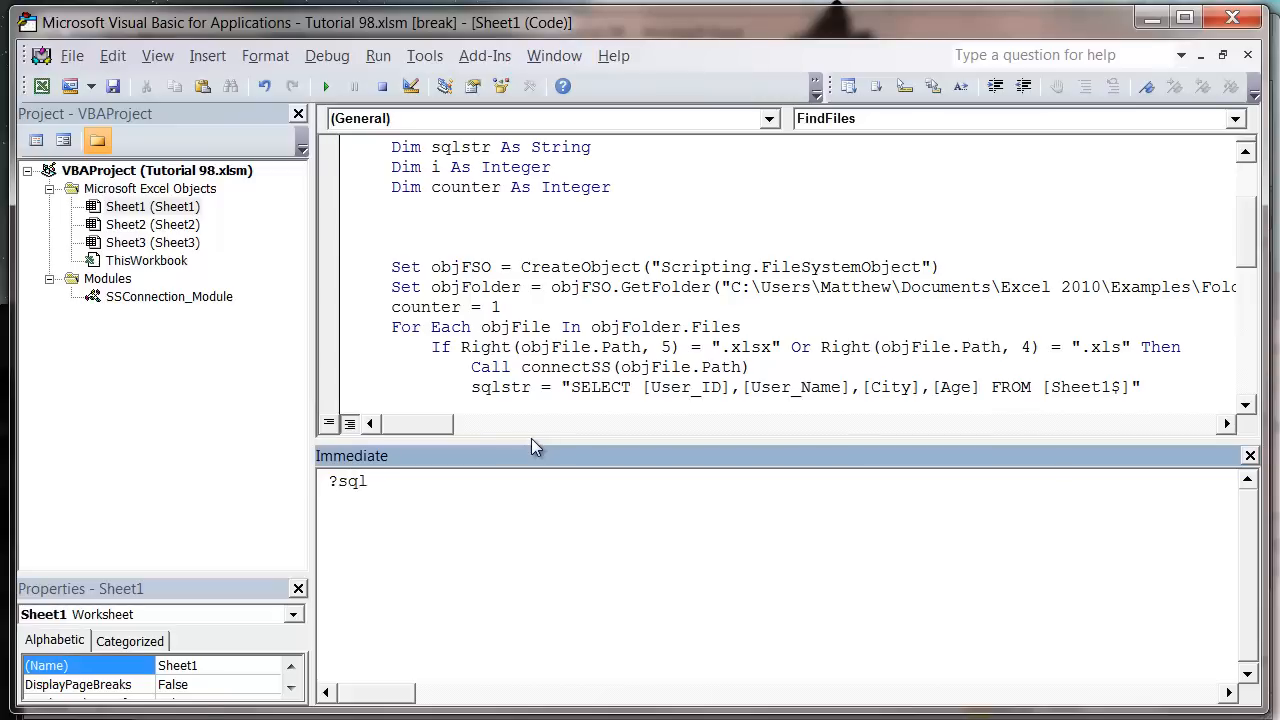
{"action": "key", "text": "Return"}
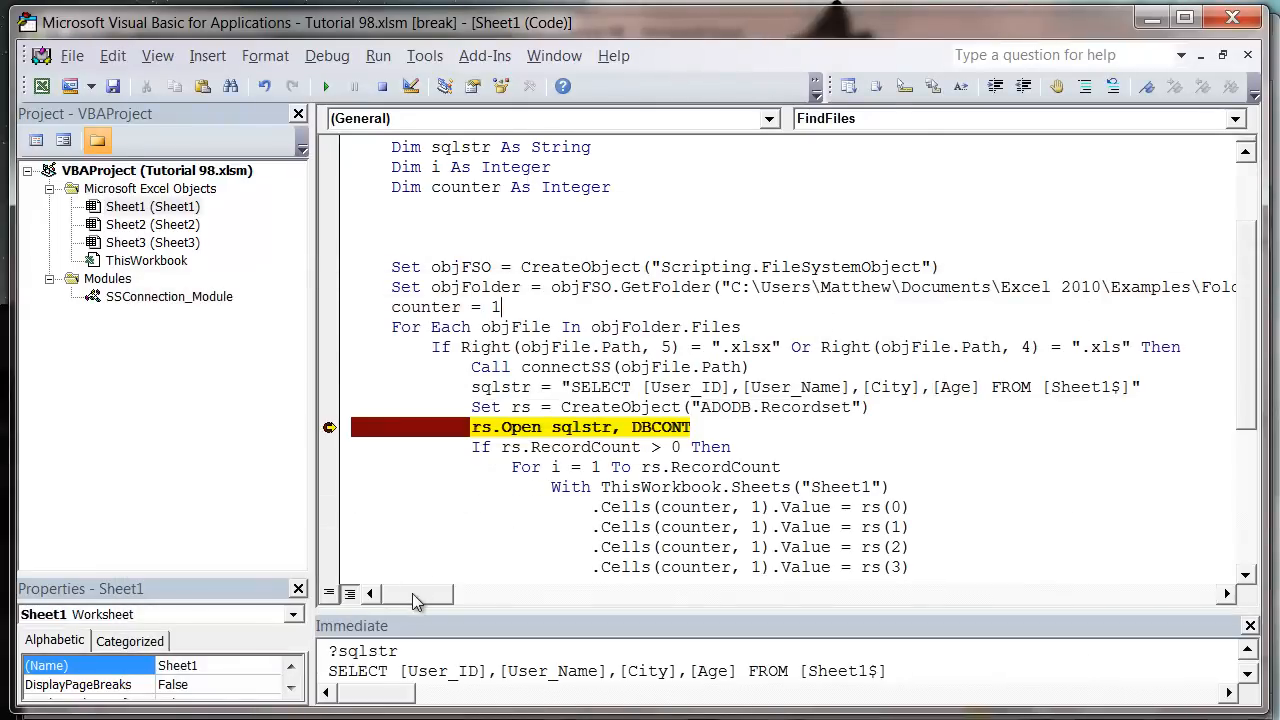
{"action": "scroll", "scroll_direction": "right", "scroll_amount": 3}
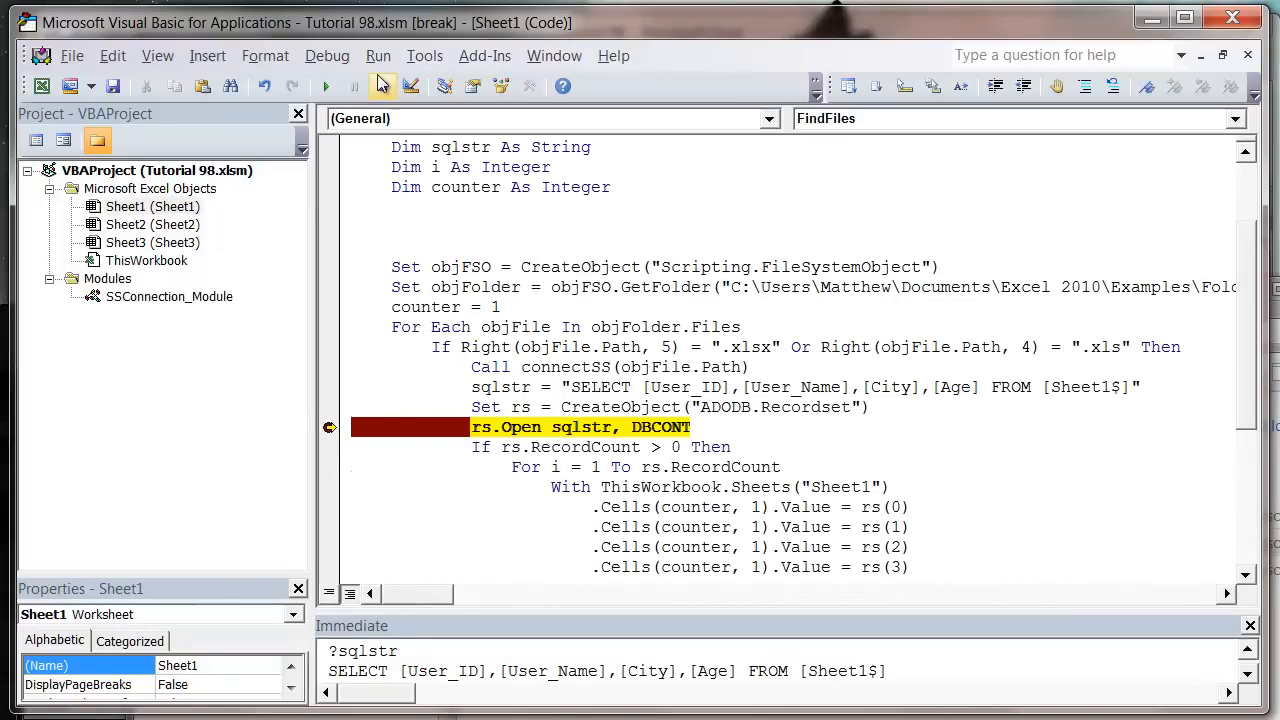
{"action": "left_click", "coordinate": [354, 86]}
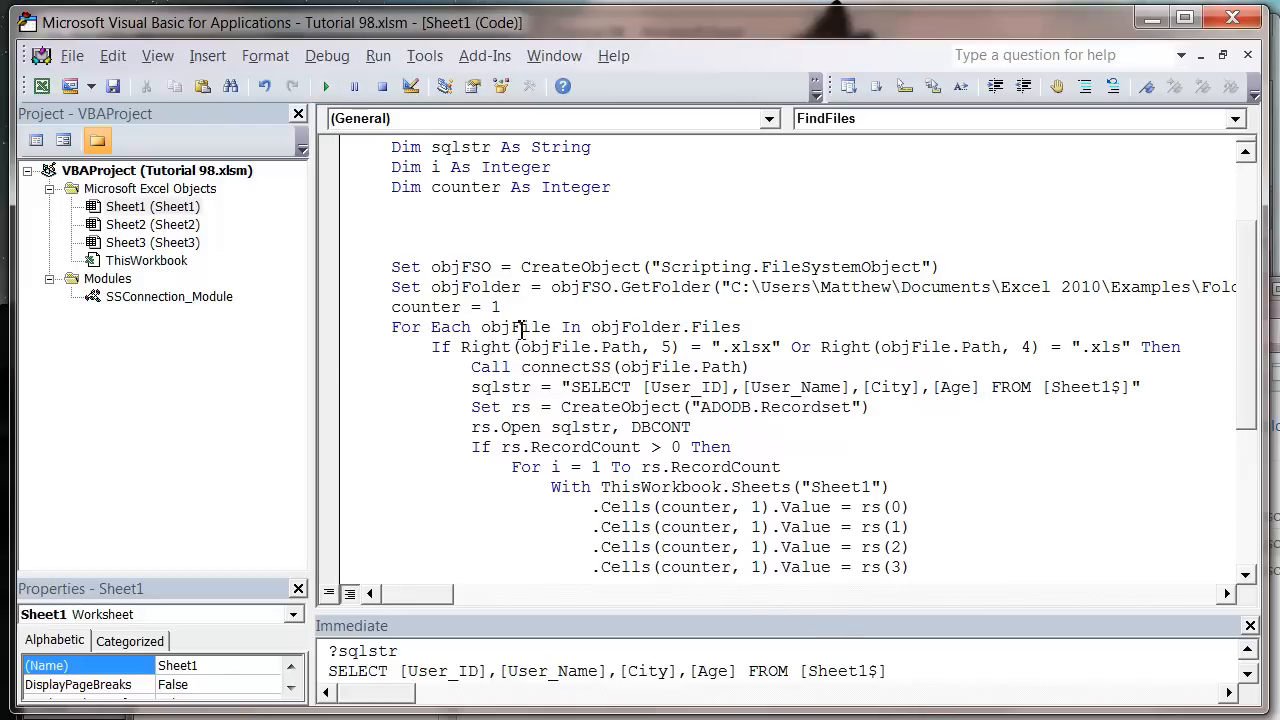
{"action": "right_click", "coordinate": [150, 206]}
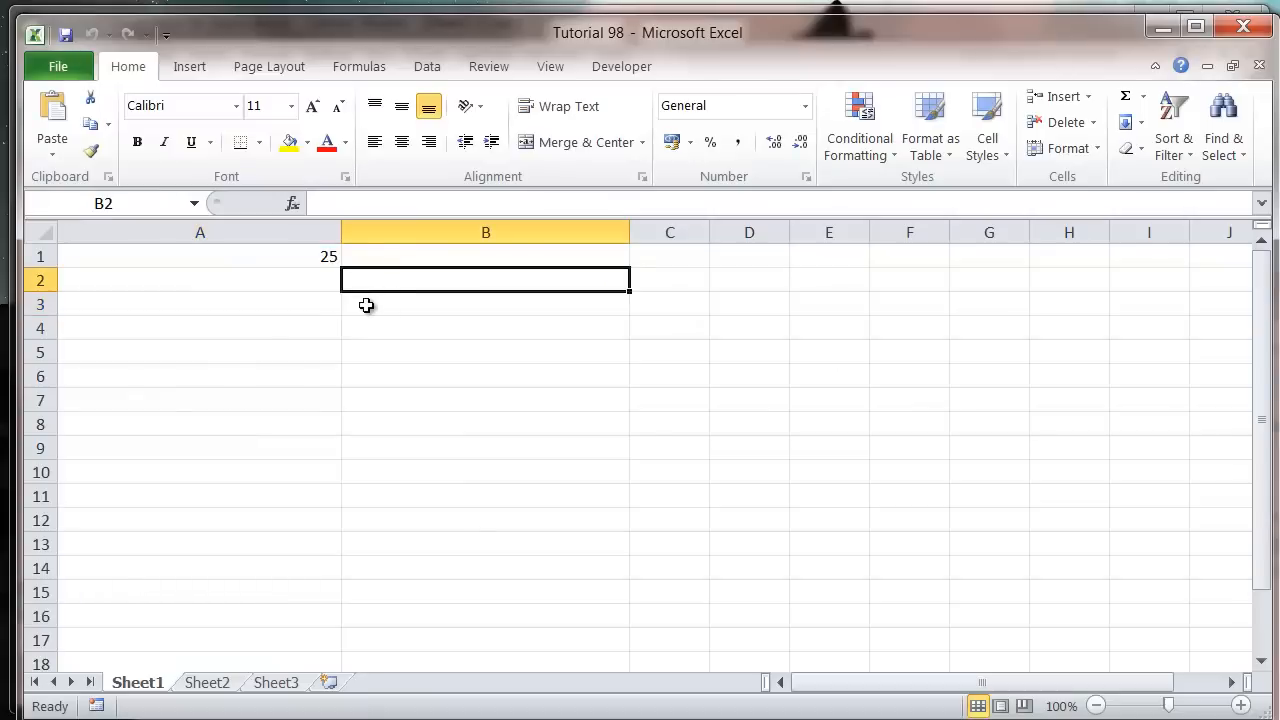
{"action": "mouse_move", "coordinate": [252, 272]}
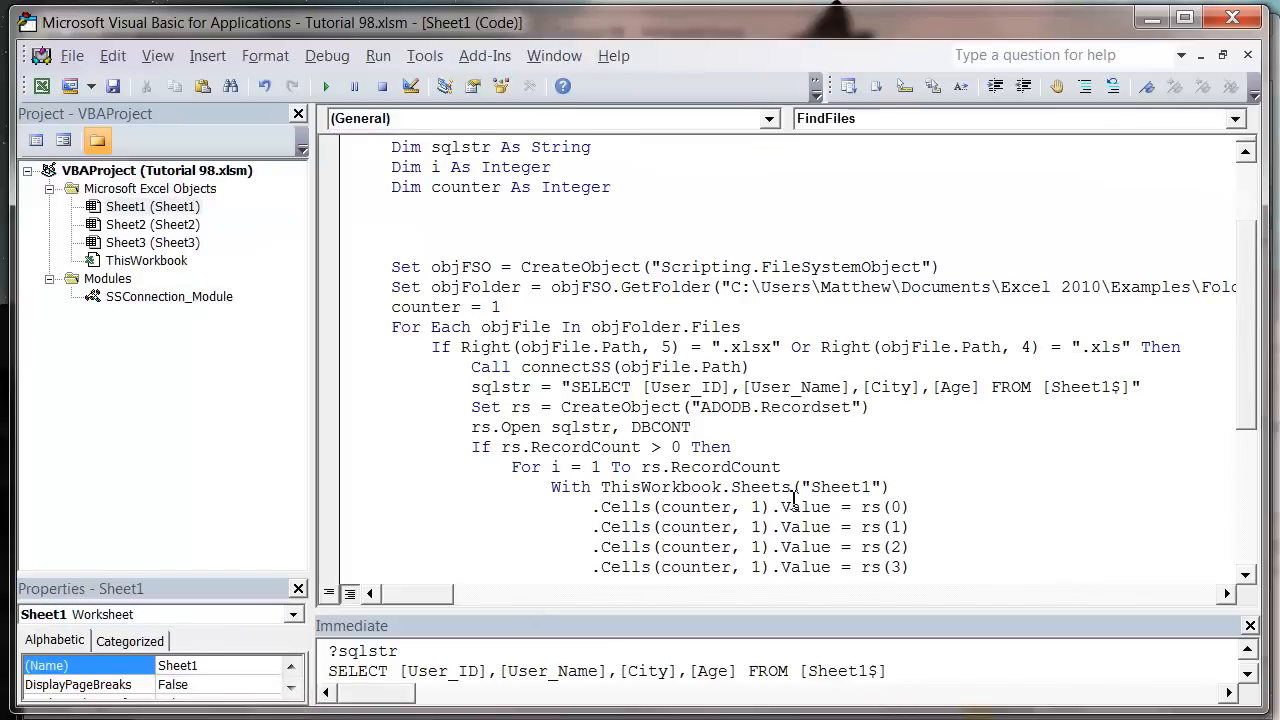
- Add counter = counter + 1 after the last .Cells assignment in the record loop
{"action": "scroll", "scroll_direction": "down", "scroll_amount": 3}
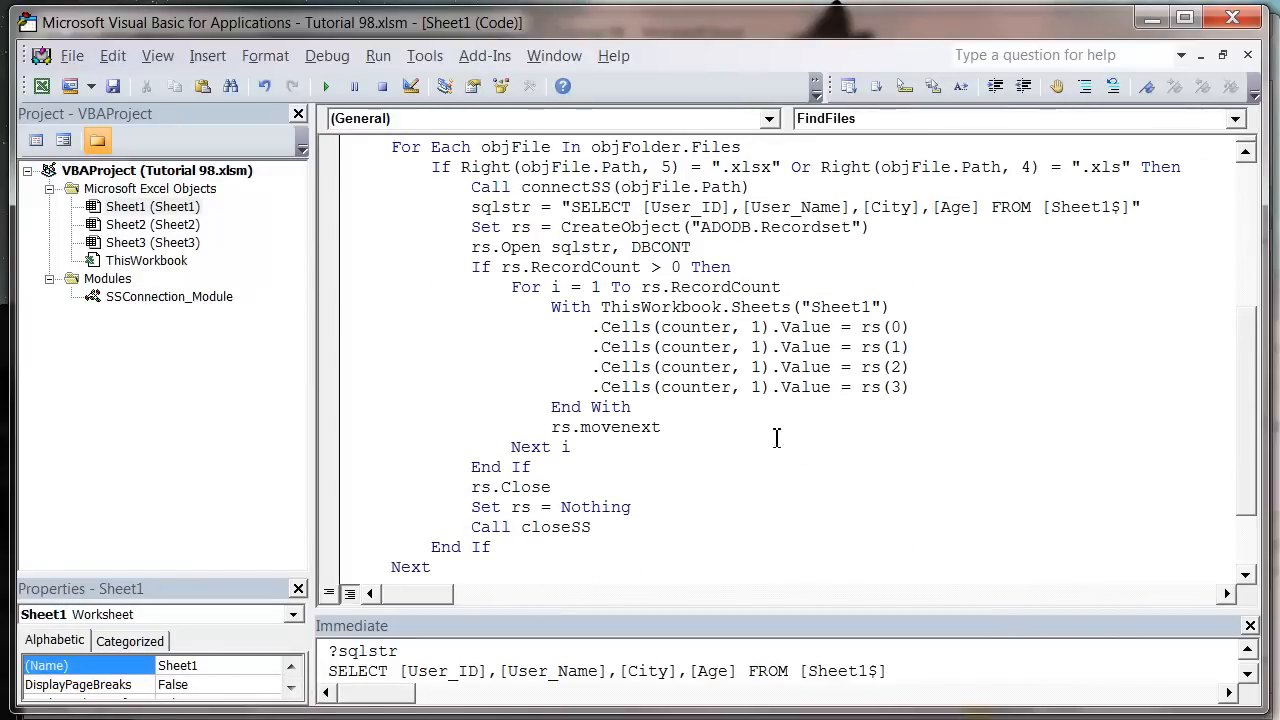
{"action": "left_click", "coordinate": [930, 388]}
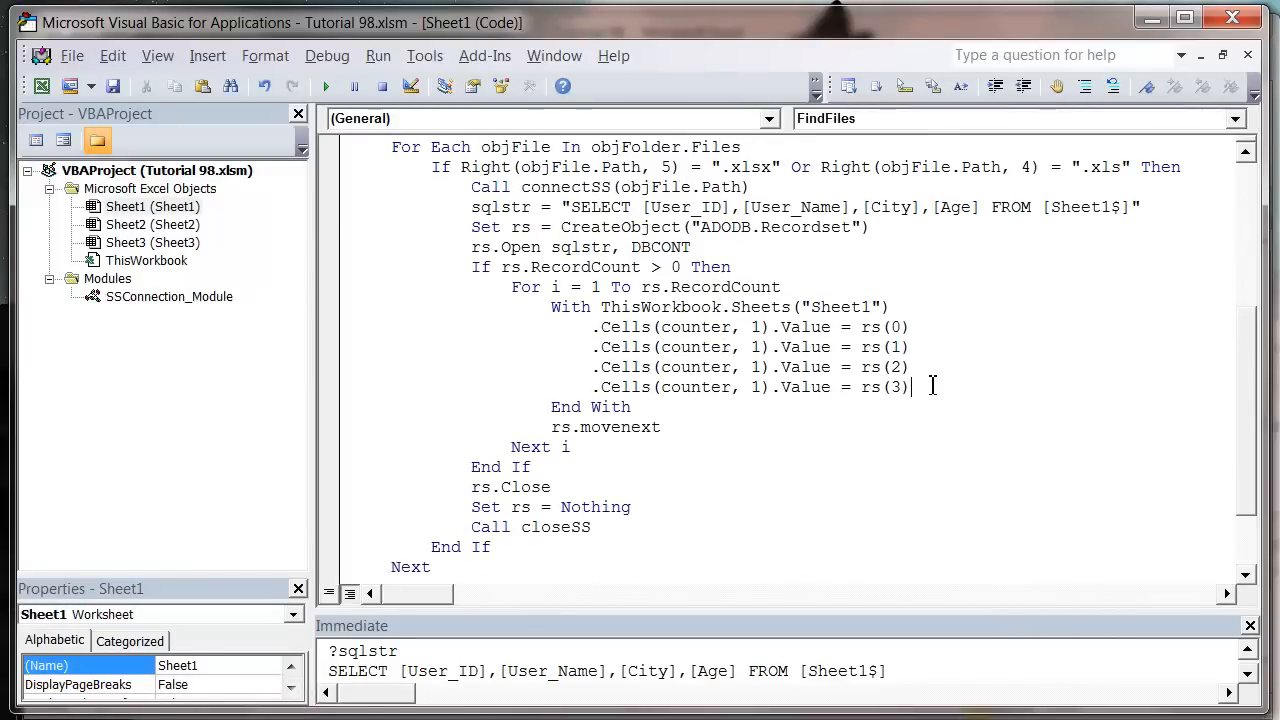
{"action": "type", "text": "counter"}
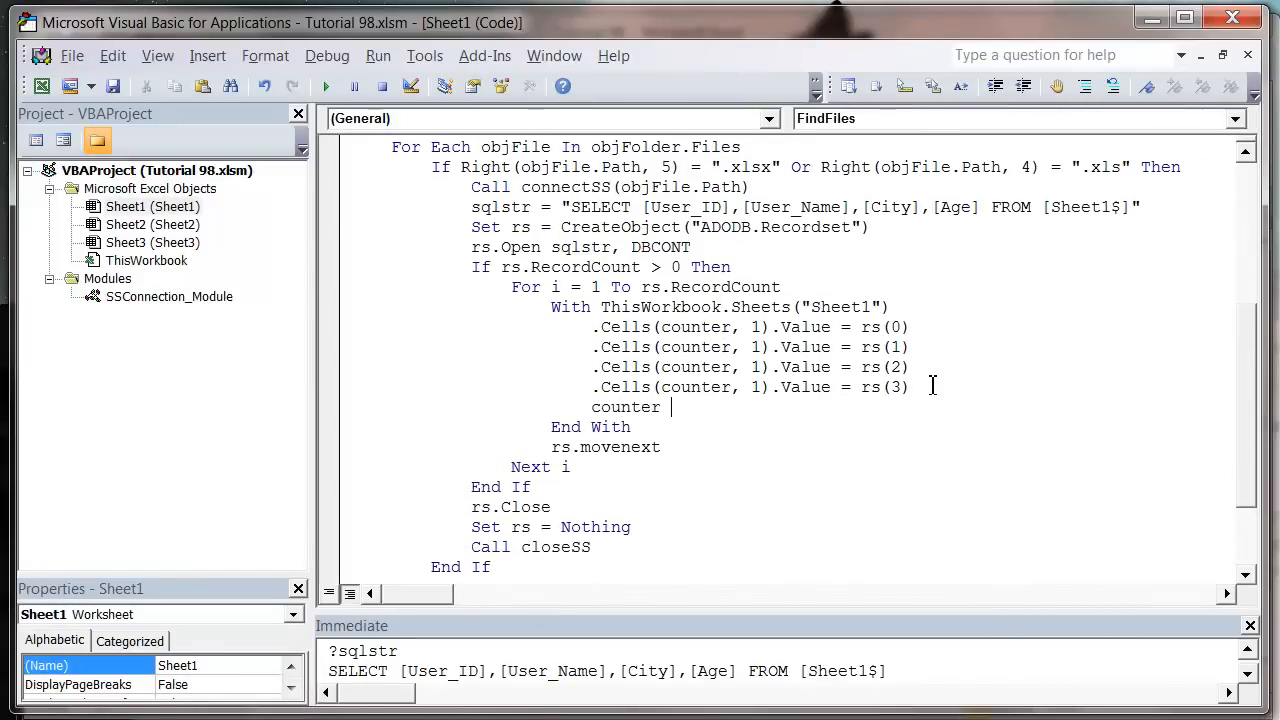
{"action": "type", "text": "="}
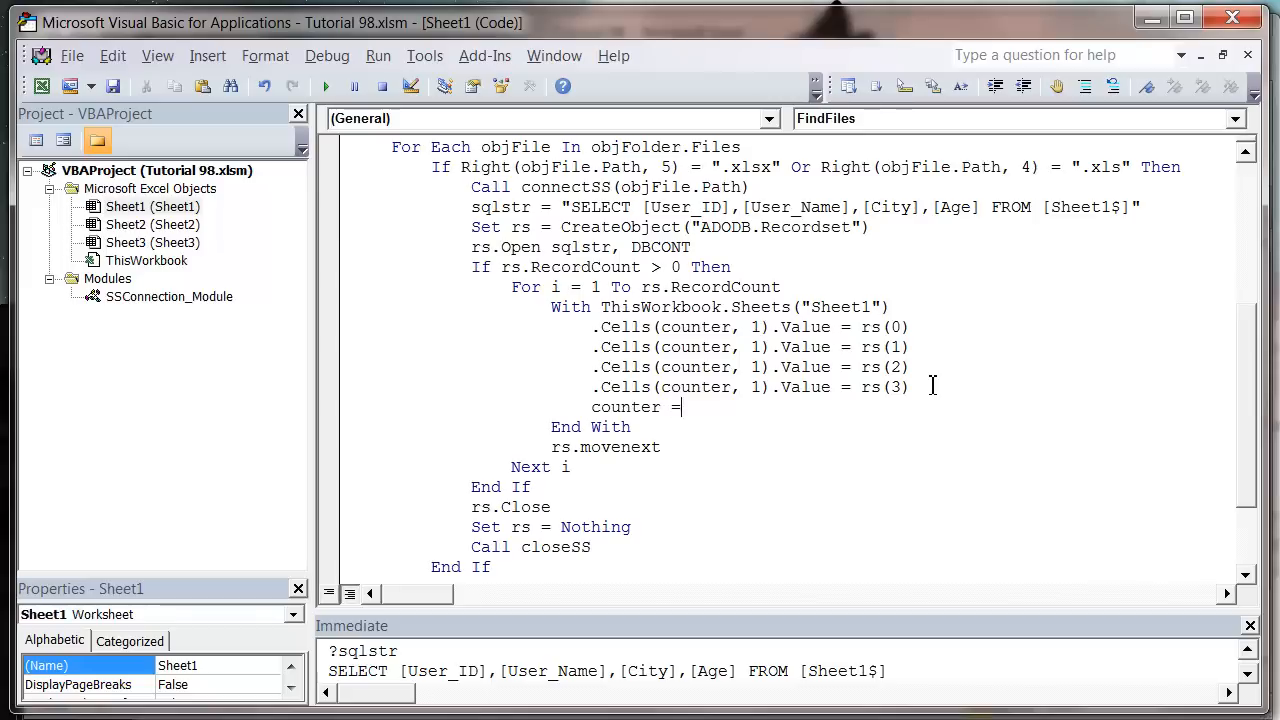
{"action": "type", "text": "counter +"}
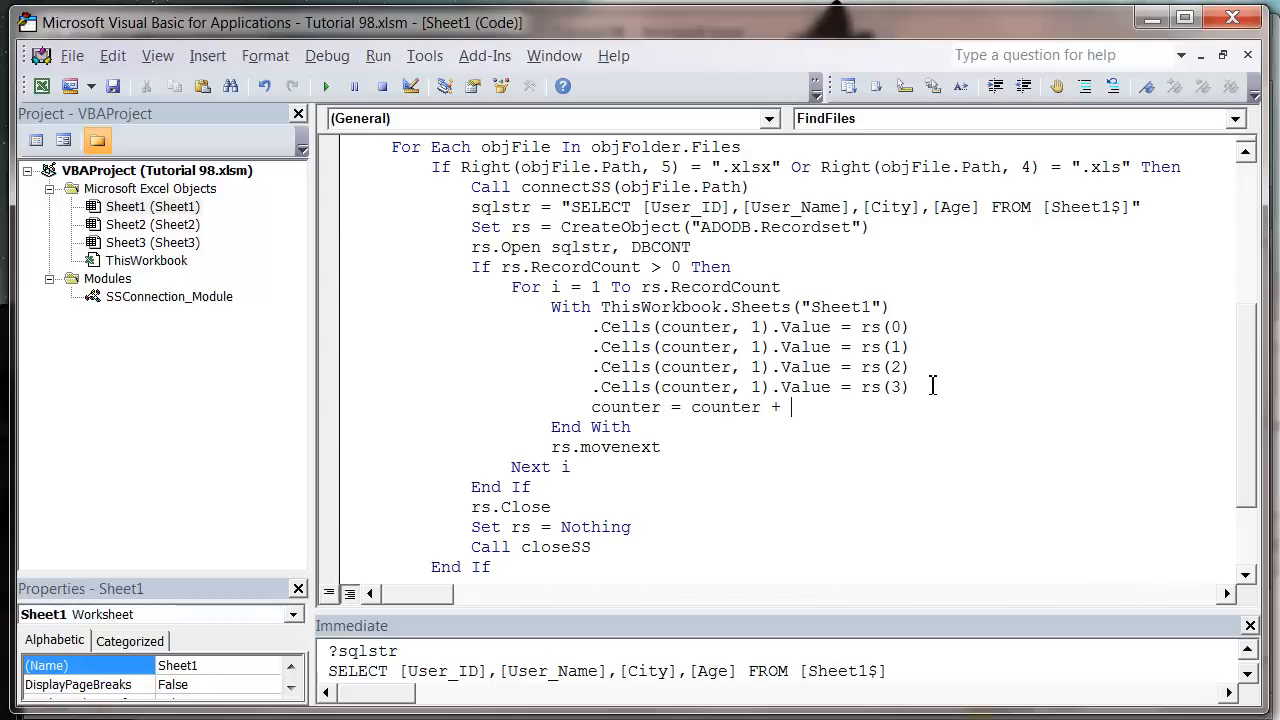
{"action": "type", "text": "1"}
{"action": "left_click", "coordinate": [750, 386]}
{"action": "type", "text": "4"}
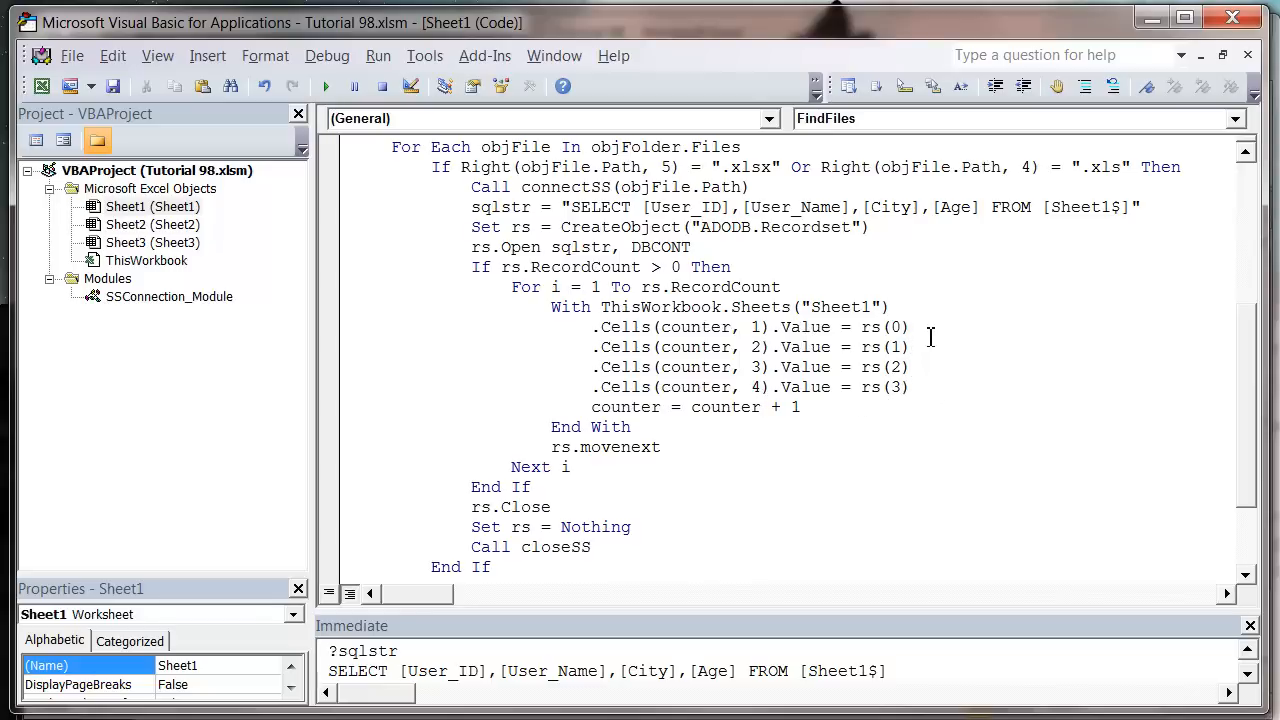
{"action": "scroll", "scroll_direction": "up", "scroll_amount": 3}
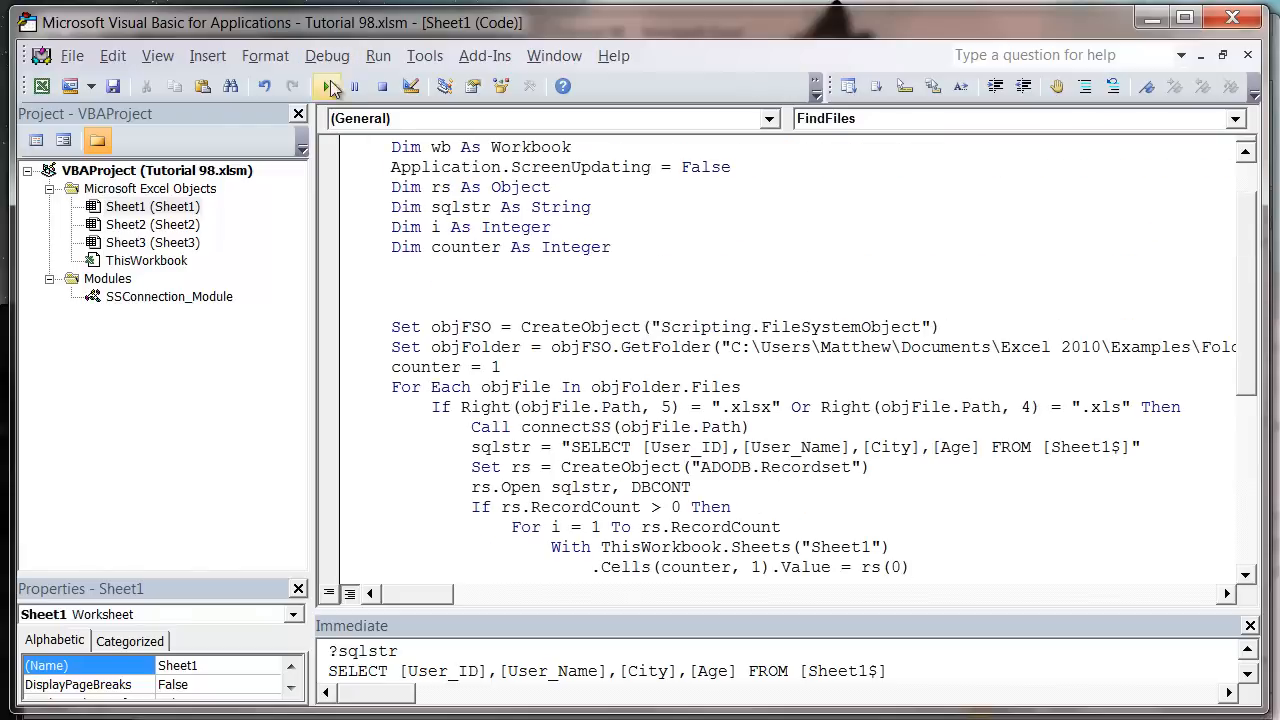
- View Sheet1 and highlight A1:D8 to confirm the eight imported name, city and age records
{"action": "right_click", "coordinate": [152, 206]}
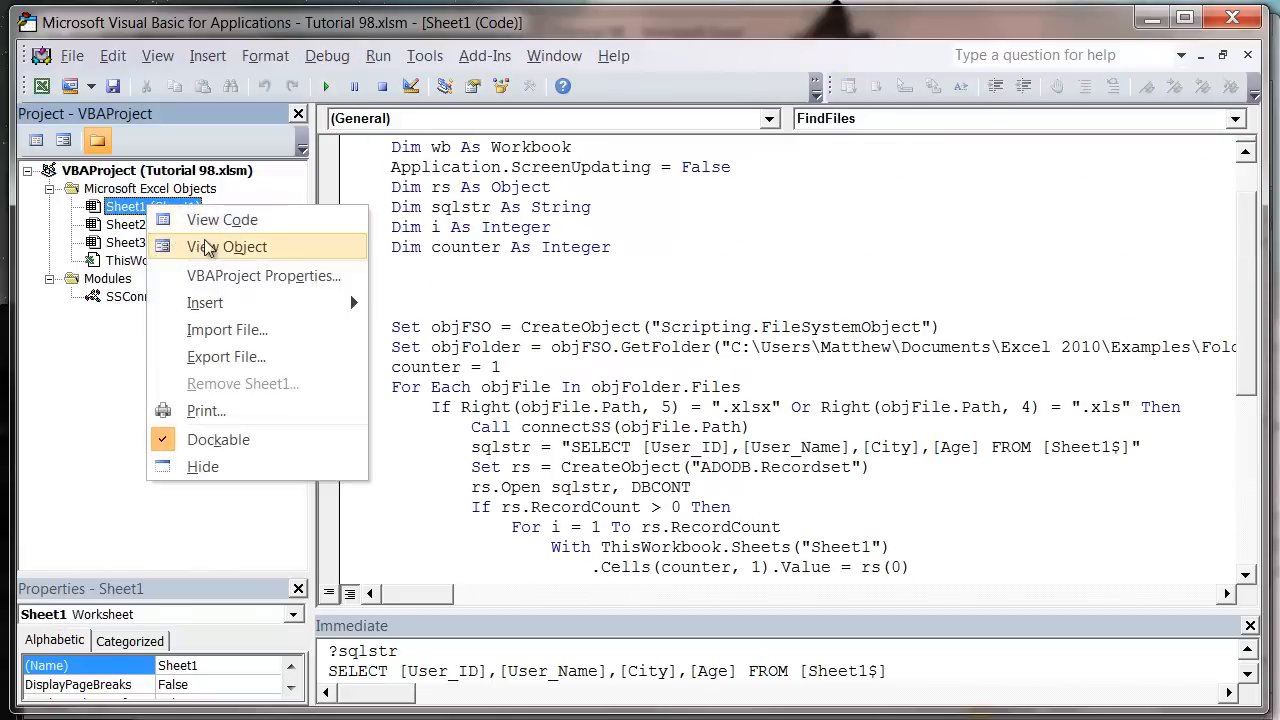
{"action": "left_click", "coordinate": [228, 246]}
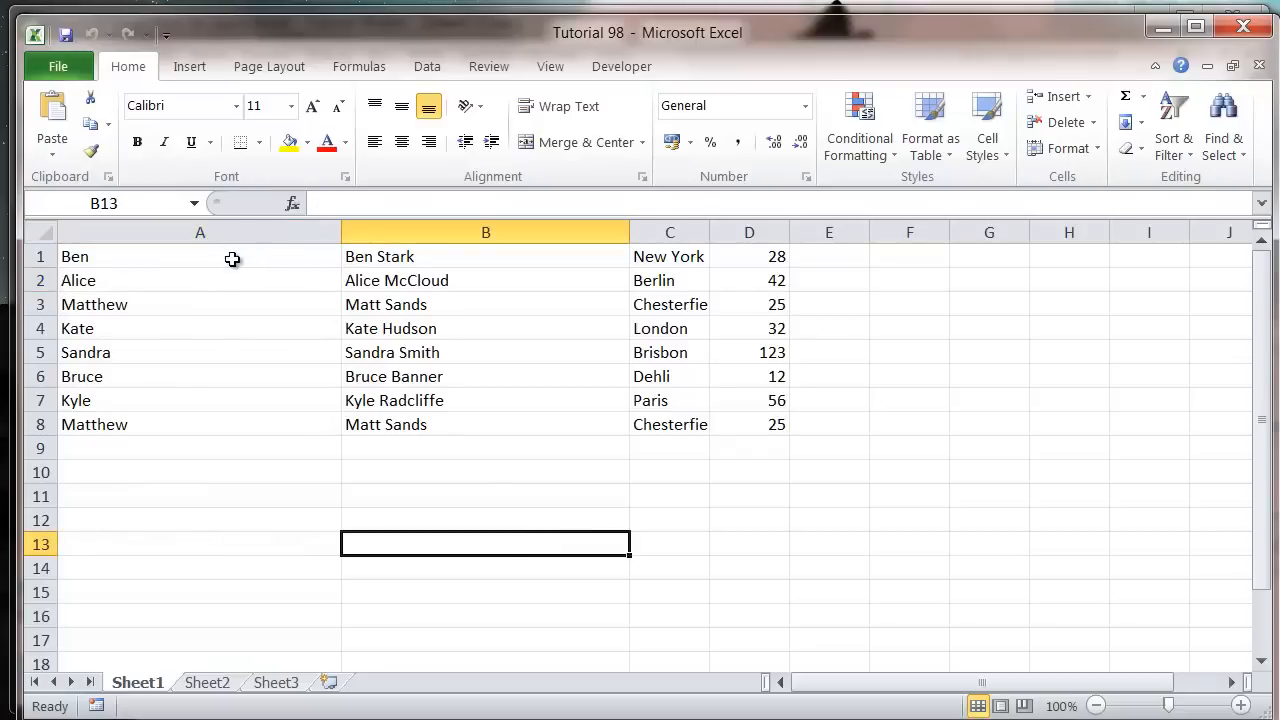
{"action": "left_click_drag", "start_coordinate": [200, 256], "coordinate": [748, 424]}
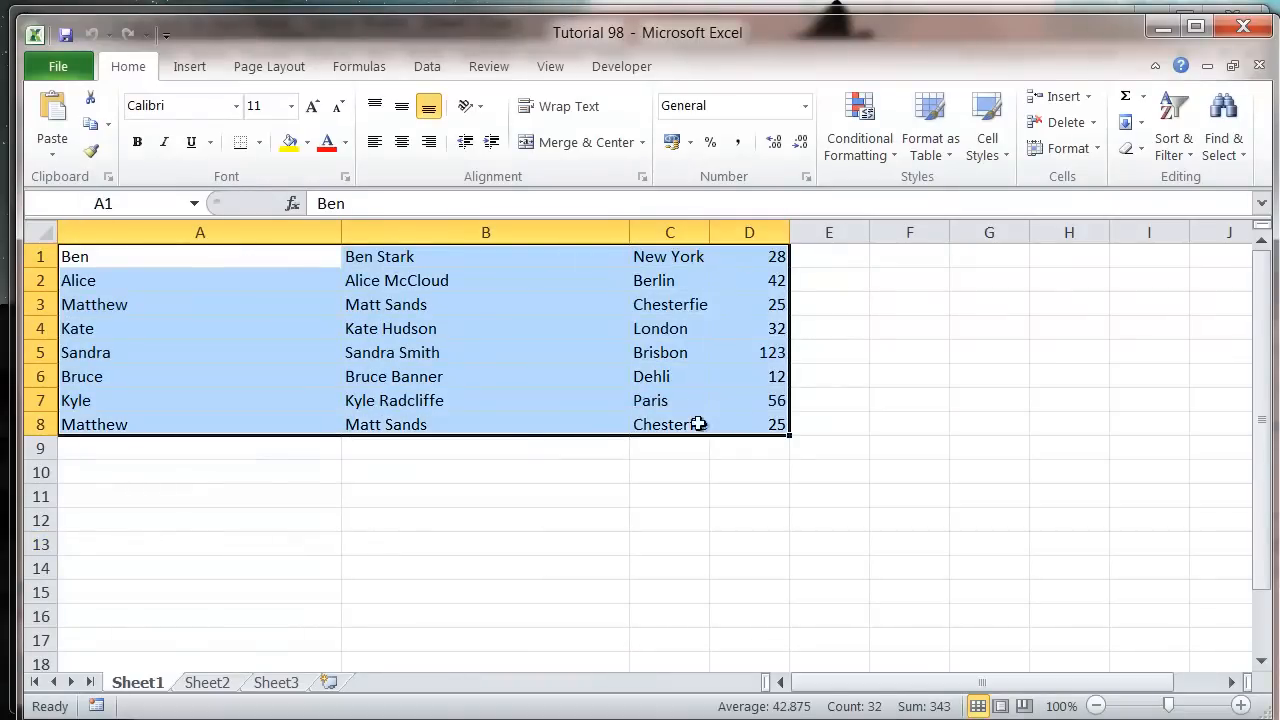
{"action": "left_click", "coordinate": [484, 448]}
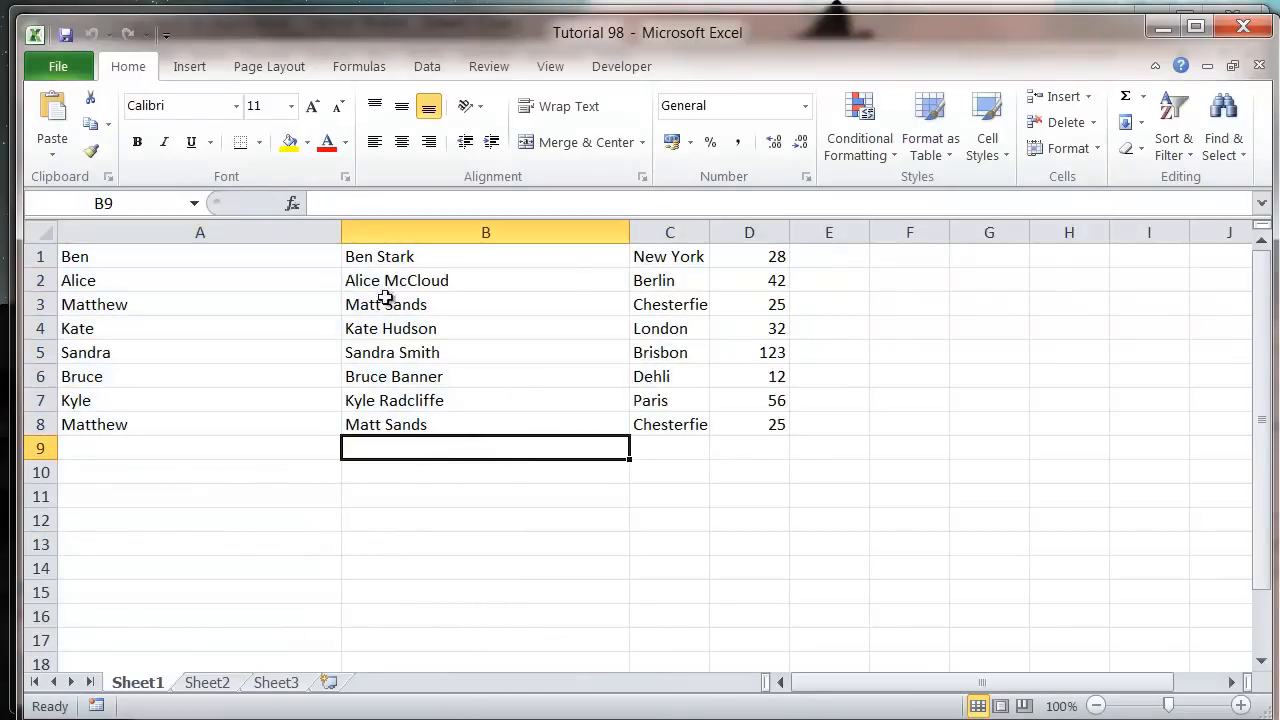
{"action": "left_click_drag", "start_coordinate": [630, 232], "coordinate": [422, 232]}
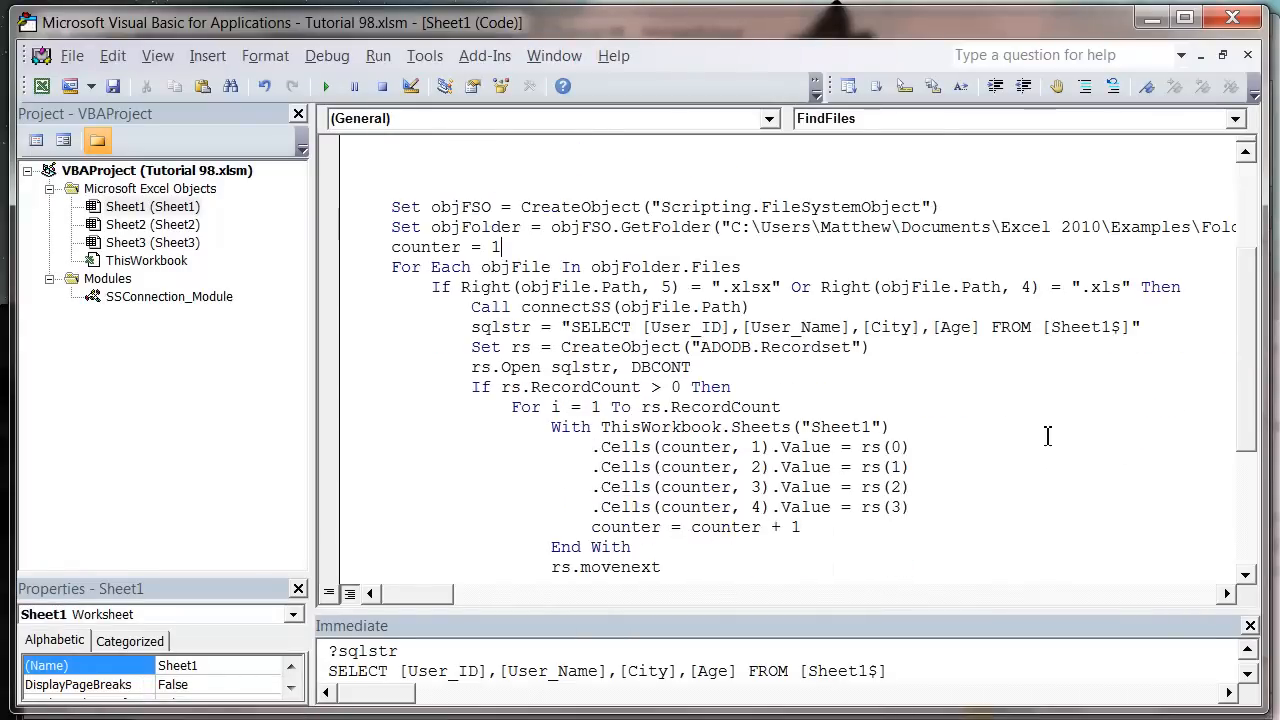
{"action": "scroll", "scroll_direction": "up", "scroll_amount": 3}
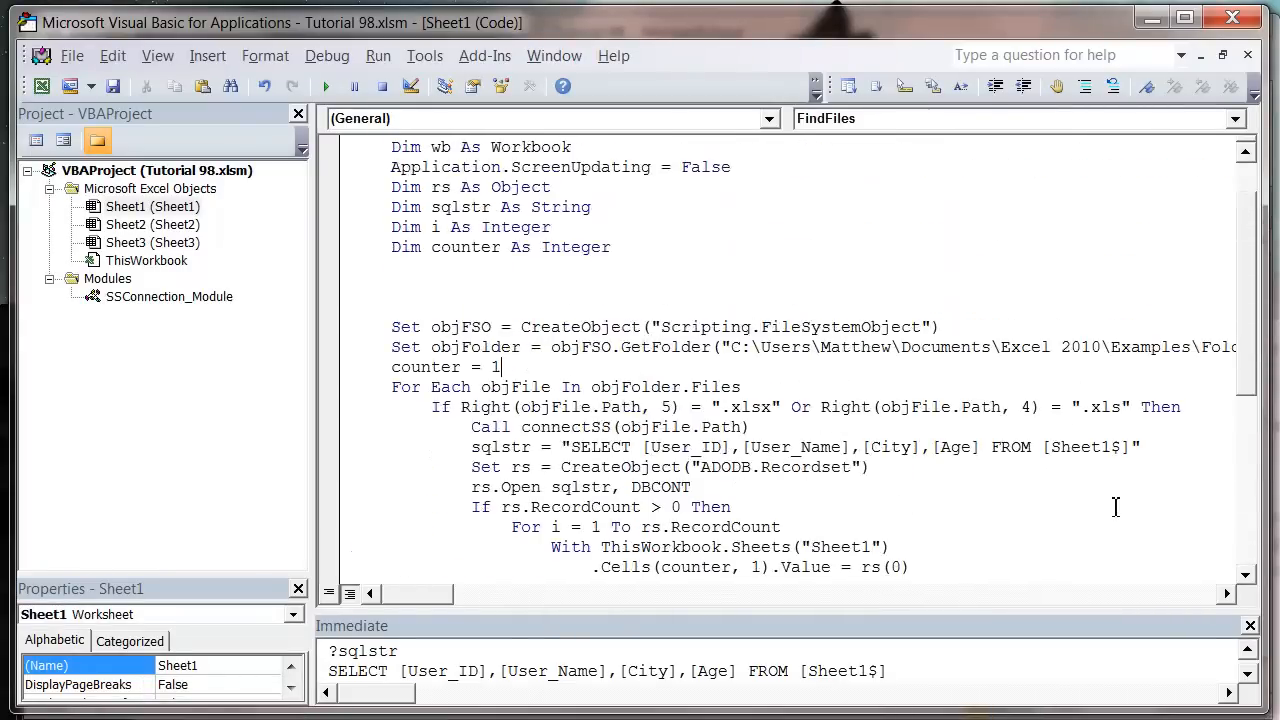
{"action": "scroll", "scroll_direction": "down", "scroll_amount": 3}
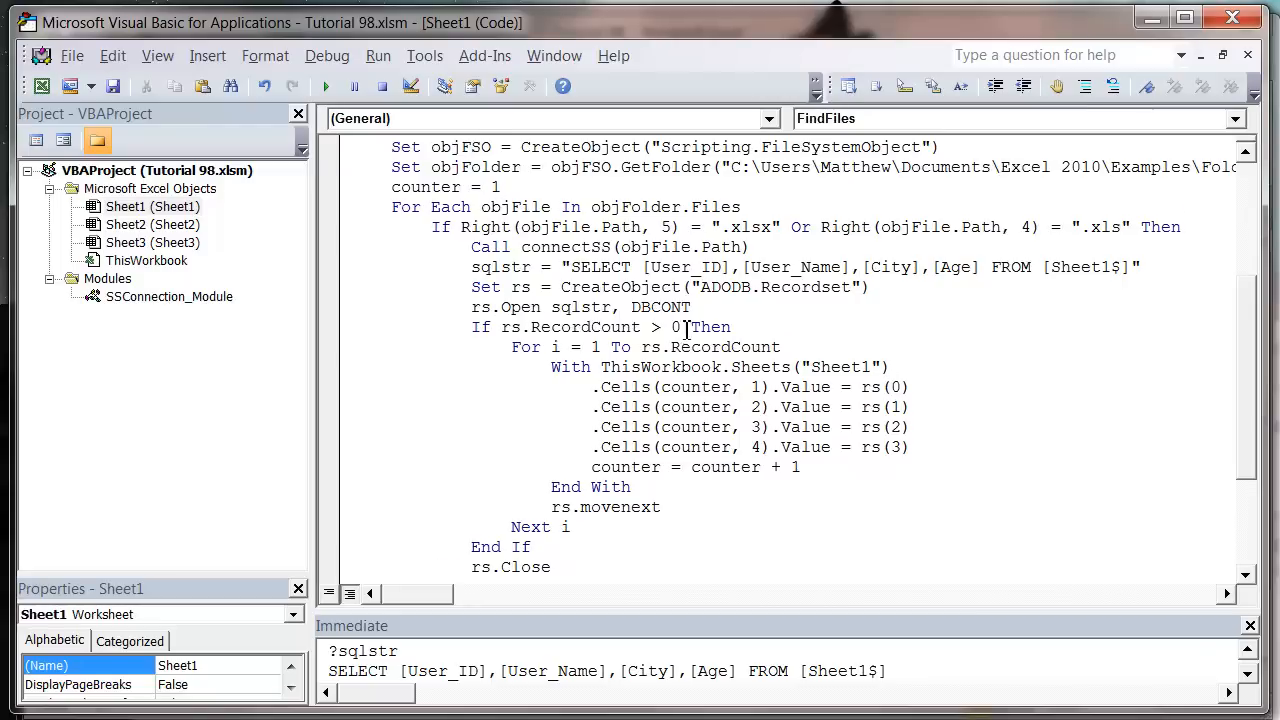
{"action": "scroll", "scroll_direction": "up", "scroll_amount": 3}
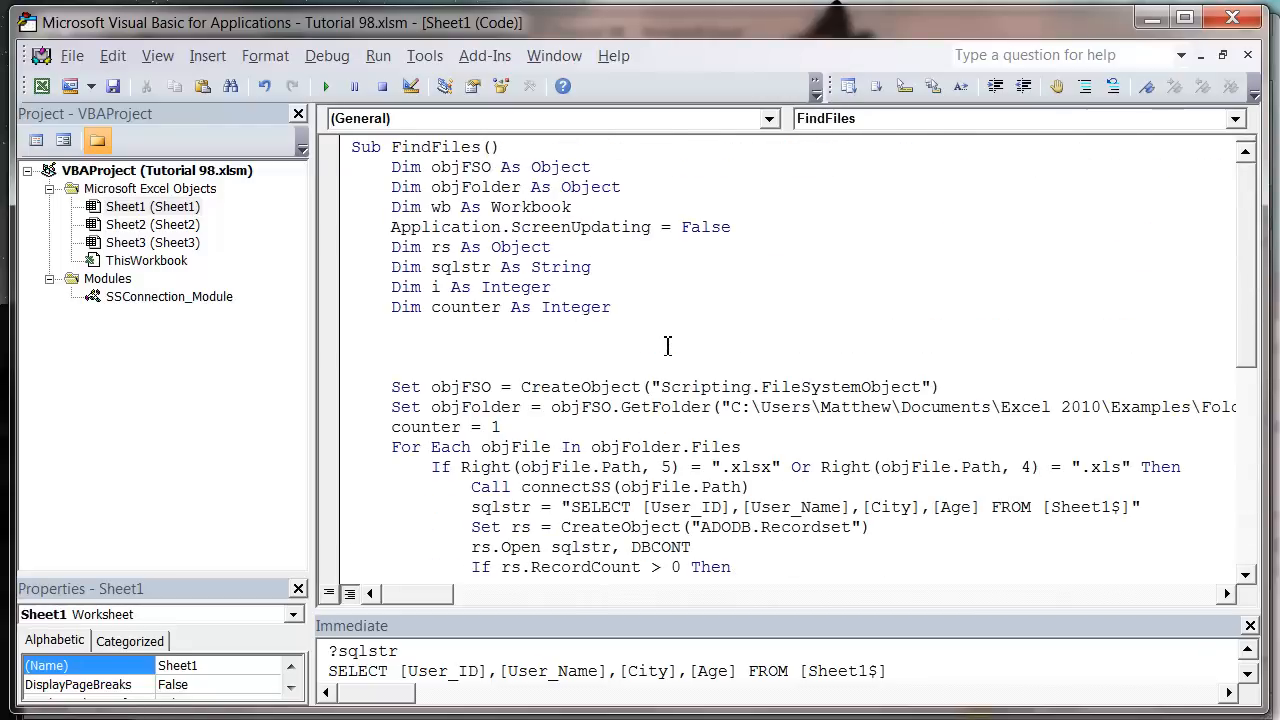
{"action": "left_click", "coordinate": [396, 348]}
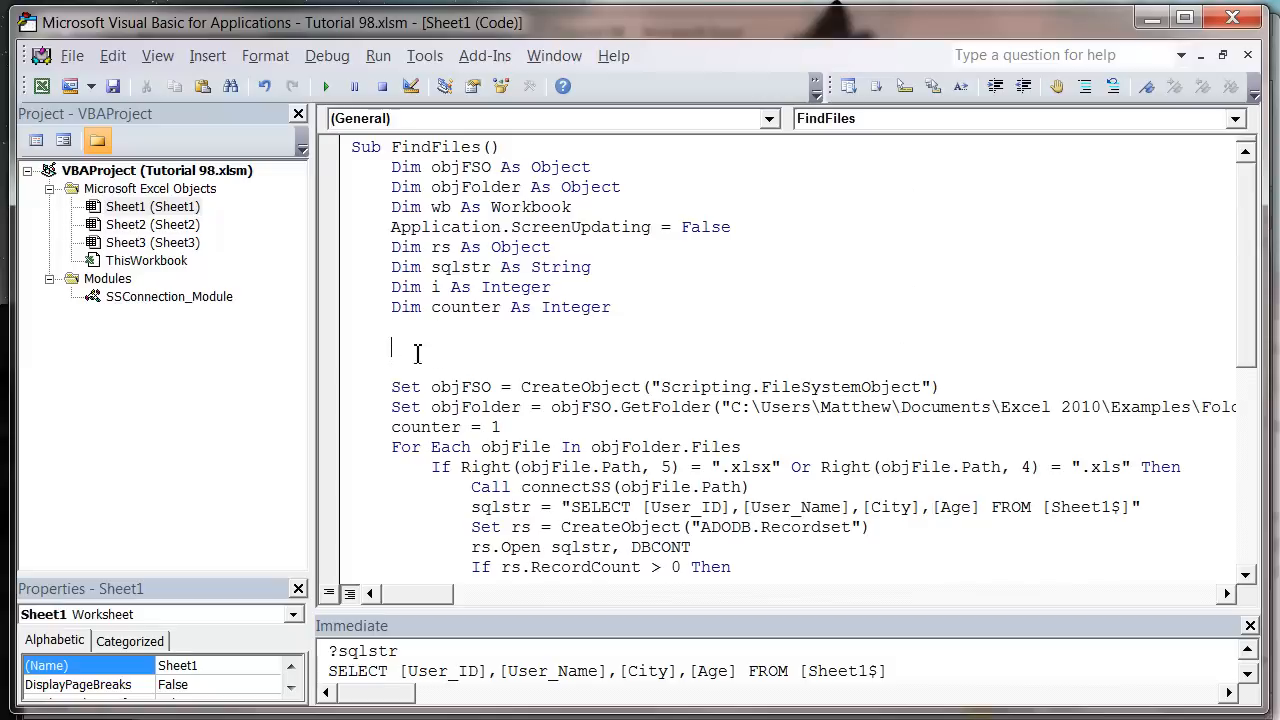
{"action": "scroll", "scroll_direction": "down", "scroll_amount": 3}
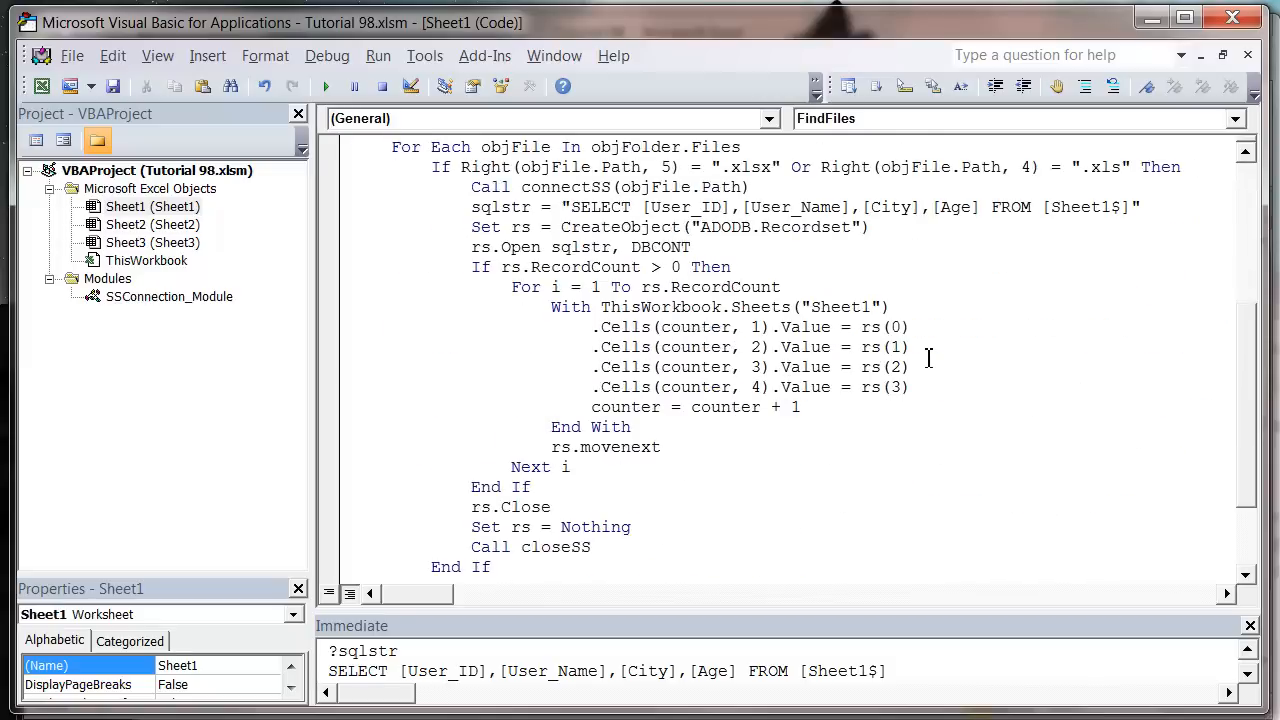
{"action": "scroll", "scroll_direction": "up", "scroll_amount": 3}
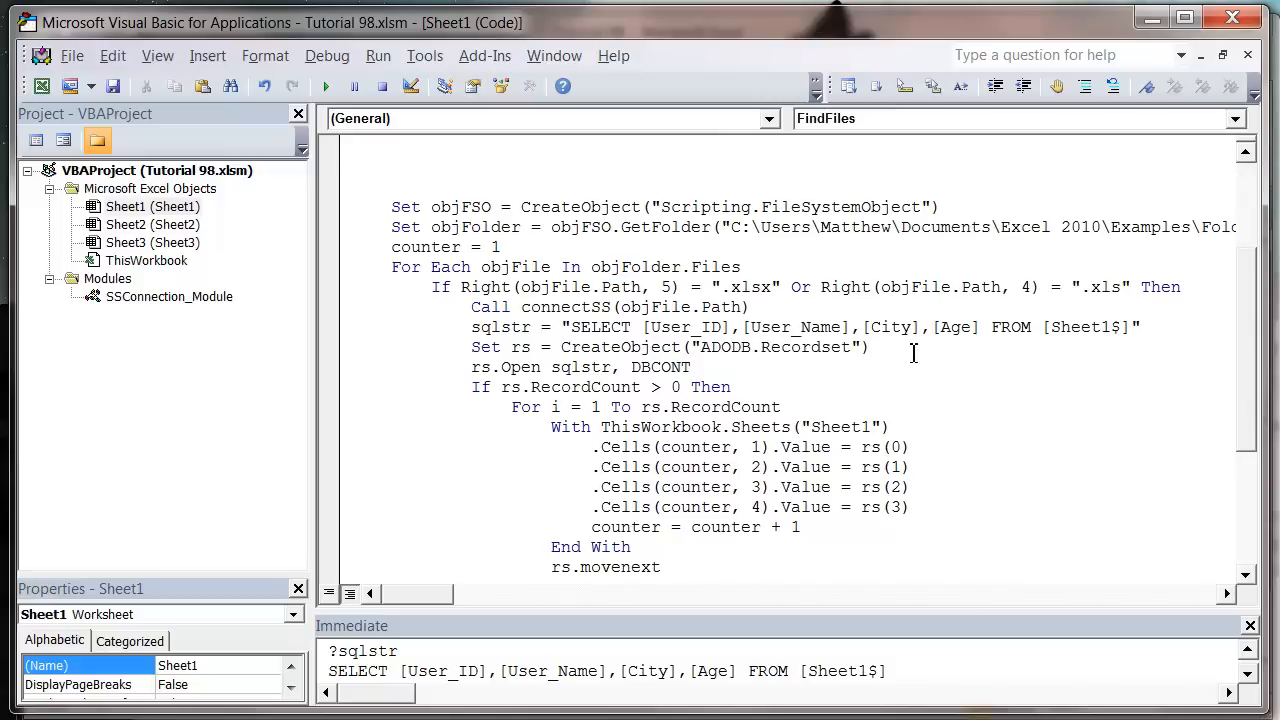
{"action": "left_click", "coordinate": [870, 348]}
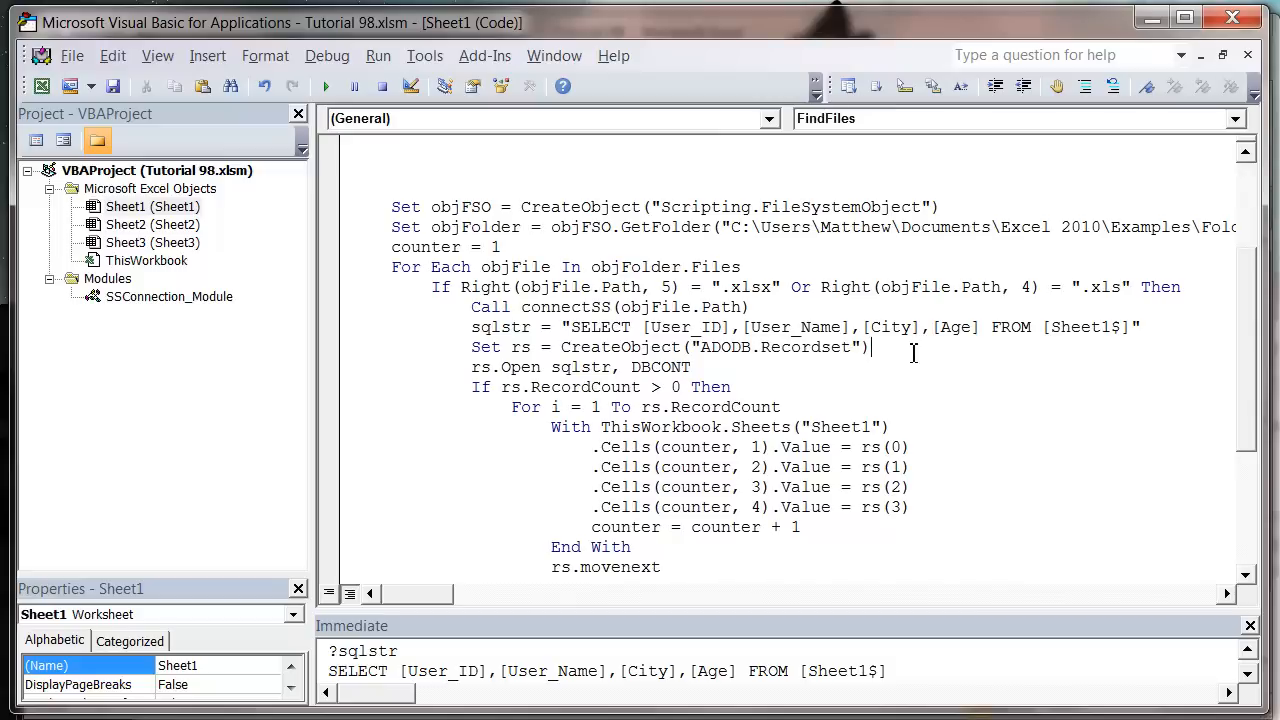